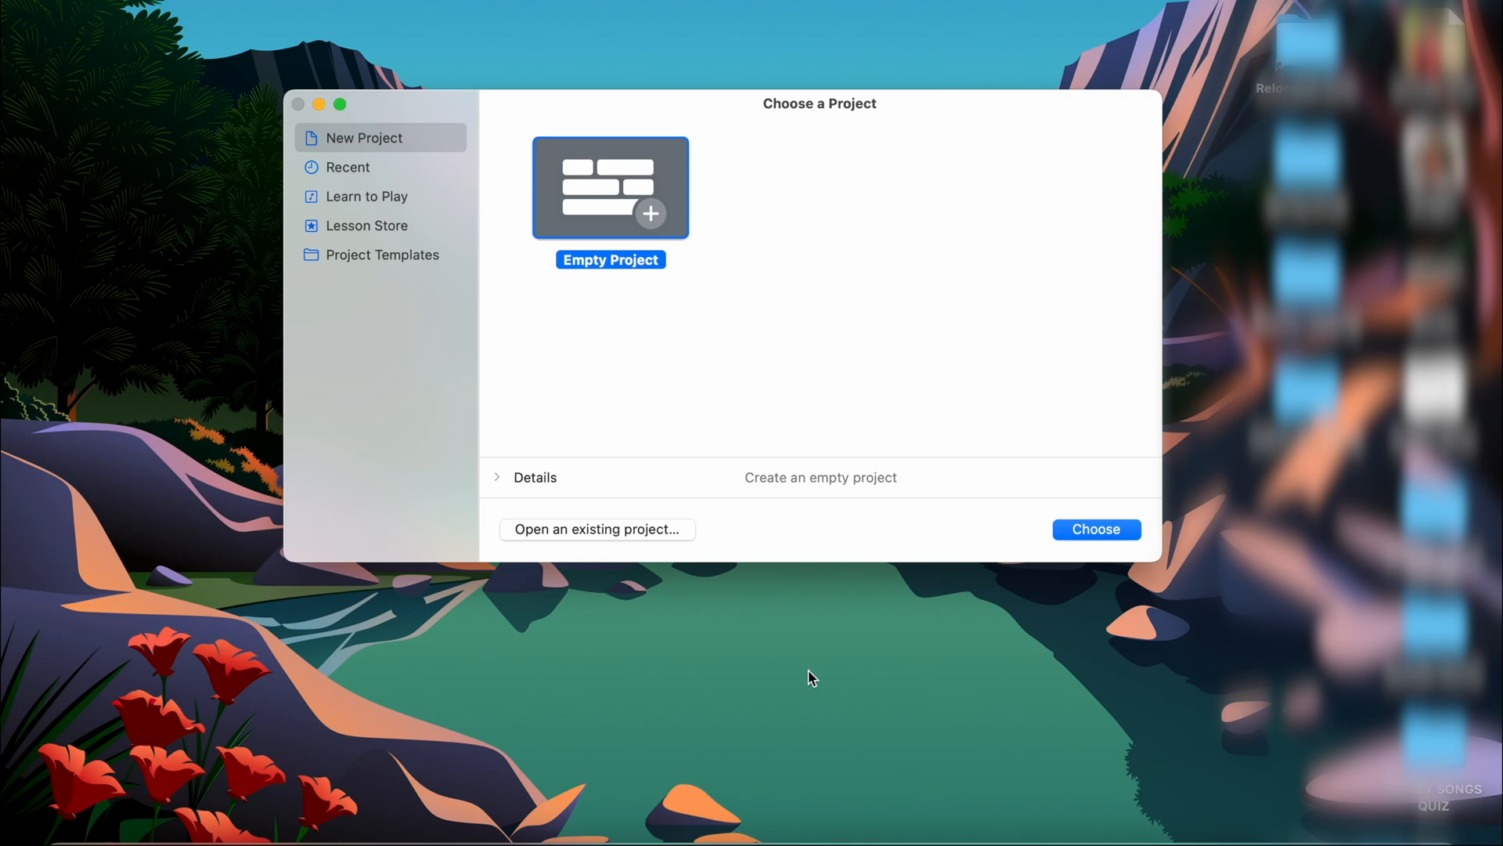
mouse_move(642, 113)
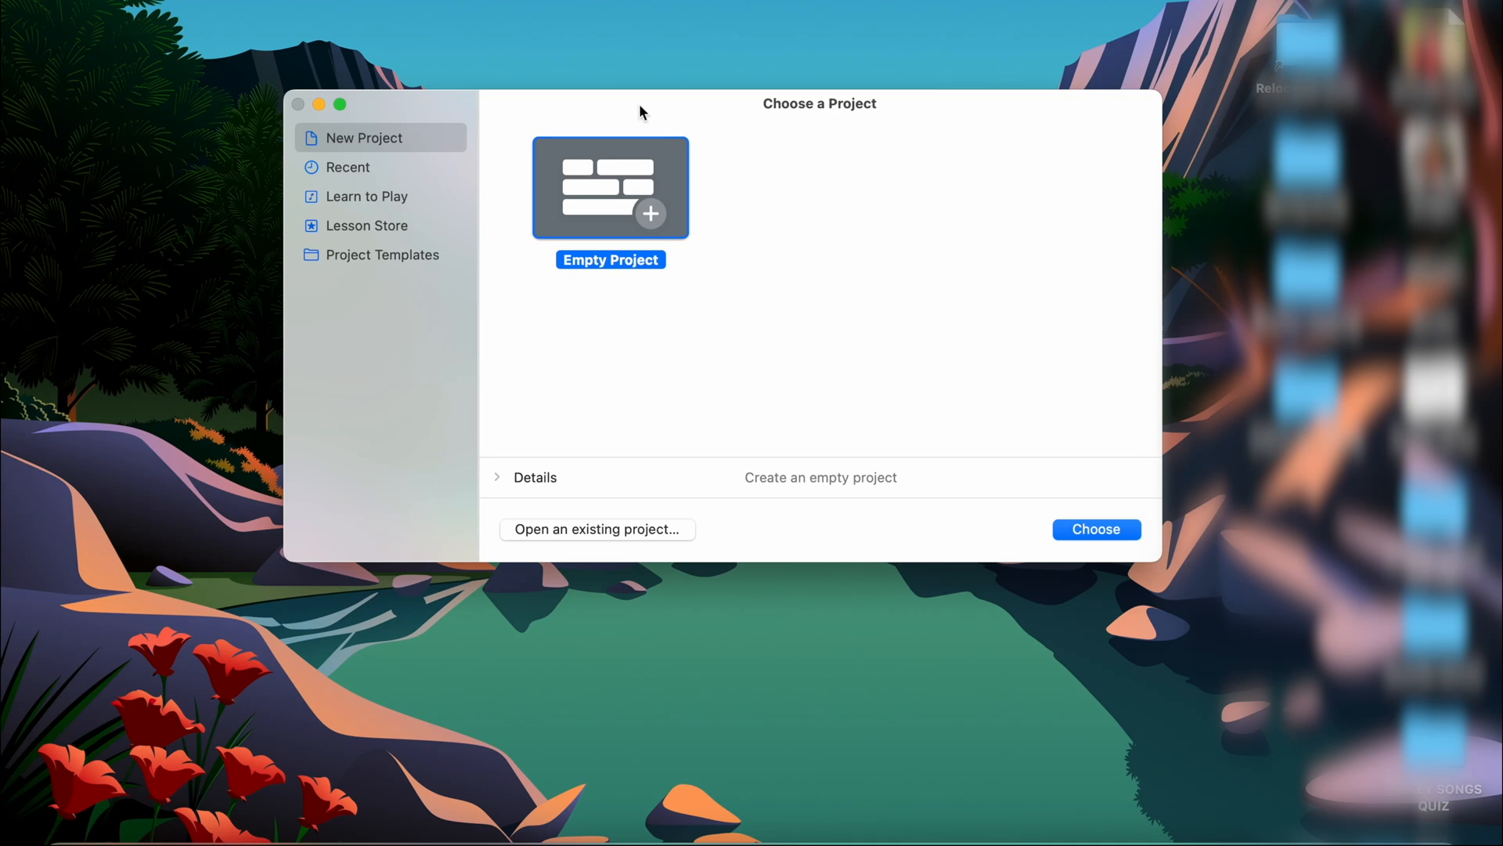
mouse_move(622, 172)
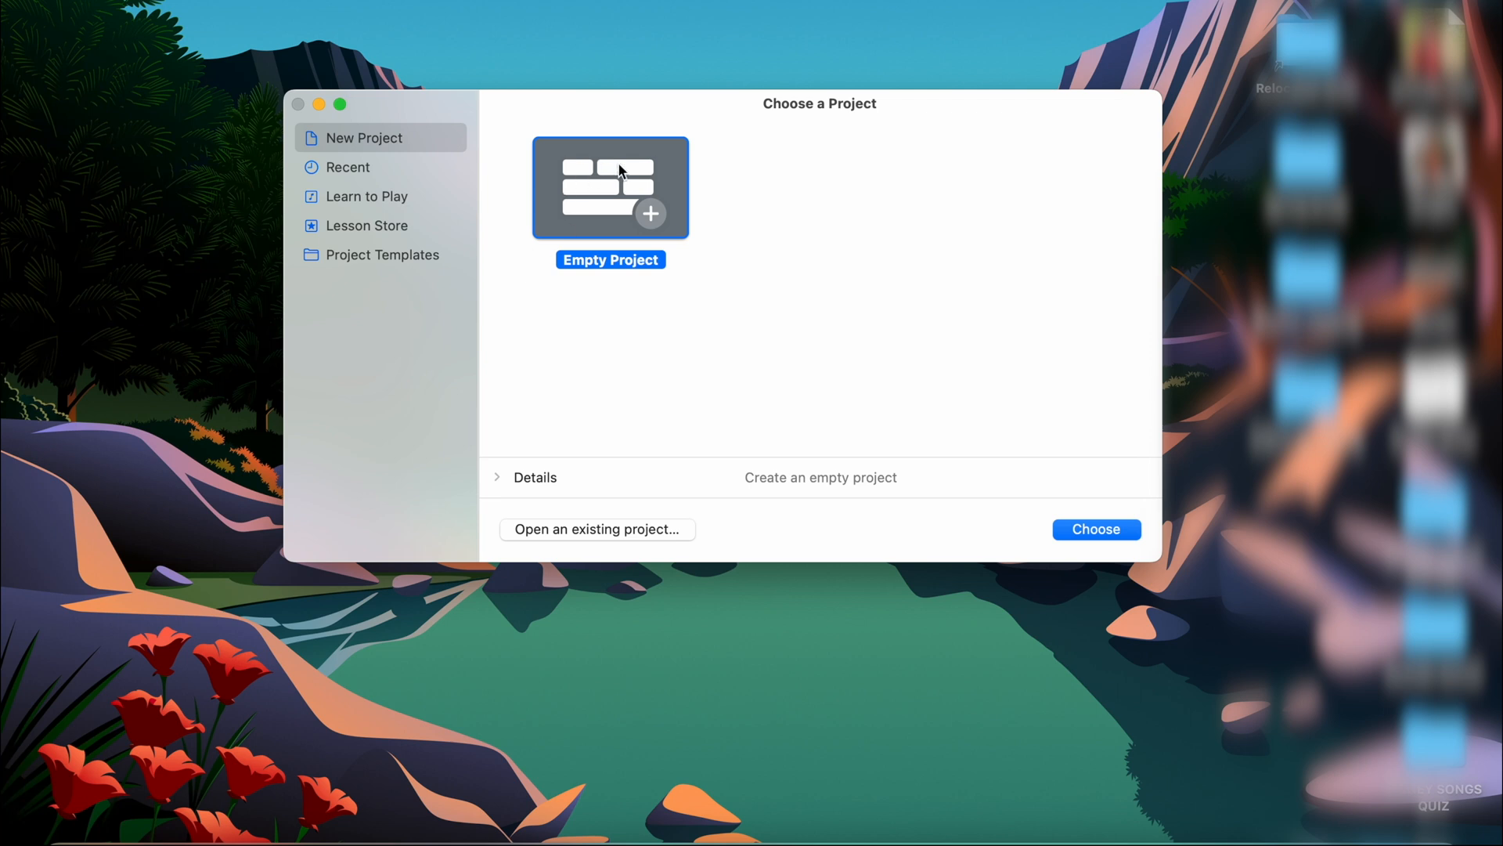
mouse_move(541, 399)
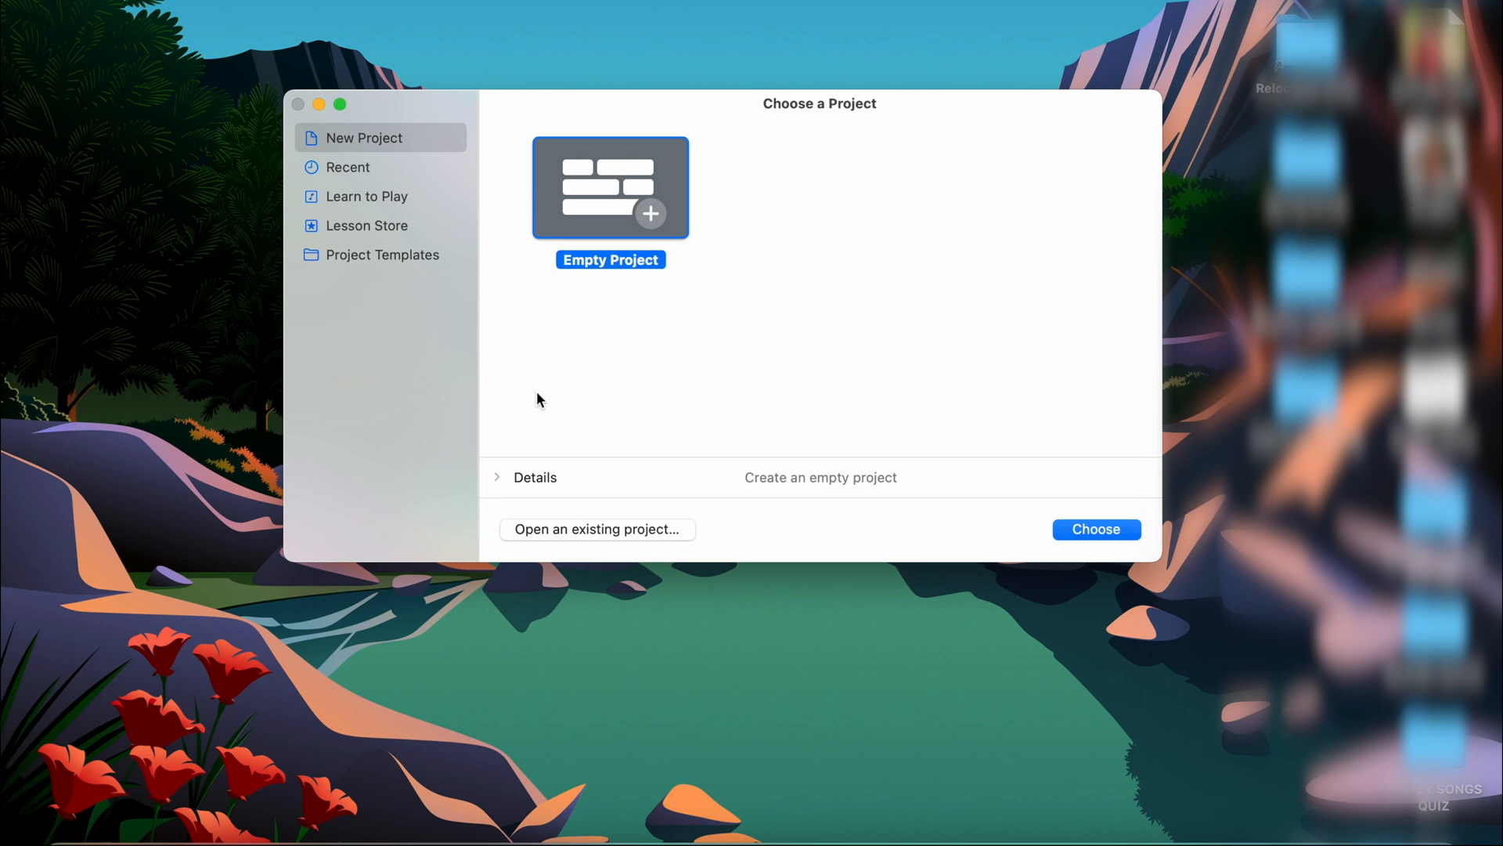
mouse_move(497, 483)
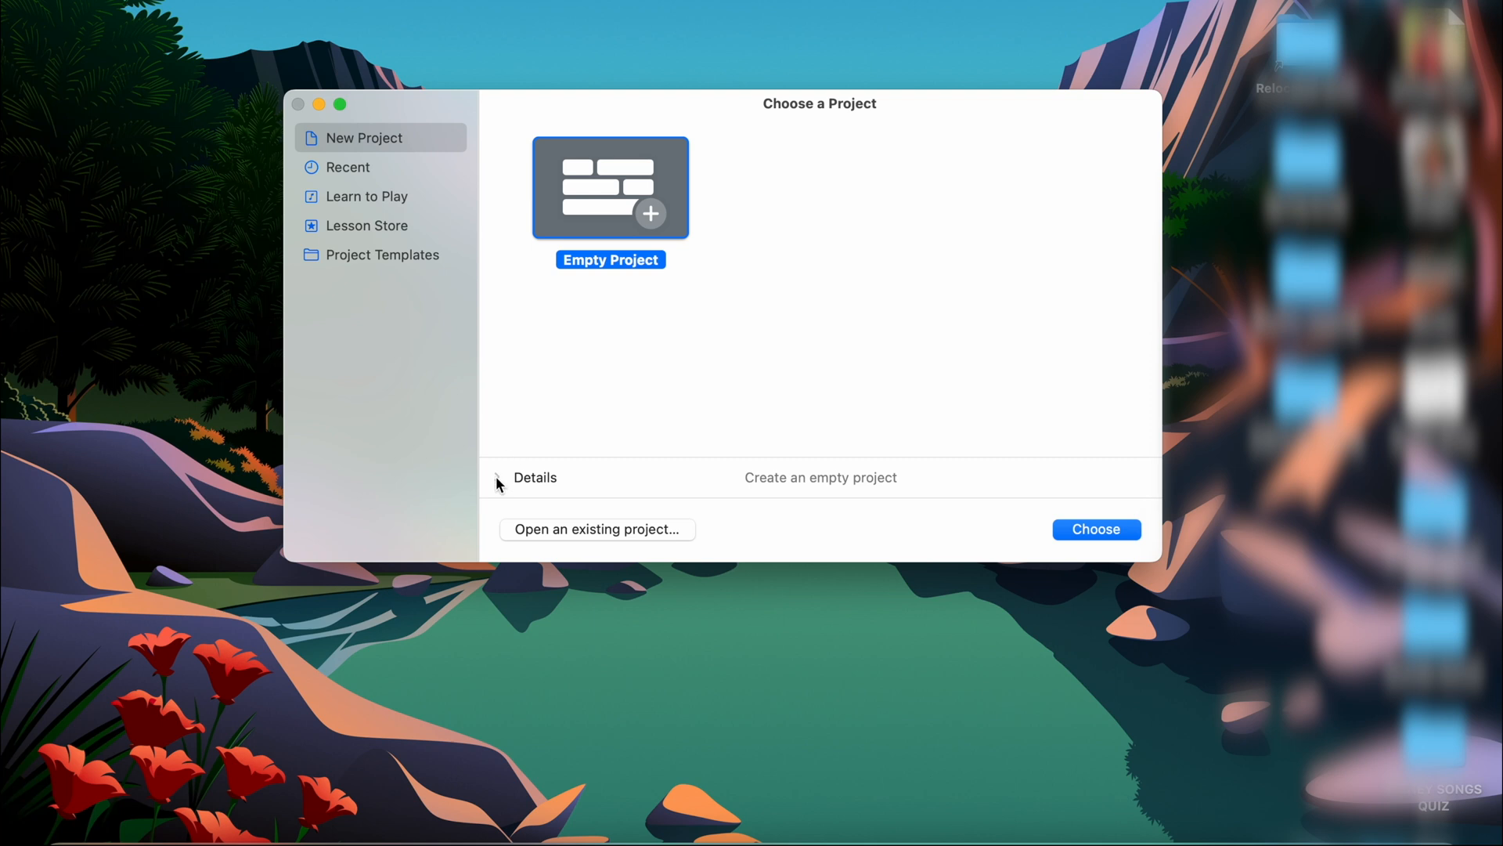
mouse_move(510, 484)
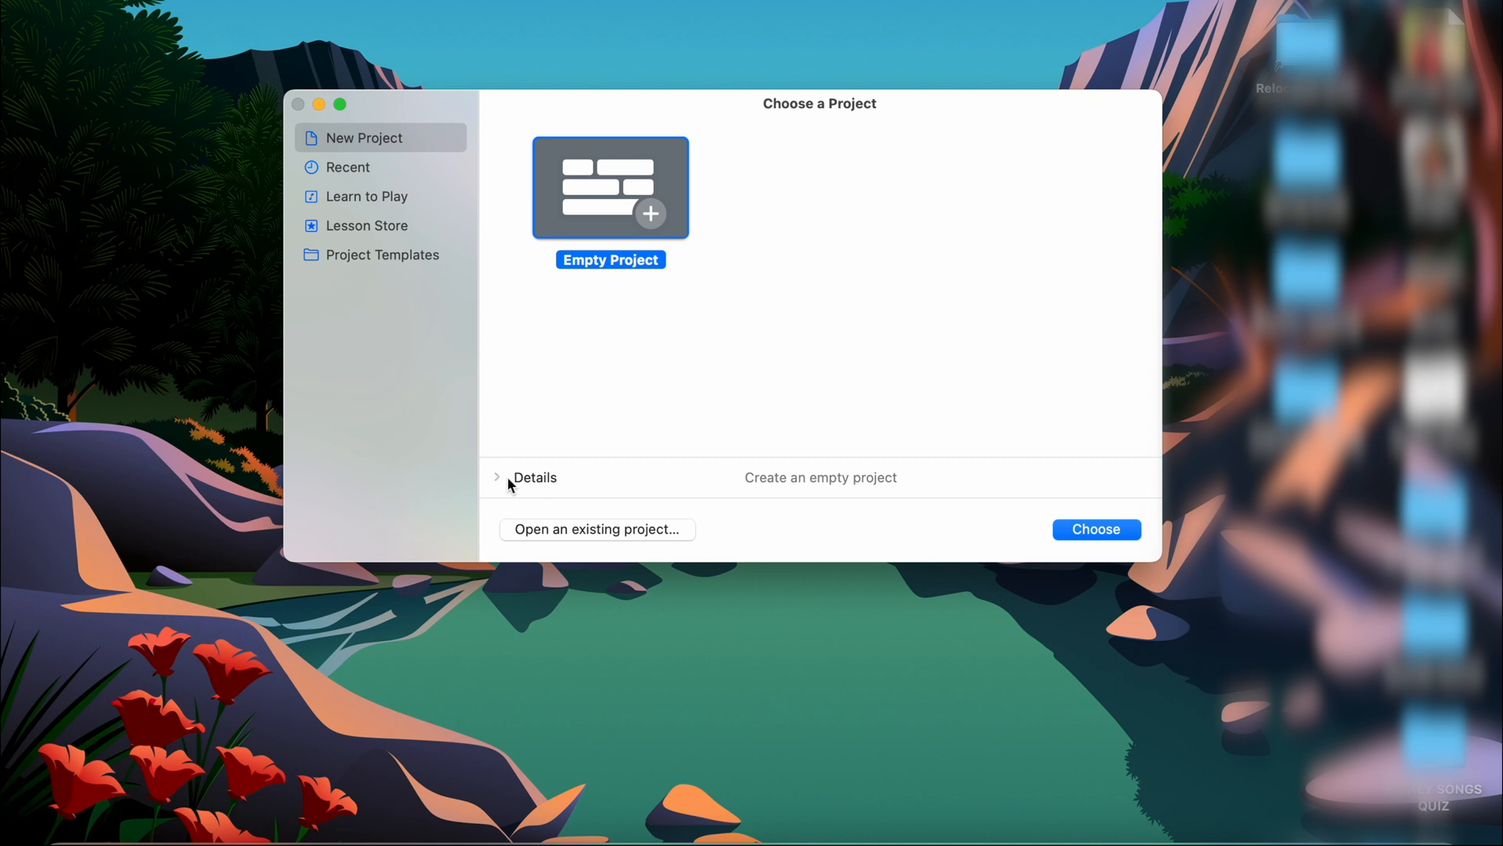
- Expand the new empty project's details showing tempo 120, C major and 4/4 time
left_click(498, 476)
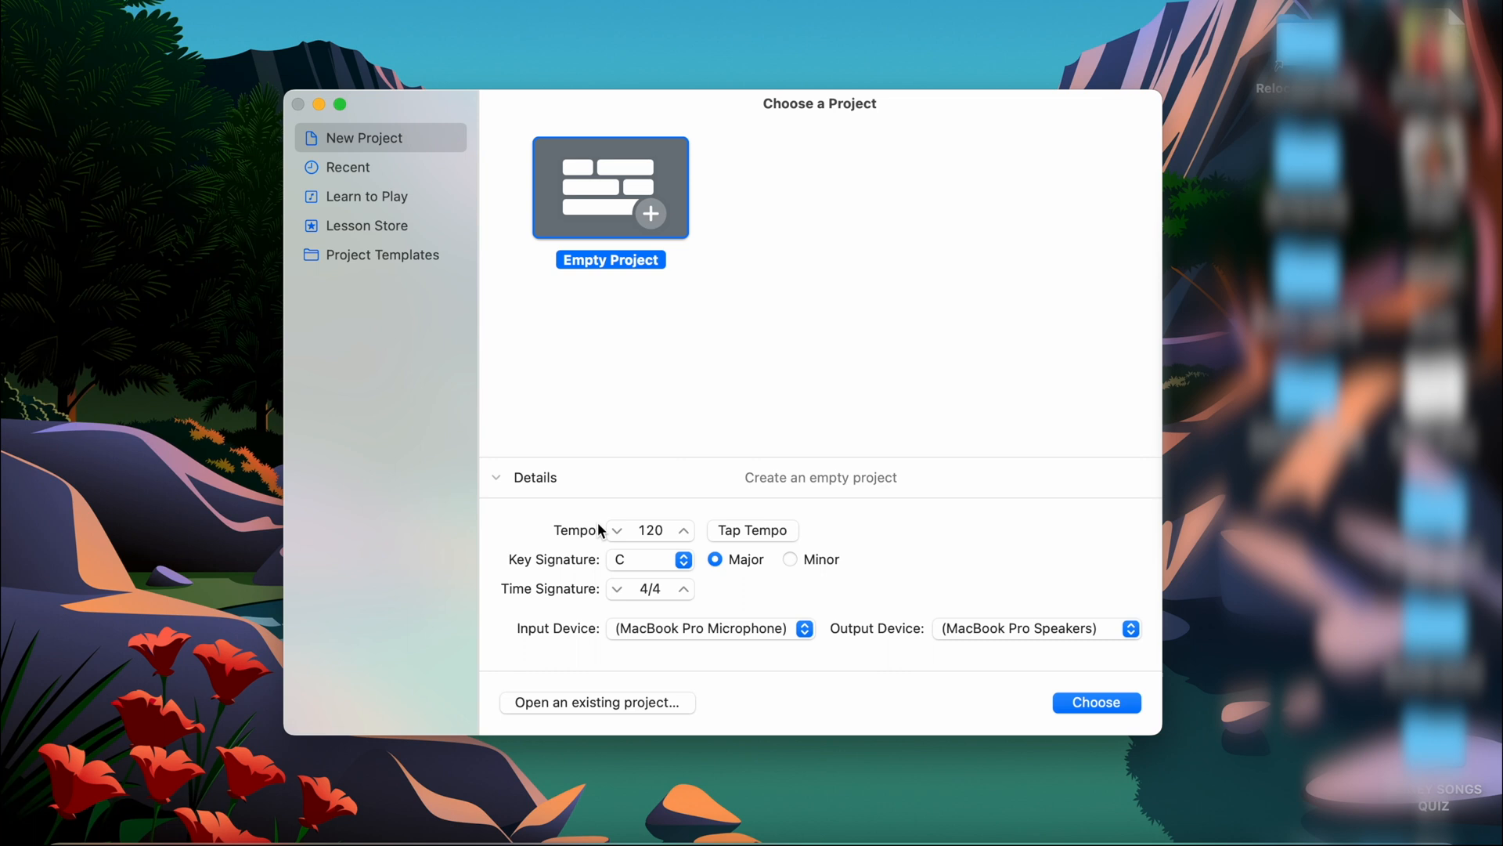
mouse_move(641, 559)
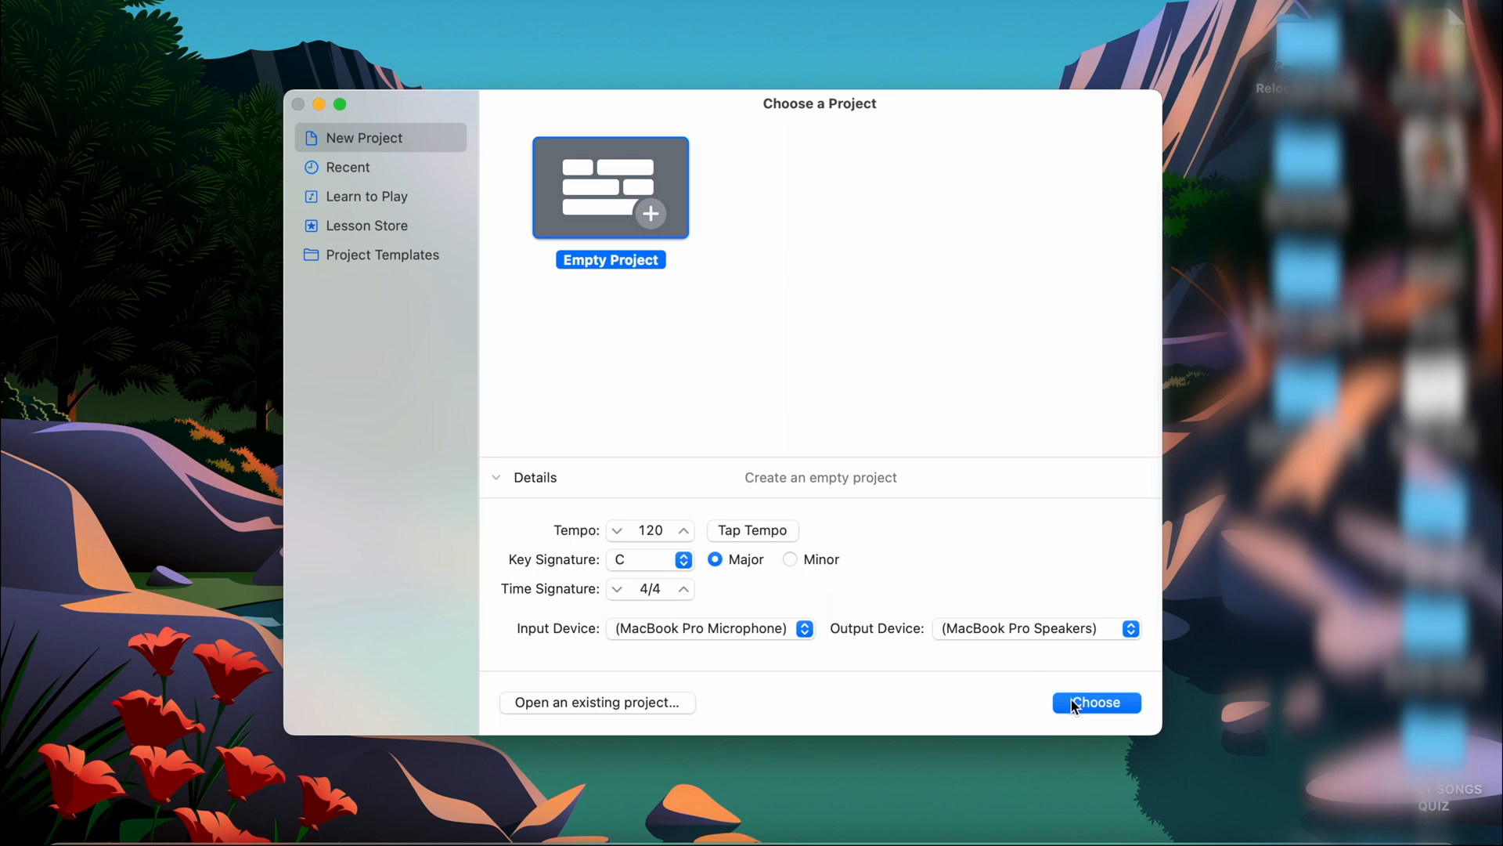
- Create the empty untitled project, reaching the track type choice
left_click(1095, 701)
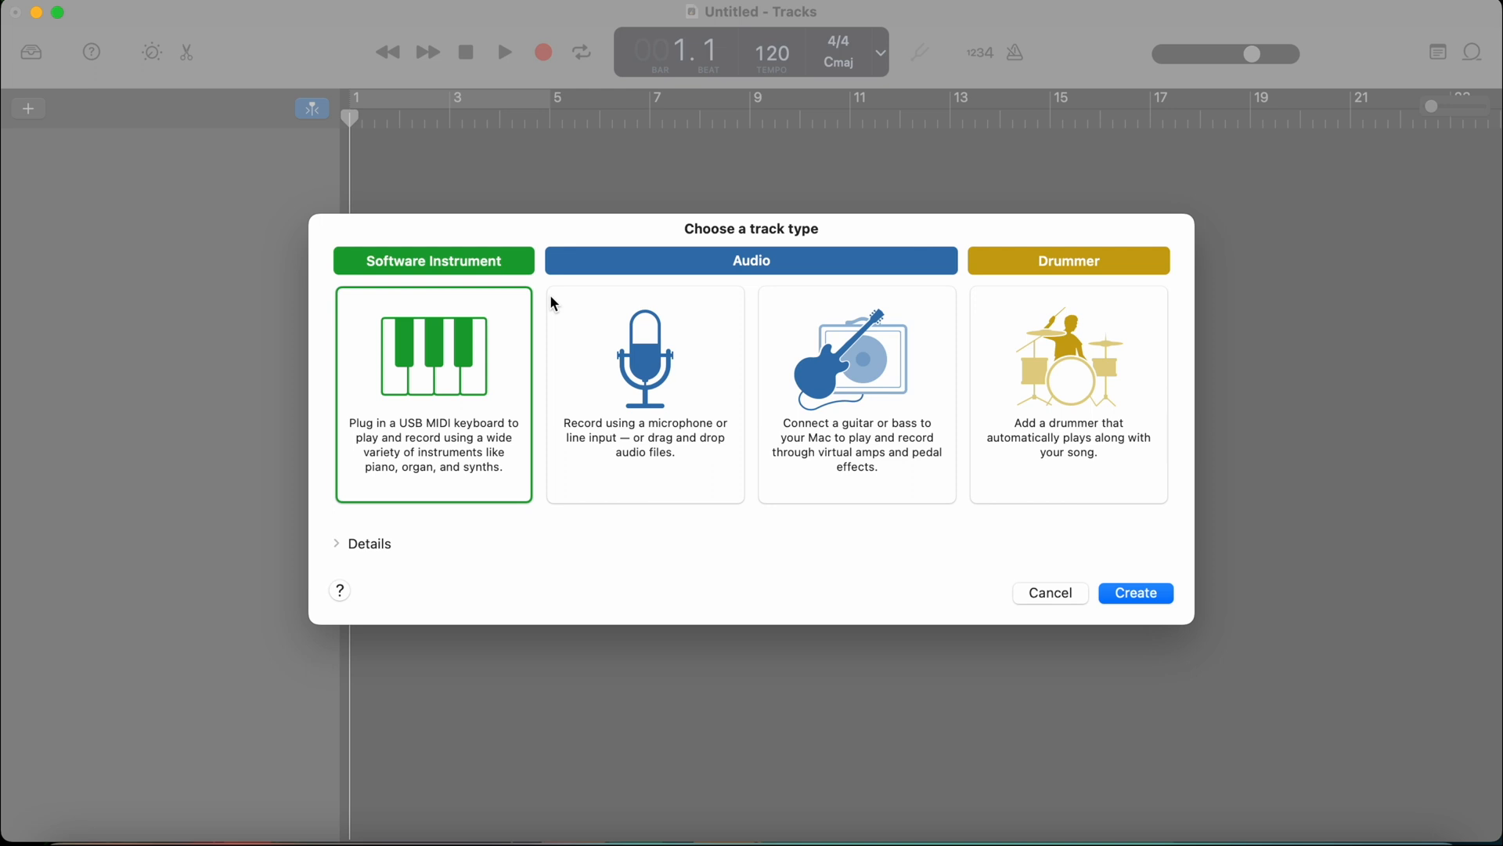
mouse_move(537, 250)
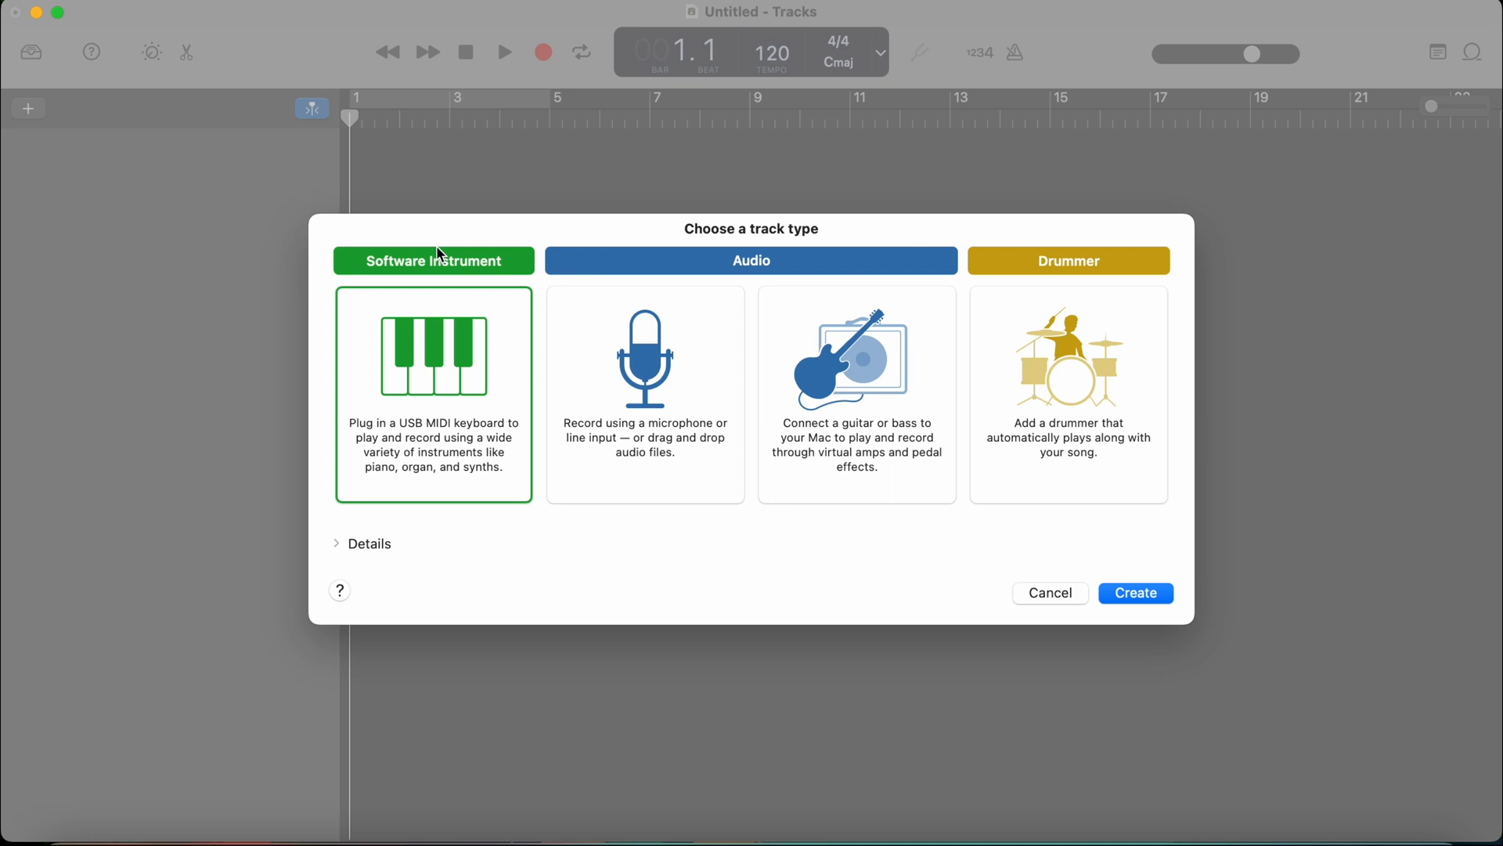
mouse_move(489, 464)
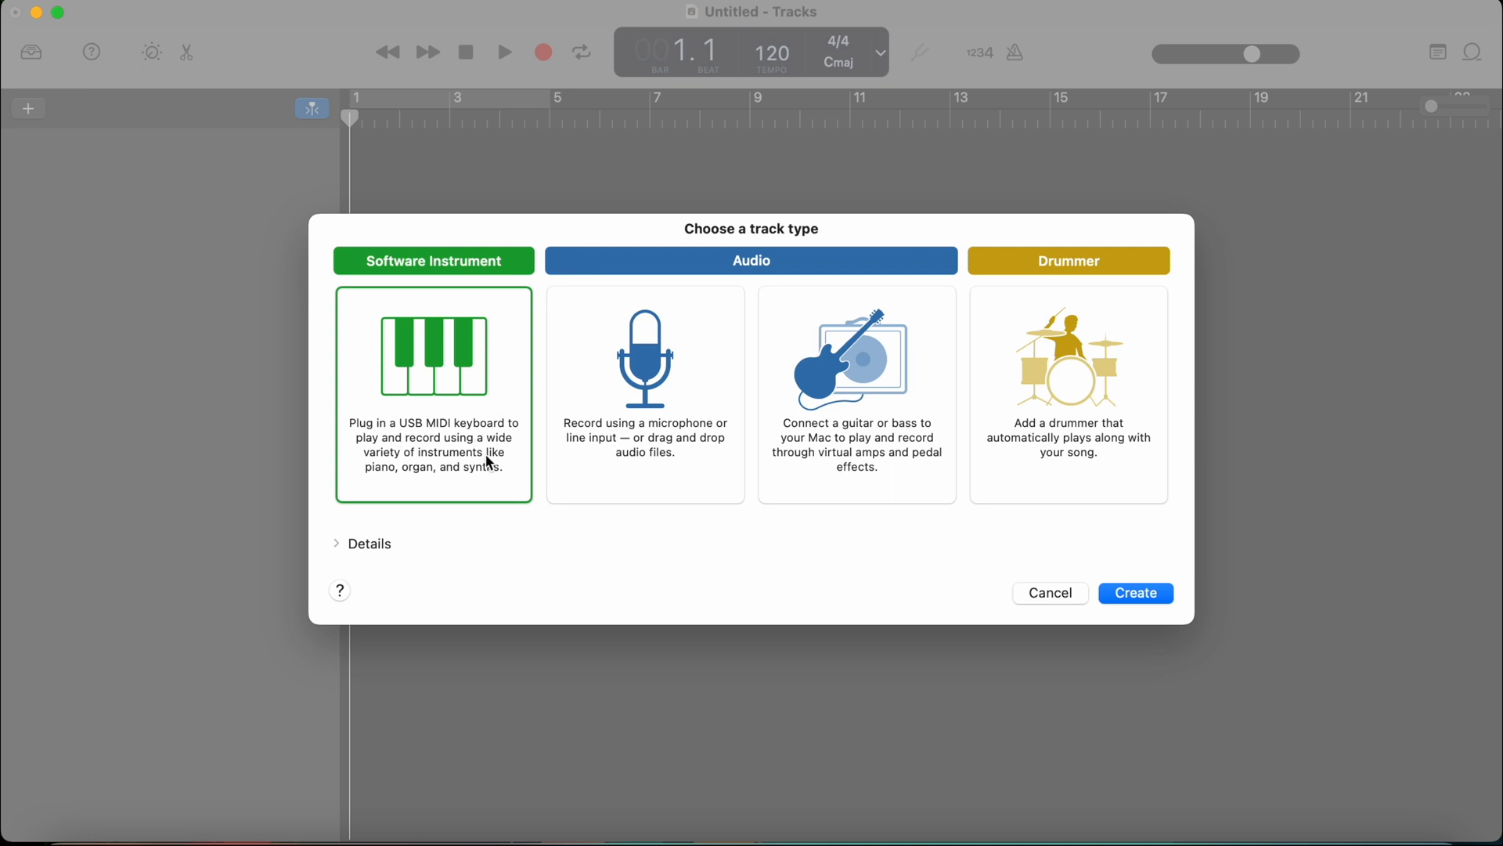
mouse_move(489, 404)
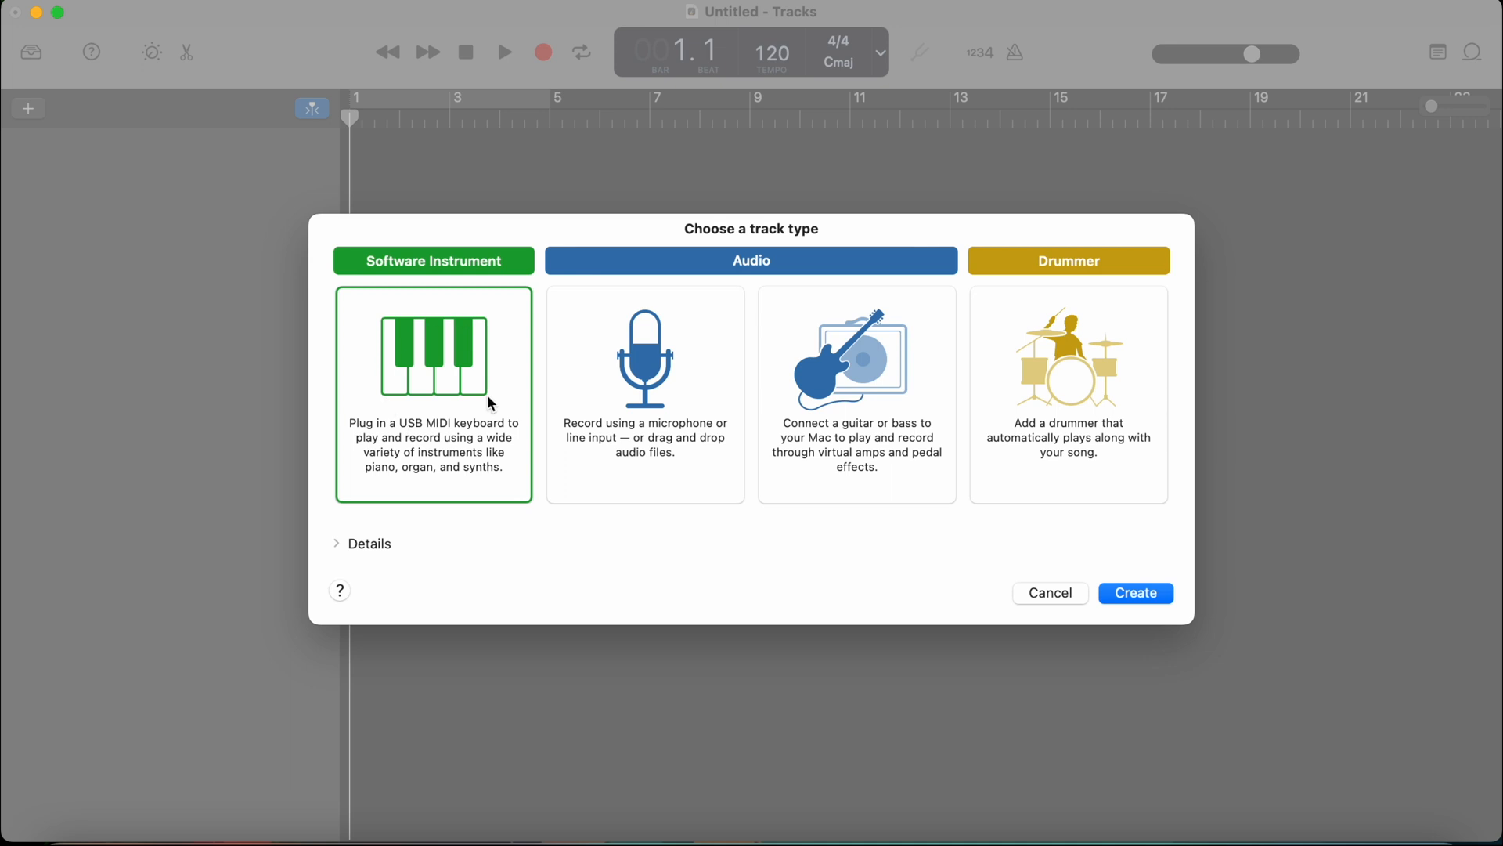
mouse_move(667, 335)
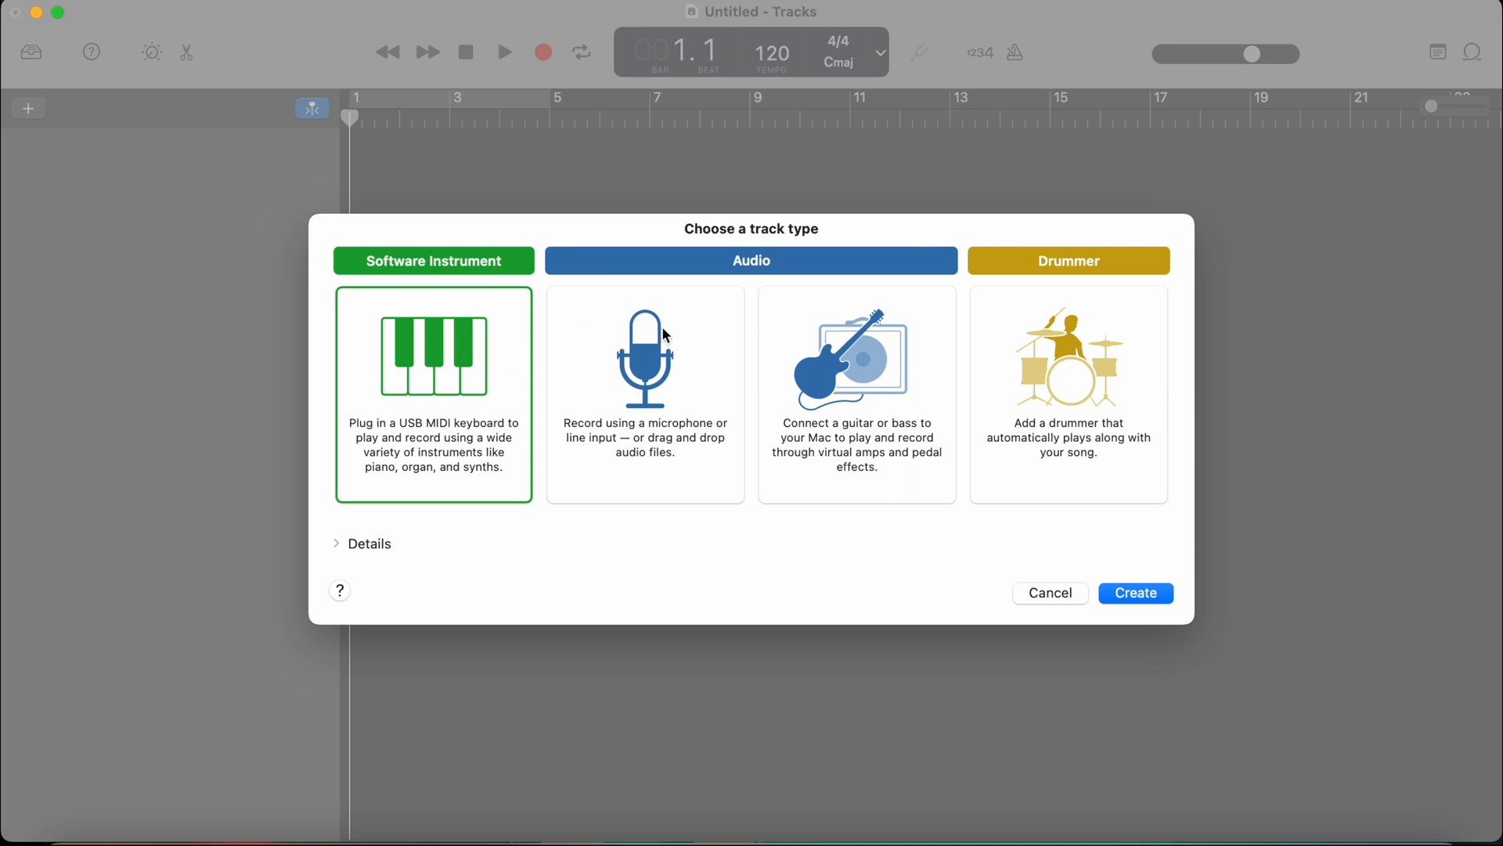
mouse_move(908, 320)
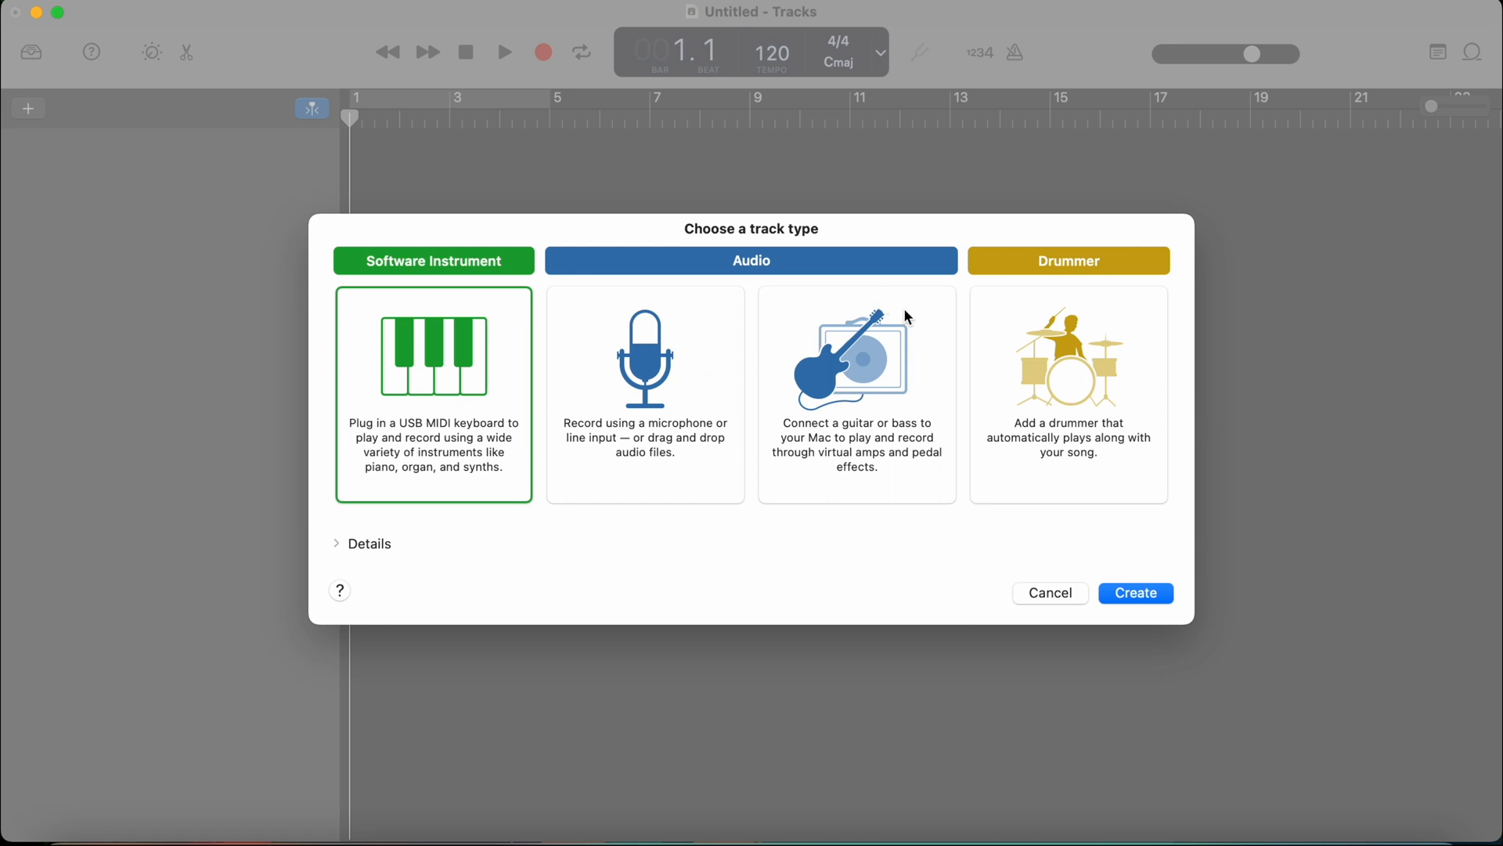
mouse_move(872, 305)
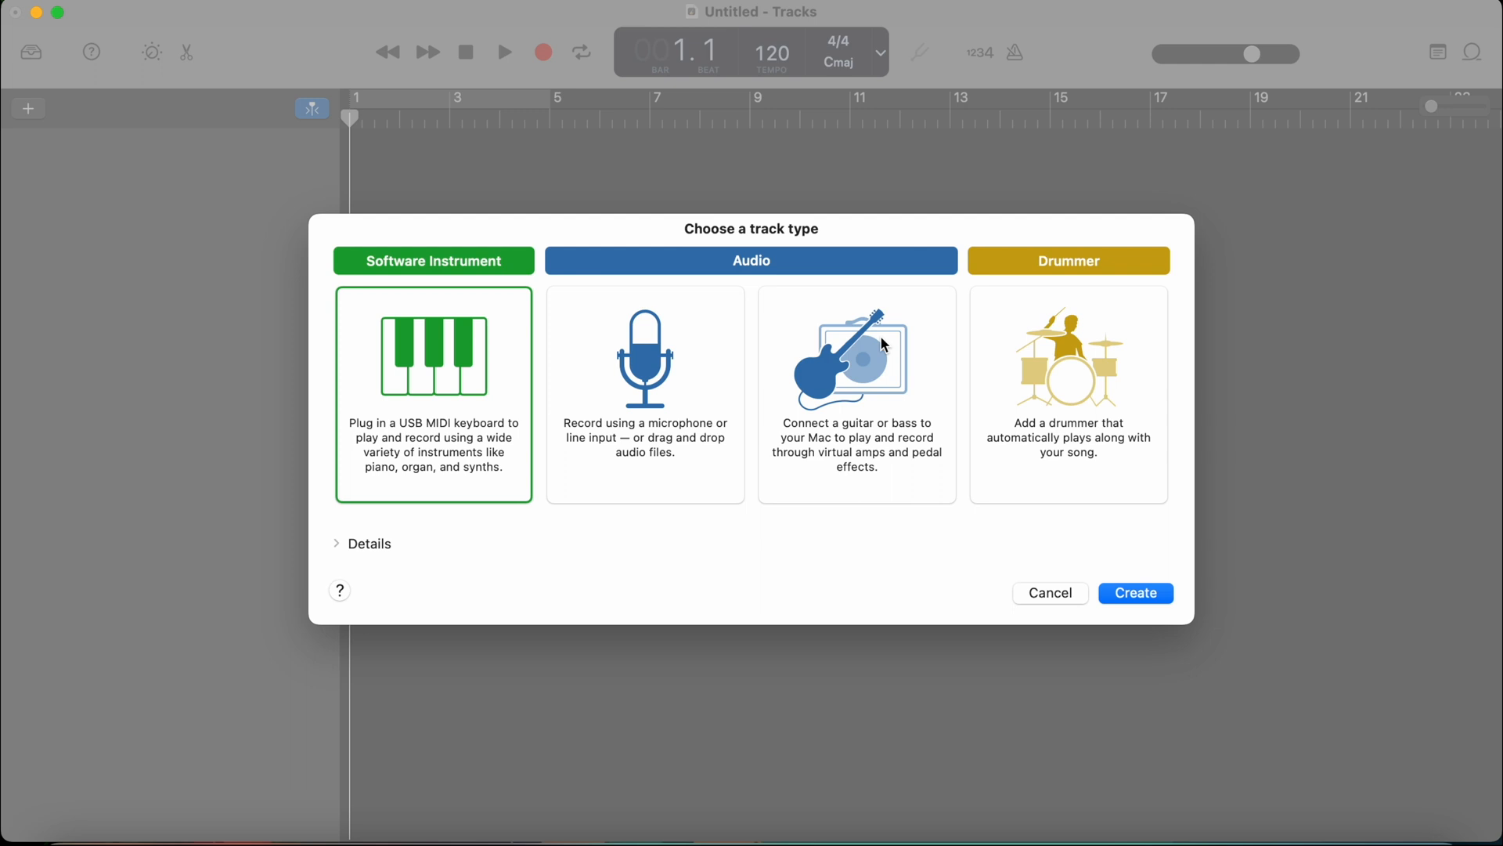
mouse_move(1032, 320)
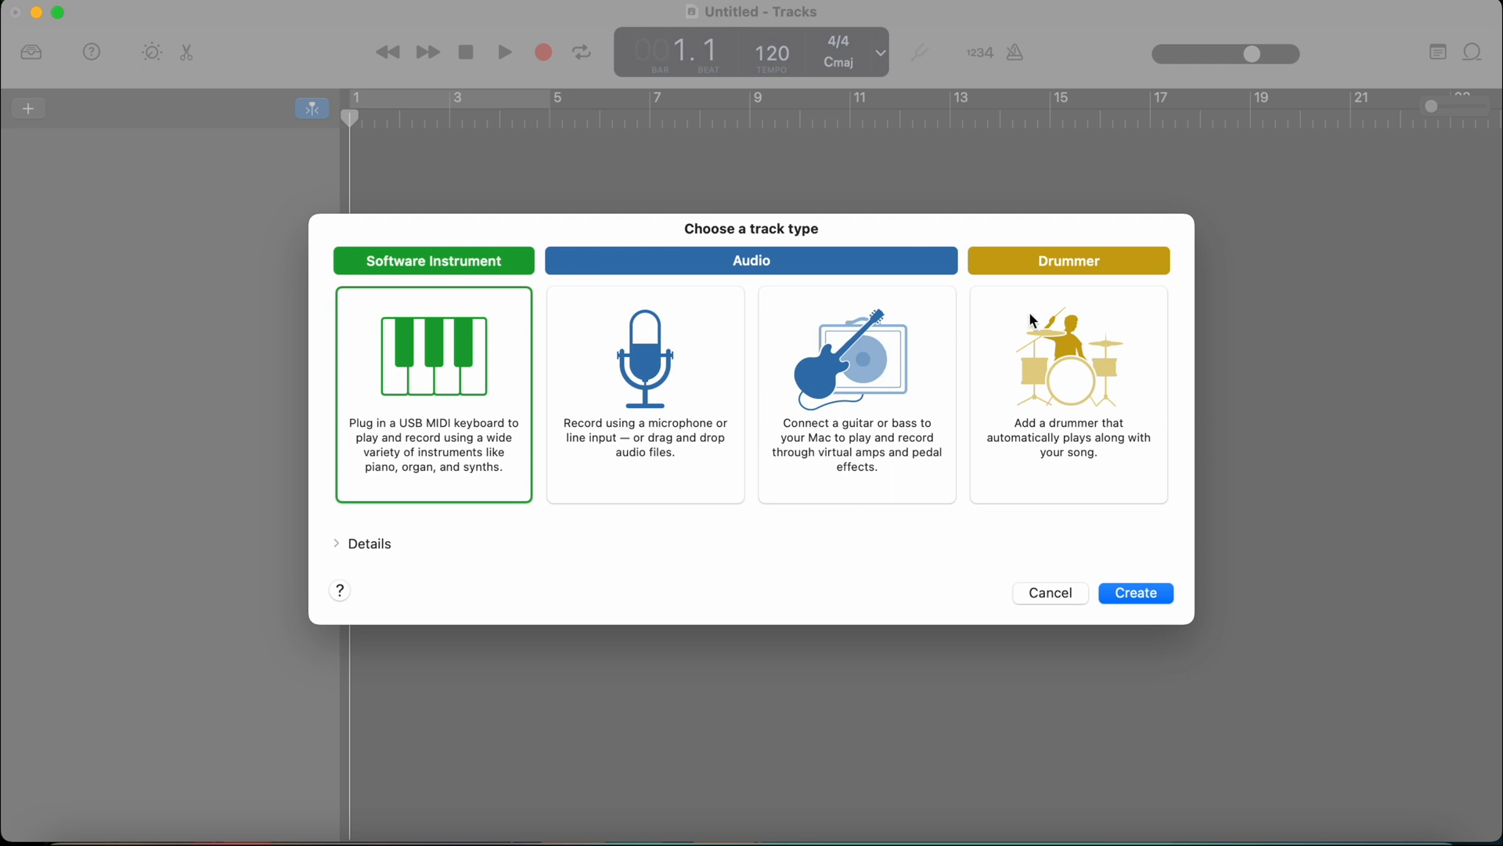
mouse_move(1070, 355)
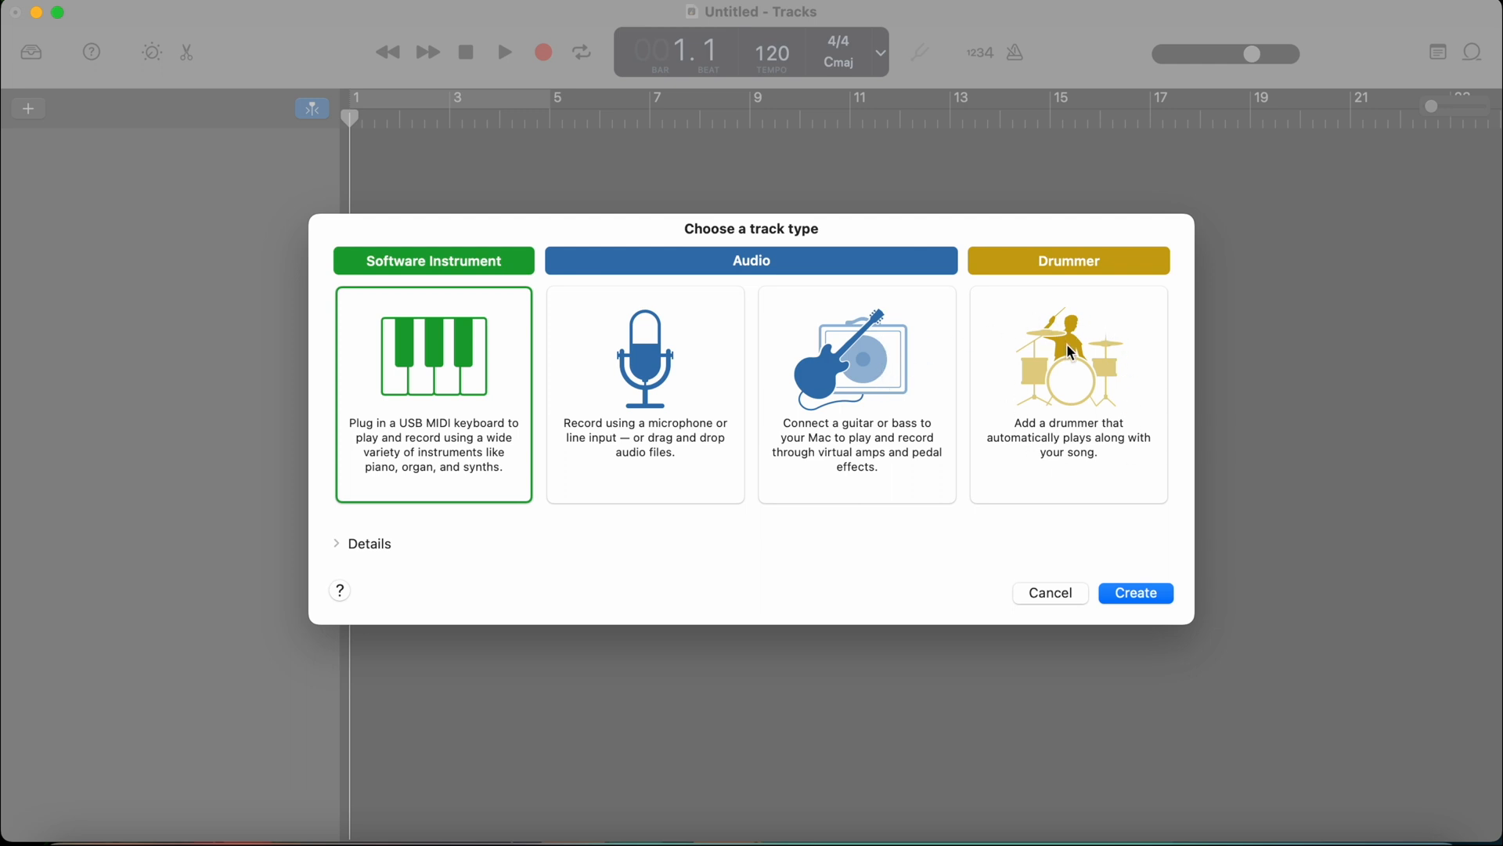
- Add a software instrument track using the Classic Electric Piano sound
left_click(1135, 592)
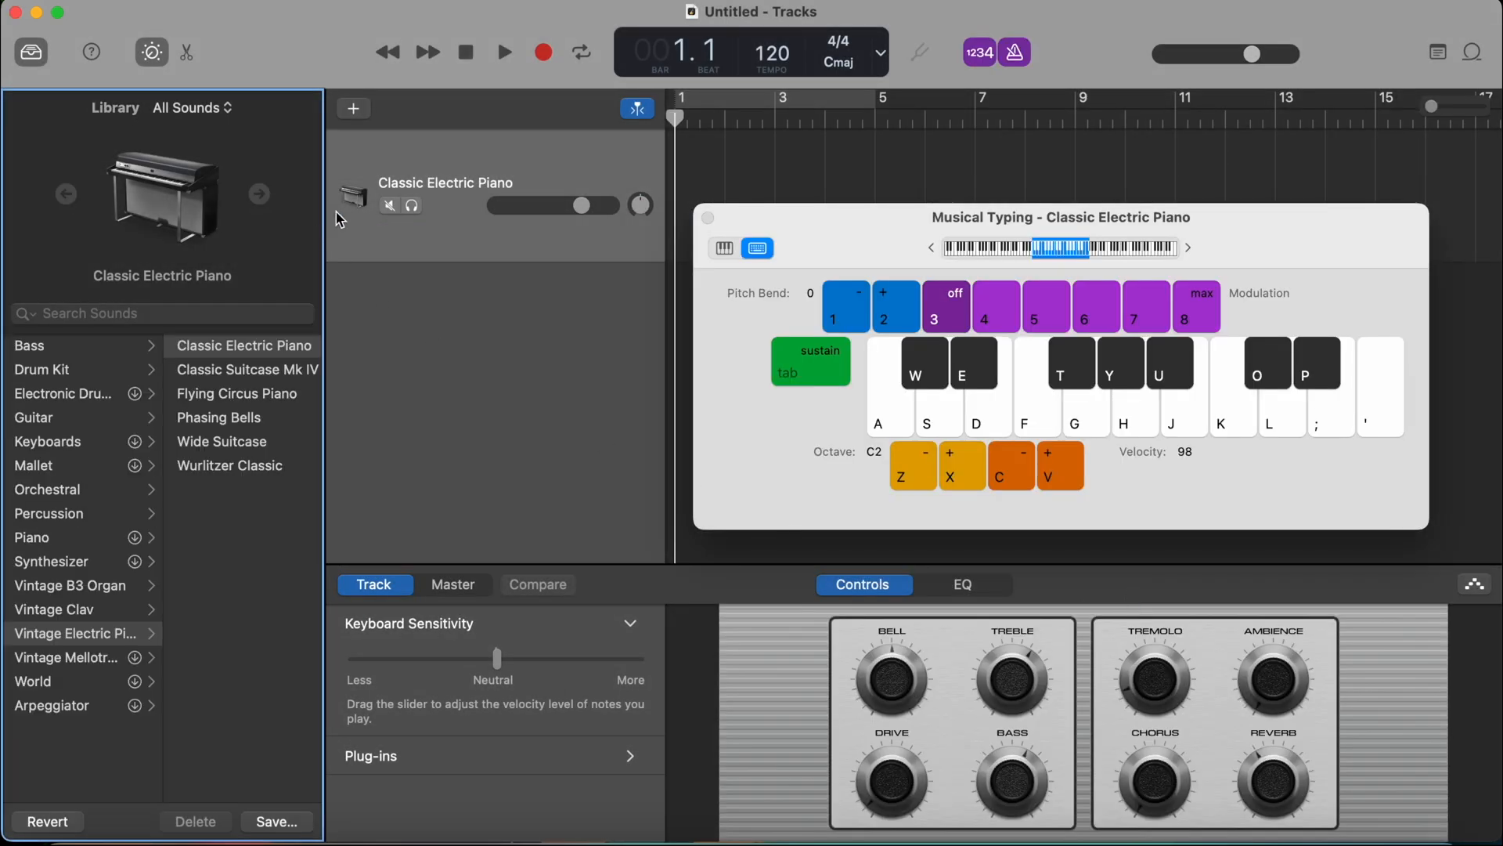
mouse_move(502, 476)
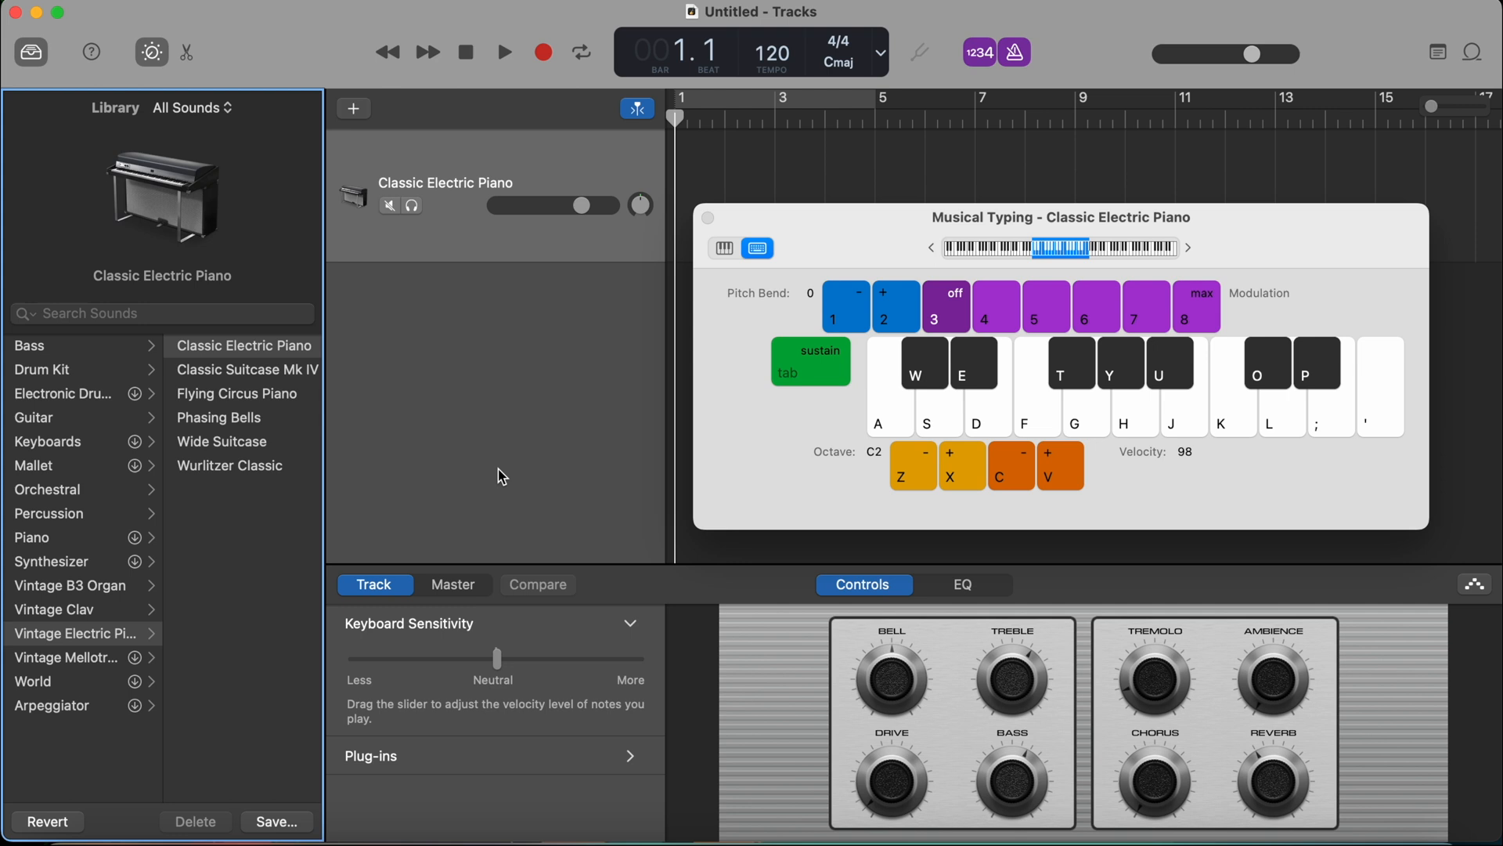
mouse_move(928, 261)
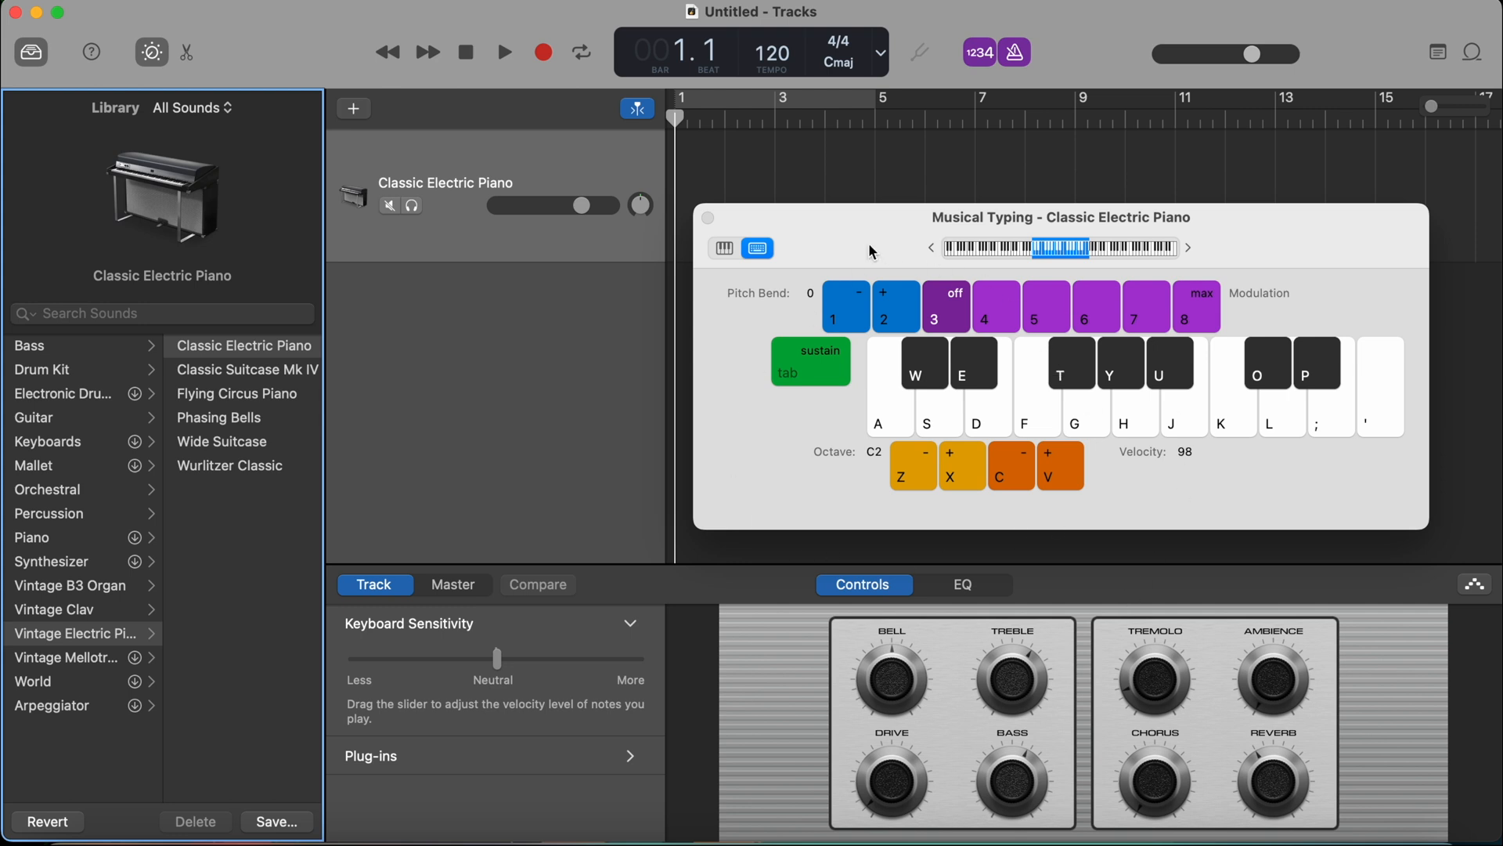
mouse_move(1203, 294)
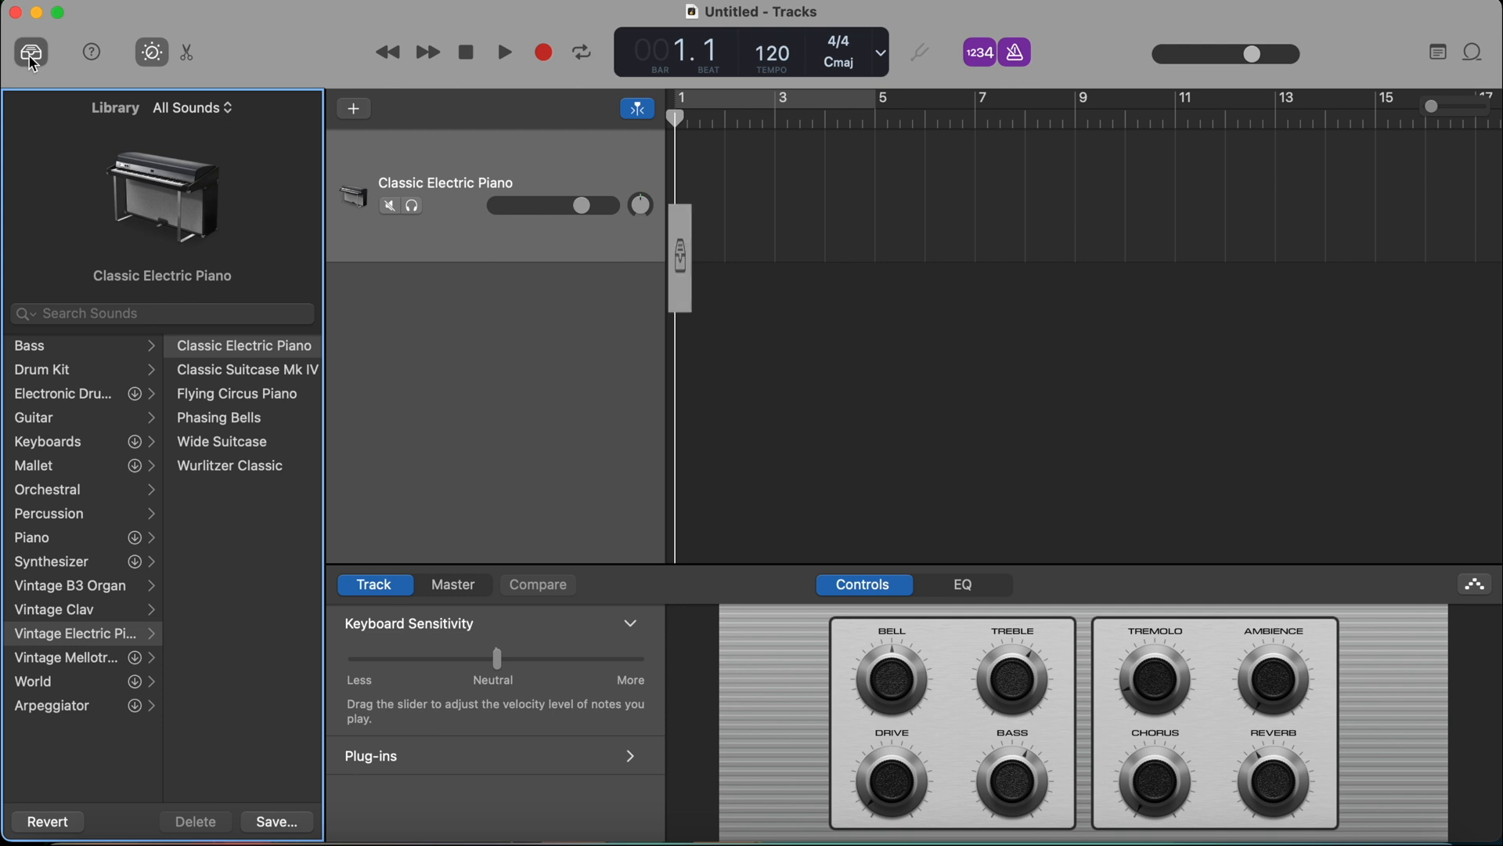
- Browse the Bass and Electronic Drum Kit sounds in the library, then close it
left_click(29, 52)
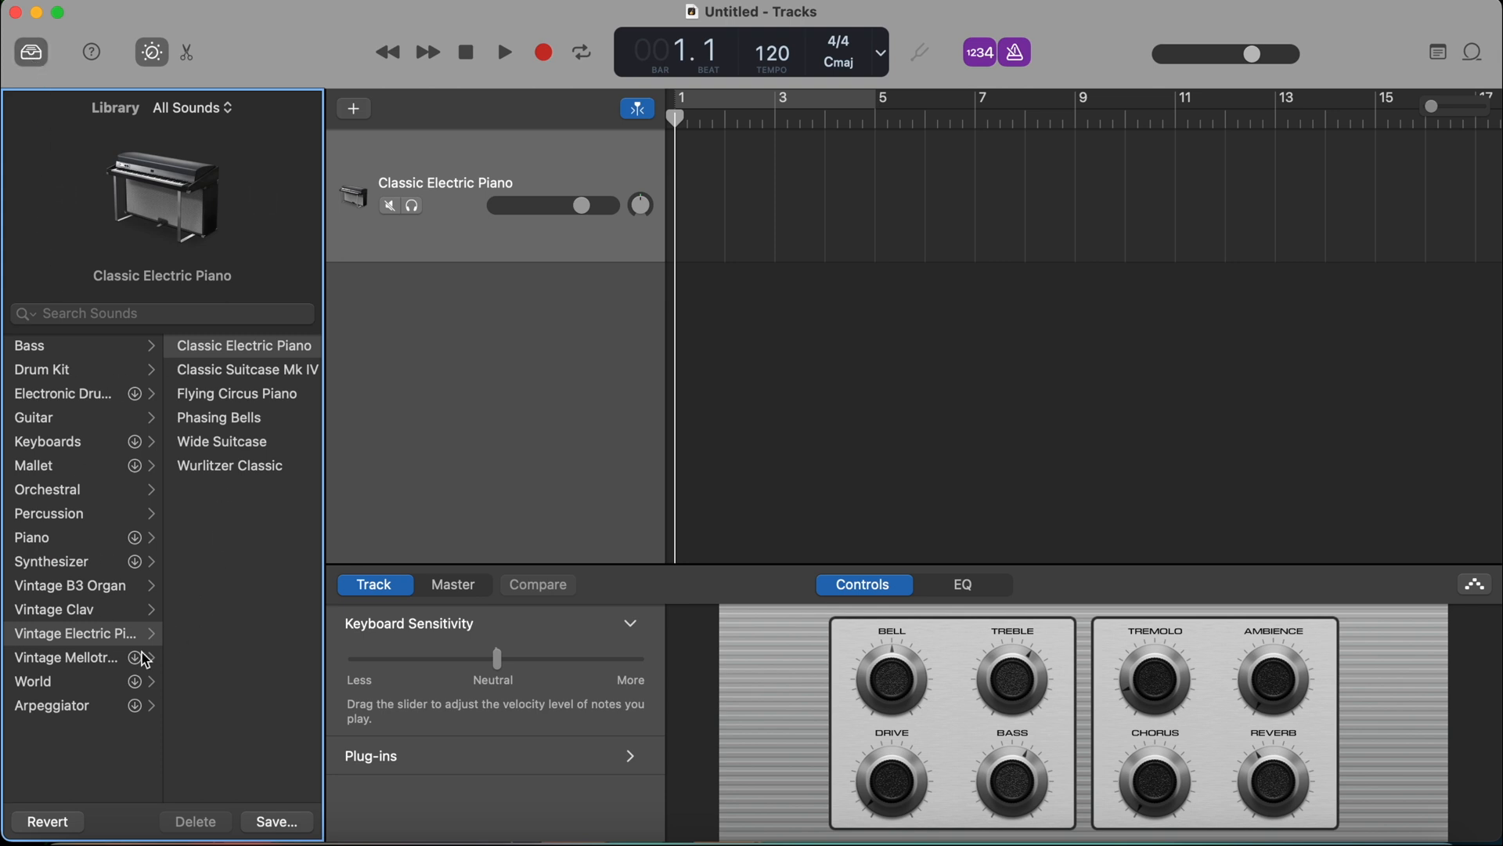
mouse_move(77, 471)
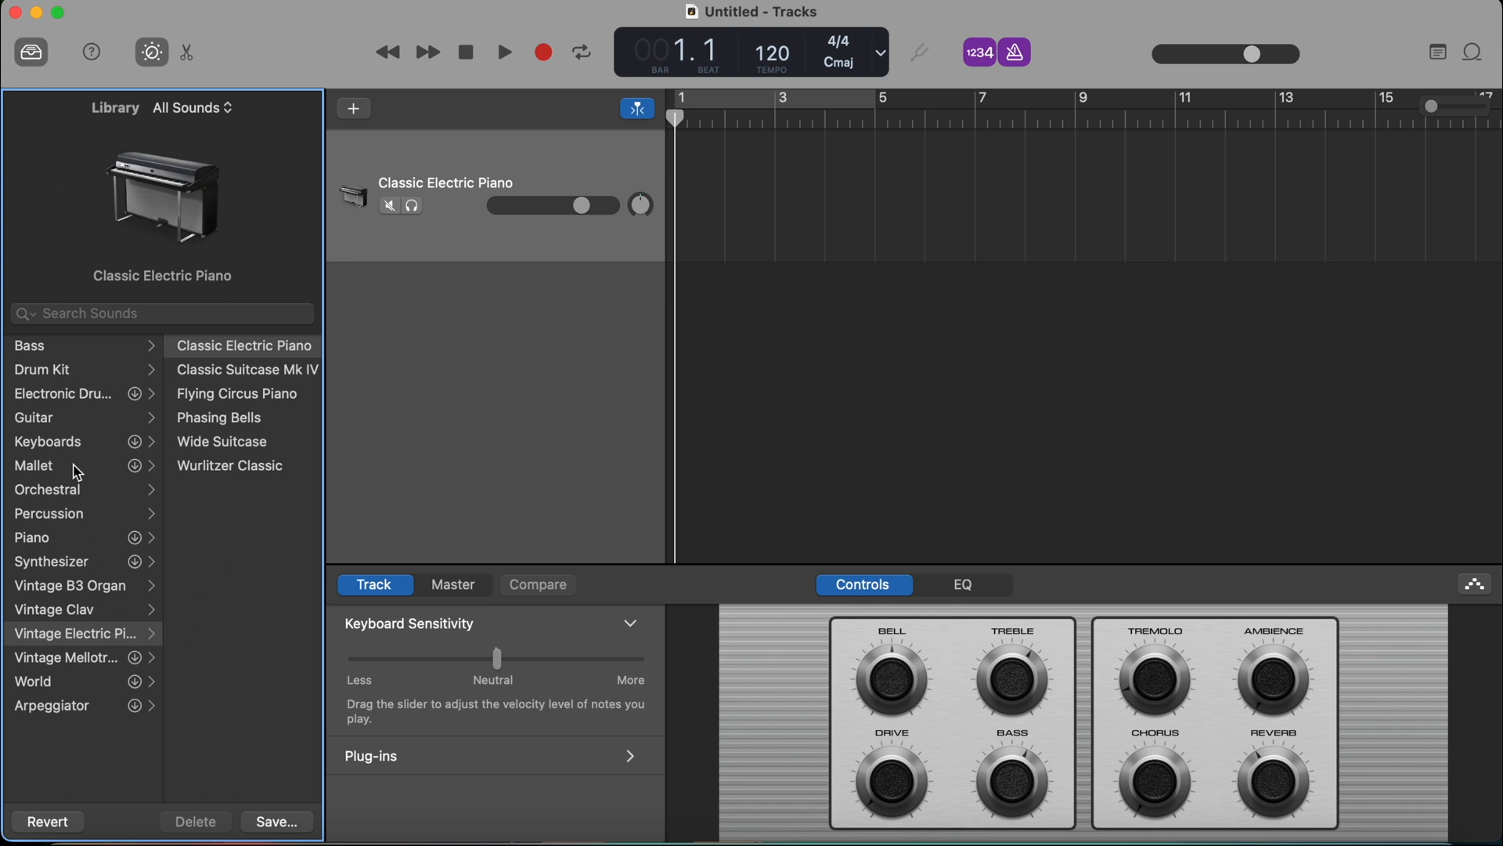
left_click(45, 489)
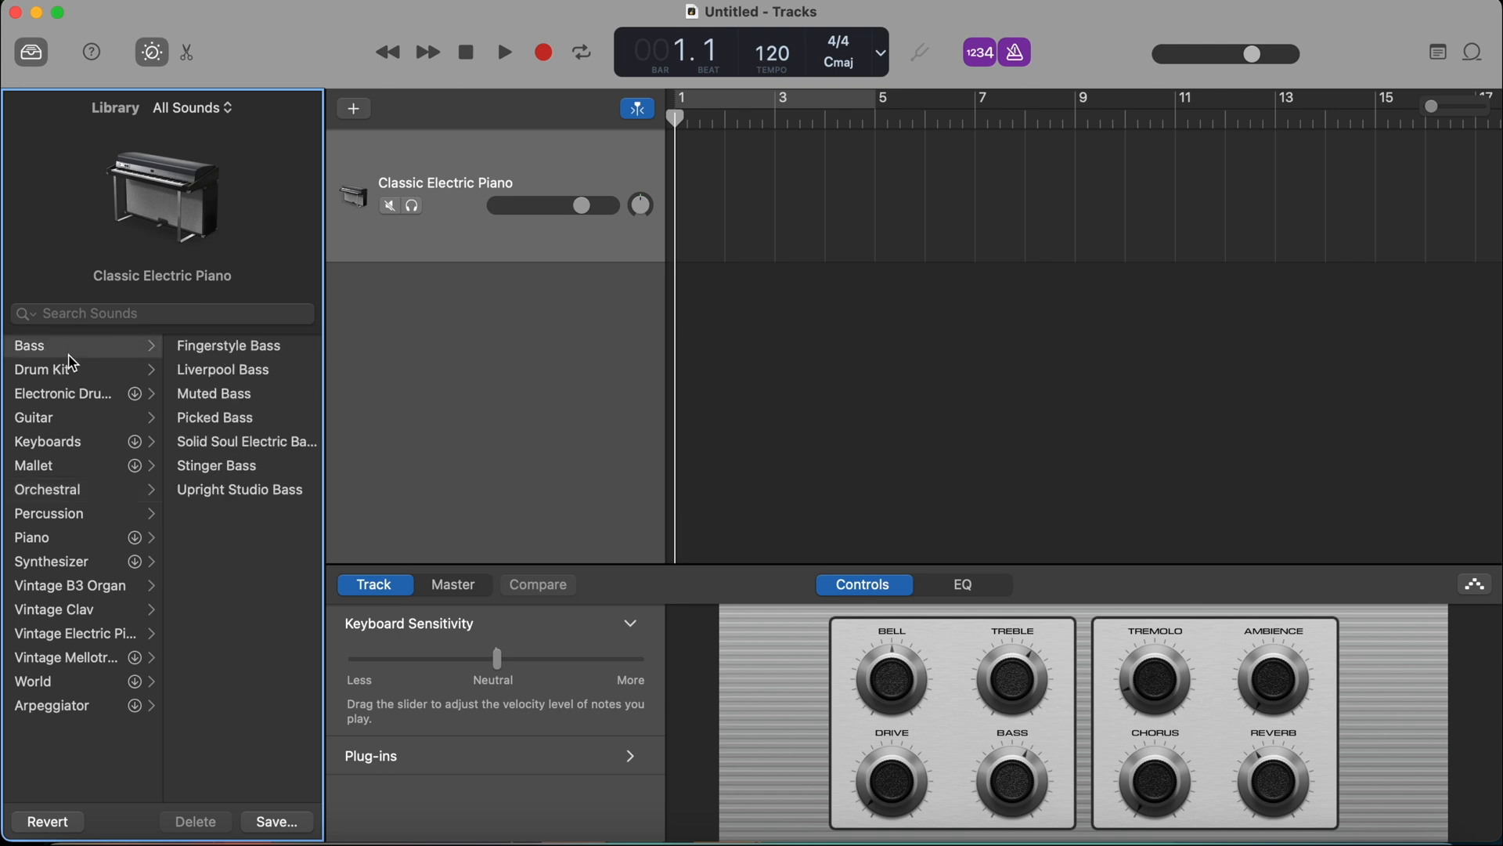
mouse_move(140, 405)
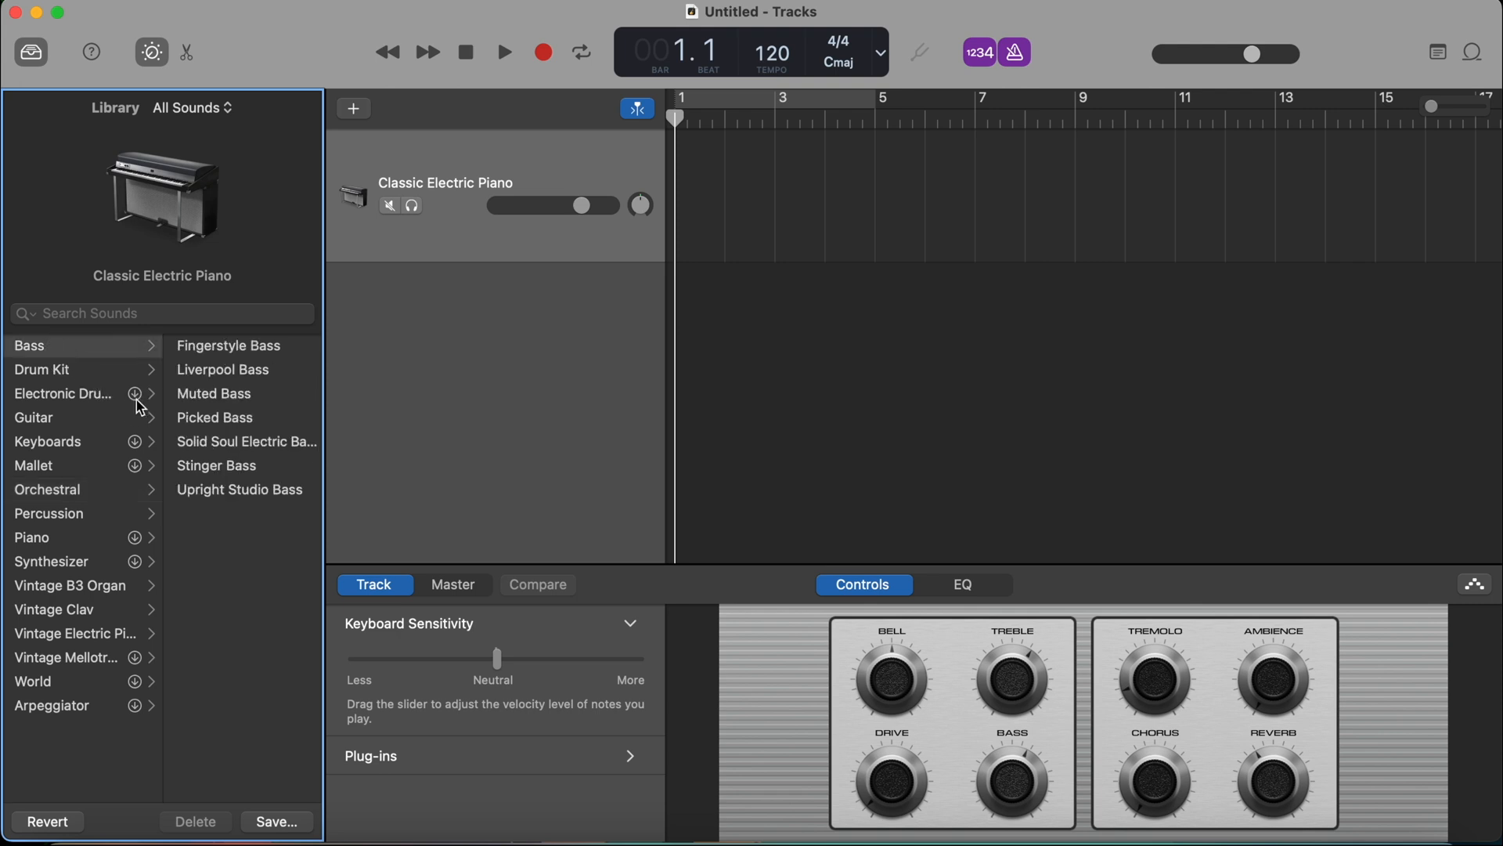
left_click(63, 393)
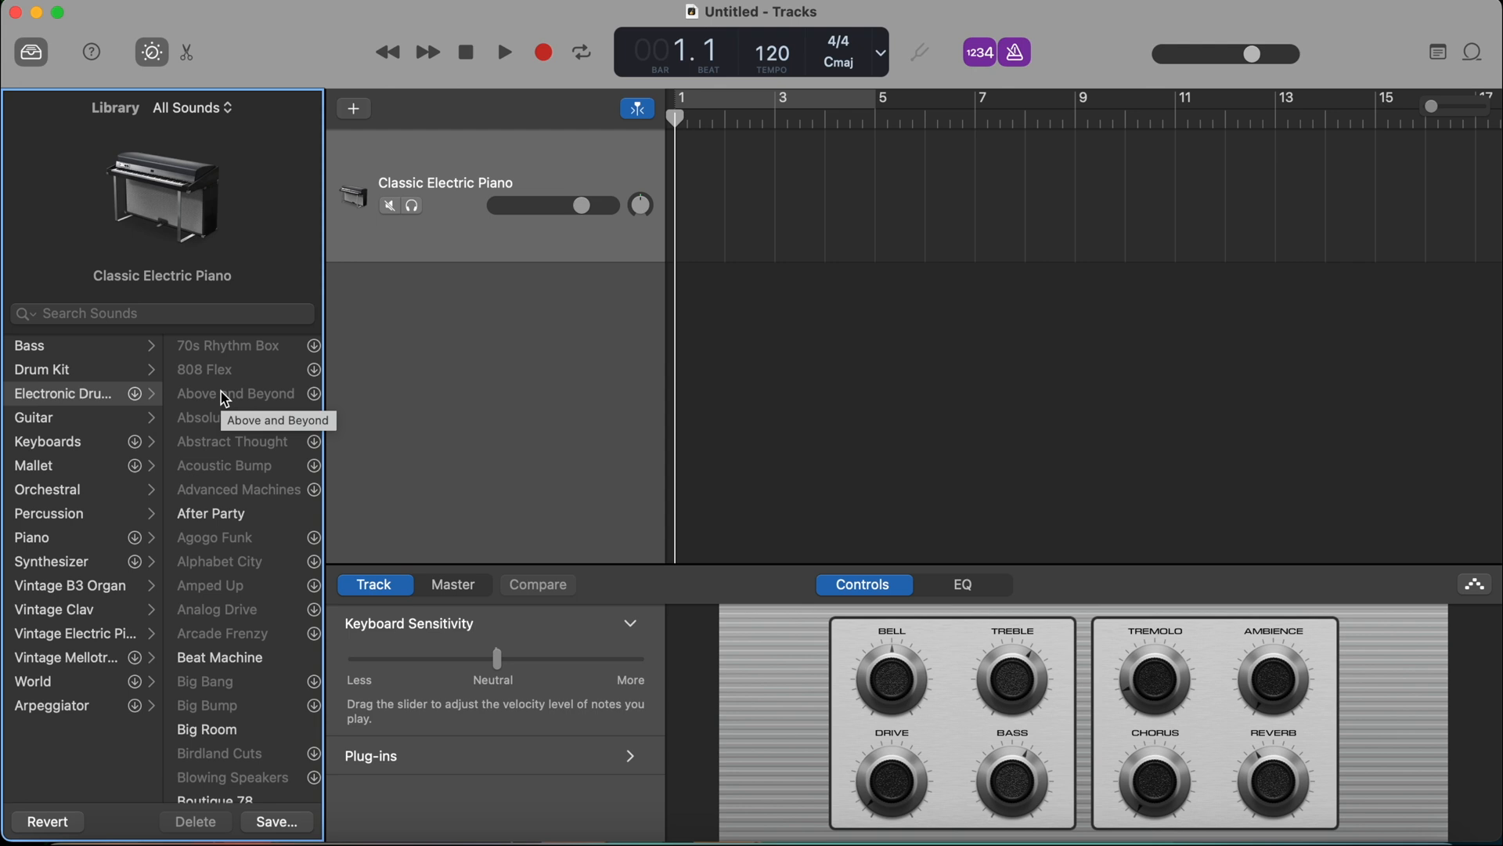
mouse_move(285, 512)
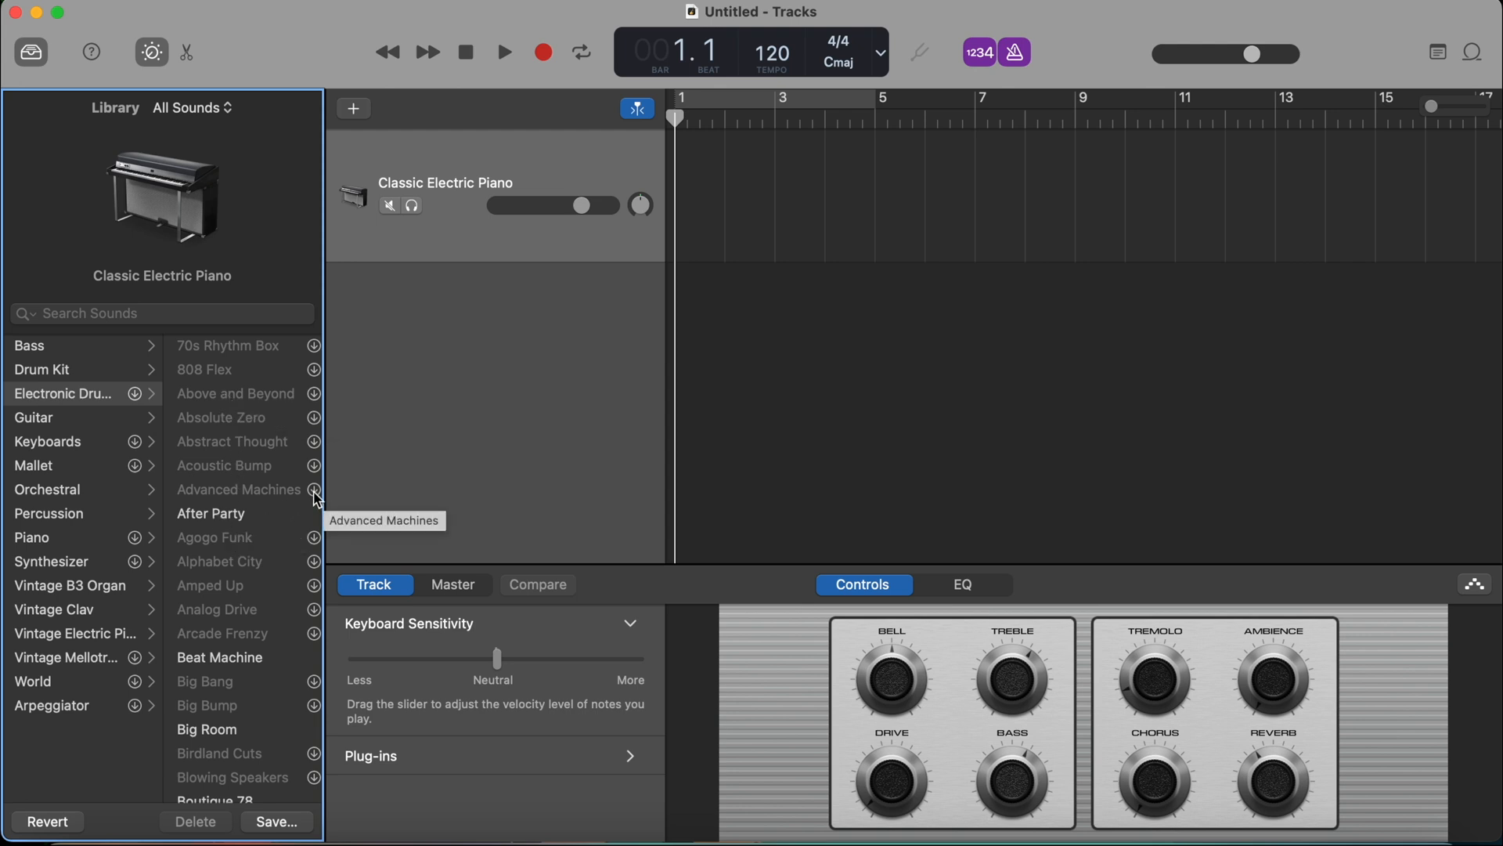
mouse_move(316, 472)
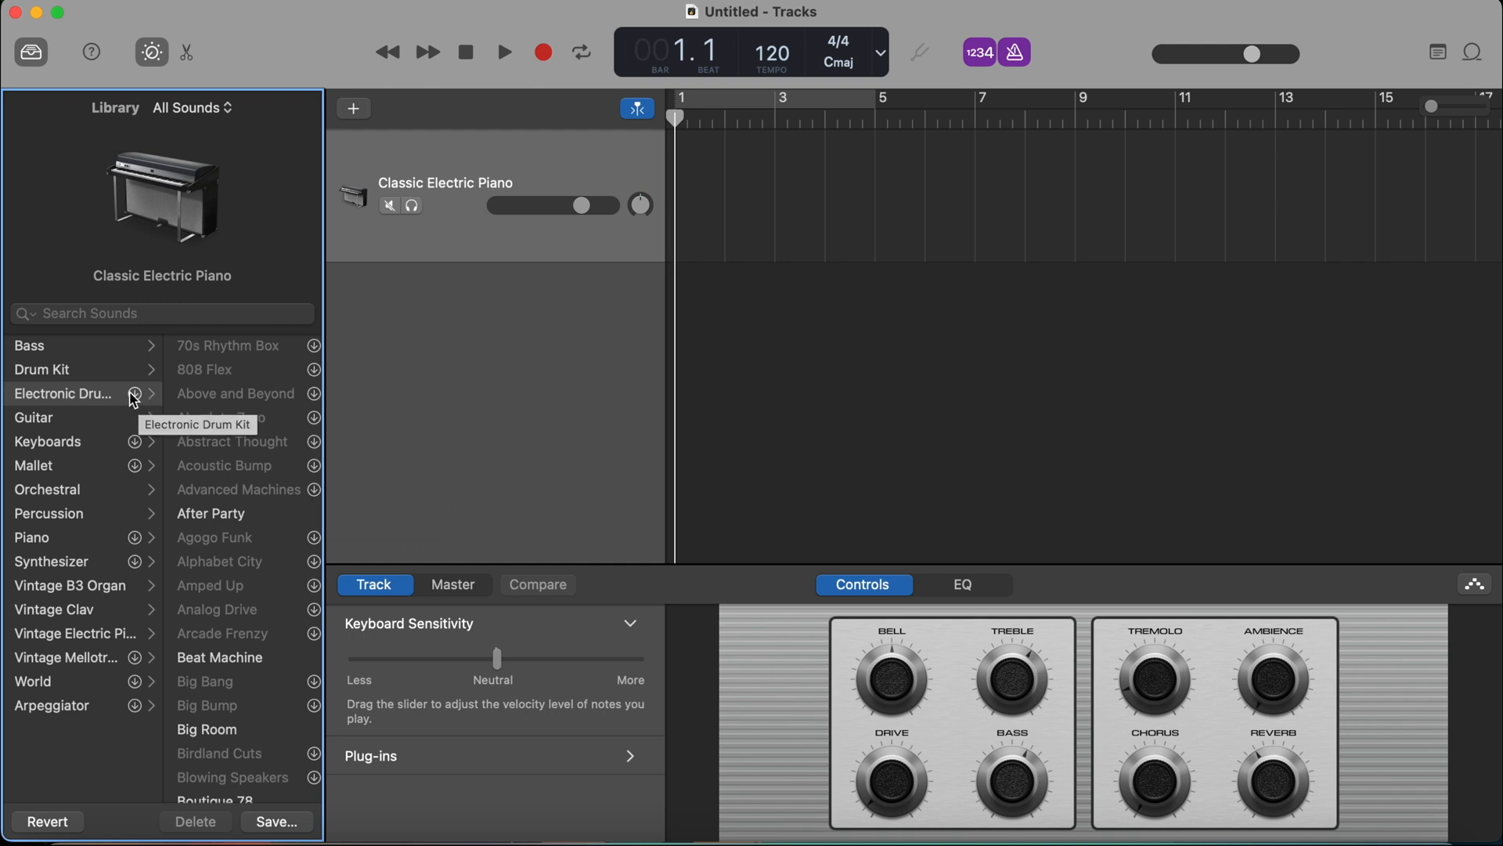
mouse_move(83, 404)
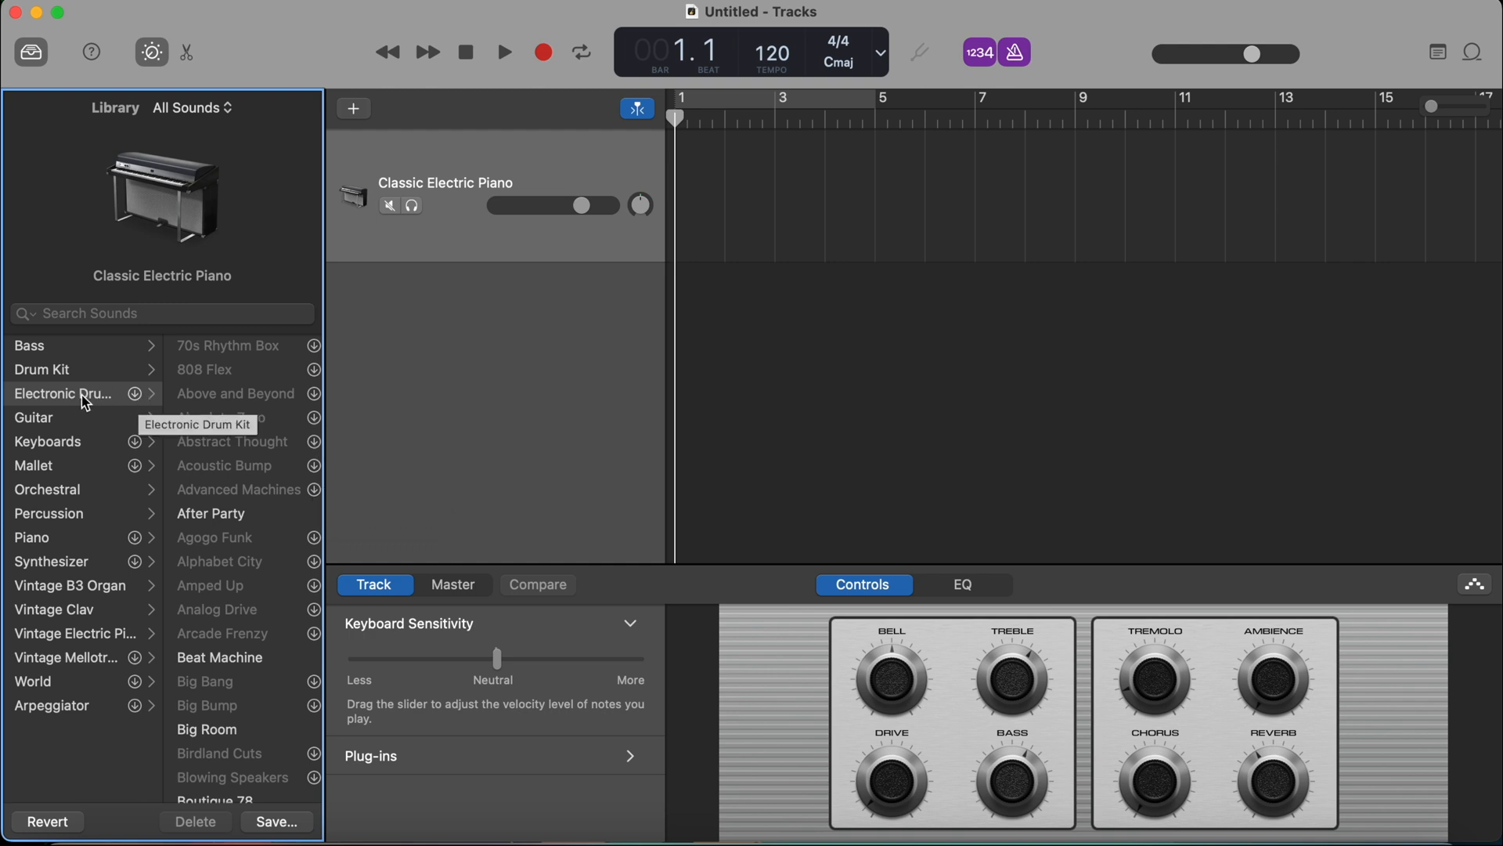
mouse_move(134, 401)
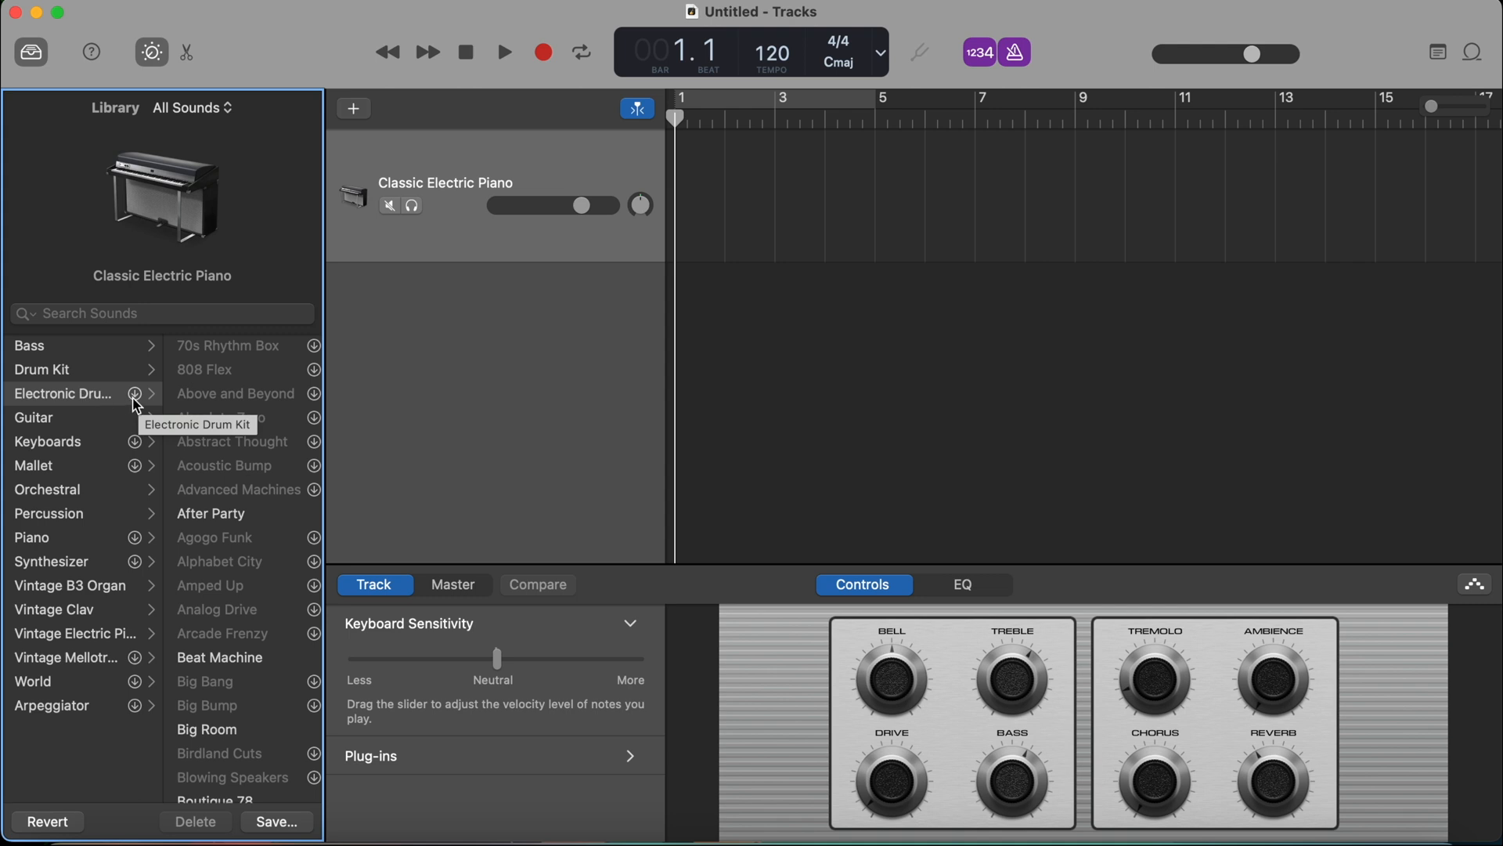
left_click(32, 52)
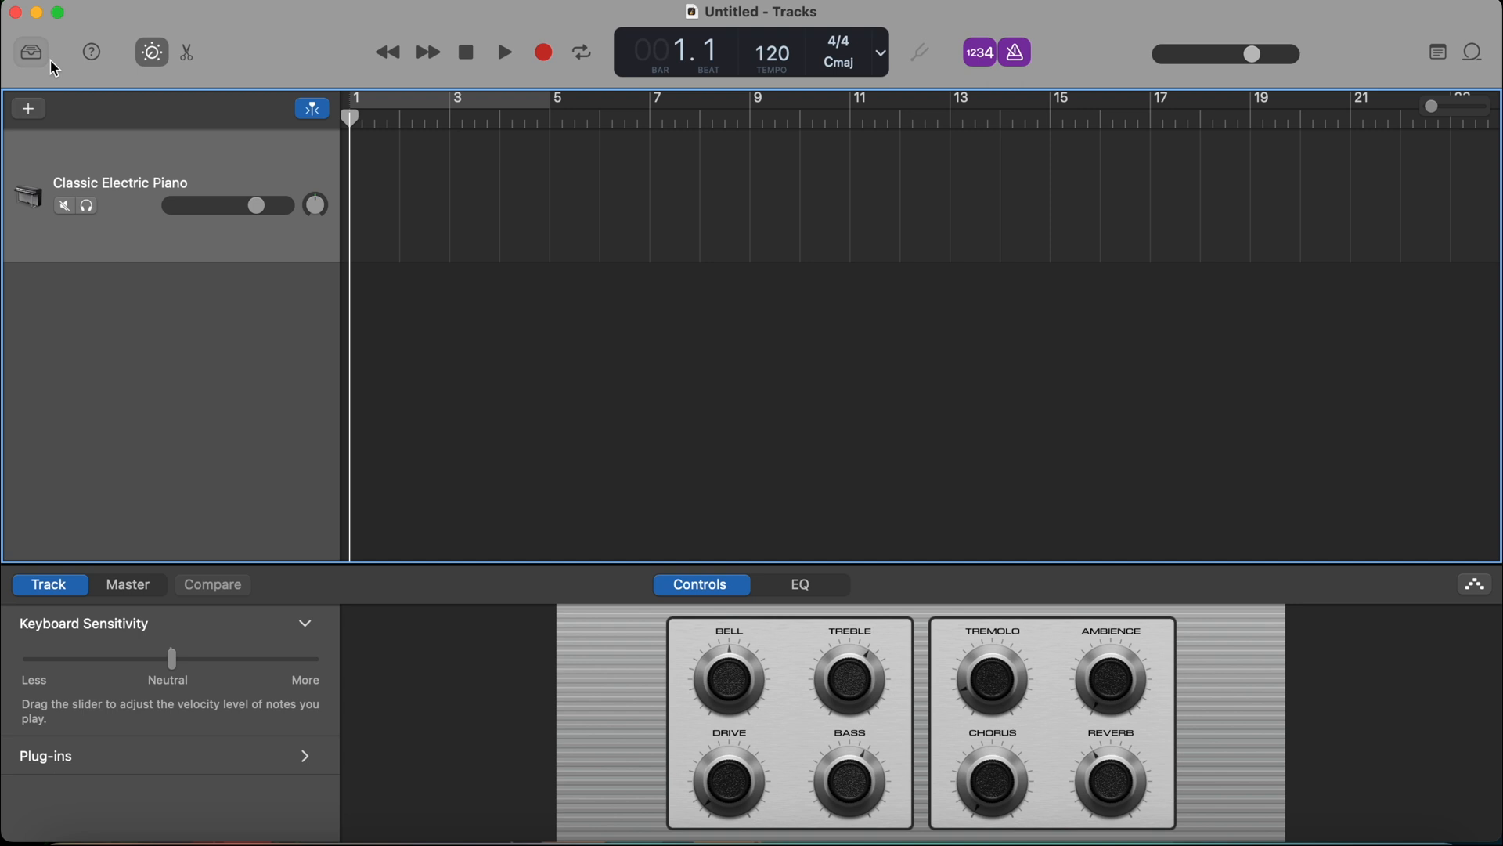
- Show the Smart Controls' Master section, viewing EQ then the Master Echo effect settings
left_click(151, 52)
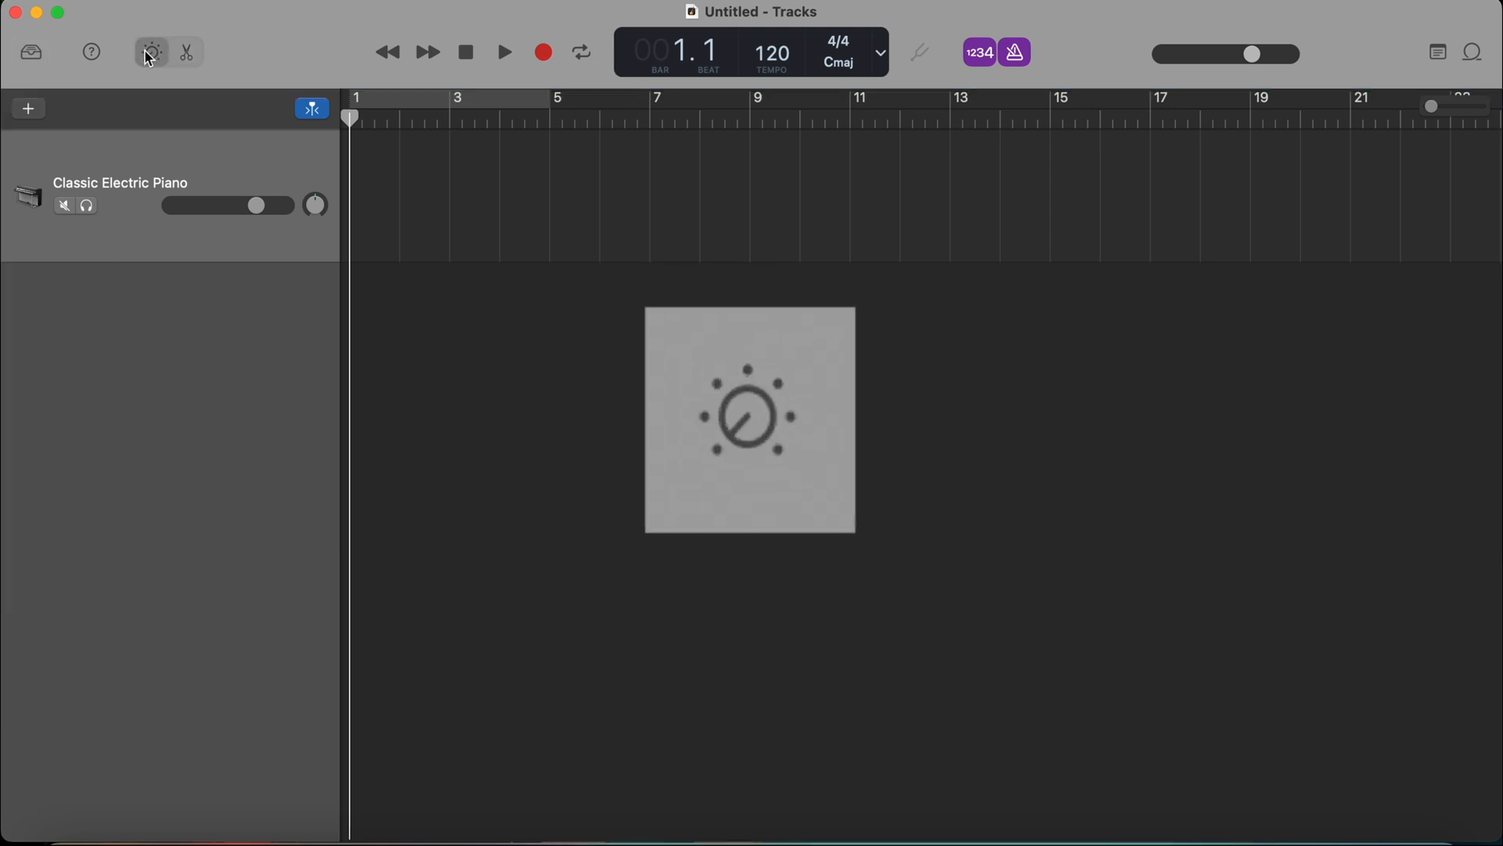
left_click(150, 51)
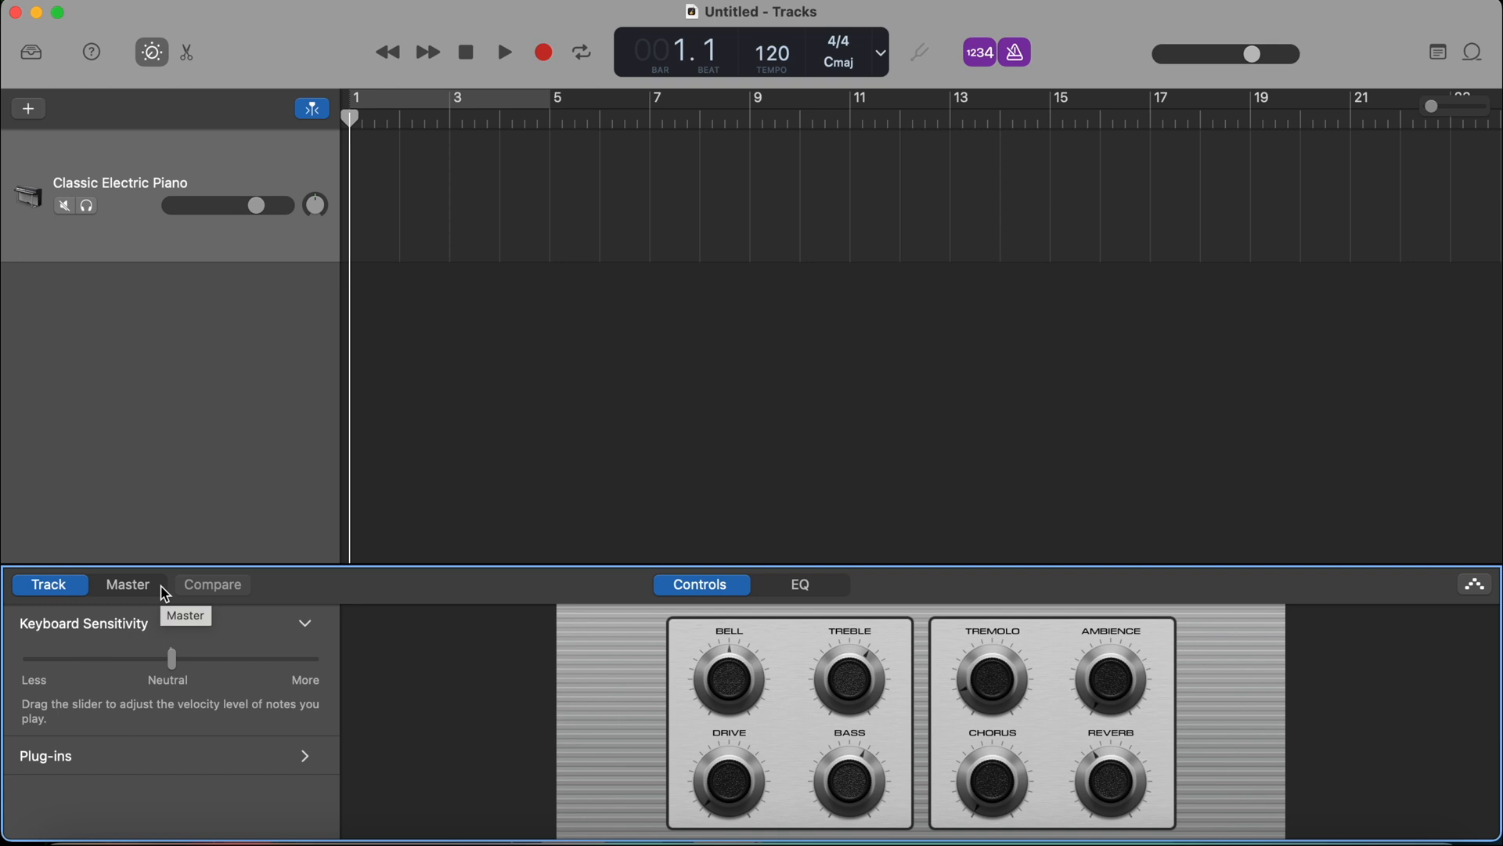
left_click(127, 584)
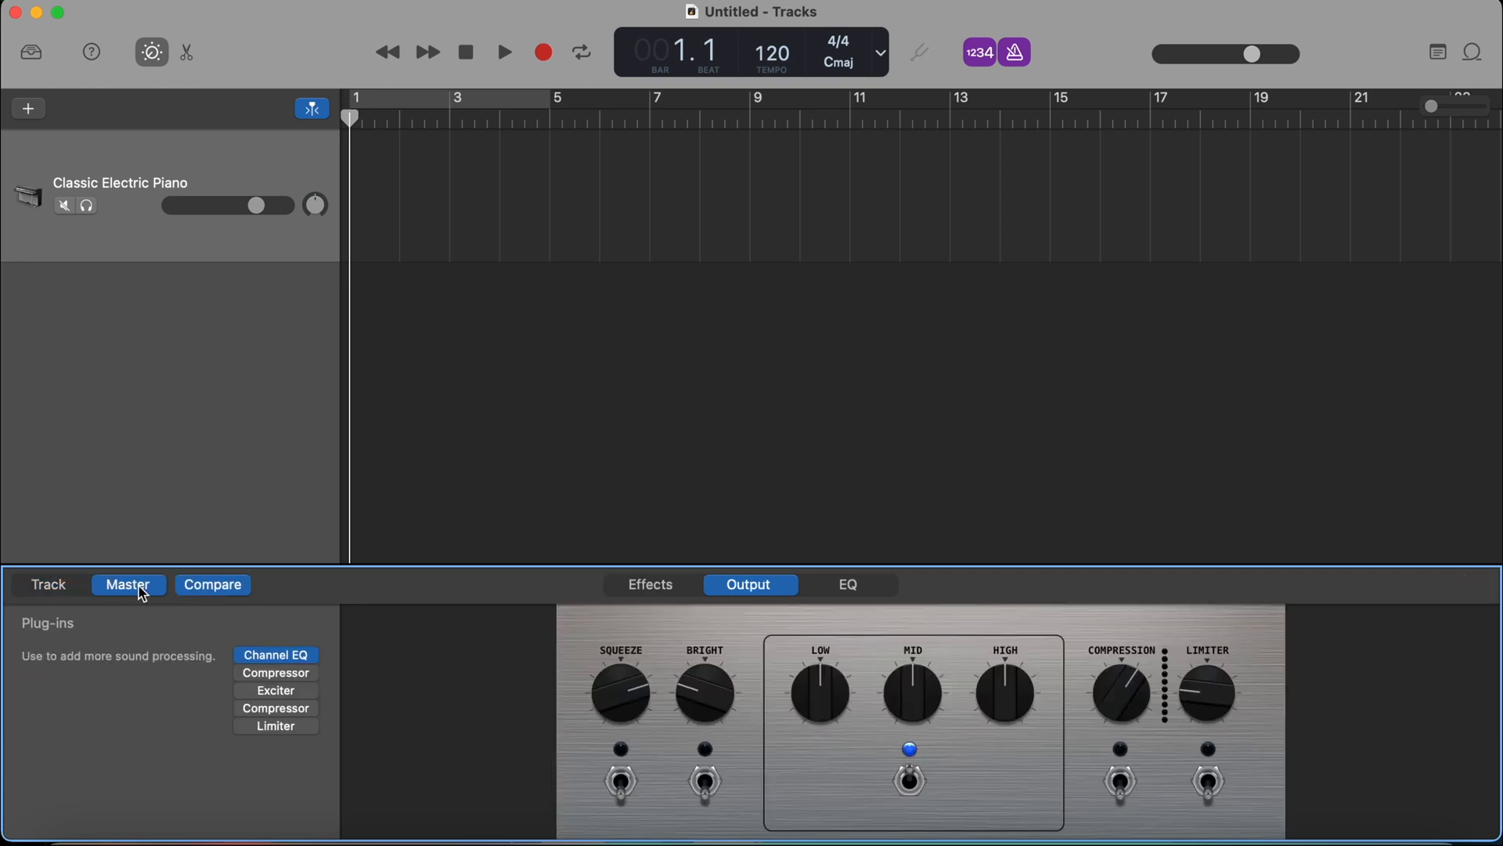
left_click(847, 584)
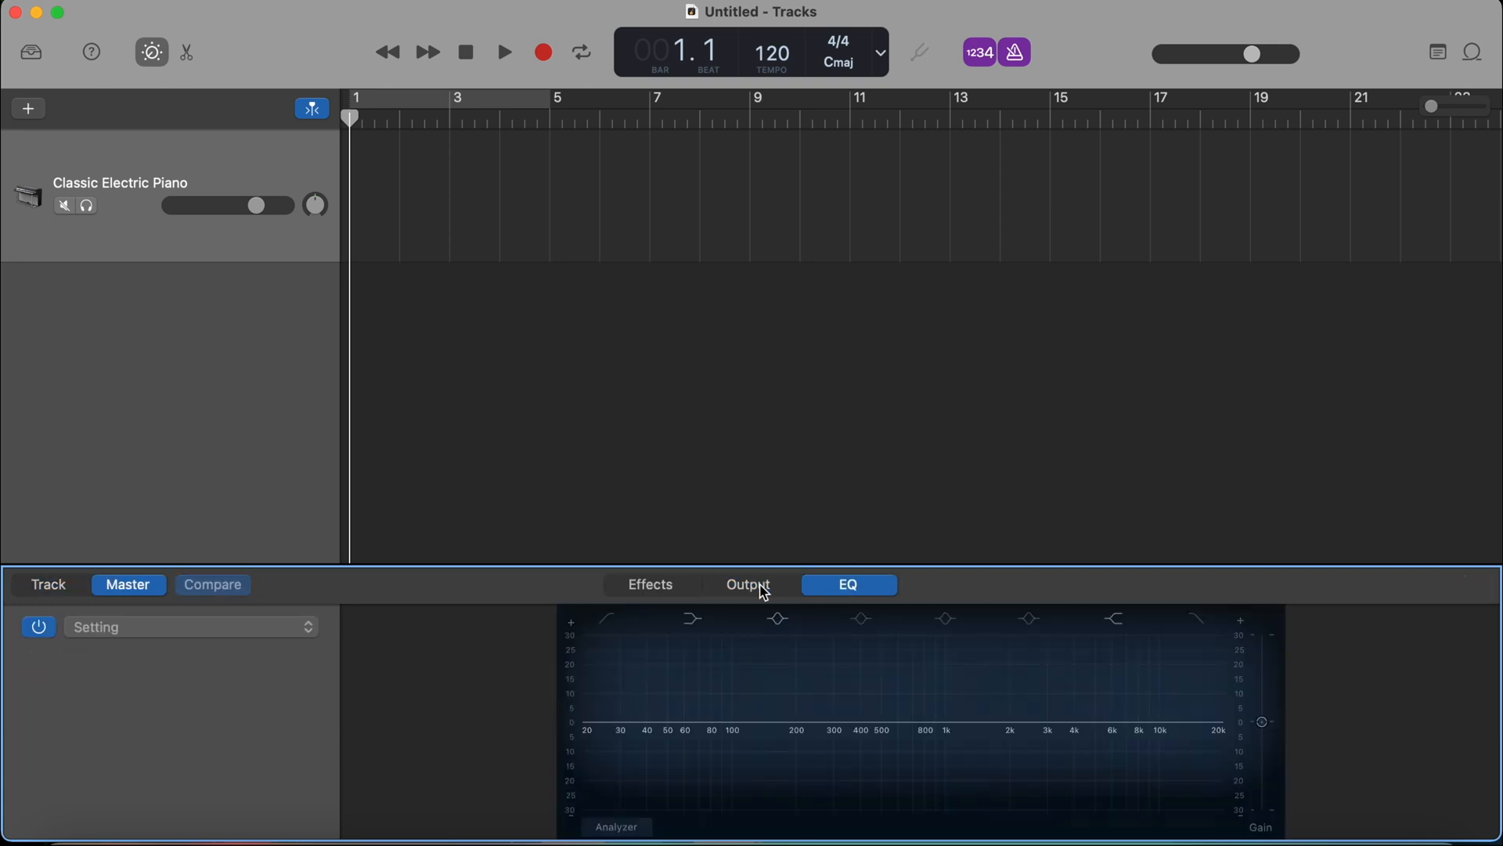
left_click(648, 584)
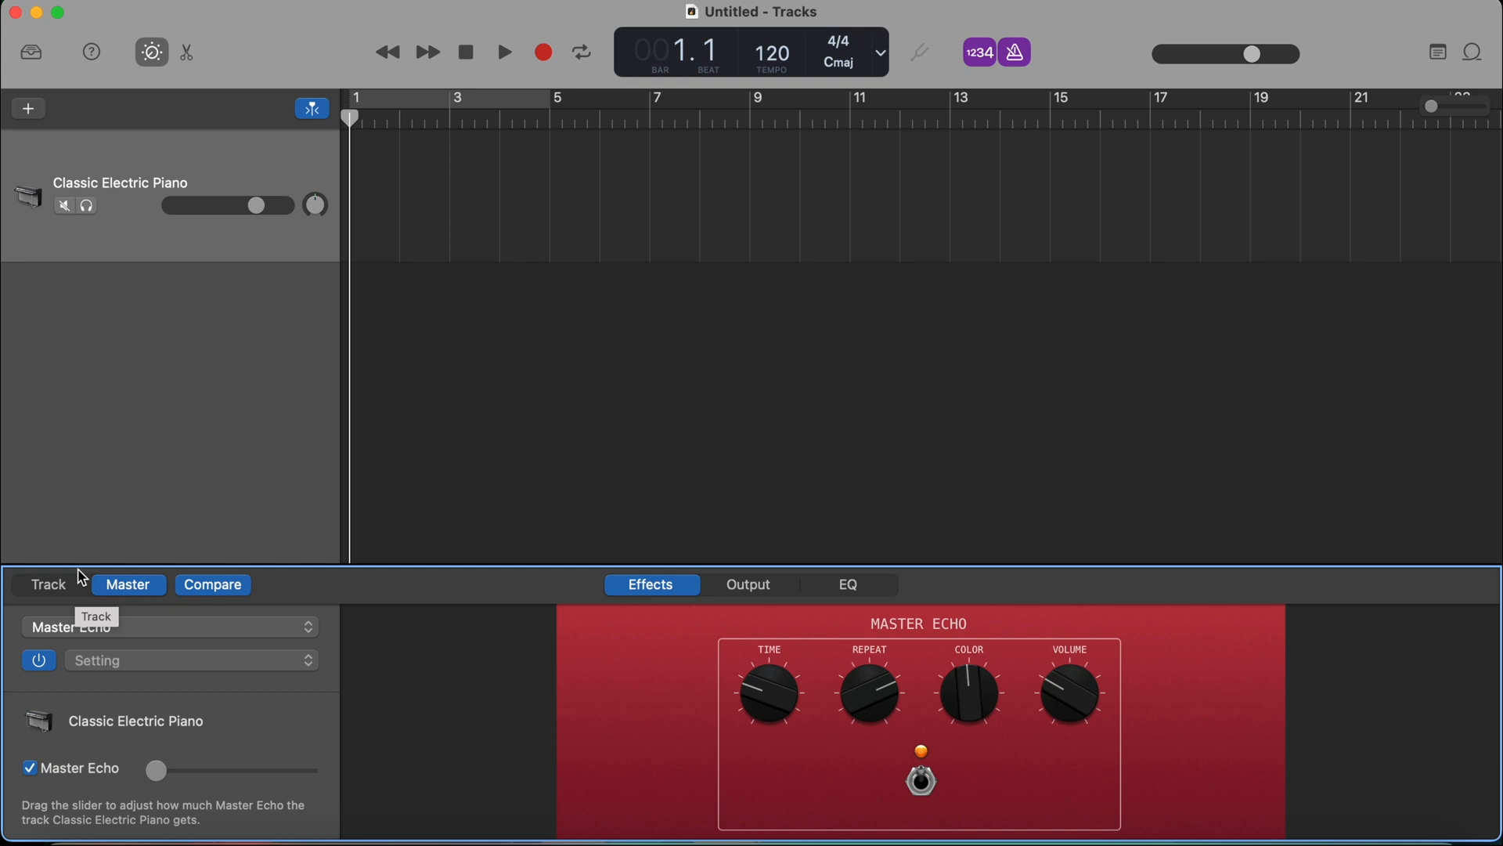
mouse_move(150, 51)
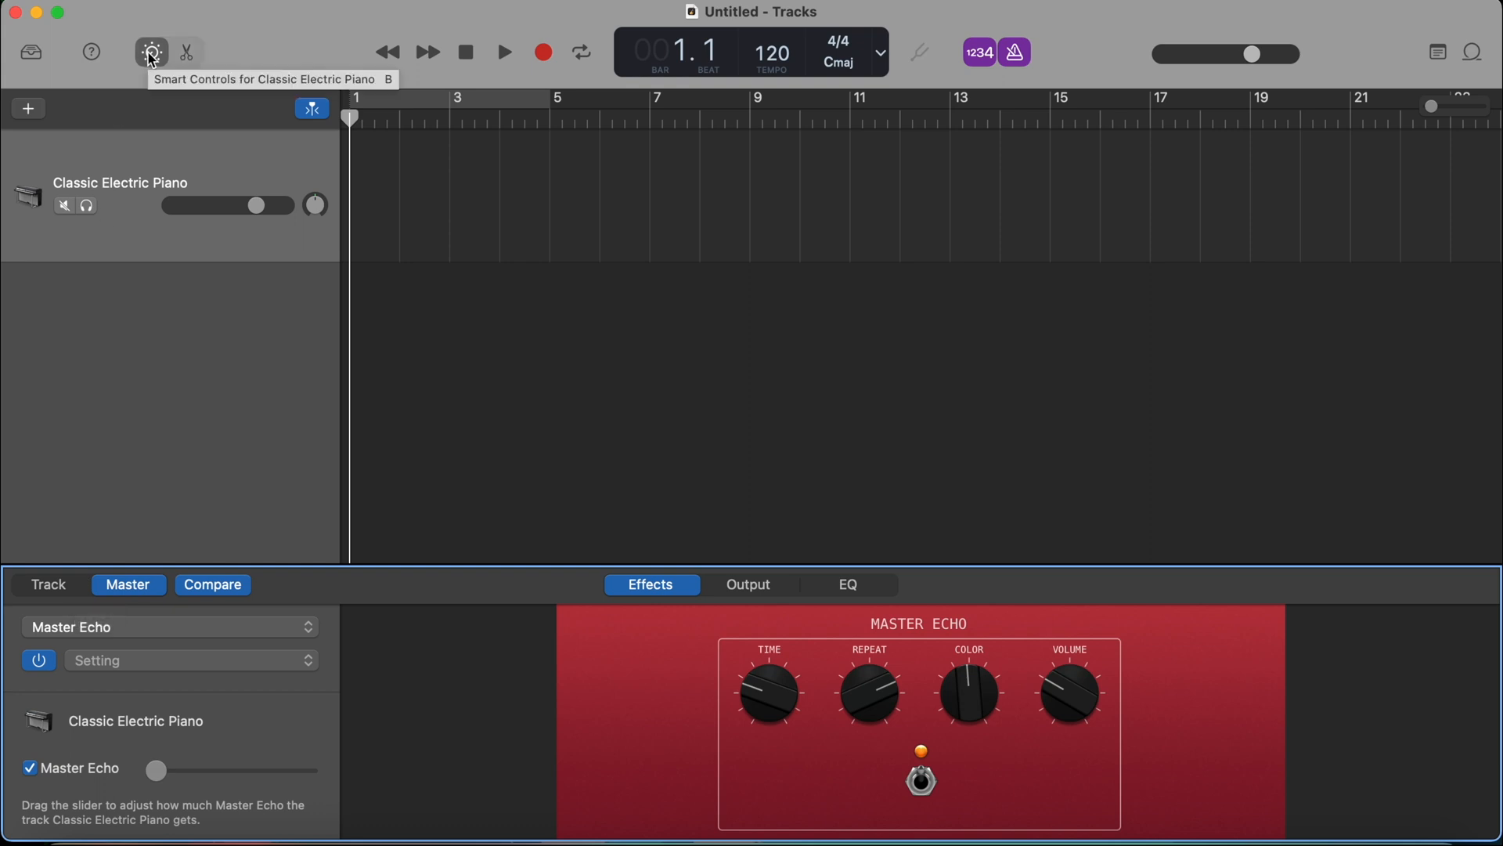
- Show the piano roll editor for the Classic Electric Piano track, with no regions yet
left_click(186, 52)
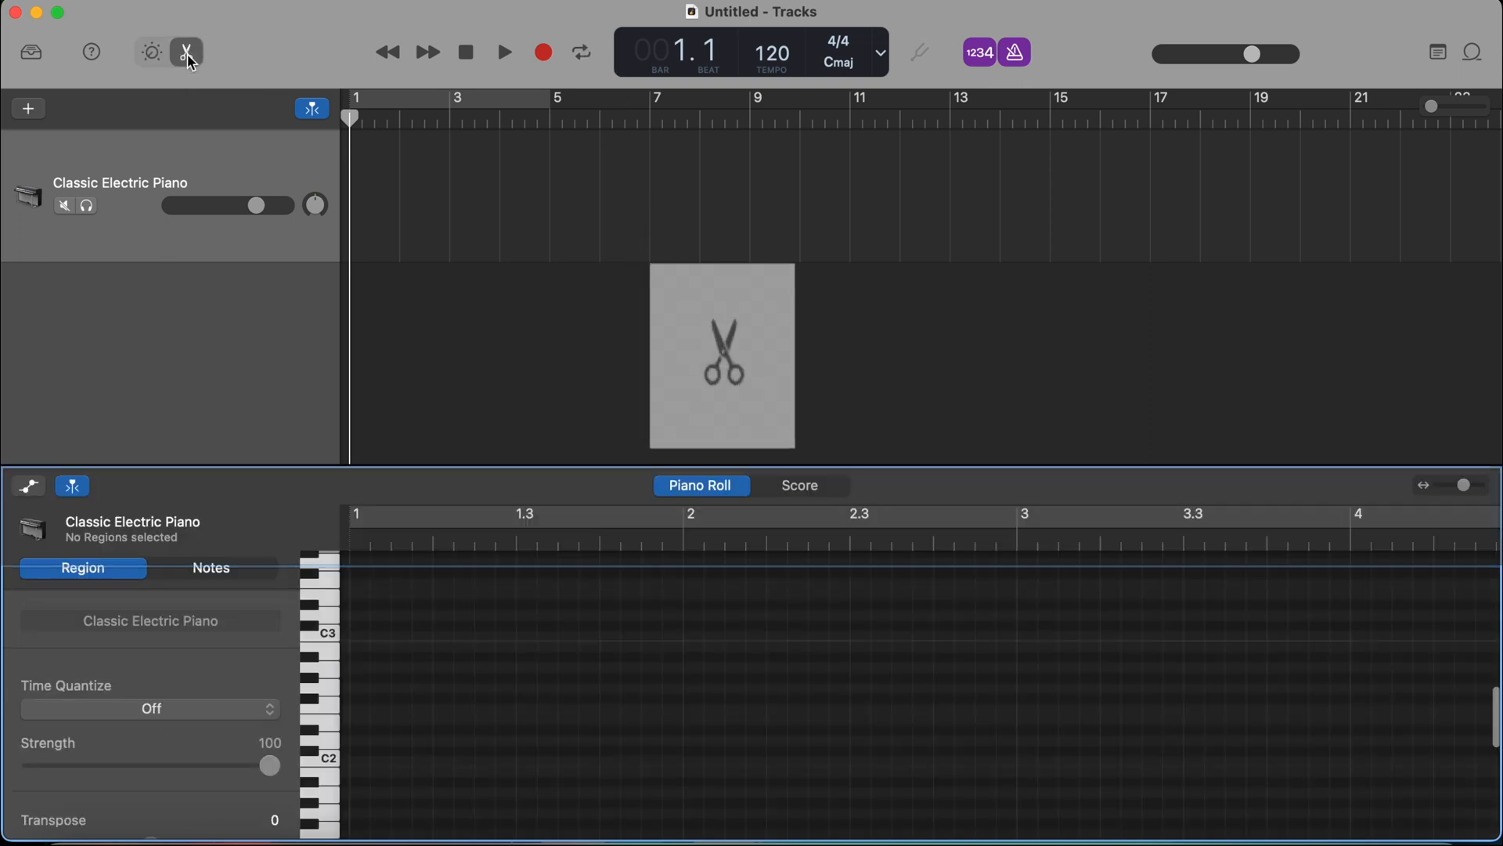
mouse_move(187, 51)
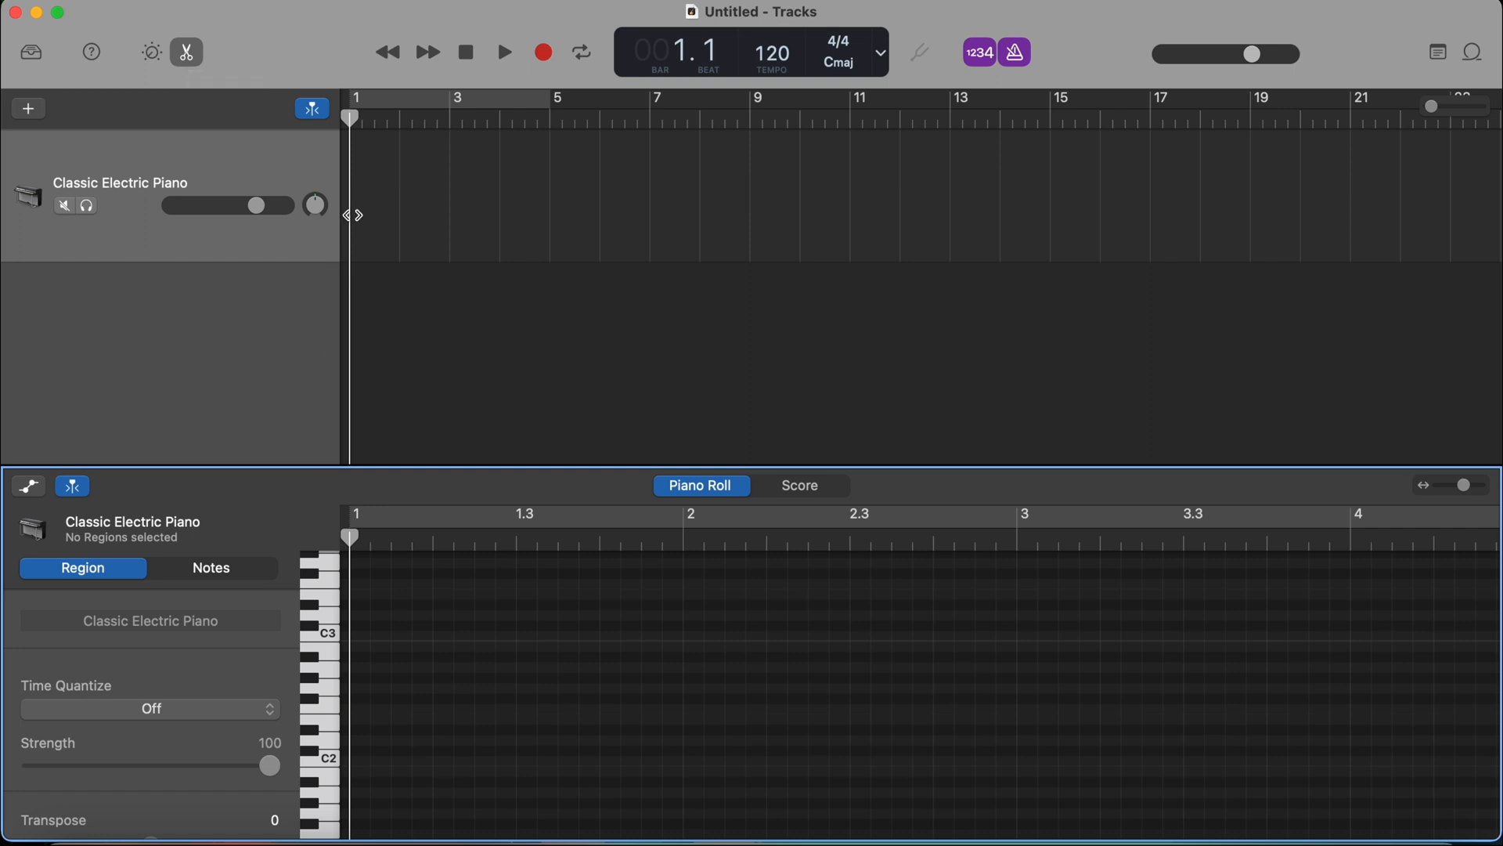
mouse_move(429, 197)
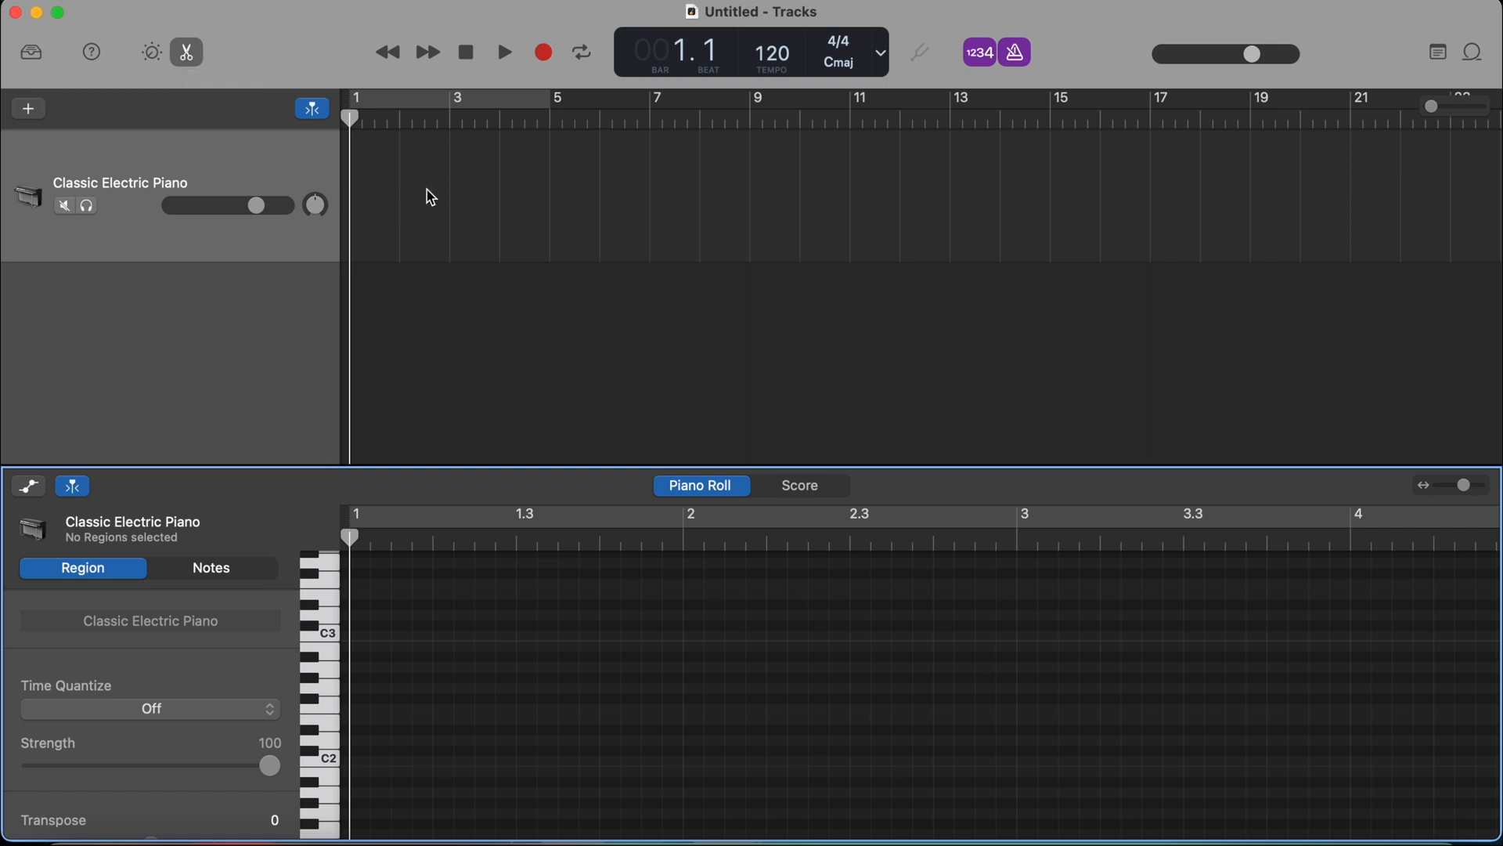
mouse_move(349, 596)
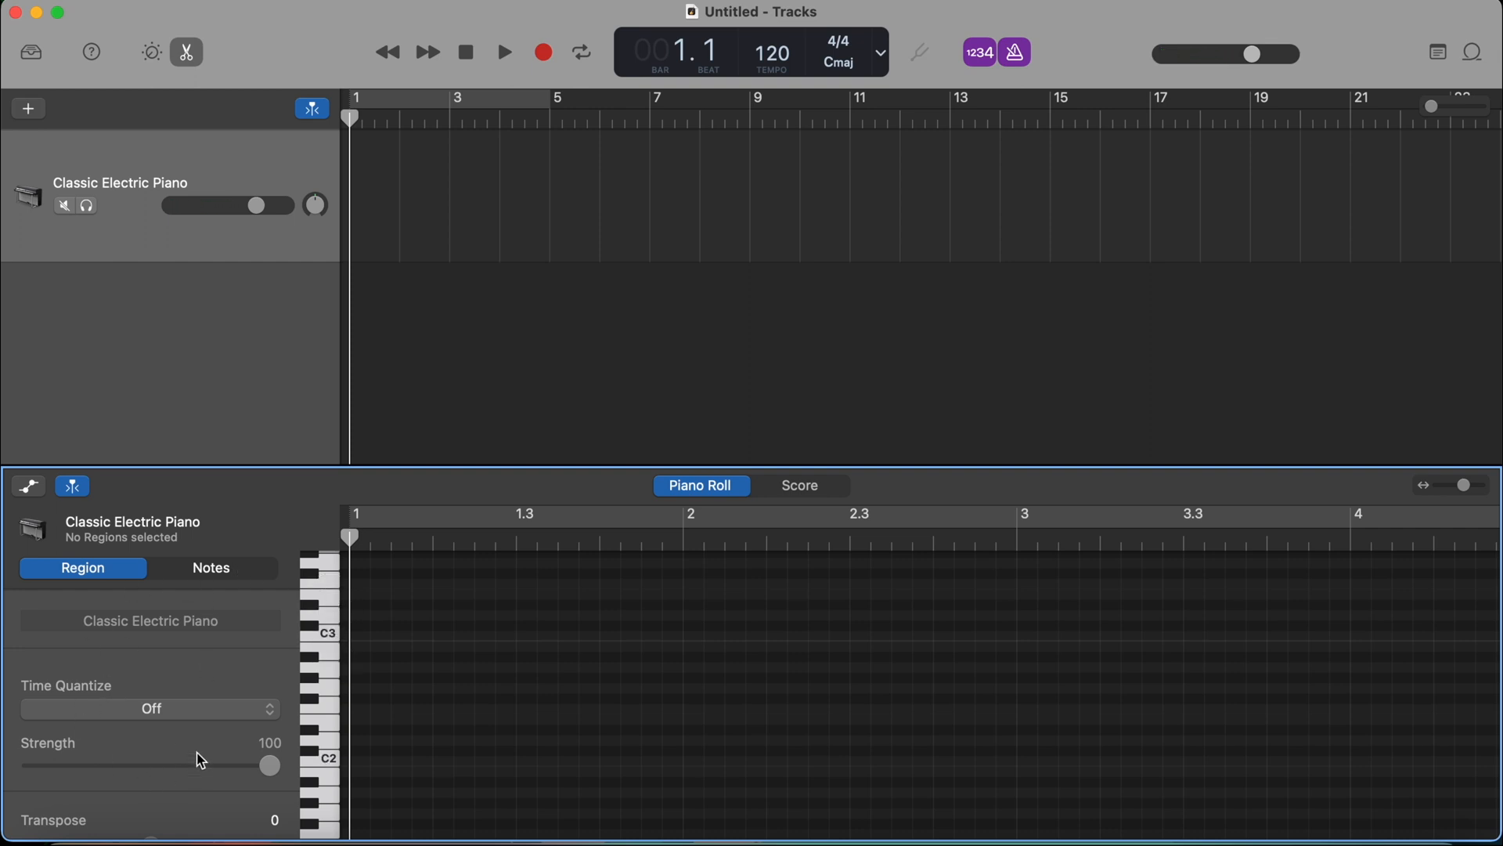
mouse_move(186, 558)
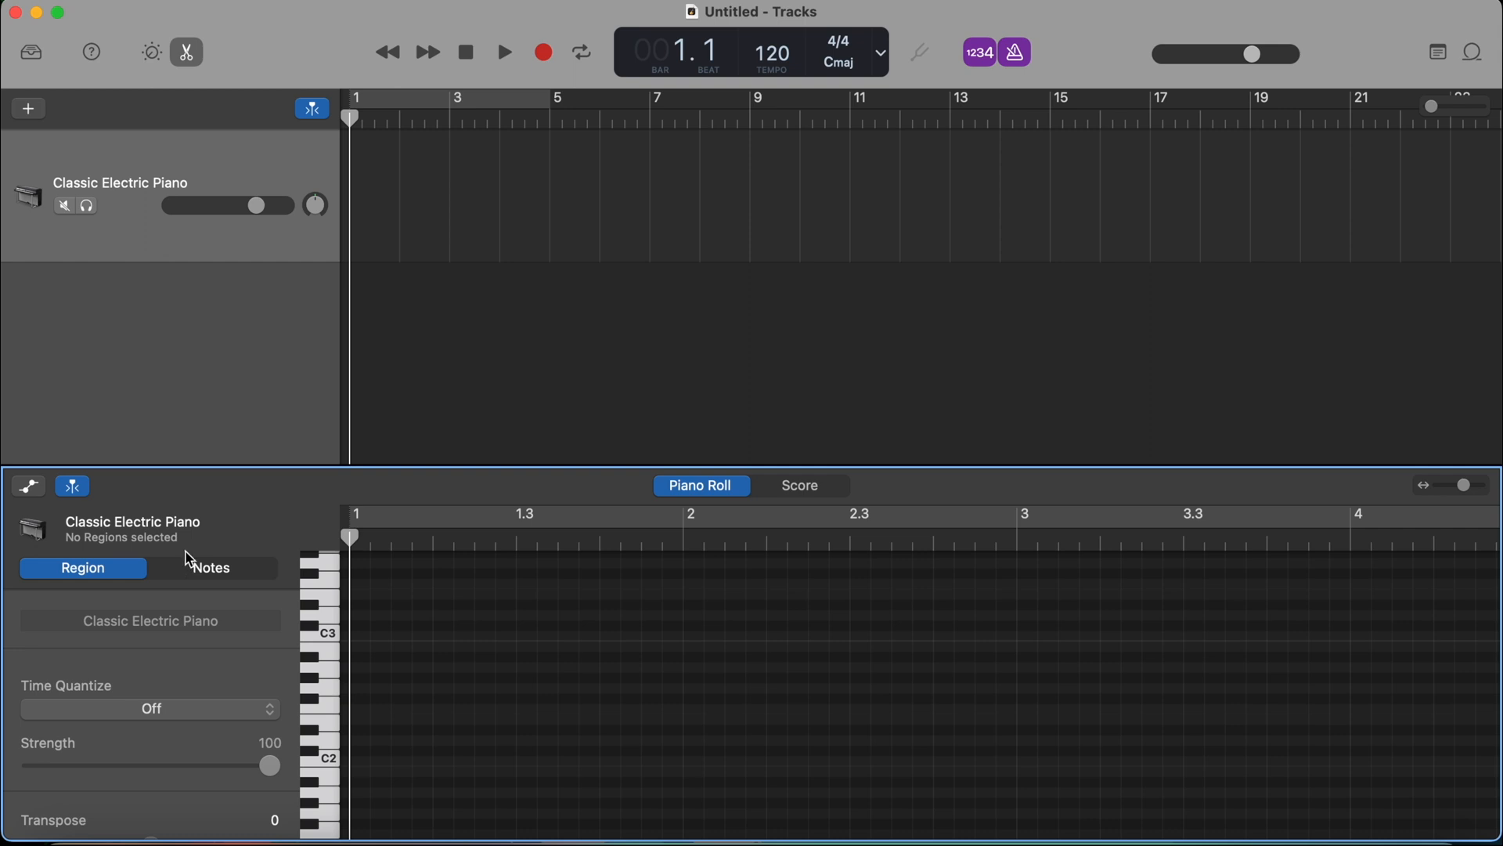
- Switch the editor to Score notation view for the empty track
left_click(799, 485)
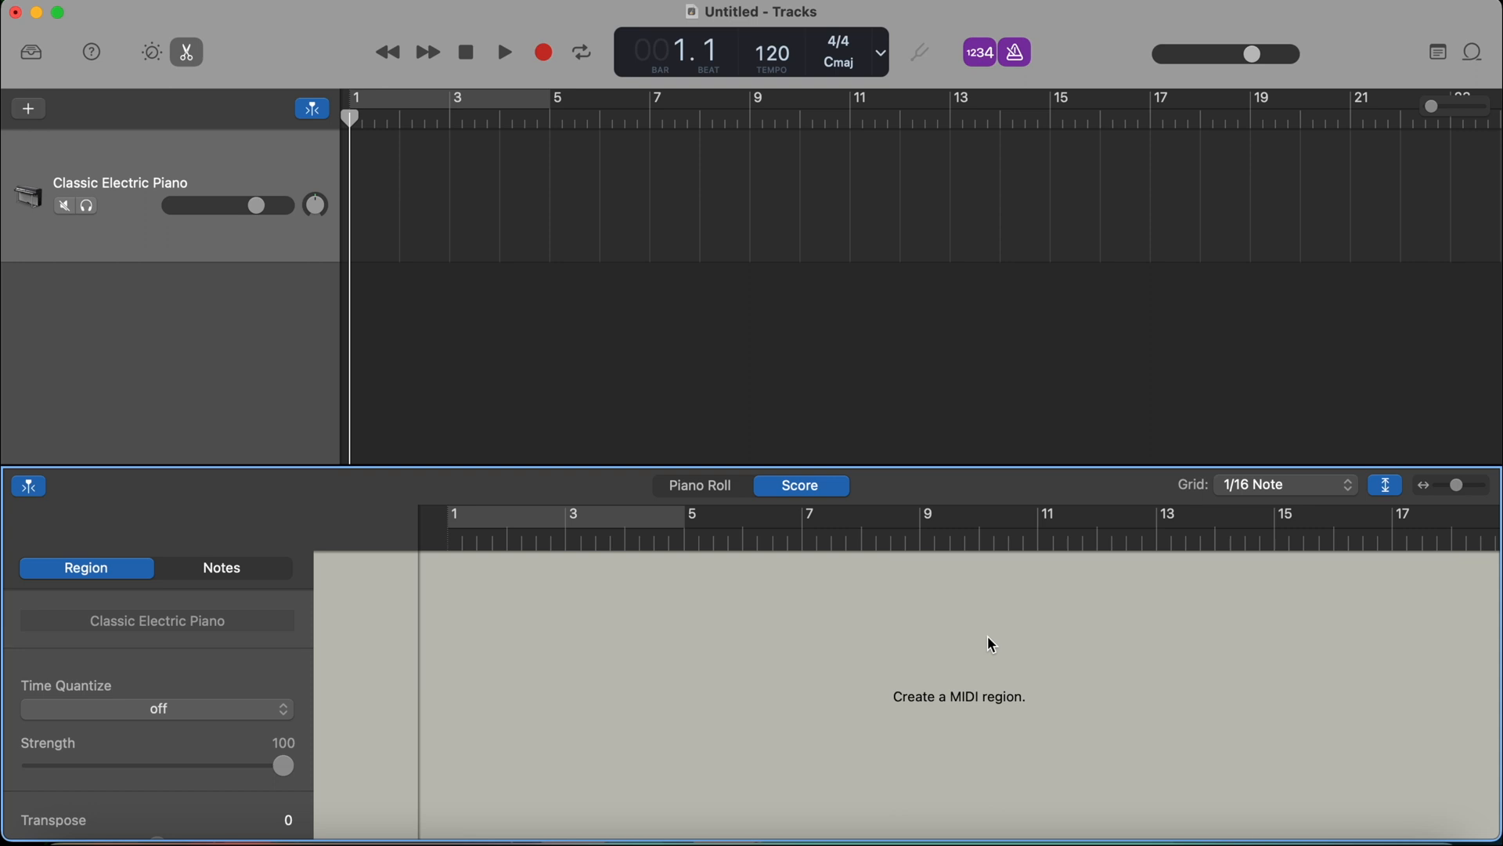
mouse_move(486, 711)
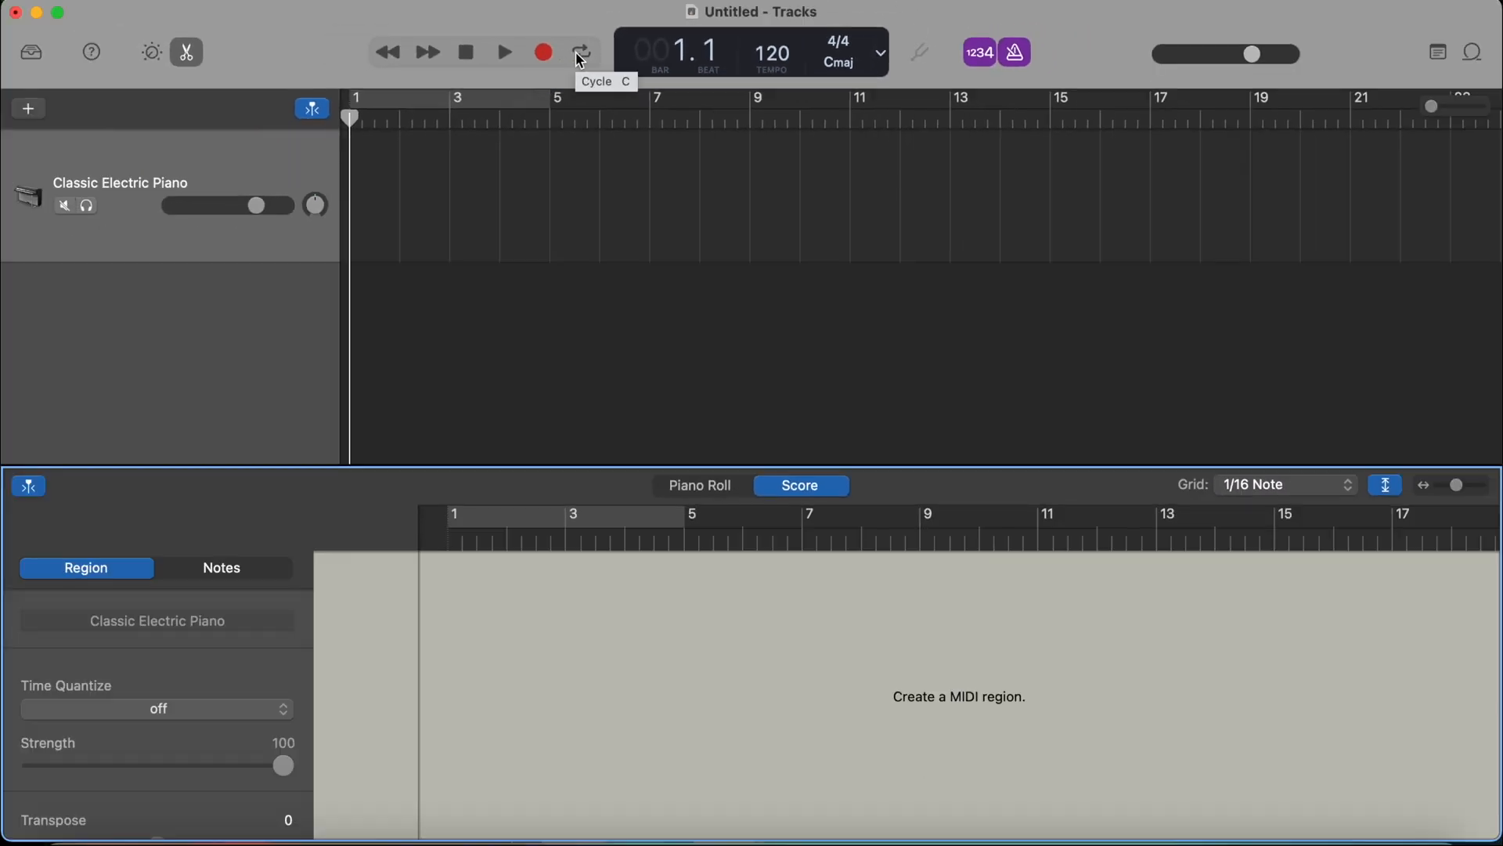
left_click(583, 52)
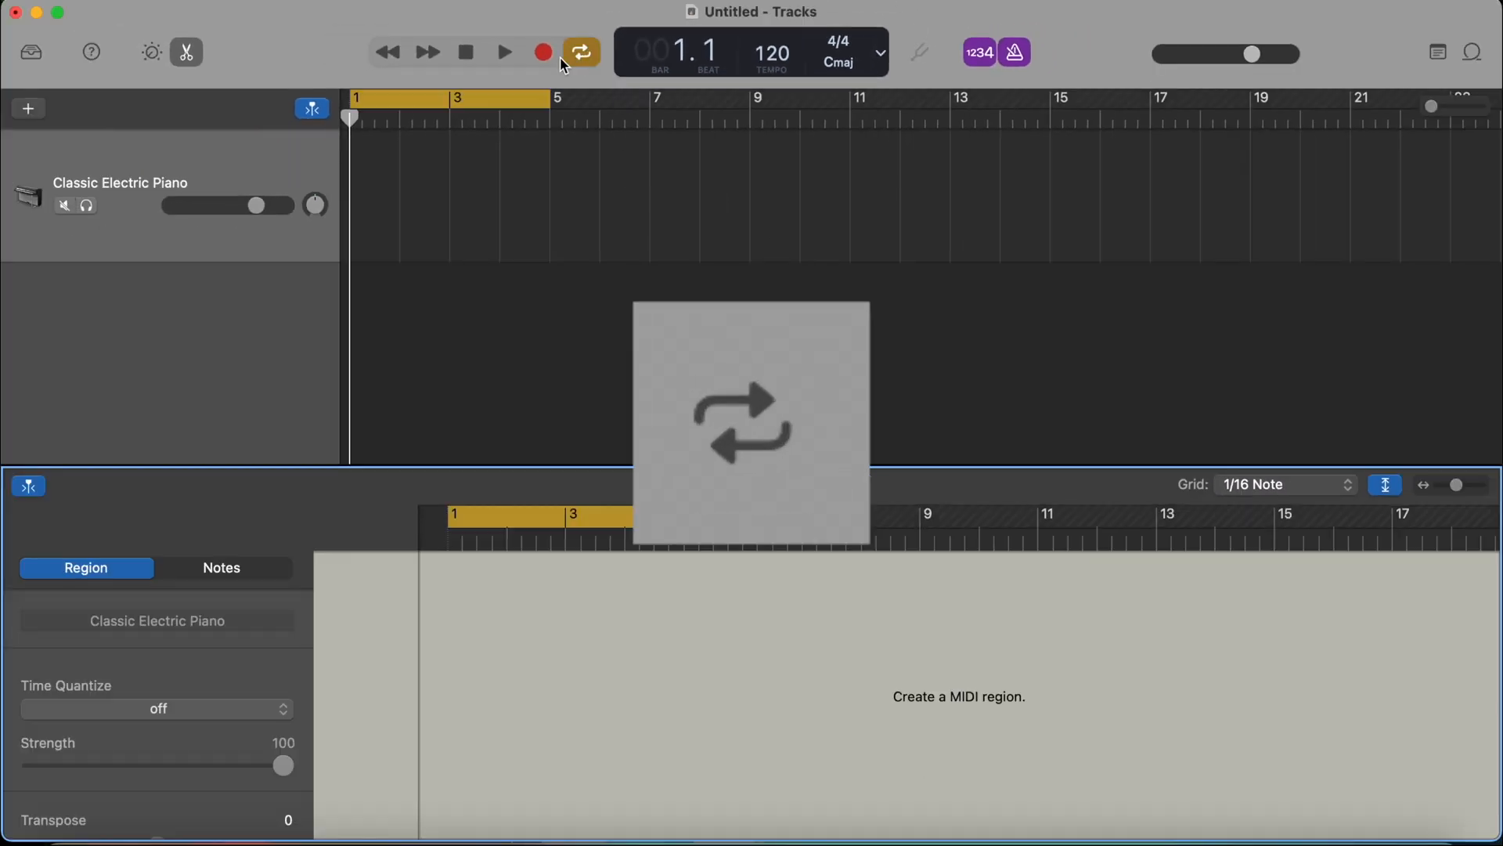
mouse_move(583, 51)
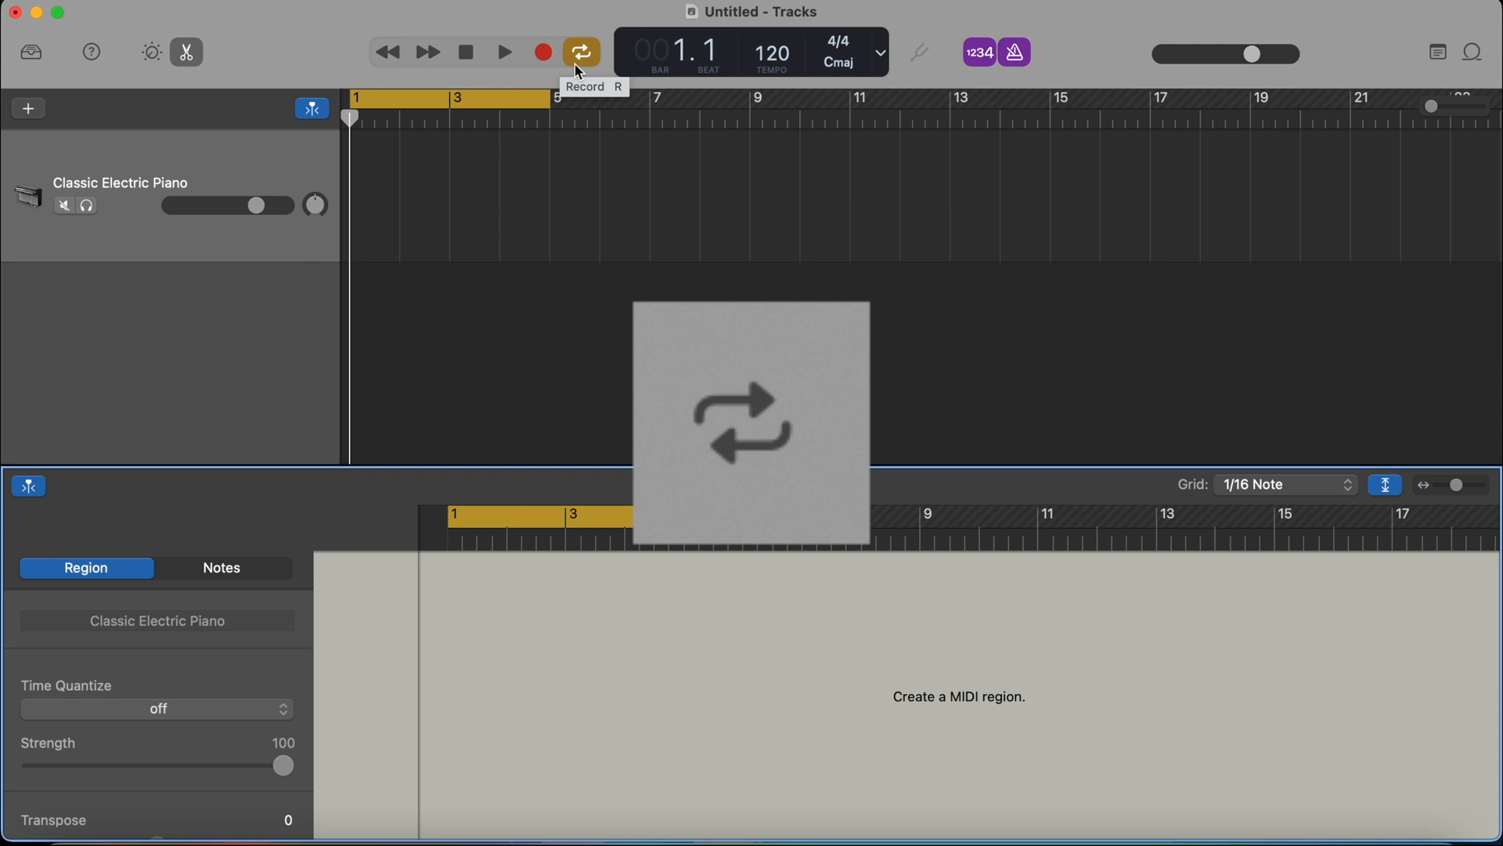
left_click(579, 52)
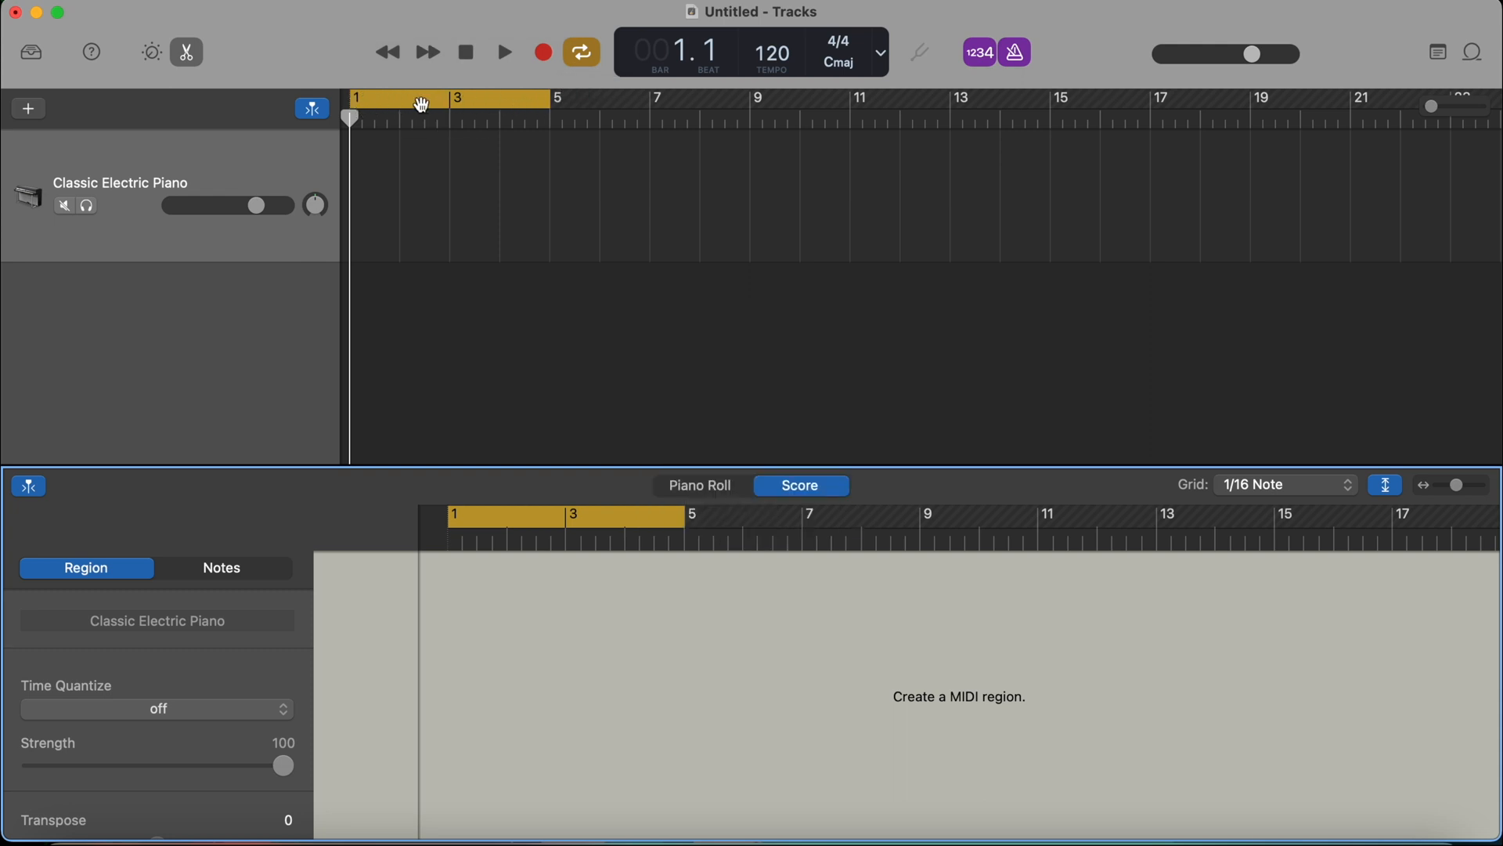
mouse_move(421, 103)
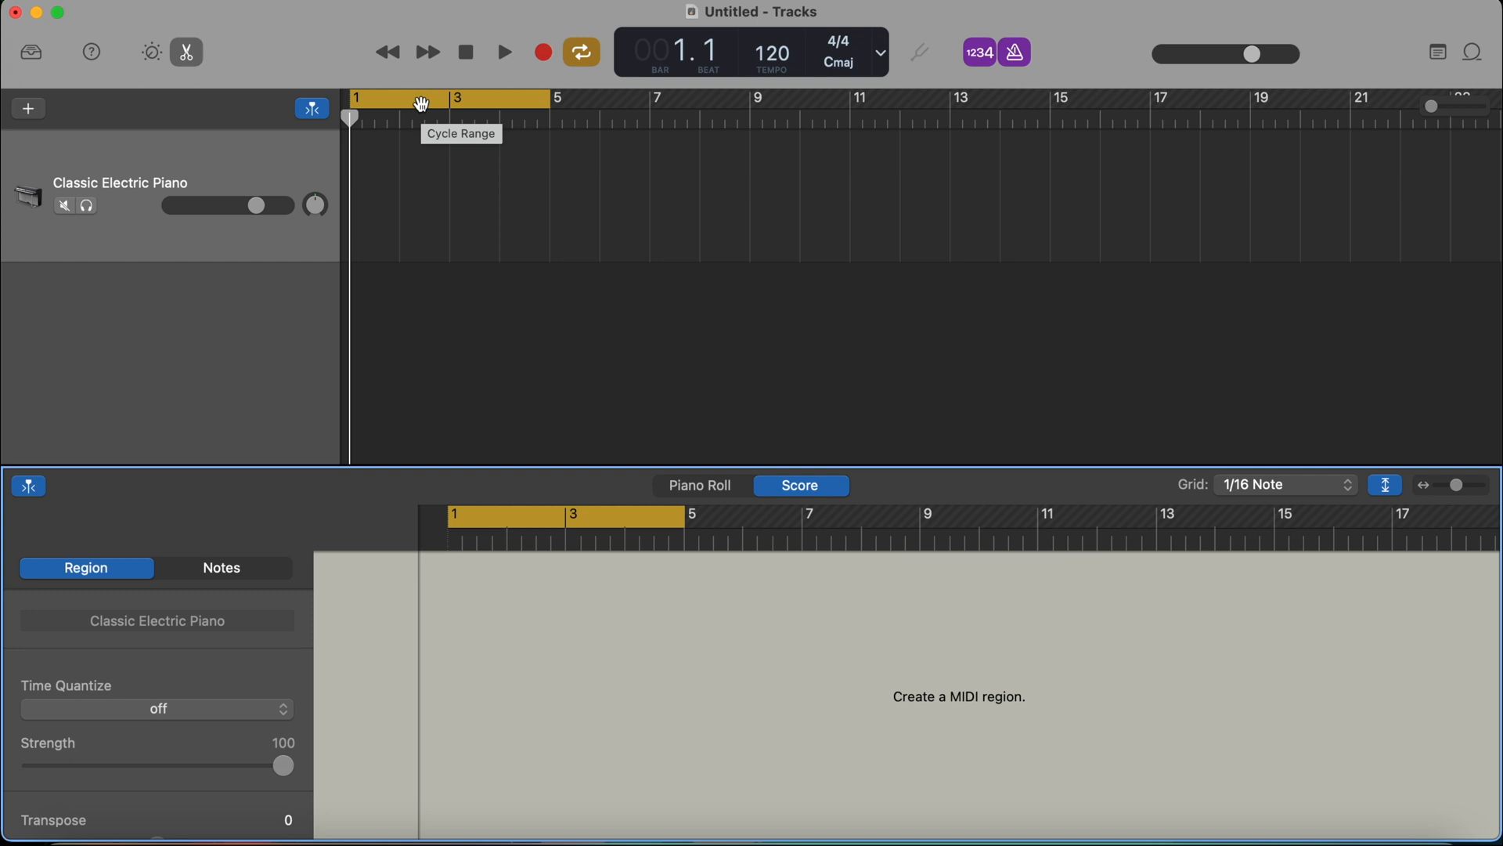
mouse_move(496, 100)
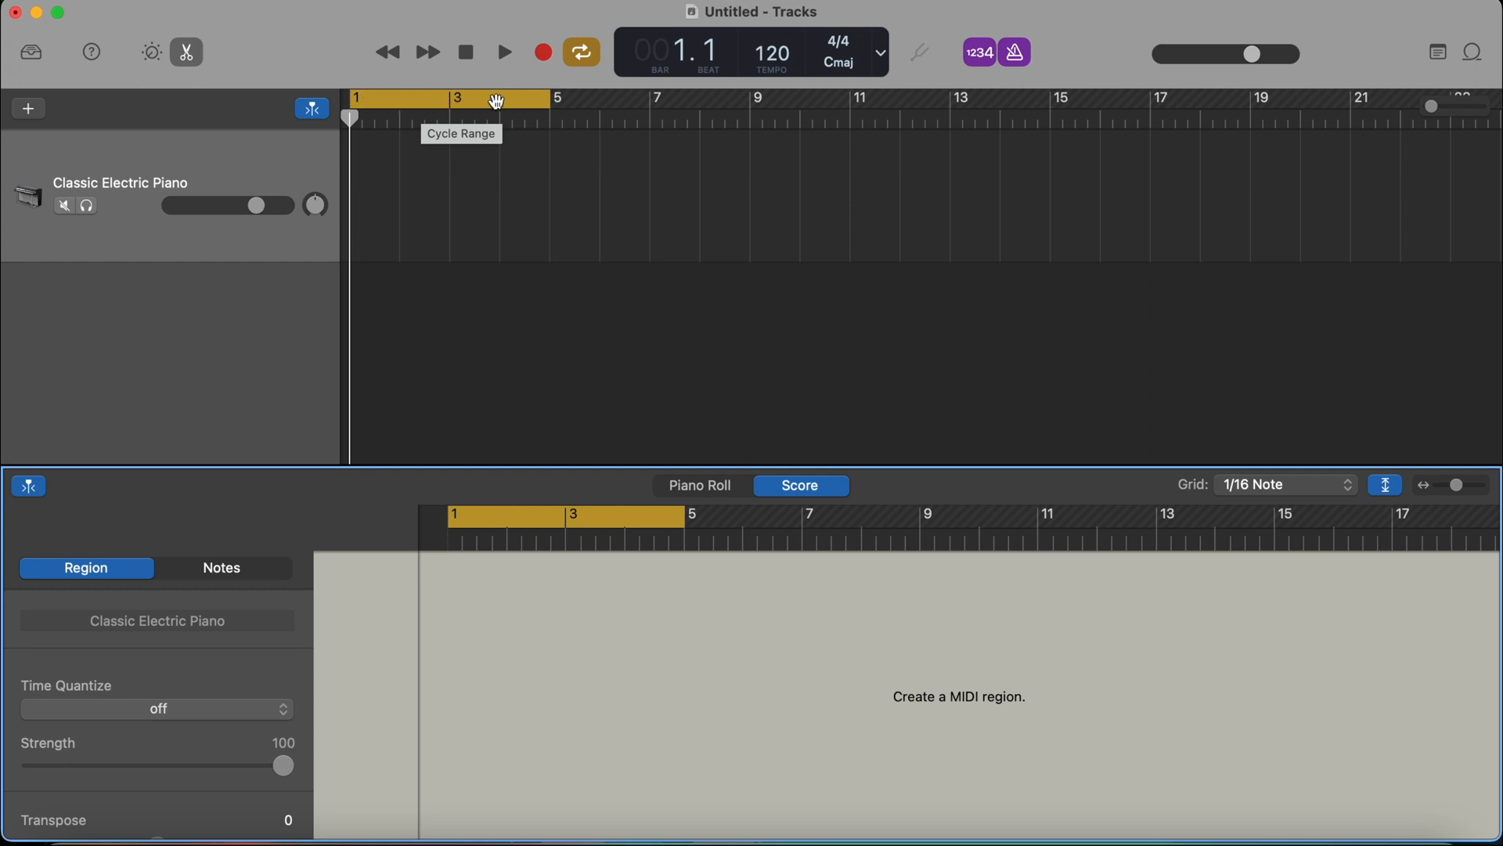
mouse_move(537, 160)
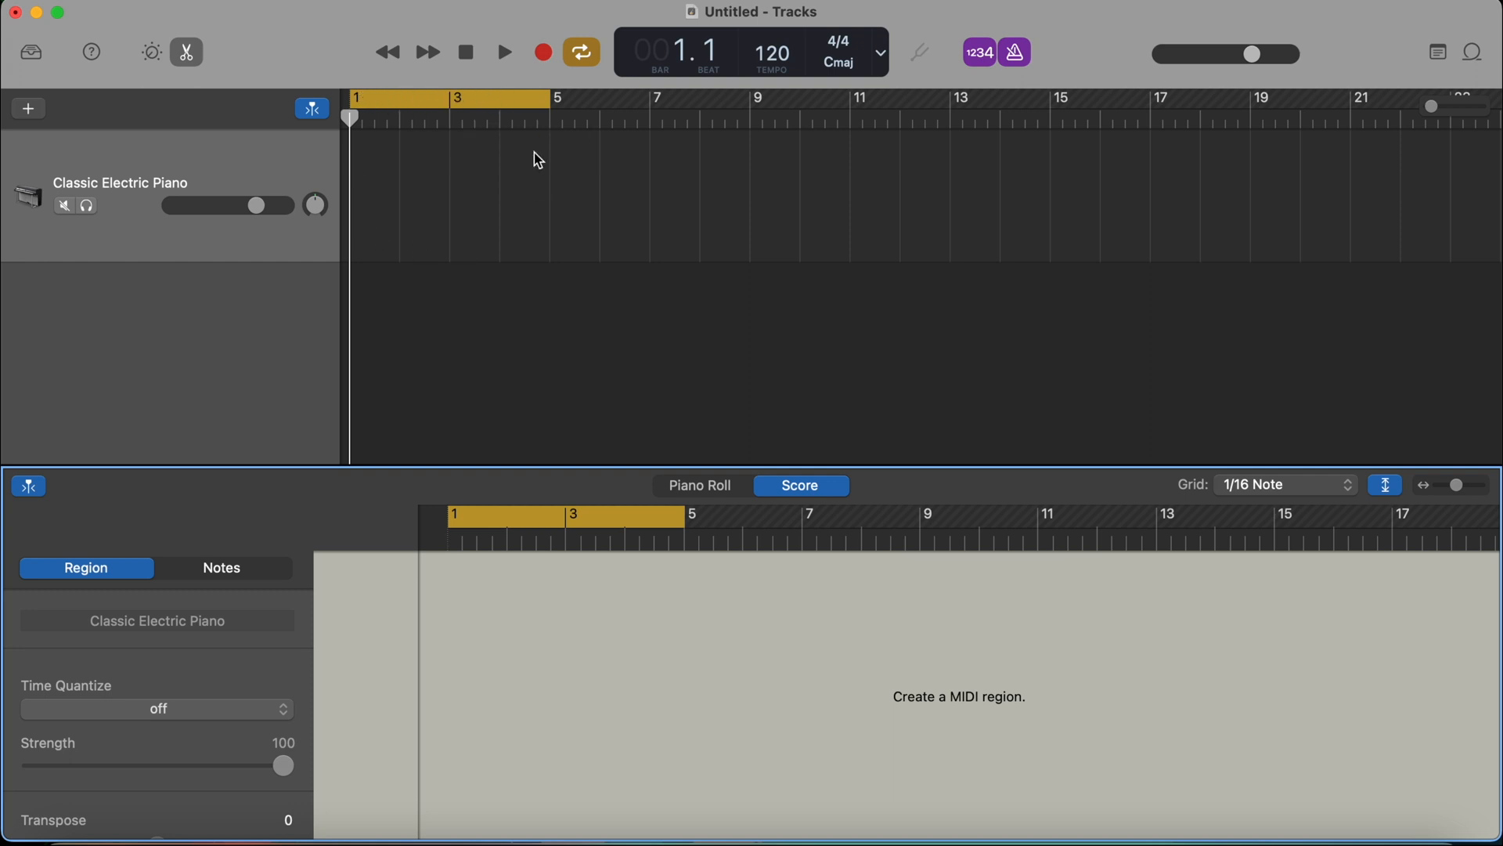
mouse_move(532, 164)
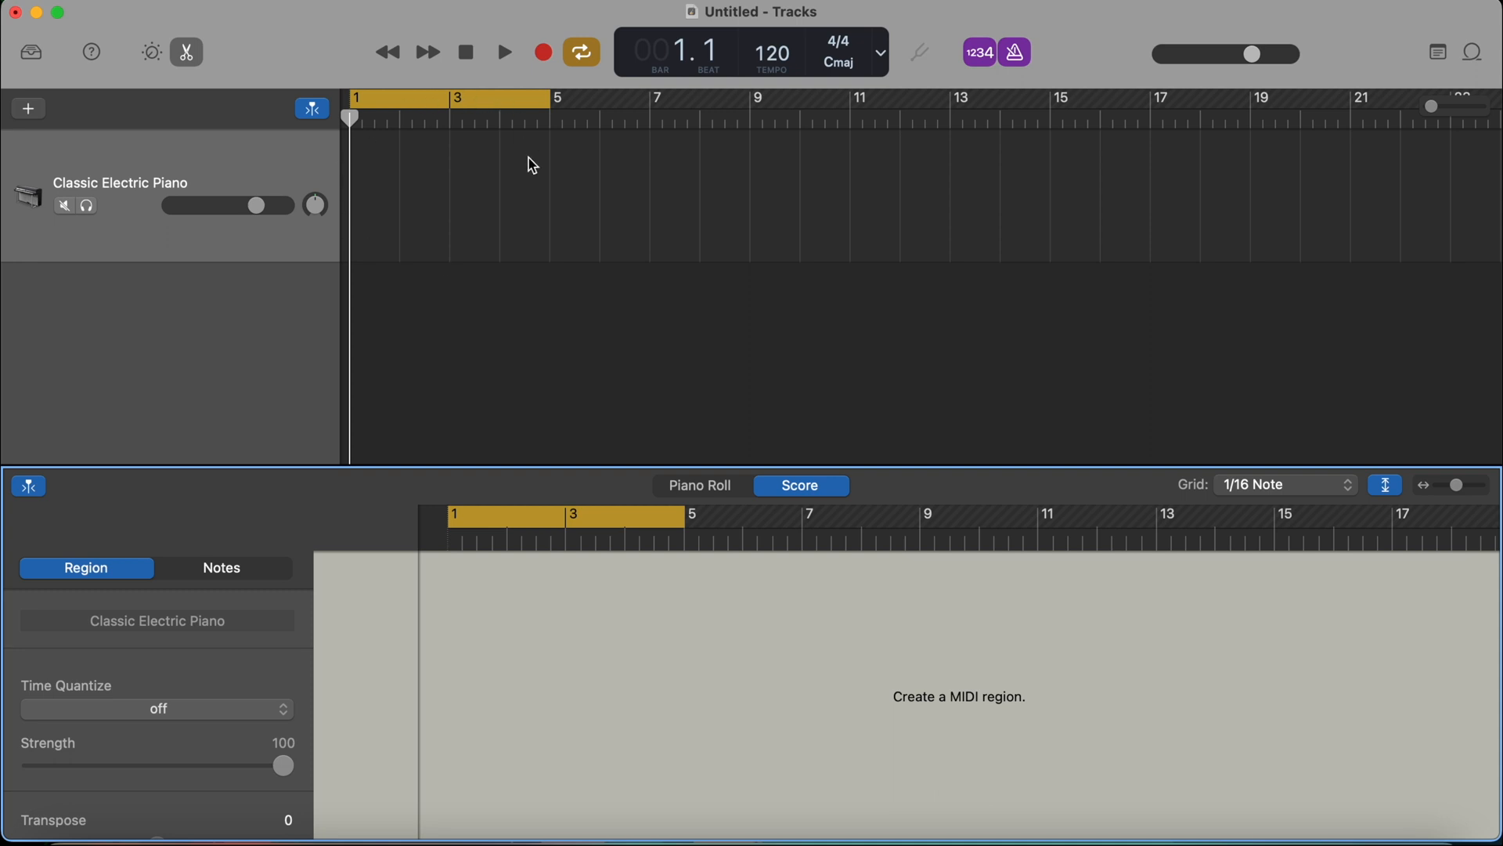
mouse_move(515, 95)
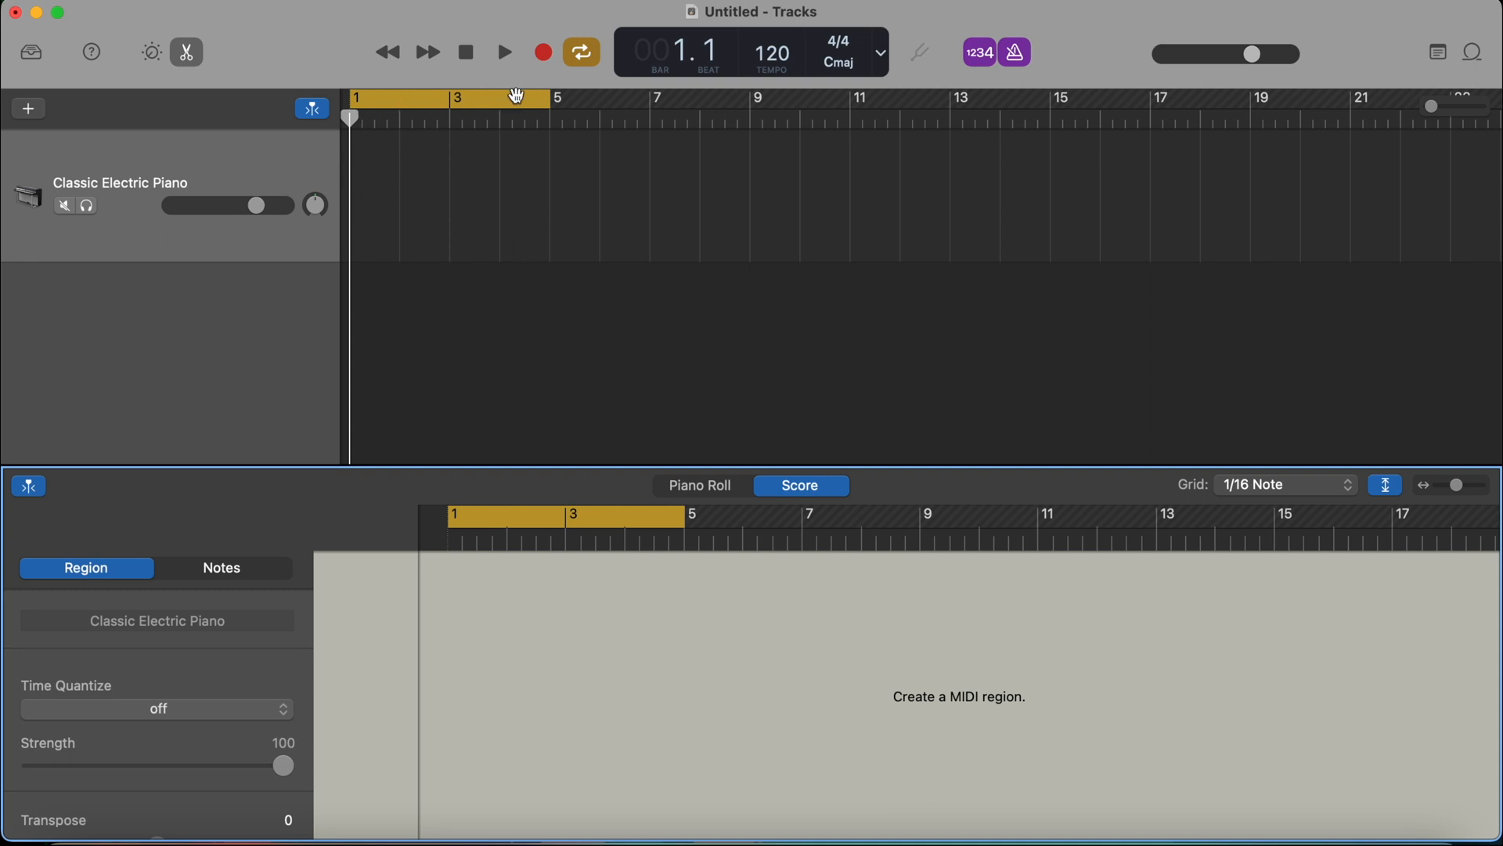
mouse_move(551, 98)
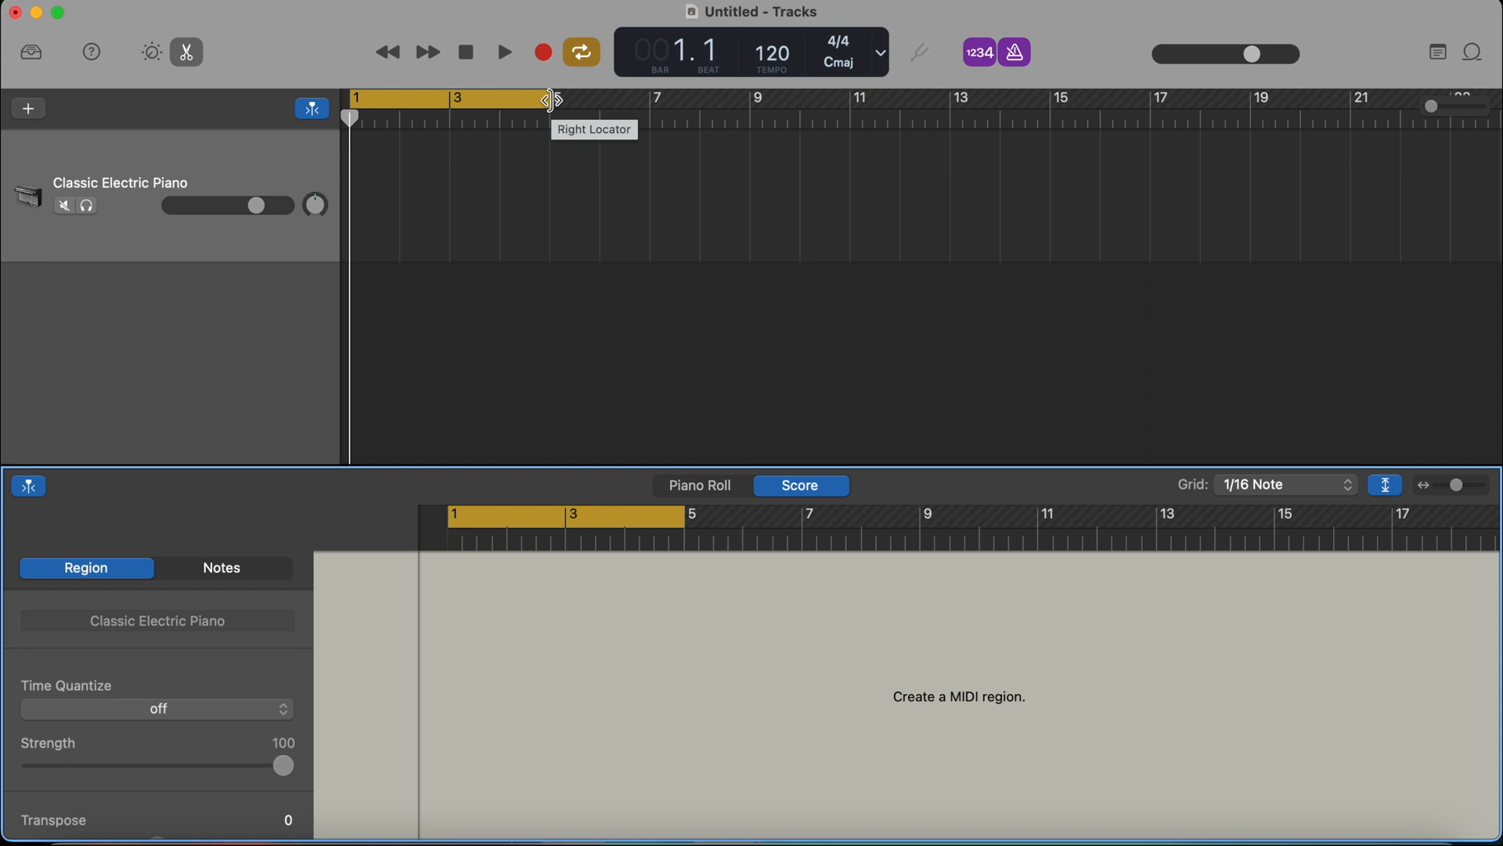
mouse_move(441, 289)
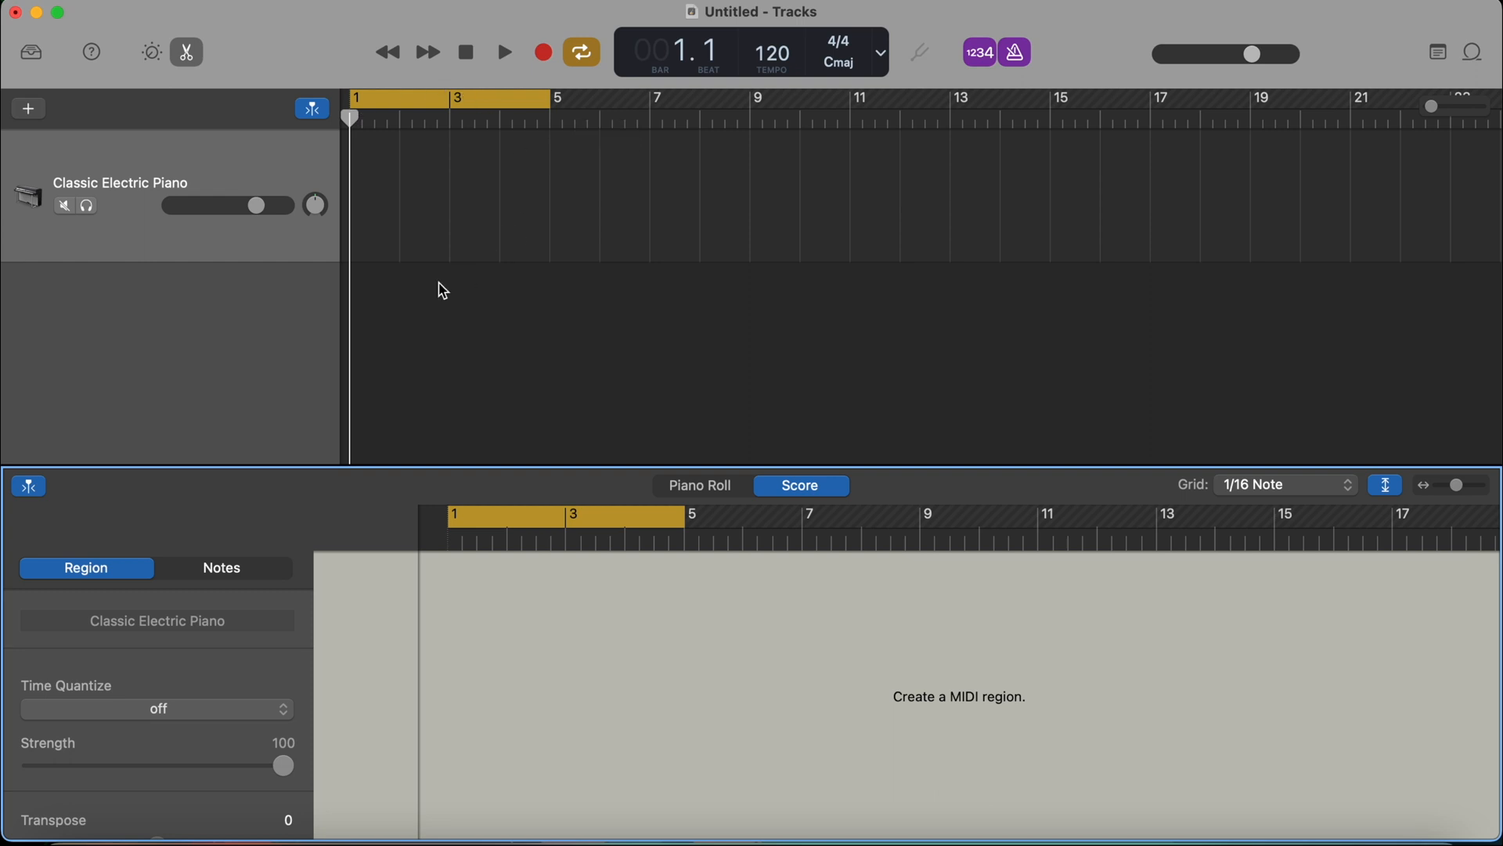
mouse_move(515, 177)
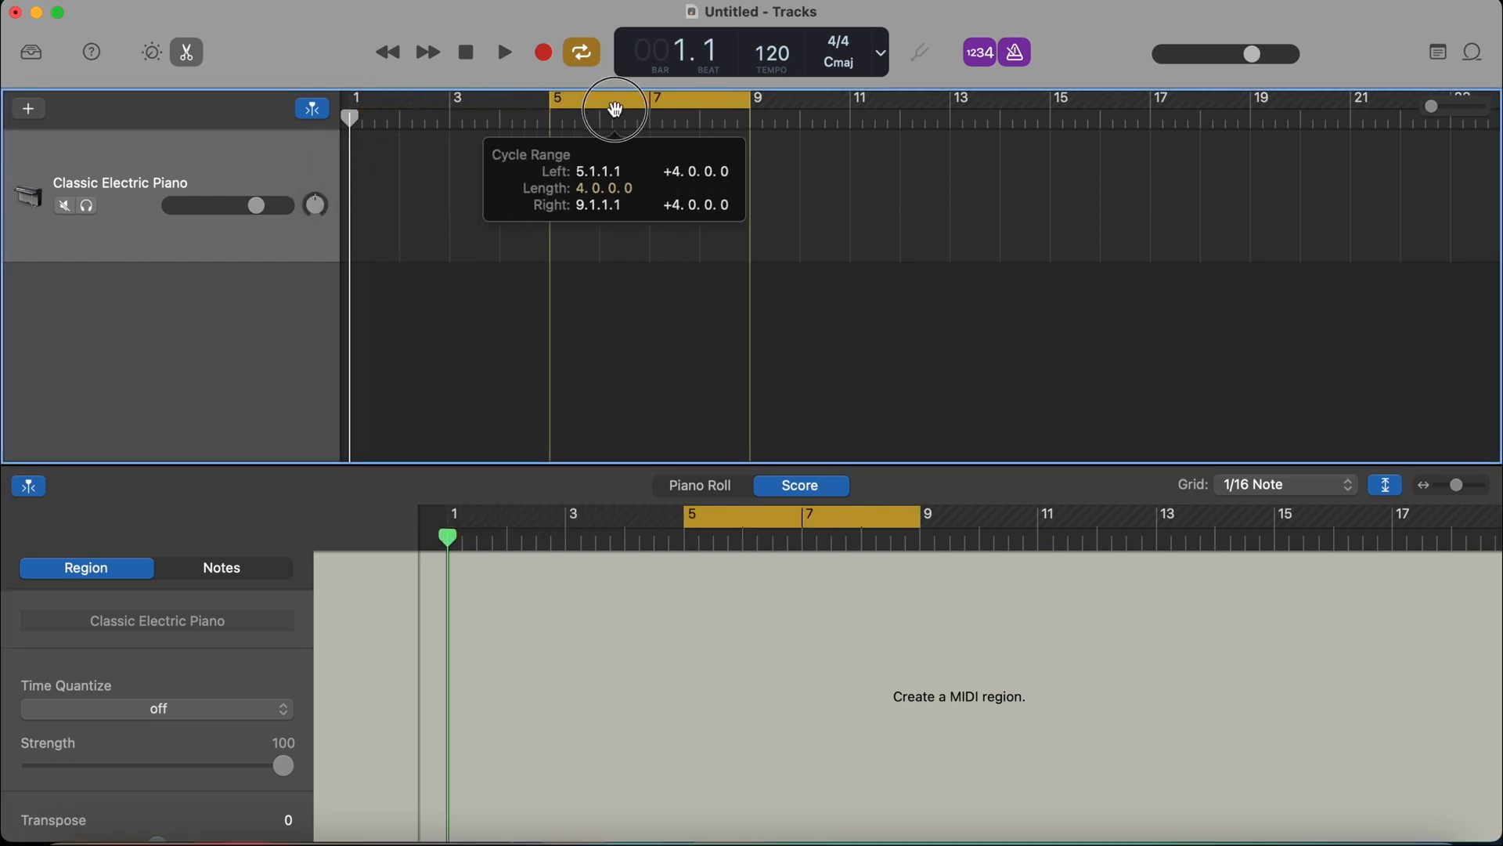
left_click_drag(614, 104, 419, 104)
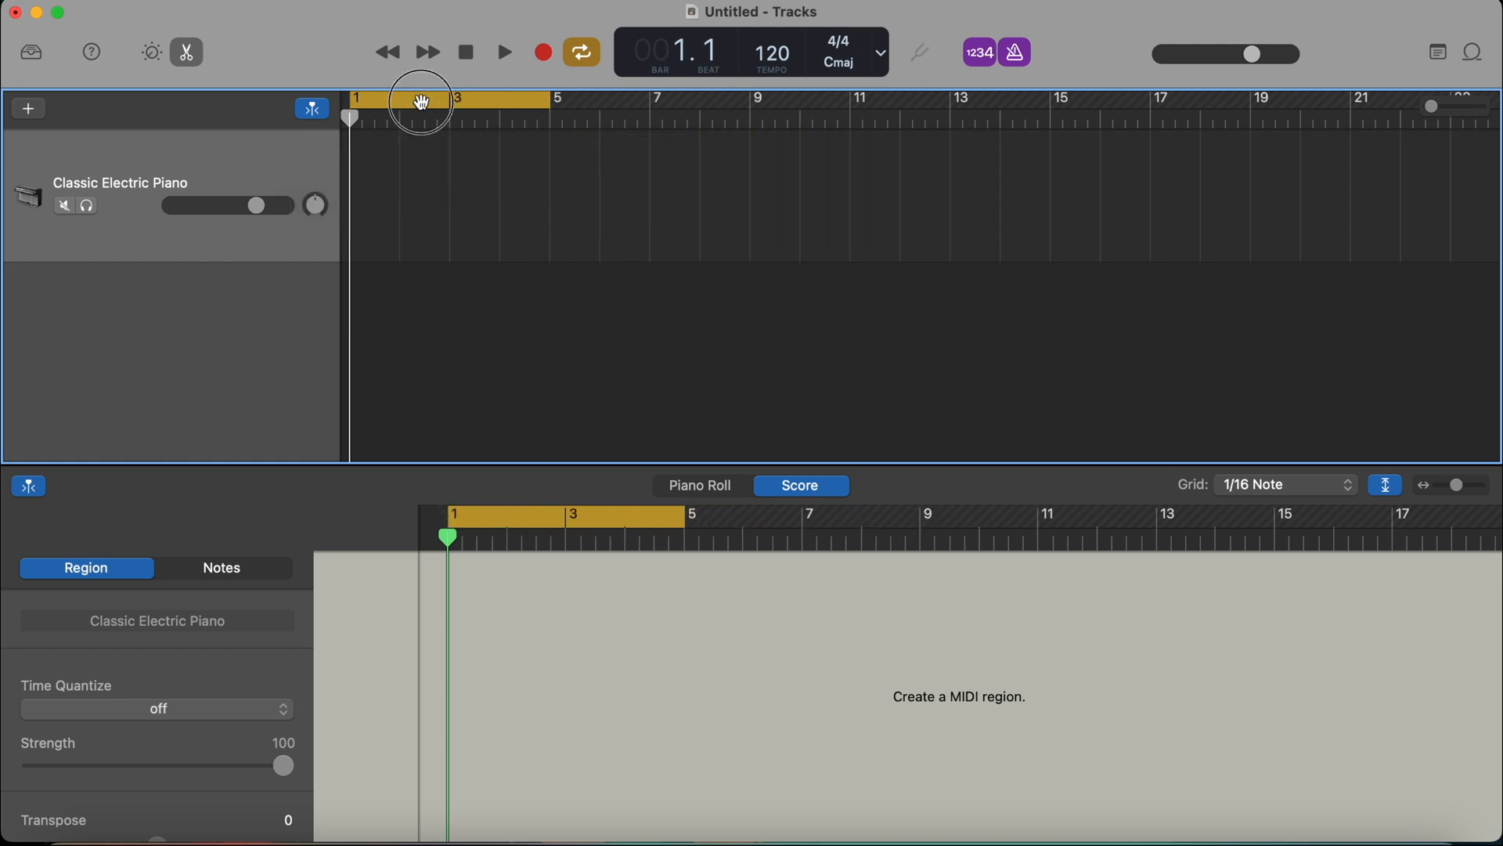
left_click_drag(420, 103, 733, 114)
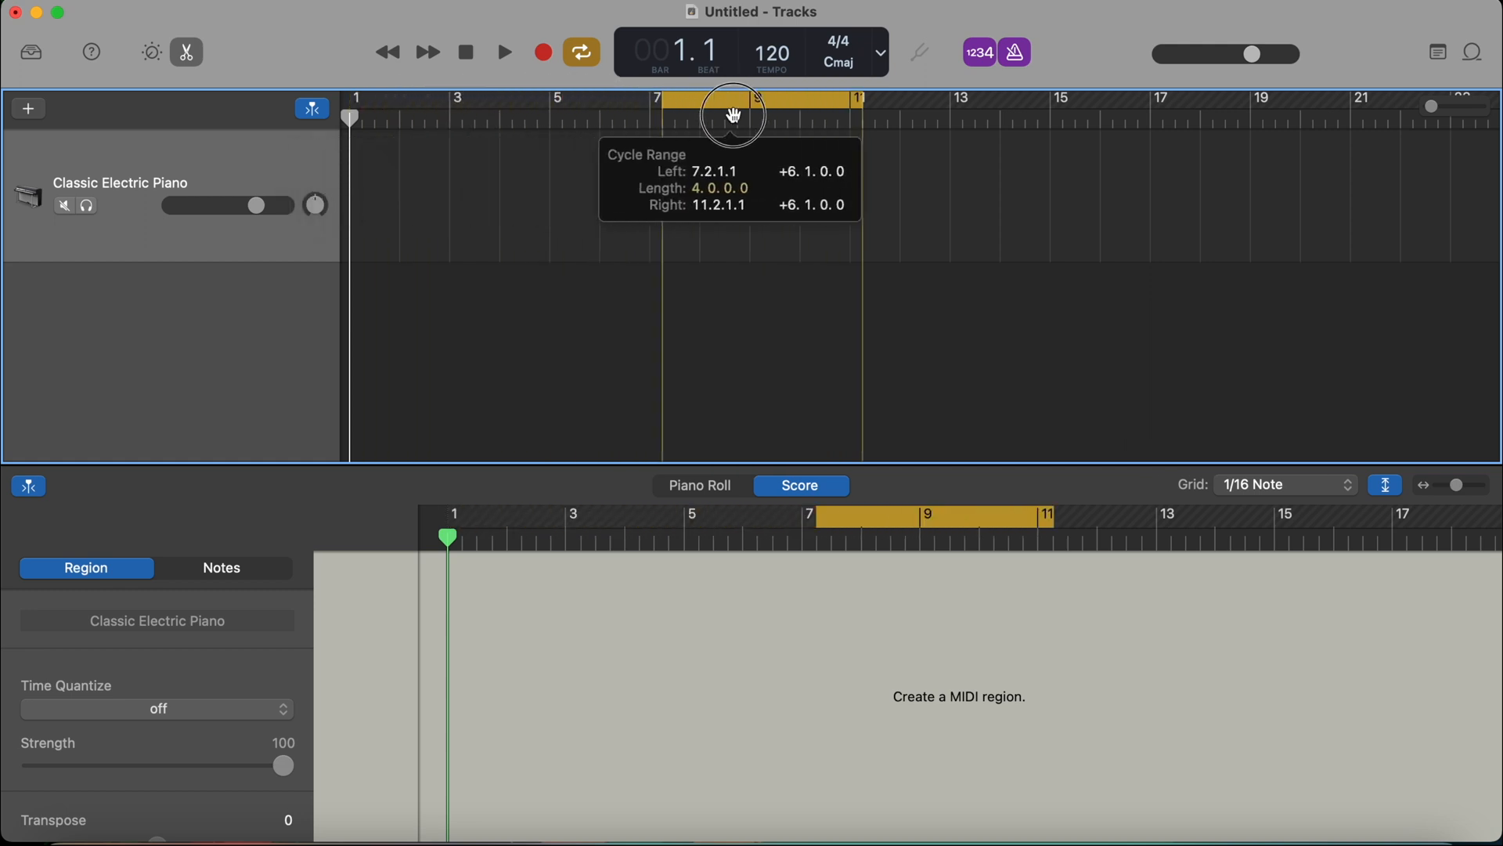
left_click(580, 51)
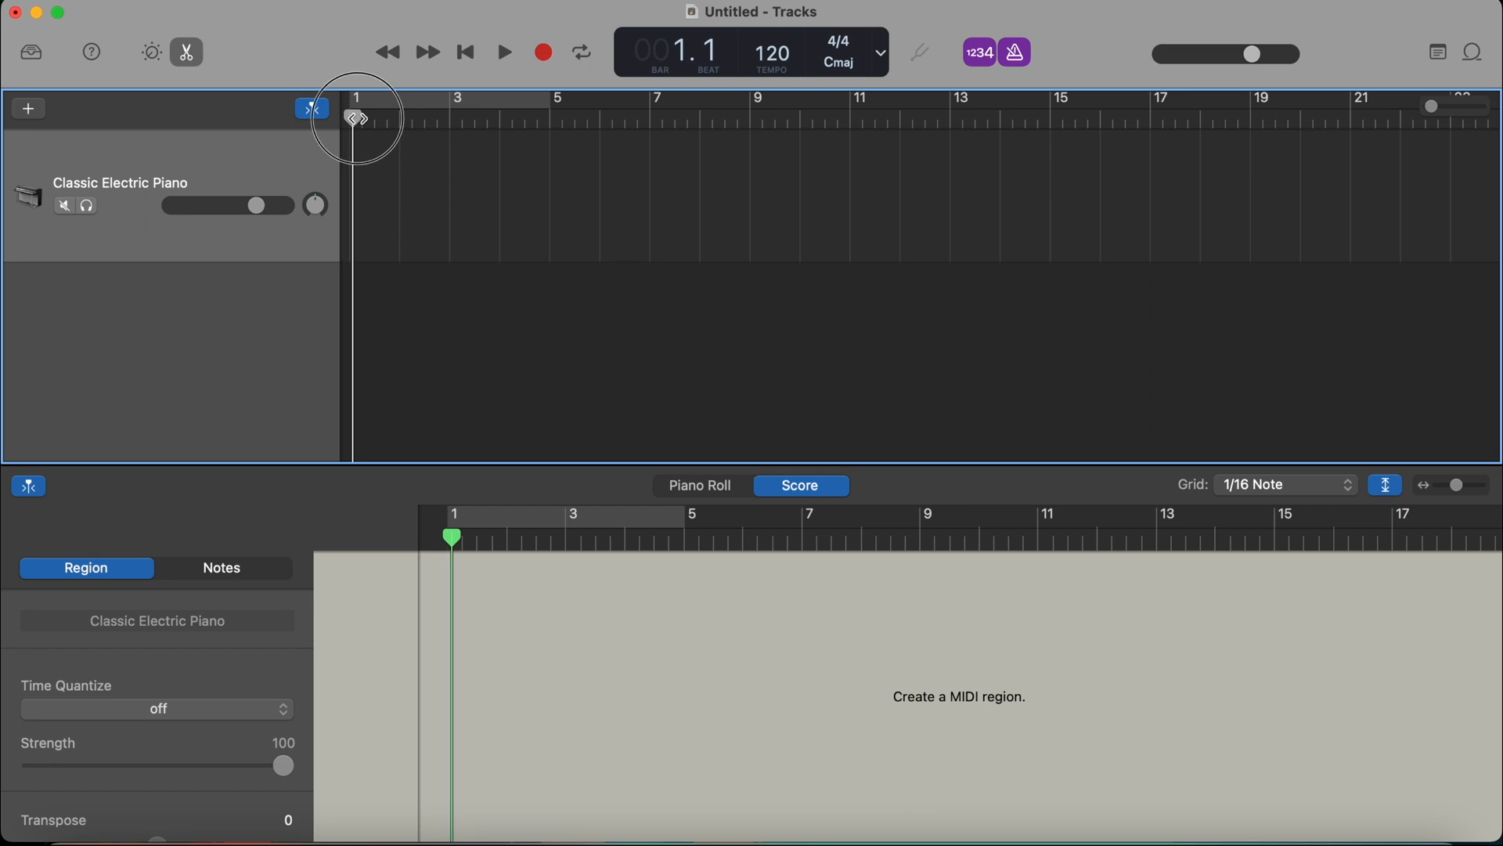
left_click_drag(357, 119, 470, 119)
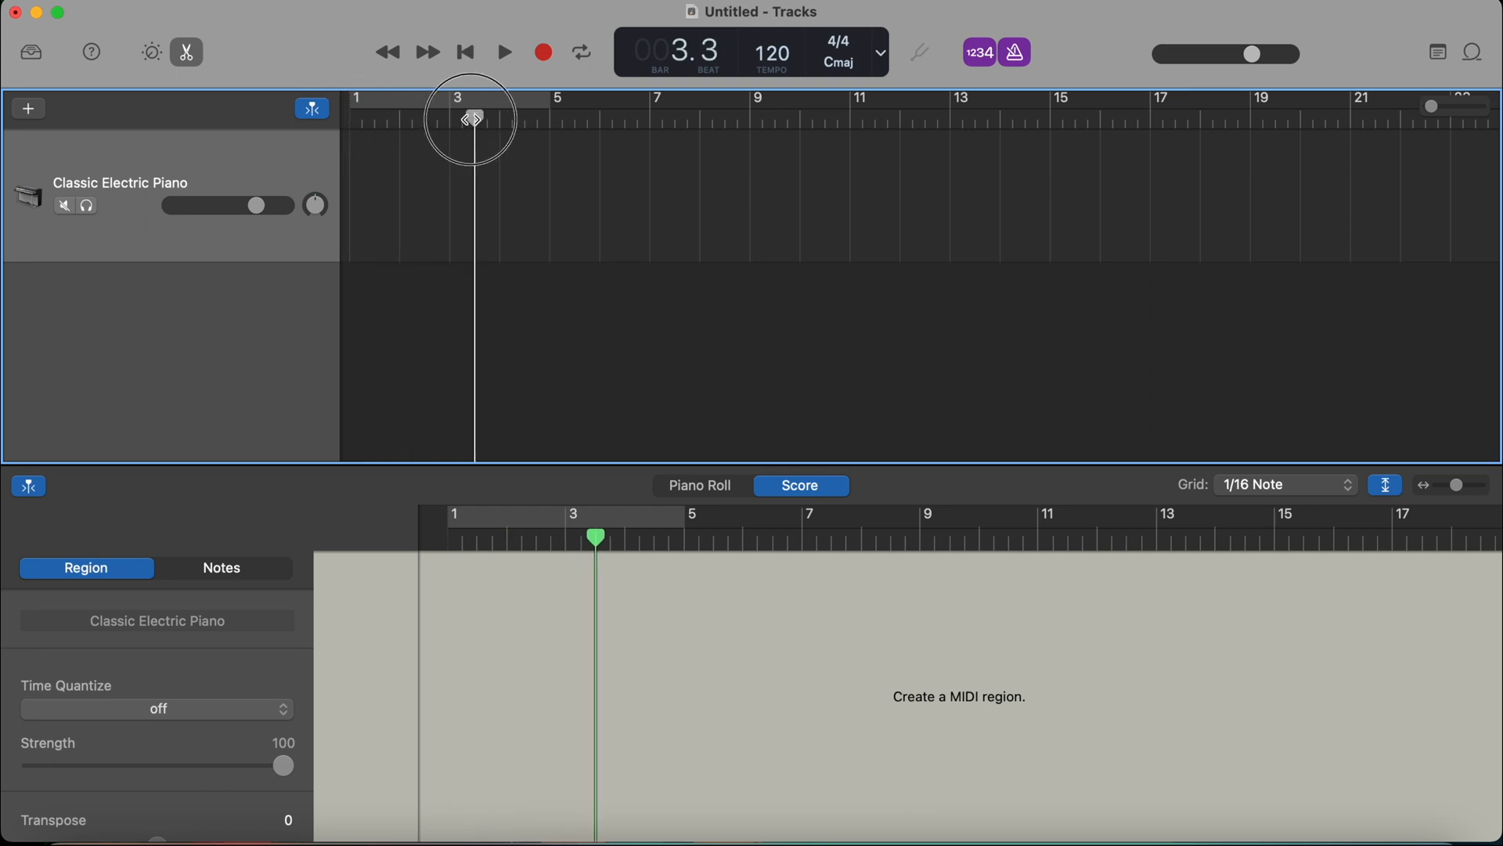
left_click_drag(470, 119, 548, 119)
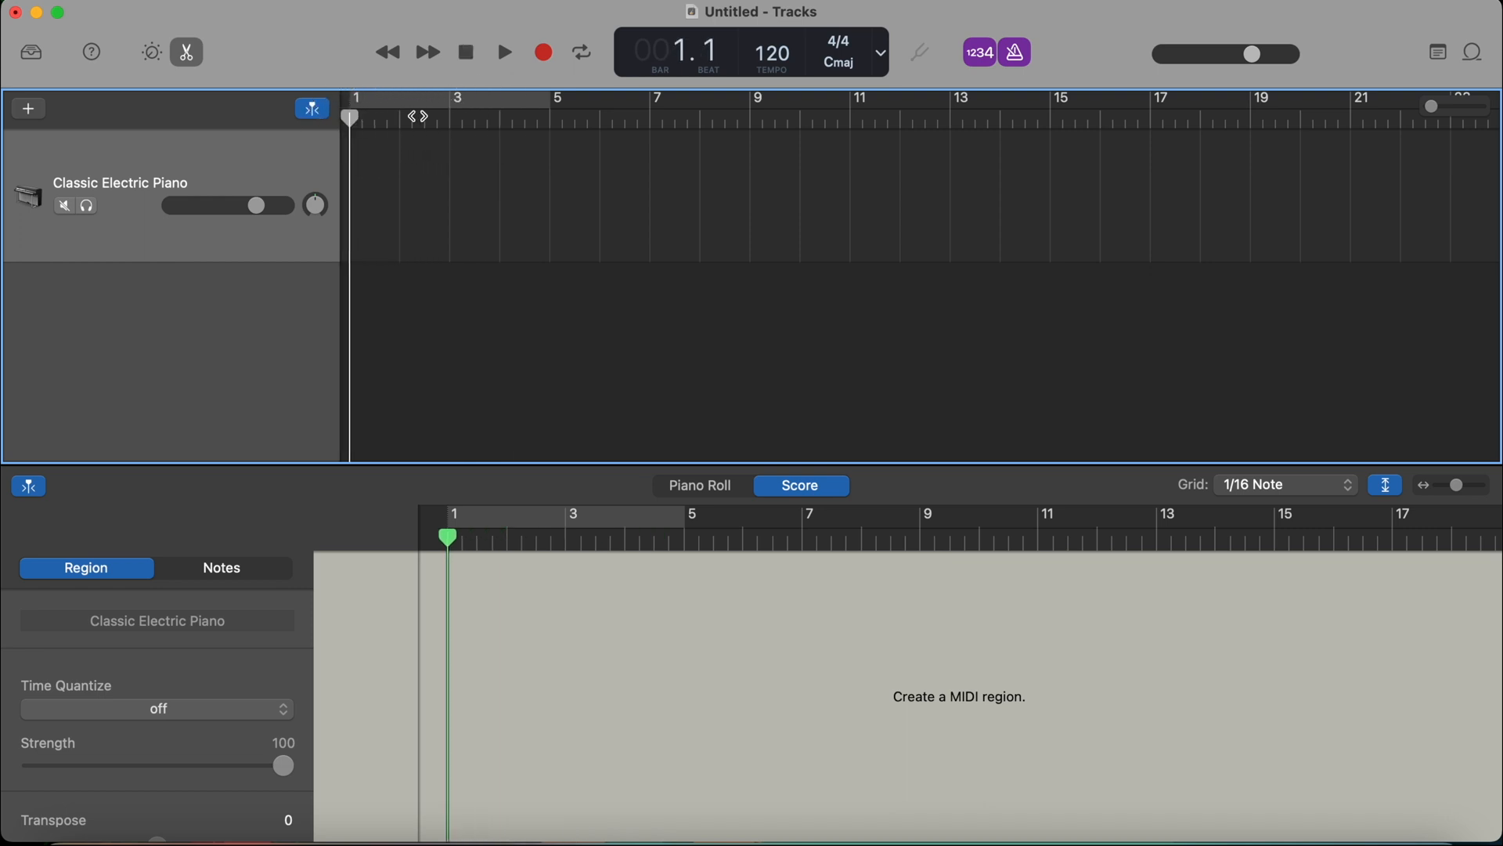
mouse_move(708, 54)
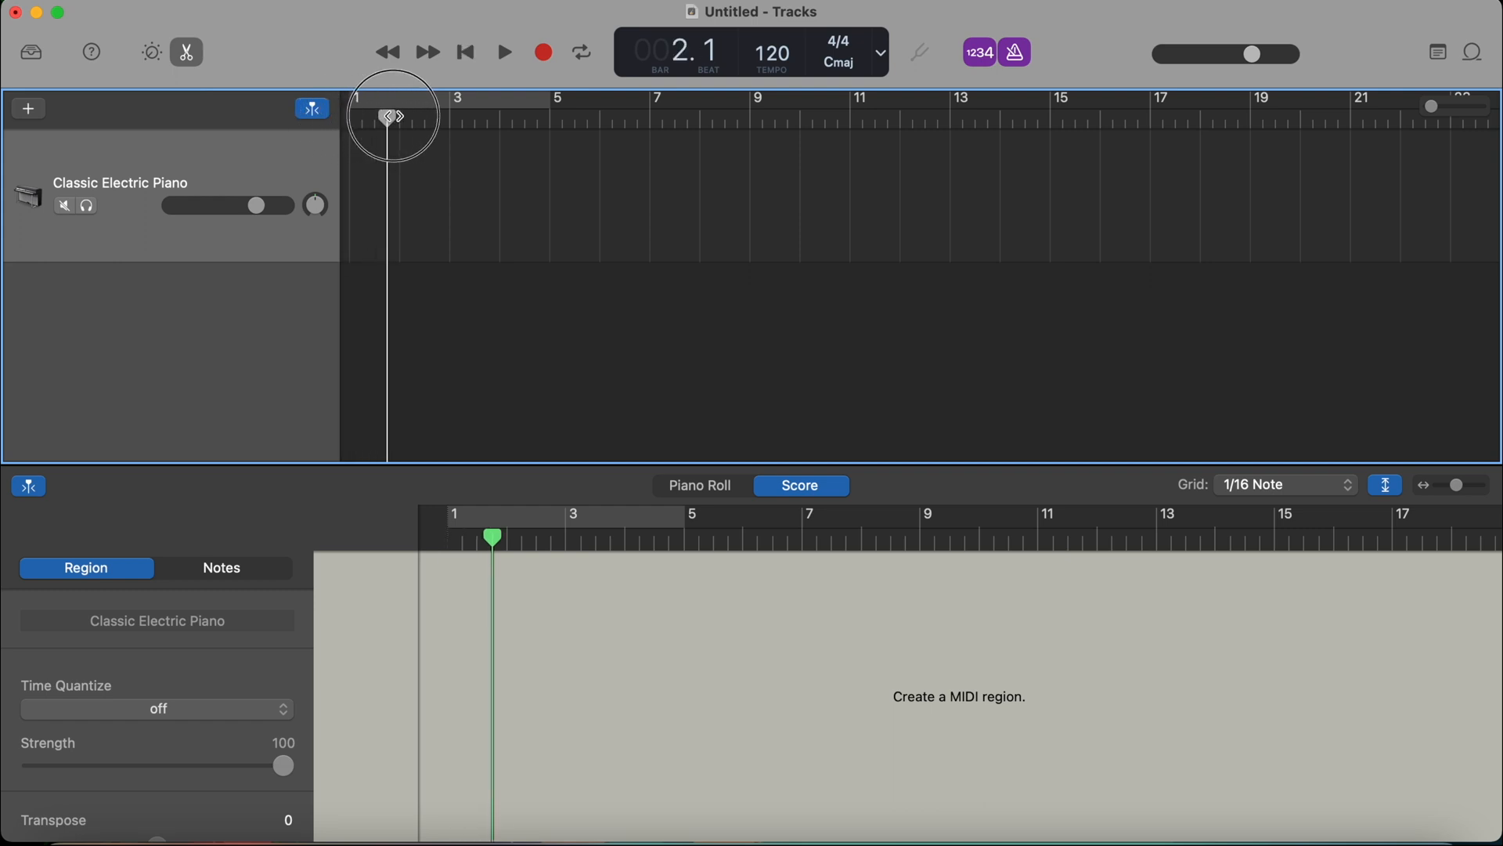
left_click_drag(391, 116, 447, 116)
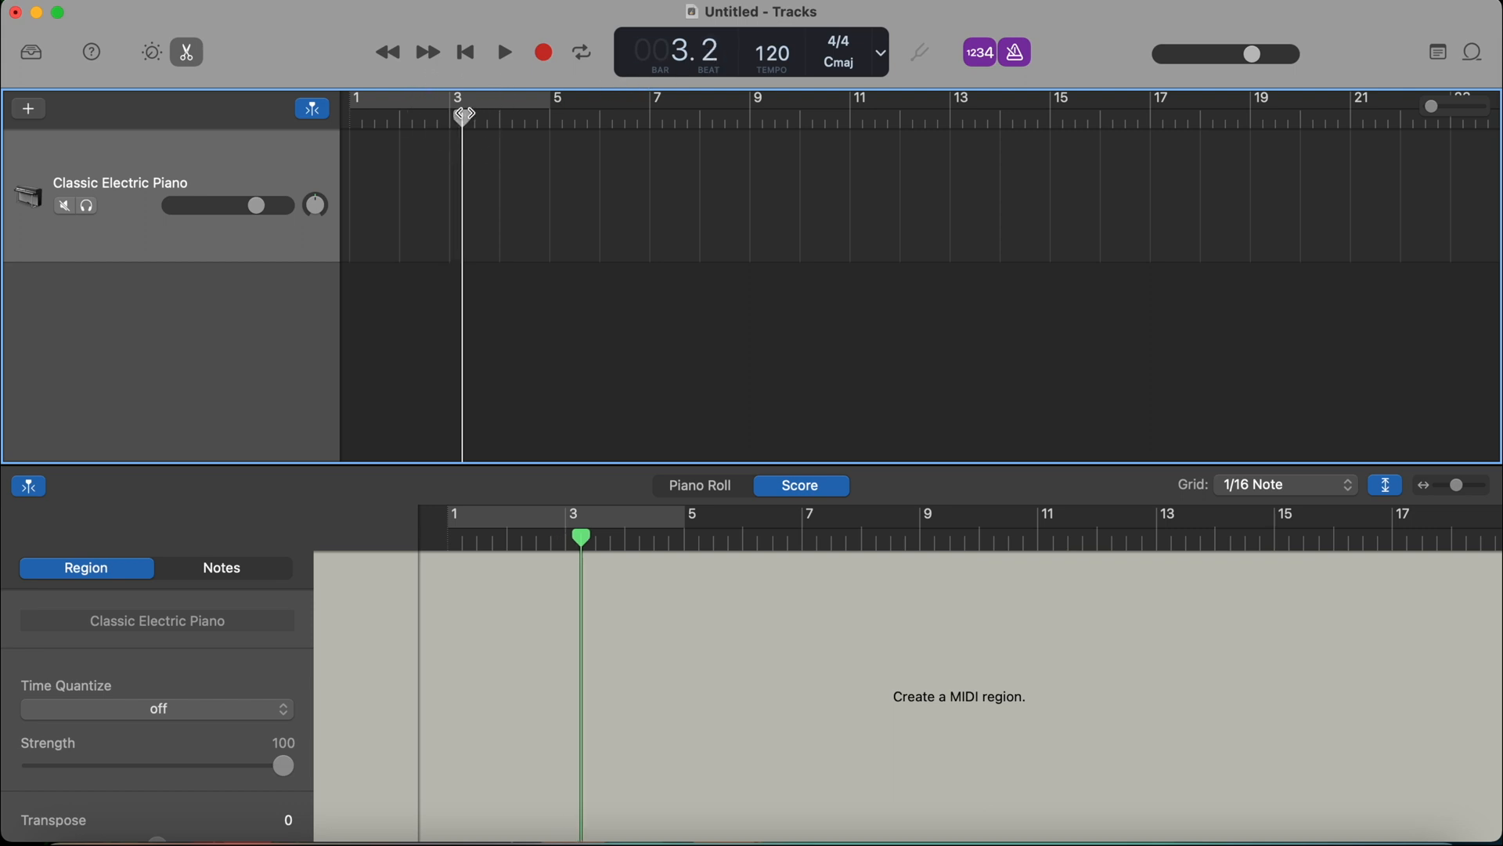
left_click_drag(461, 115, 490, 115)
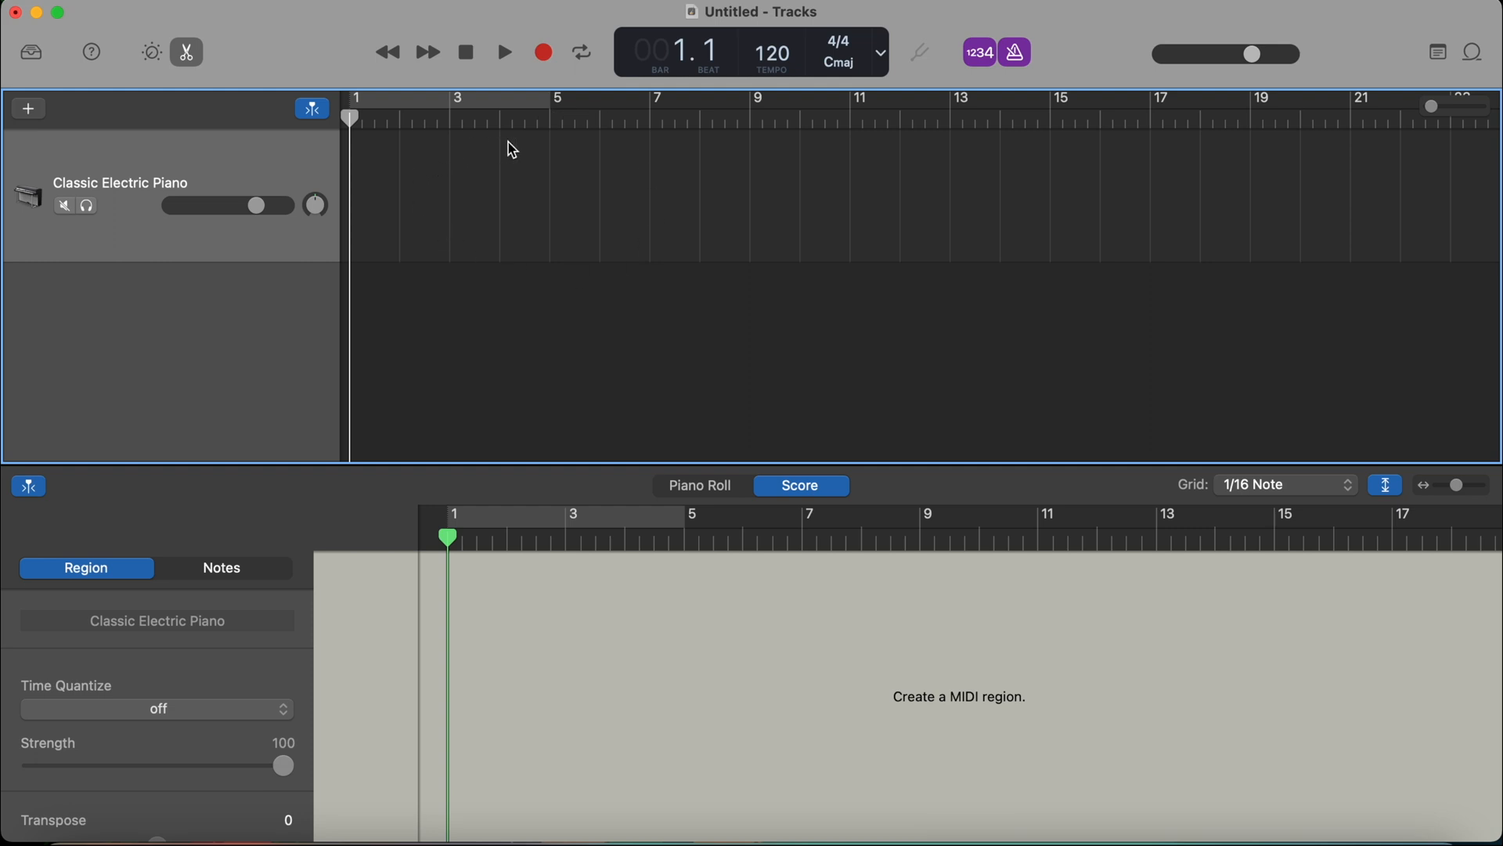
mouse_move(547, 188)
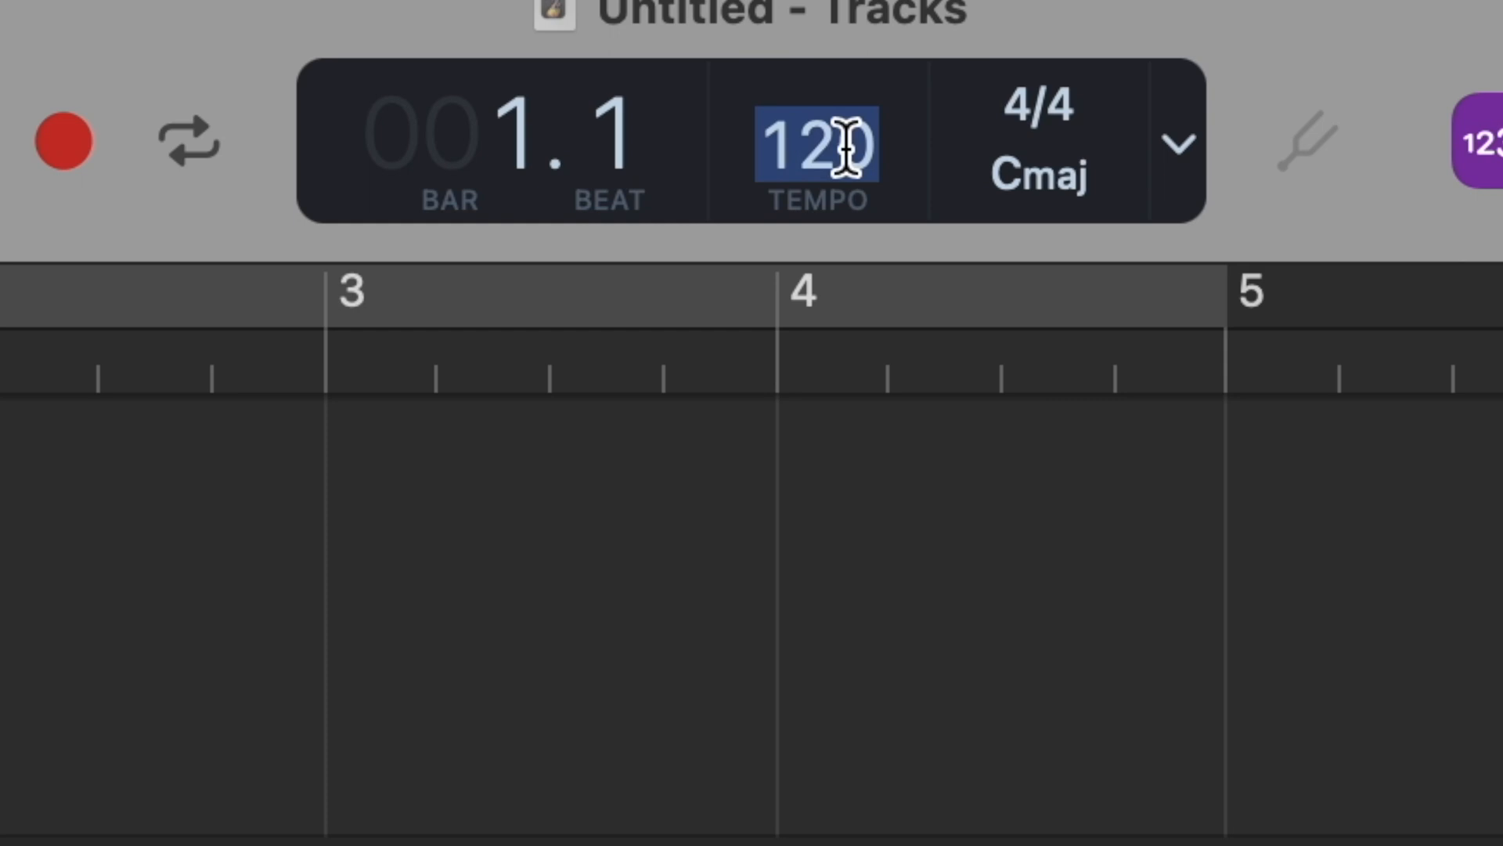
- Set the project tempo to 80 and keep the time signature at 4/4
type("80")
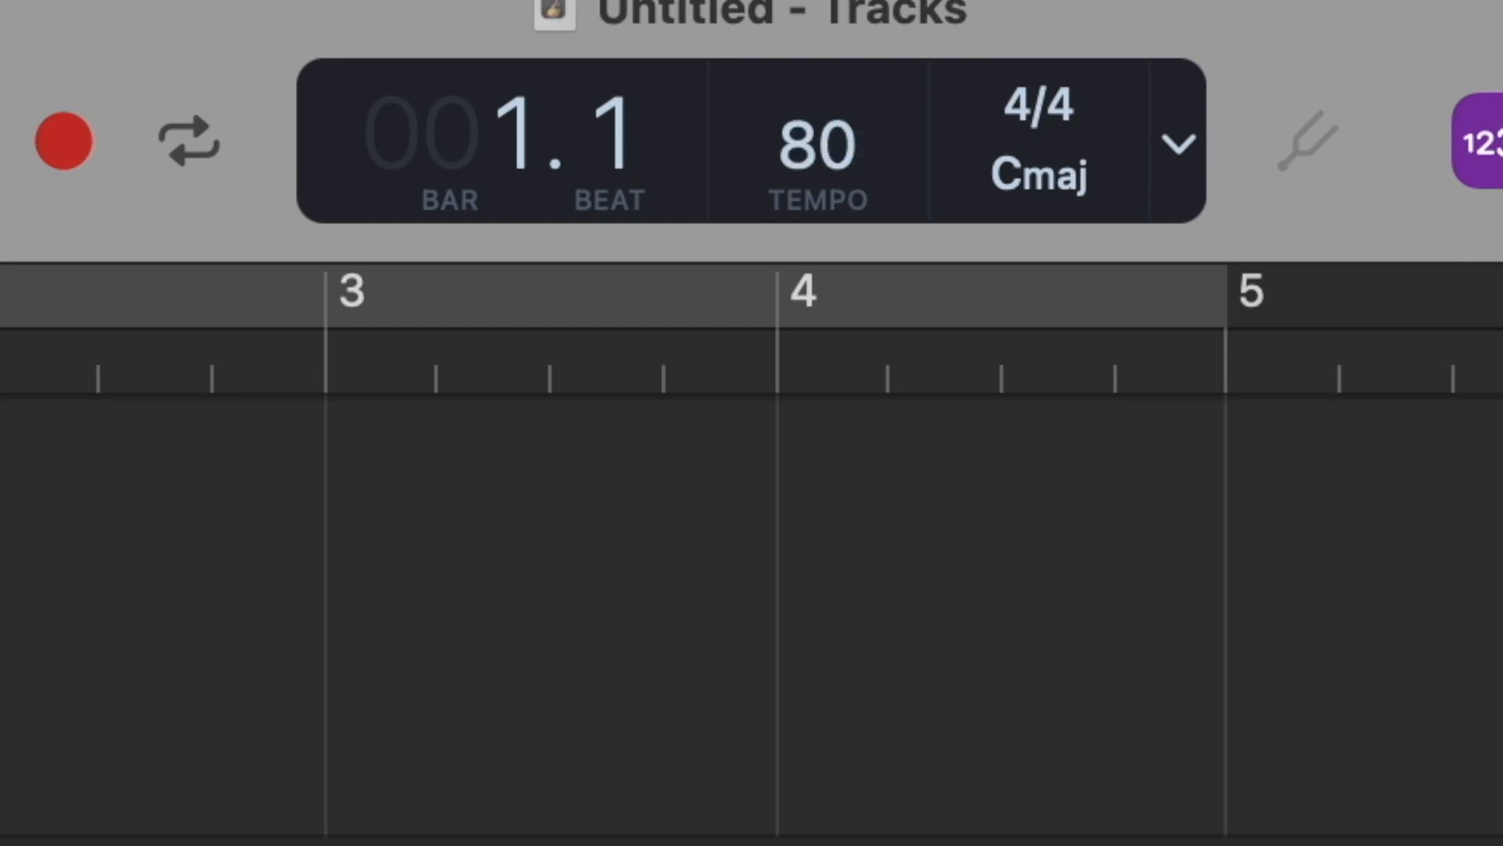
left_click(1035, 144)
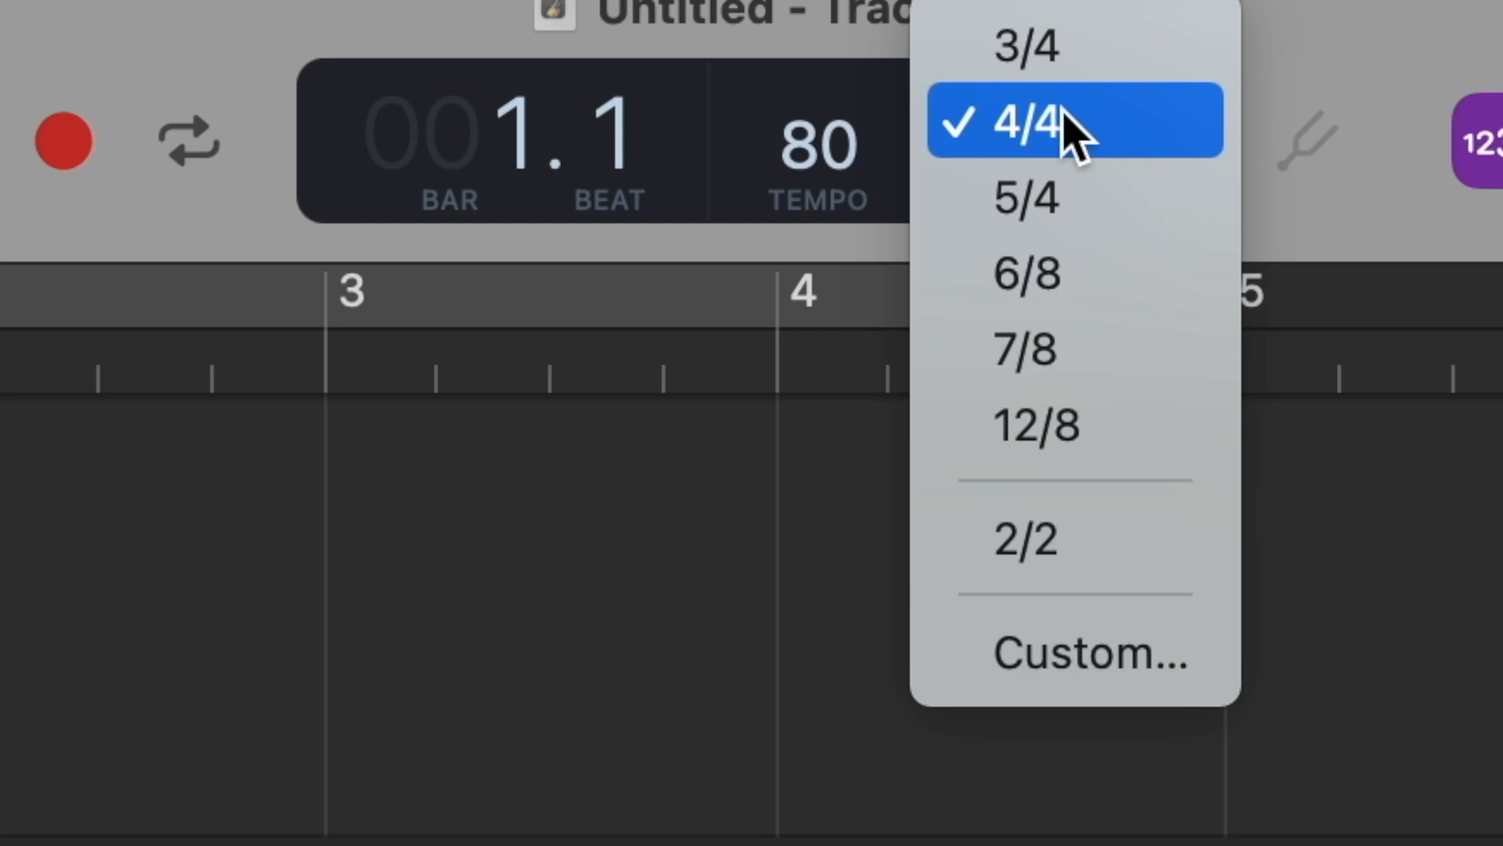
left_click(1073, 120)
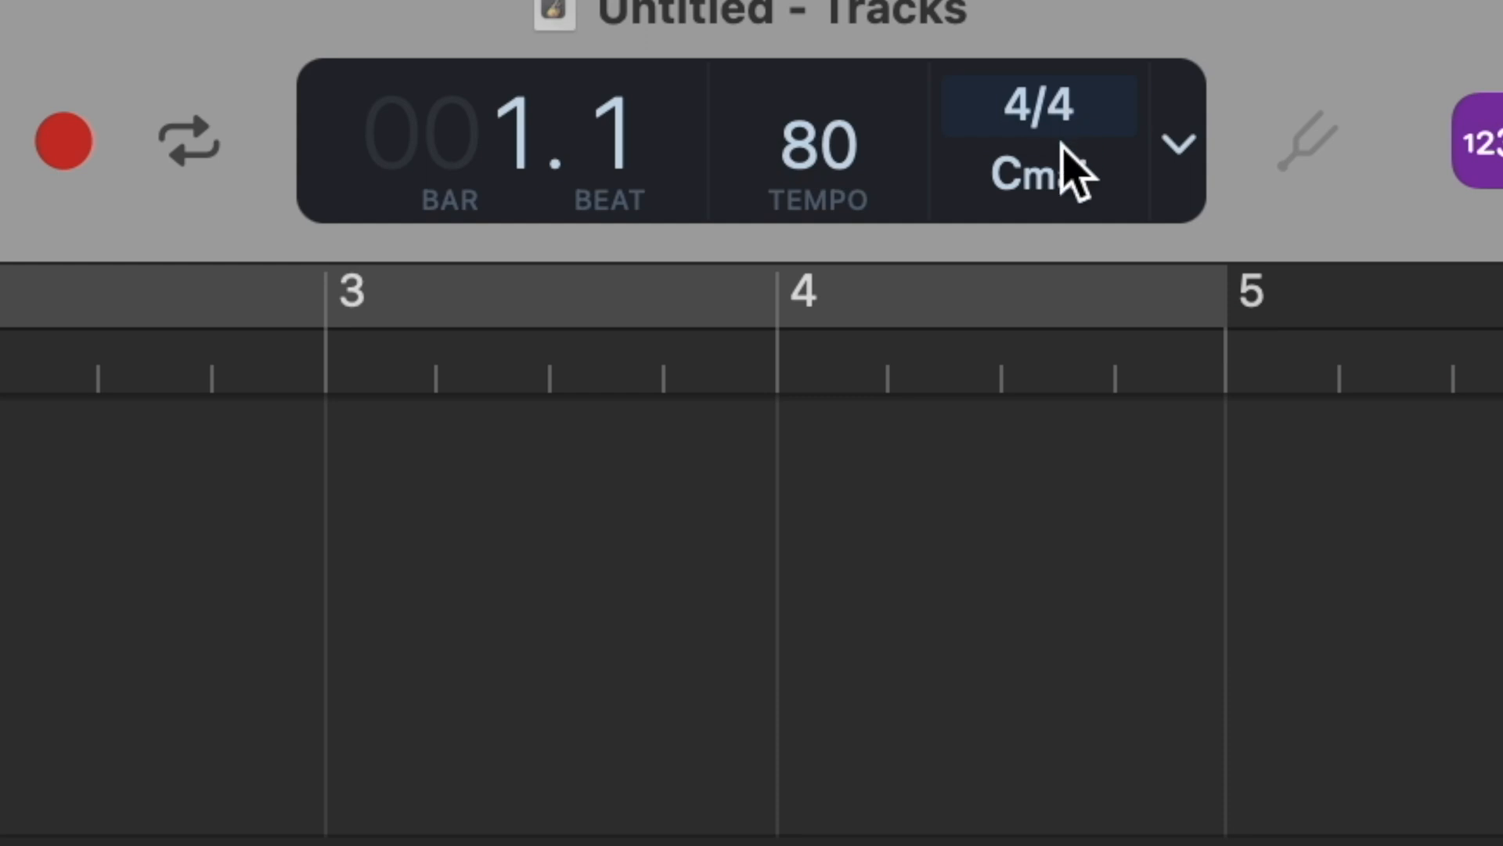
left_click(1038, 177)
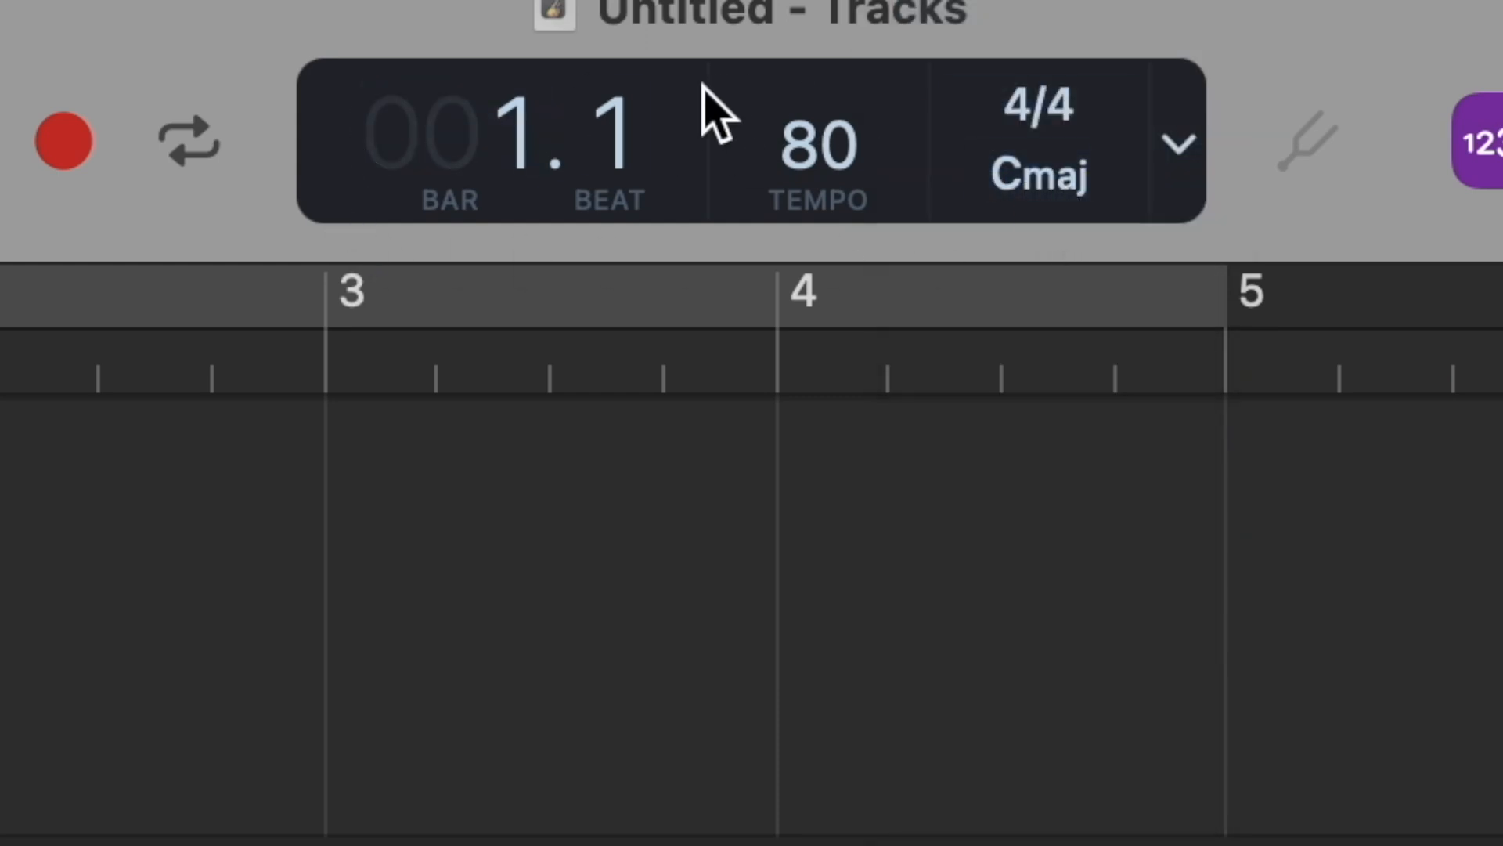
left_click(1177, 141)
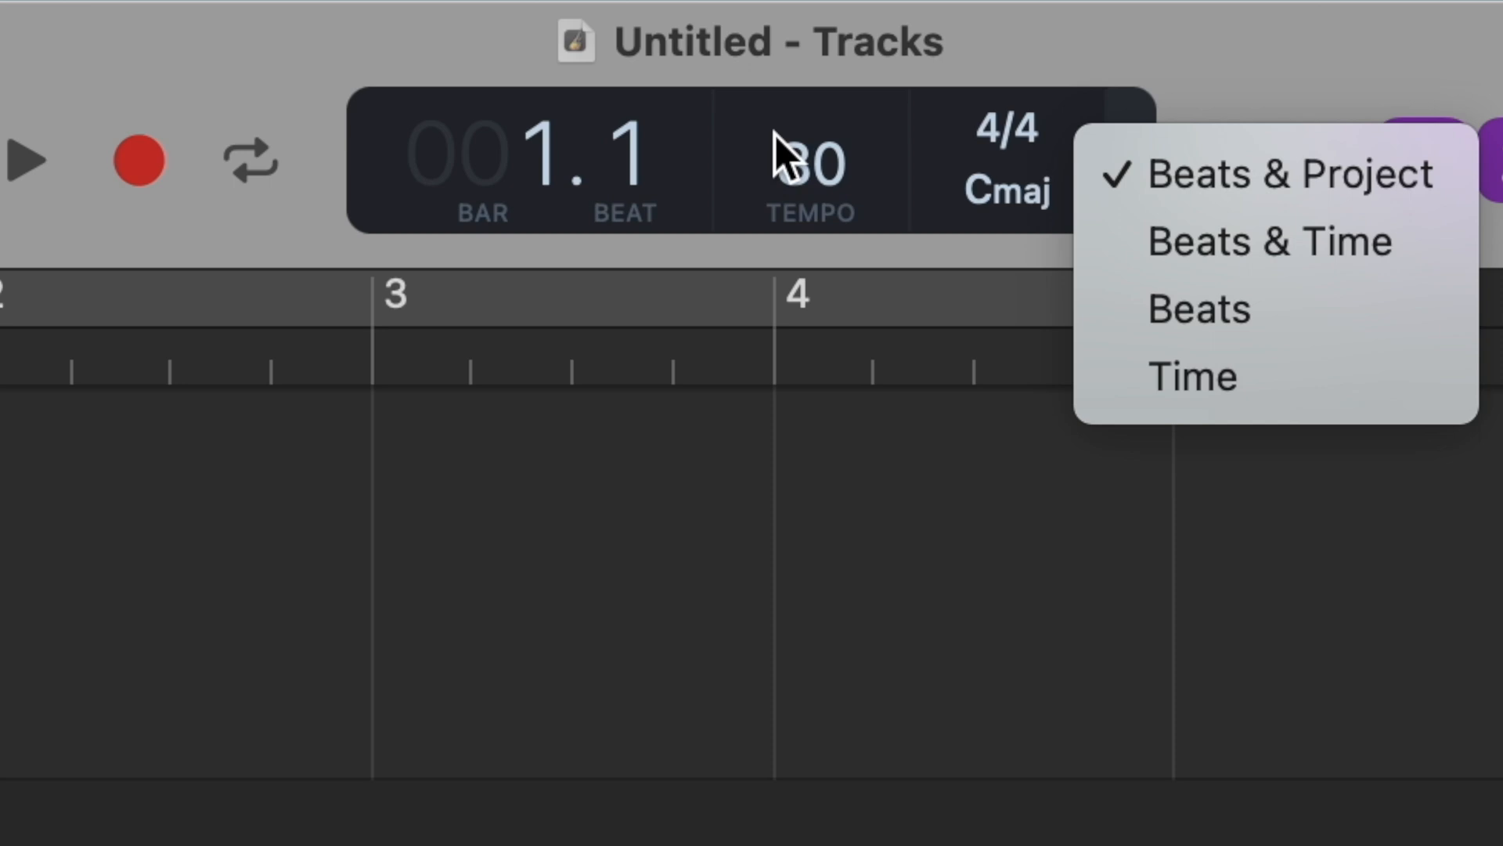
mouse_move(1266, 241)
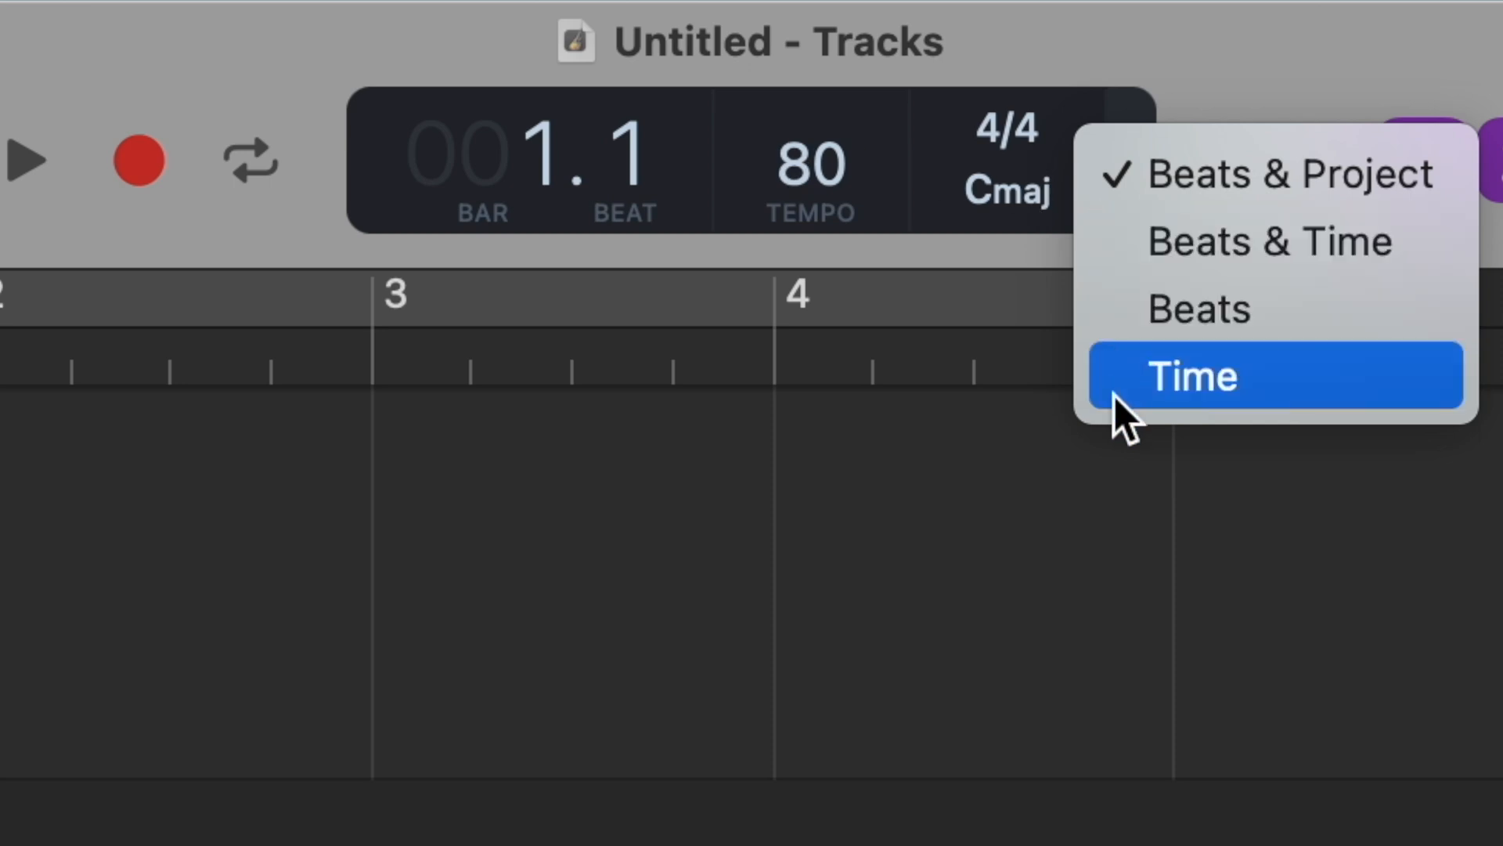
left_click(1190, 374)
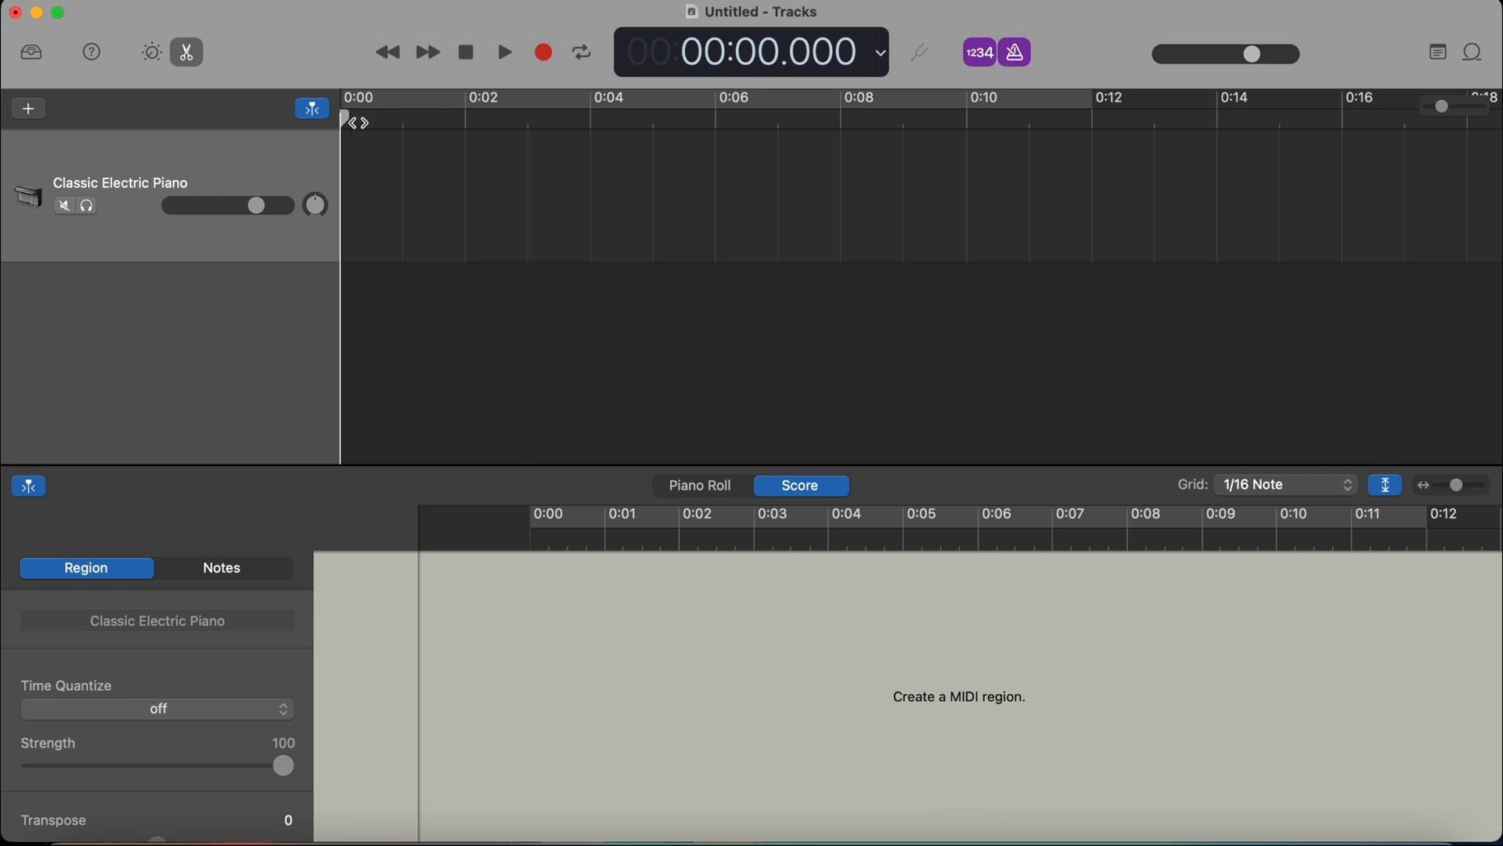
left_click(468, 97)
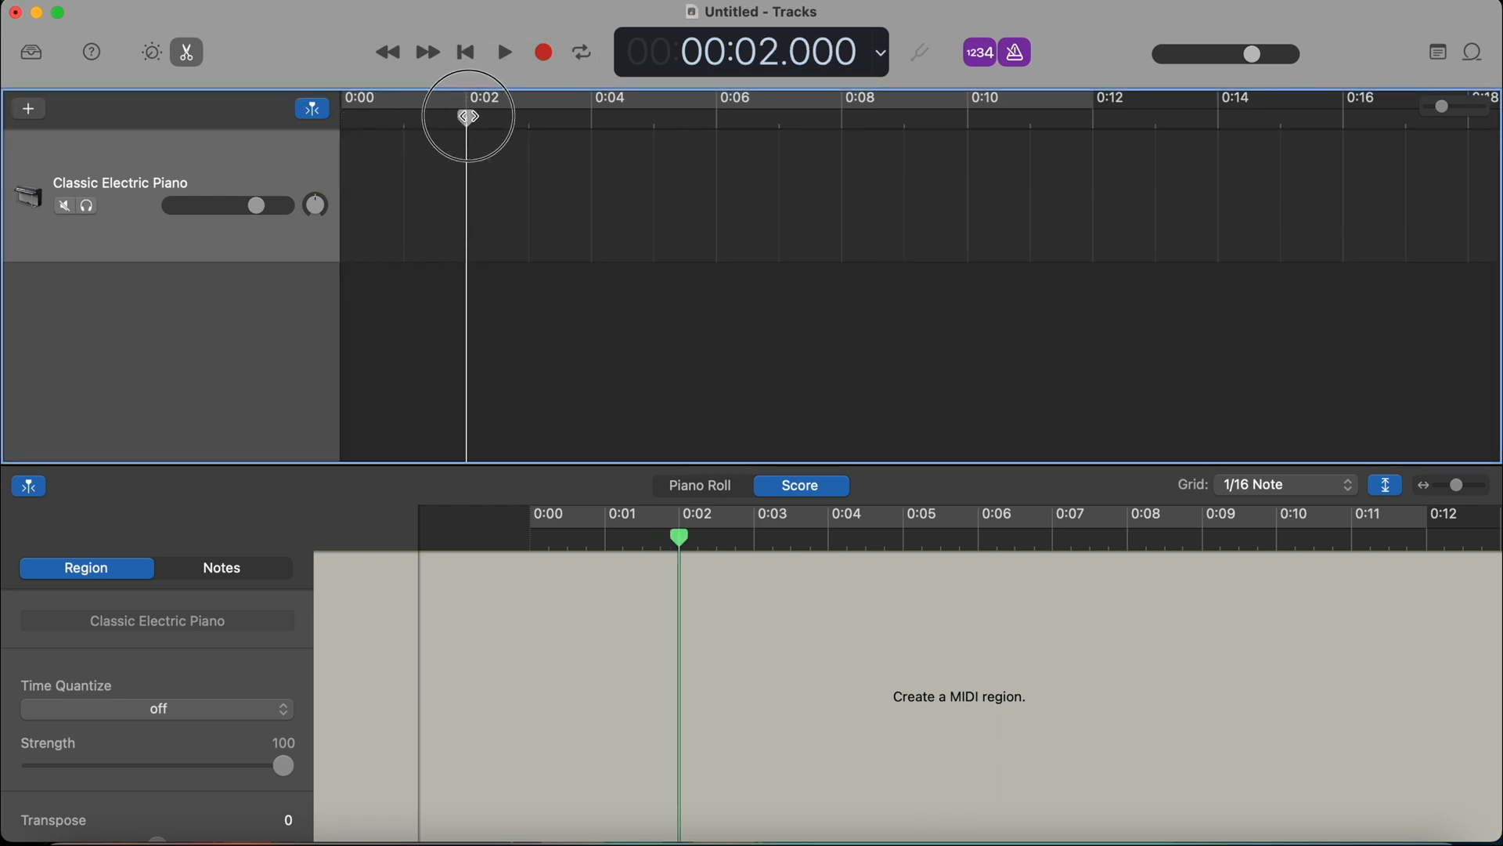
left_click(879, 53)
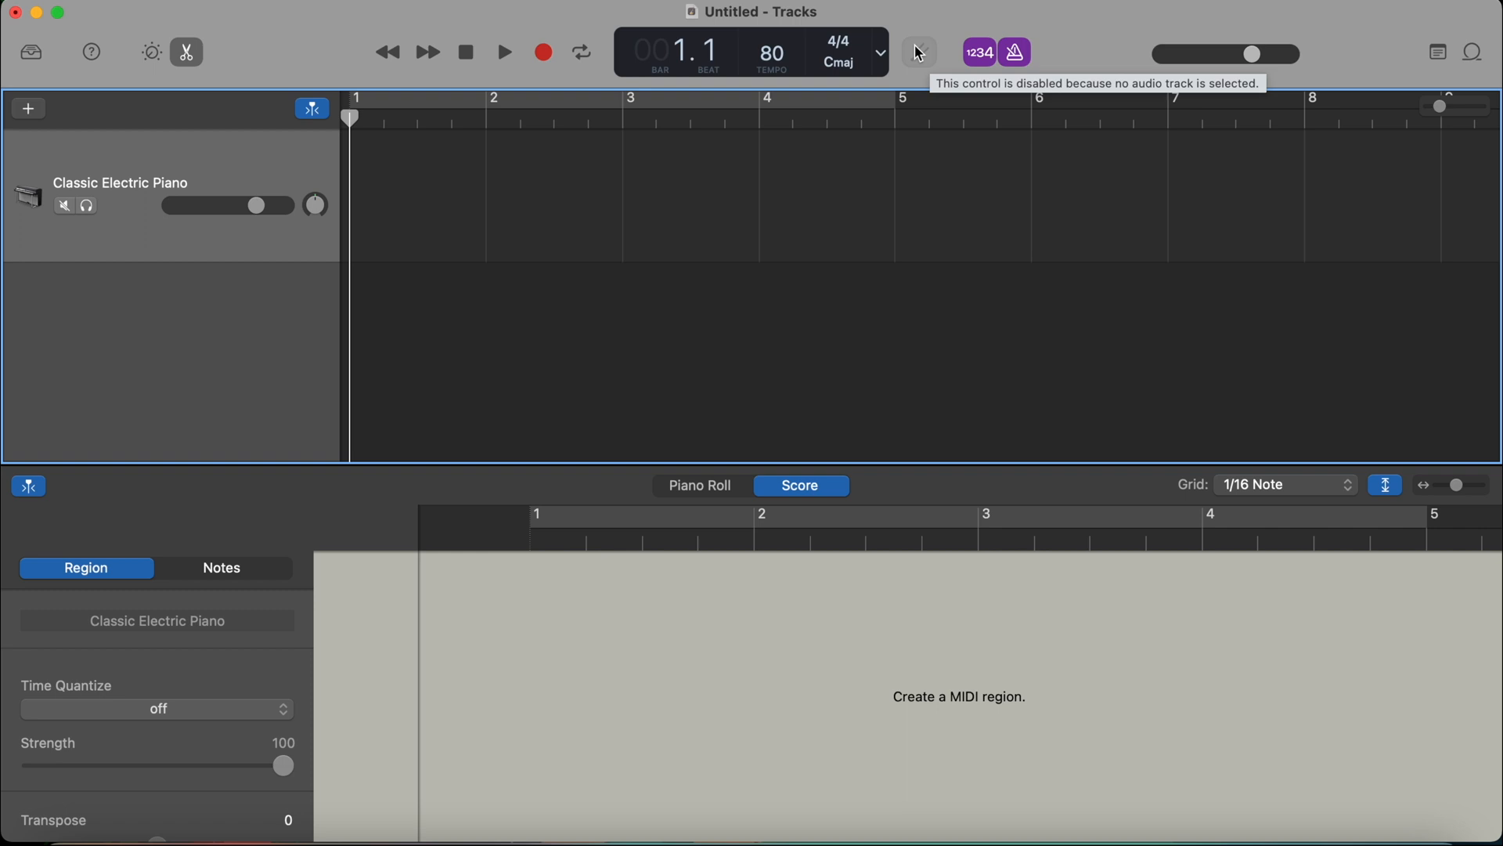
left_click(860, 191)
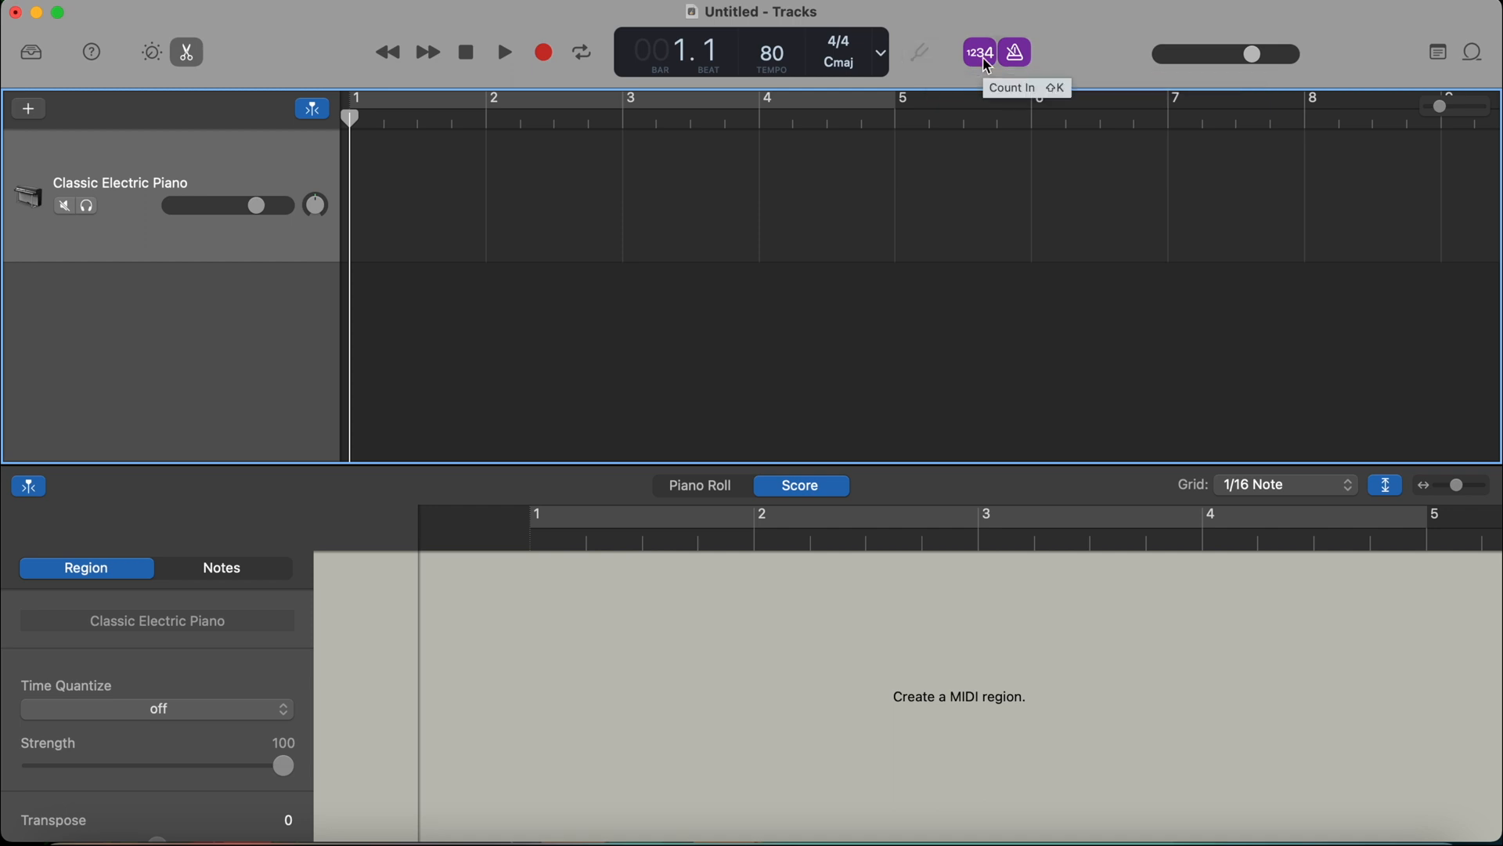
mouse_move(1015, 53)
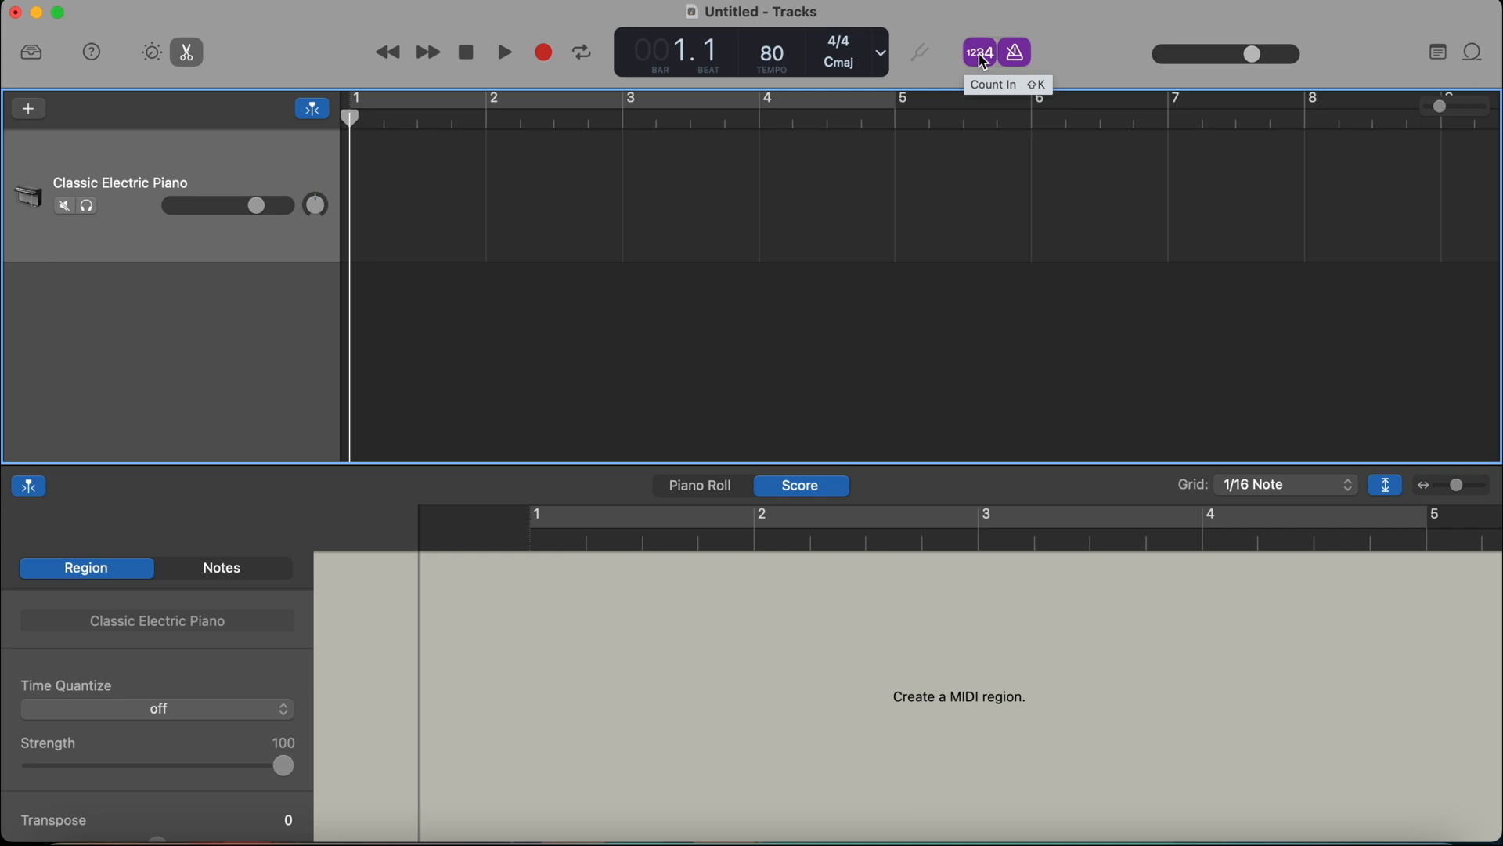
left_click(977, 53)
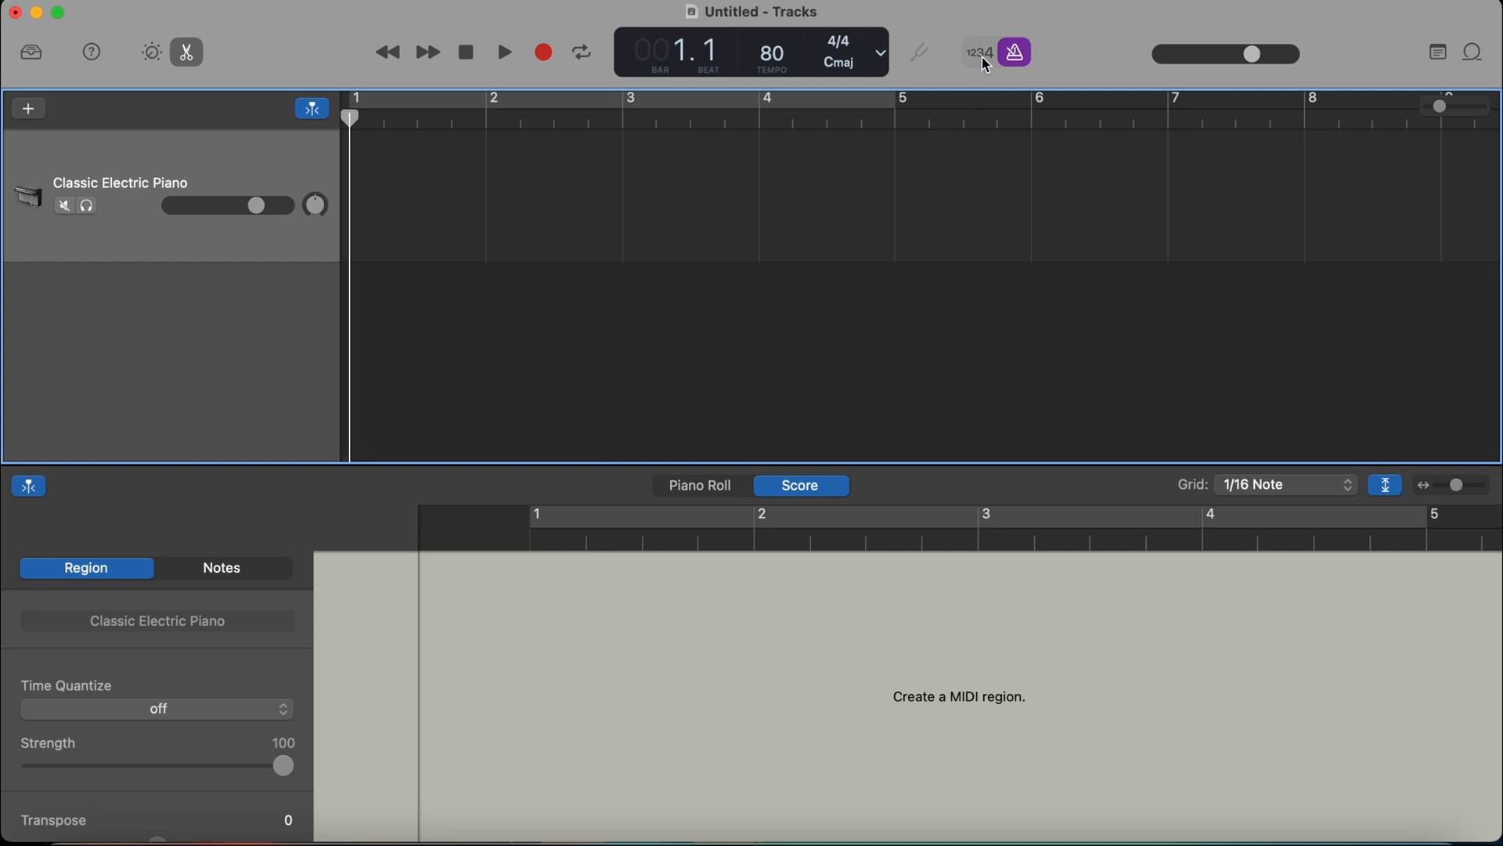
mouse_move(1013, 51)
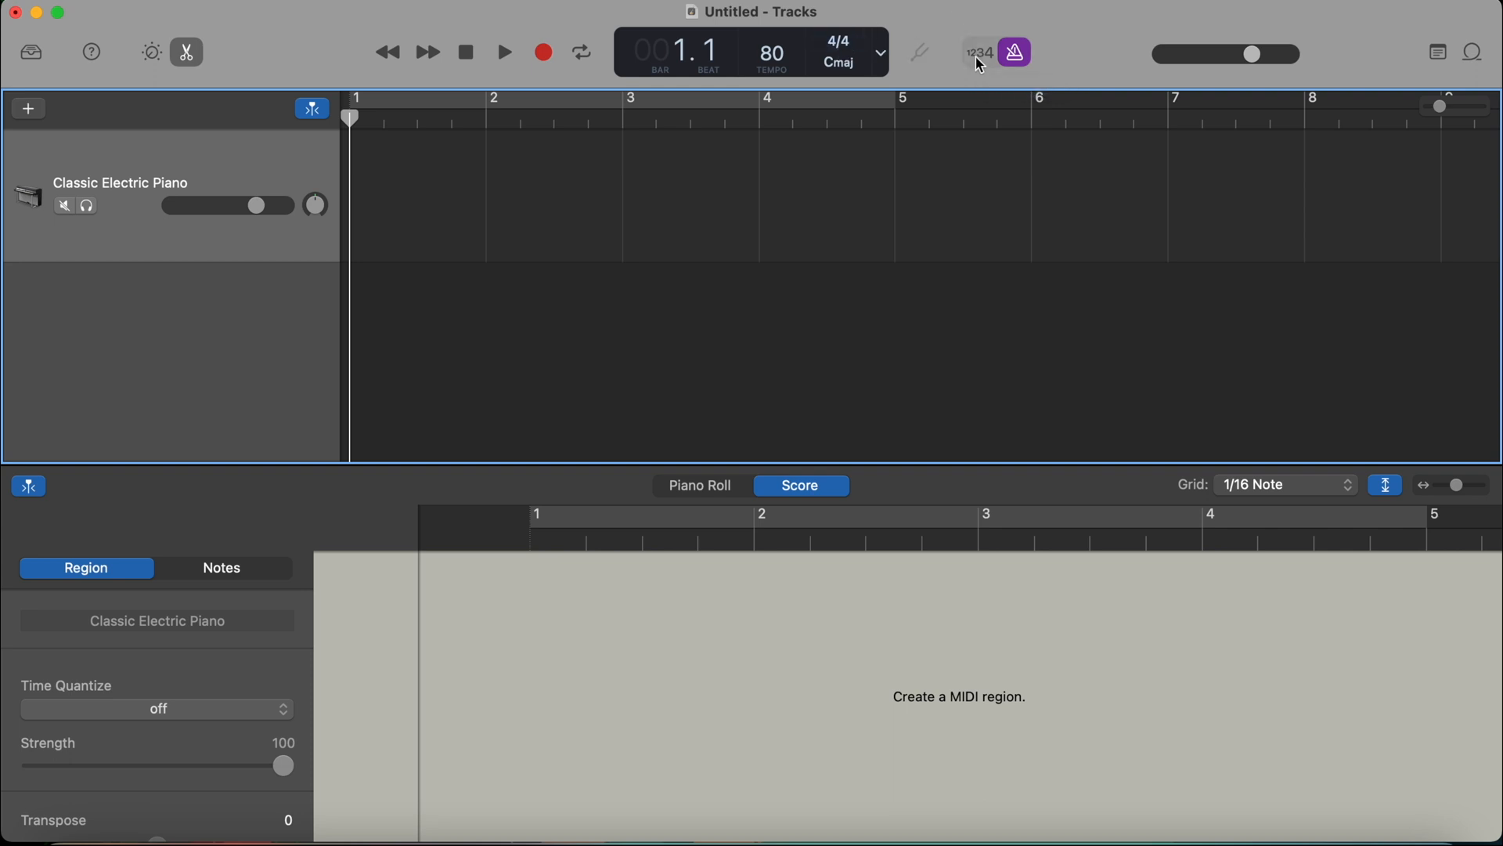
mouse_move(1013, 53)
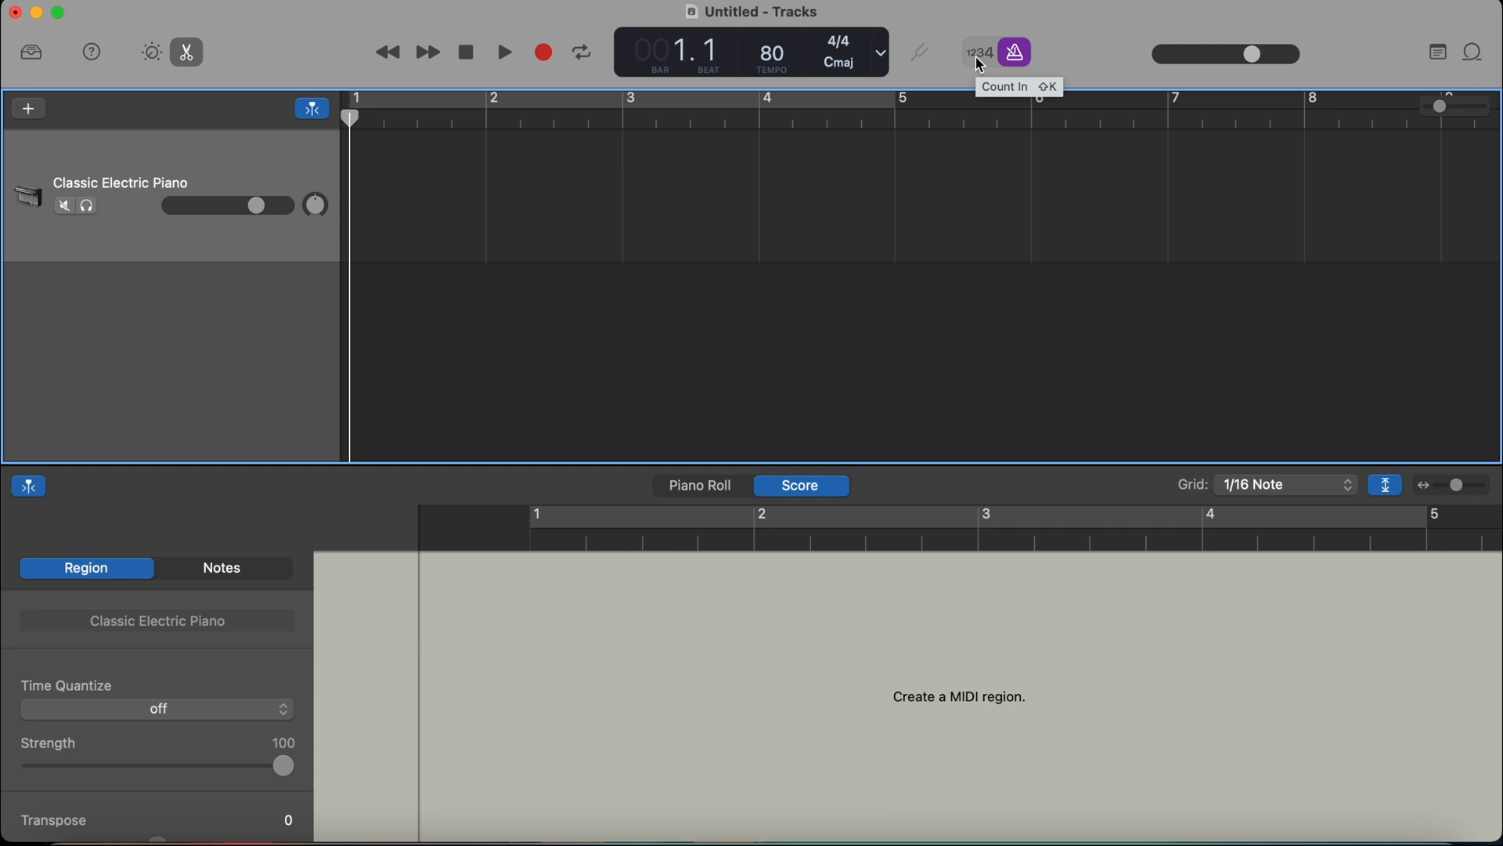
left_click(978, 53)
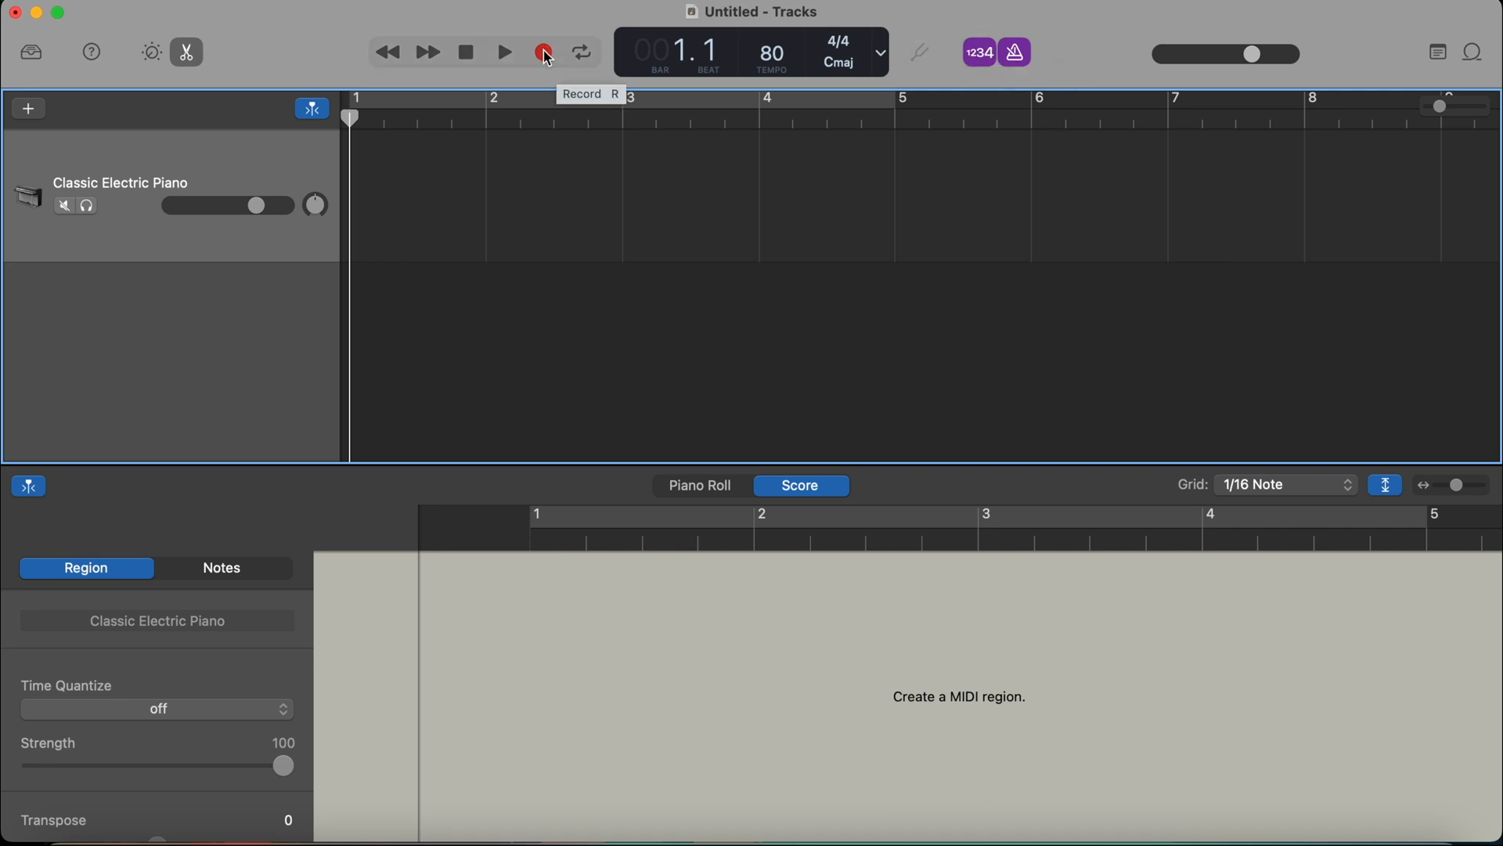
left_click(543, 52)
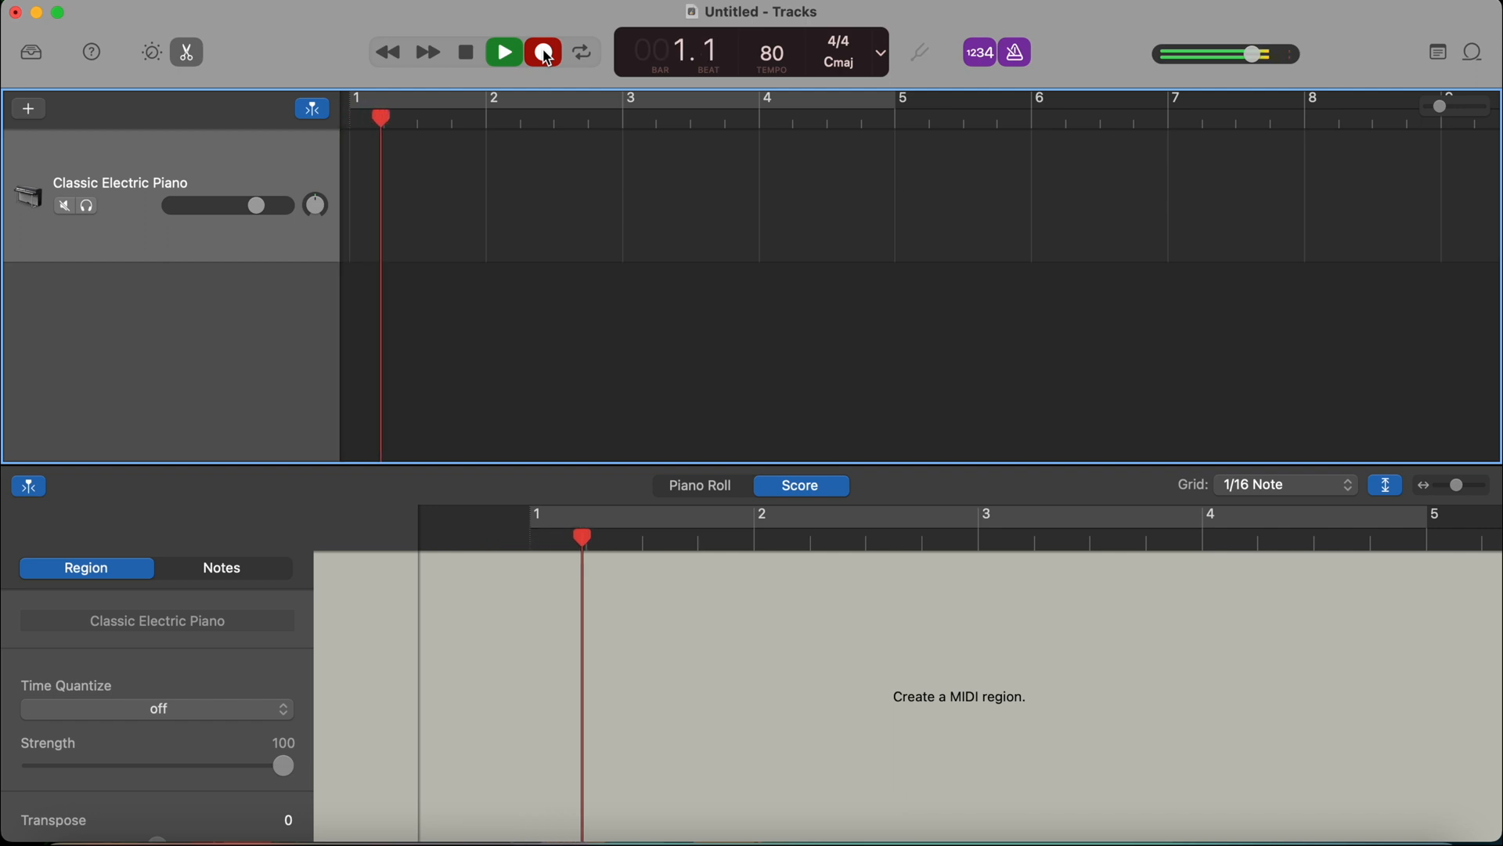
left_click(542, 52)
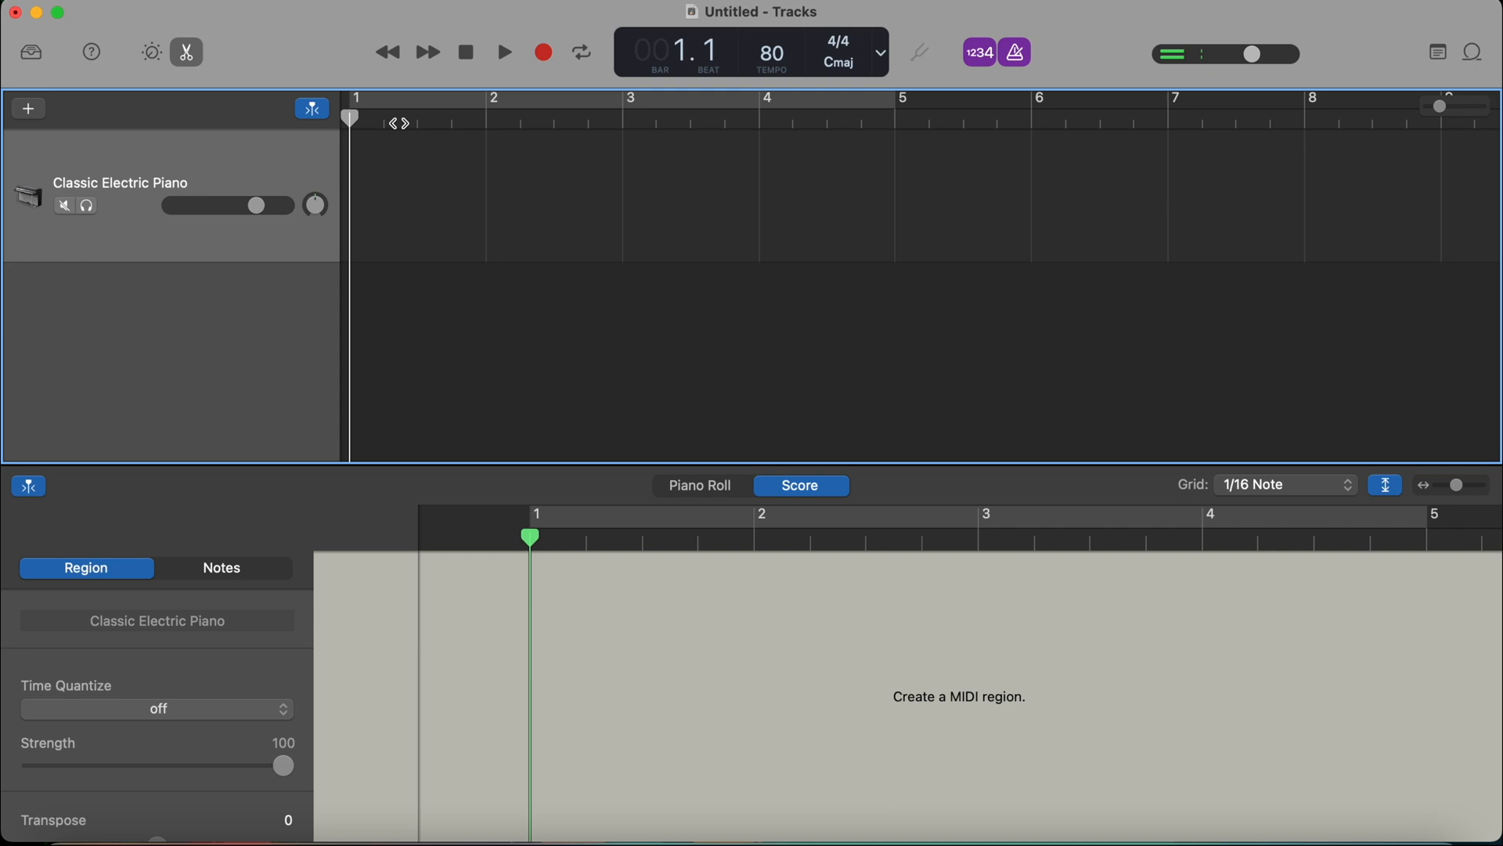
left_click(1014, 53)
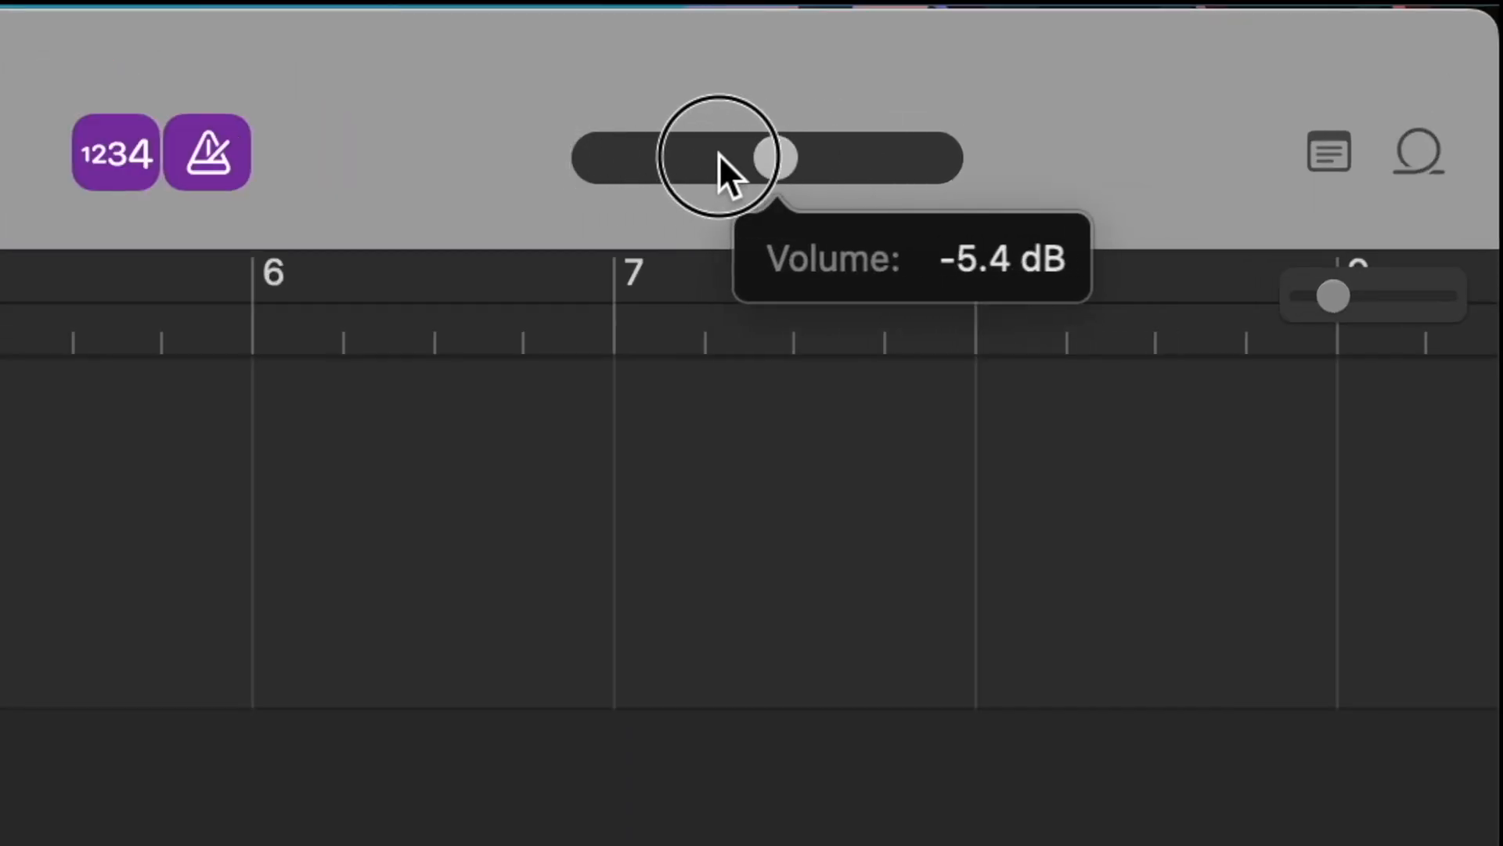
- Lower the master output volume slightly and bring up the note pad
left_click_drag(758, 158, 1228, 55)
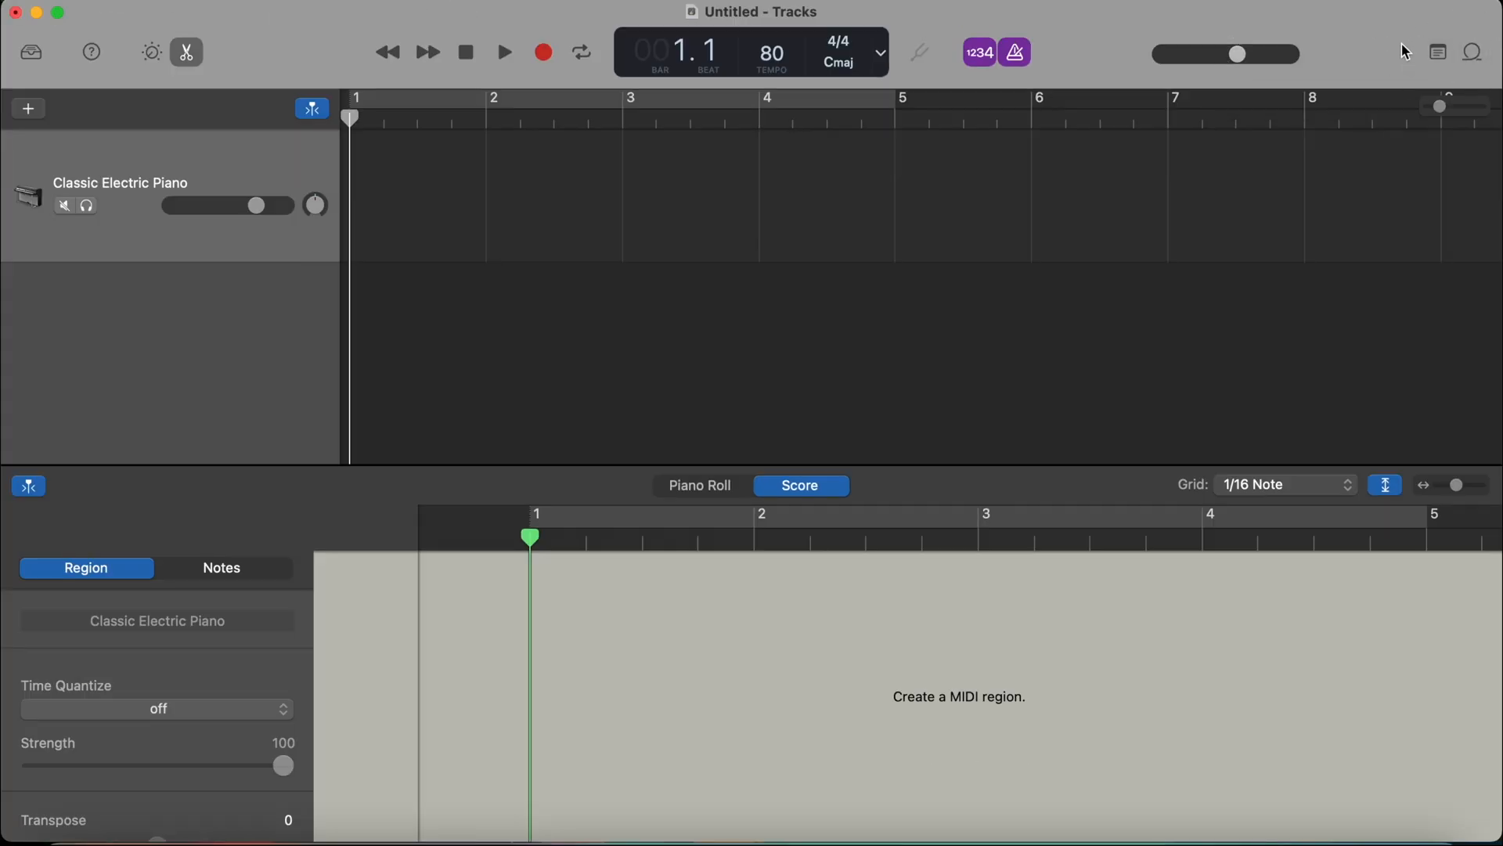
left_click(1436, 54)
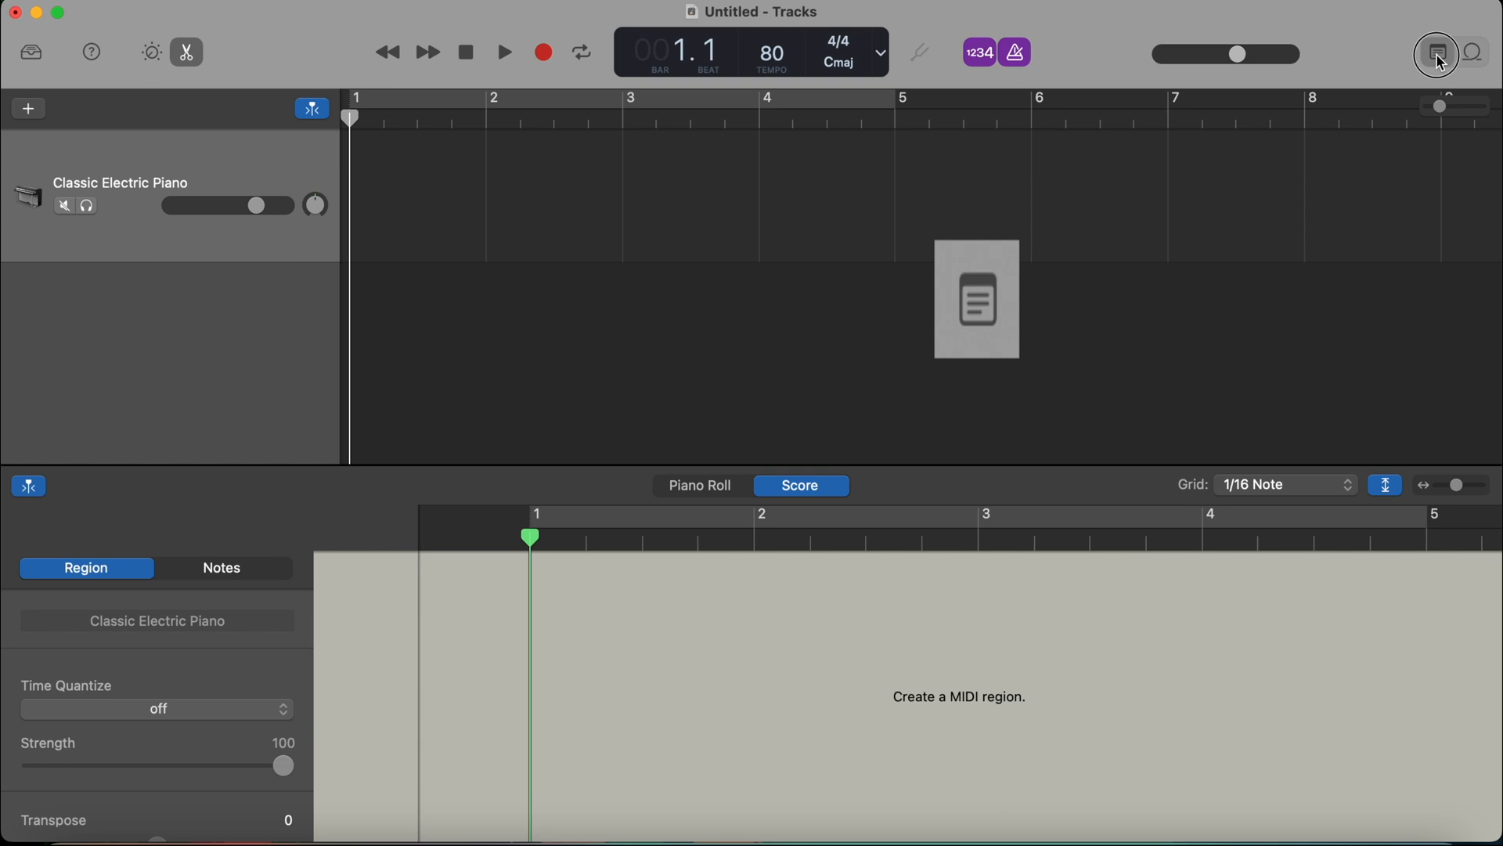
- Write the chords CM, GM and am into the project's note pad
left_click(1435, 54)
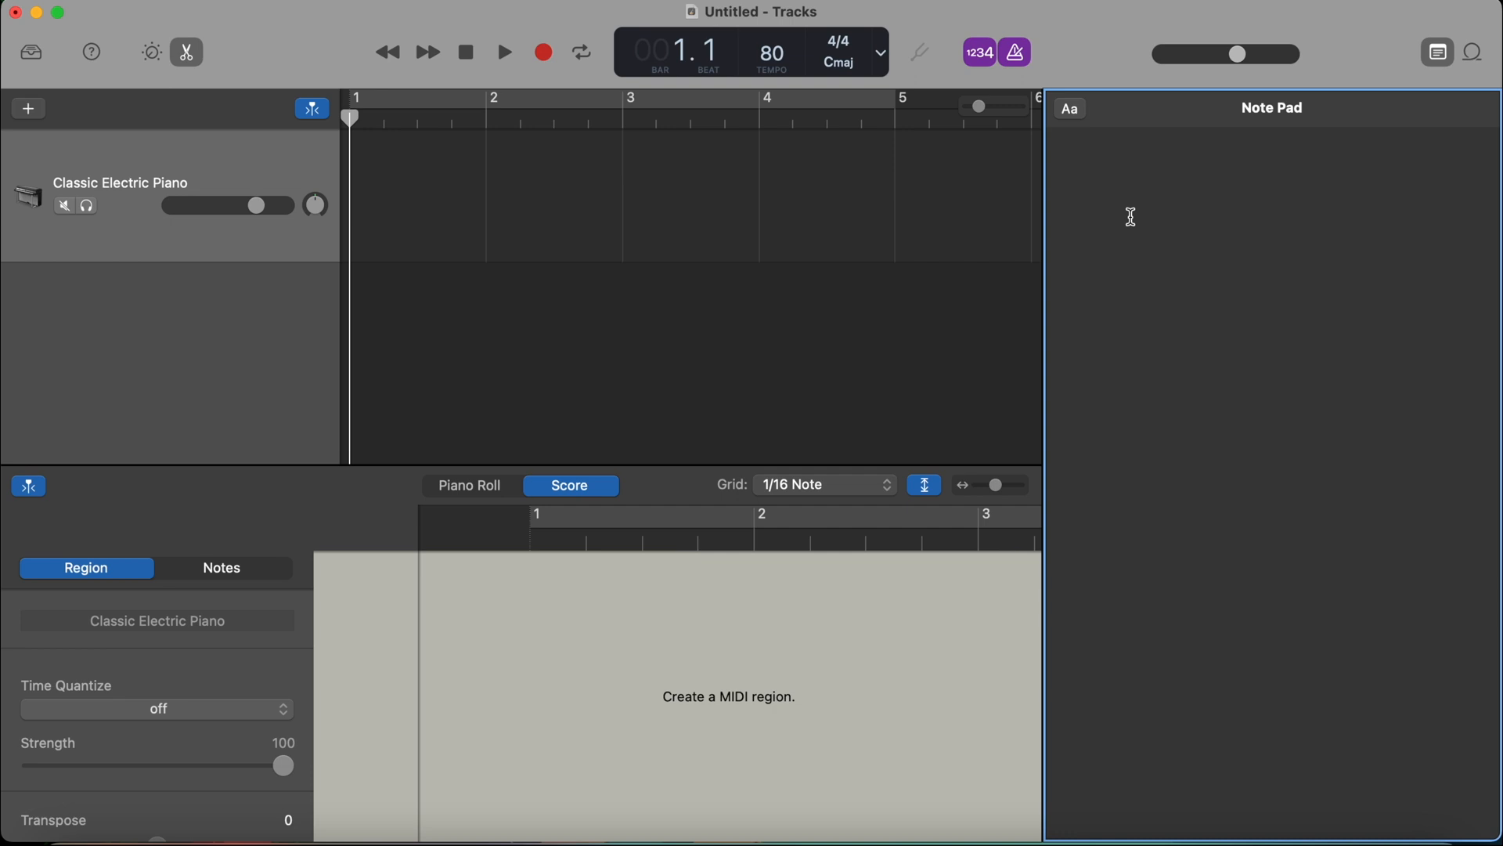
type("CM")
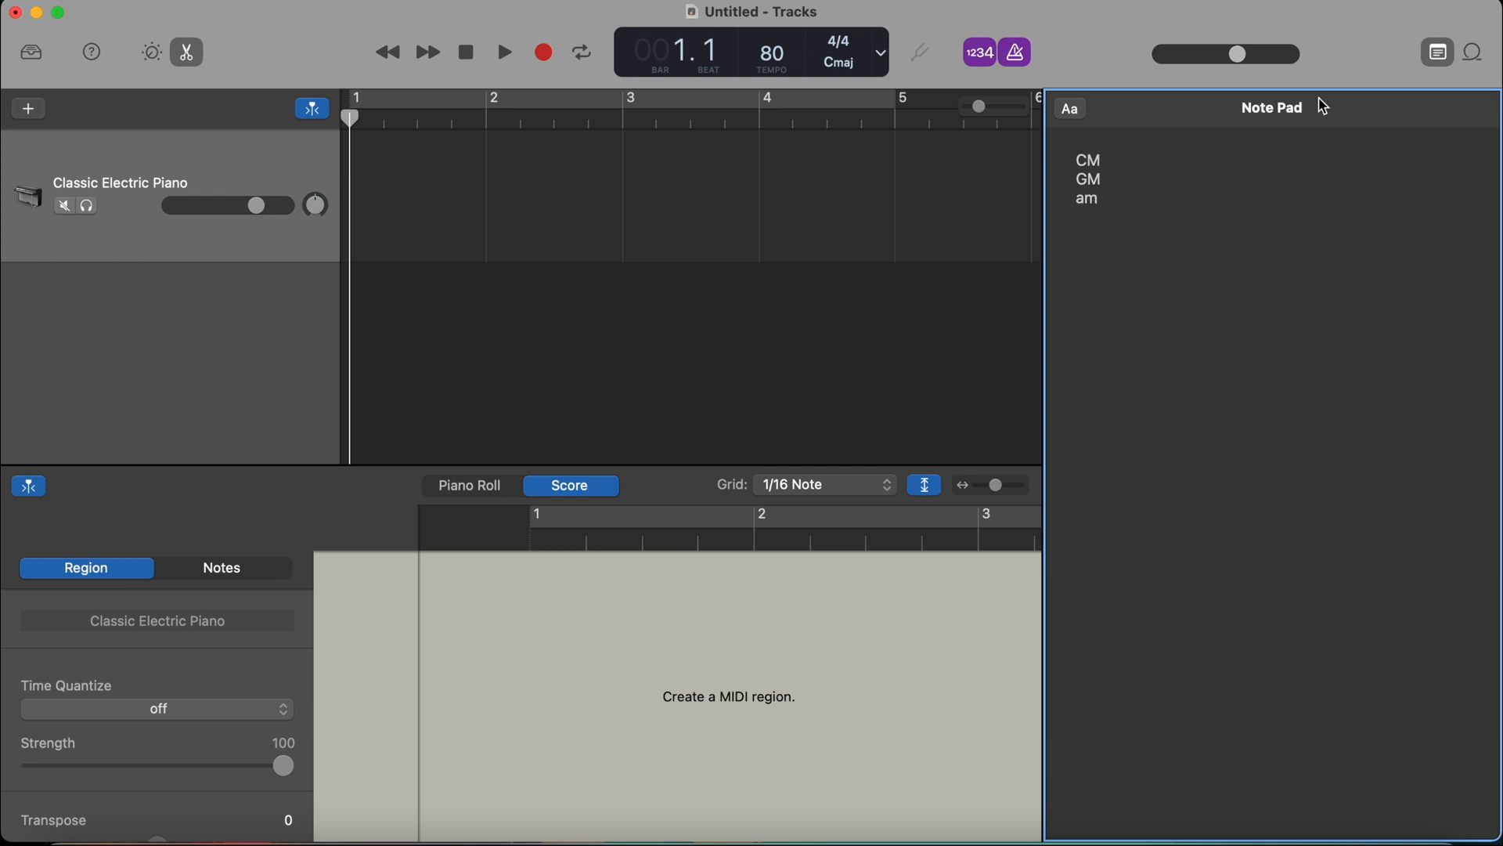
mouse_move(1436, 54)
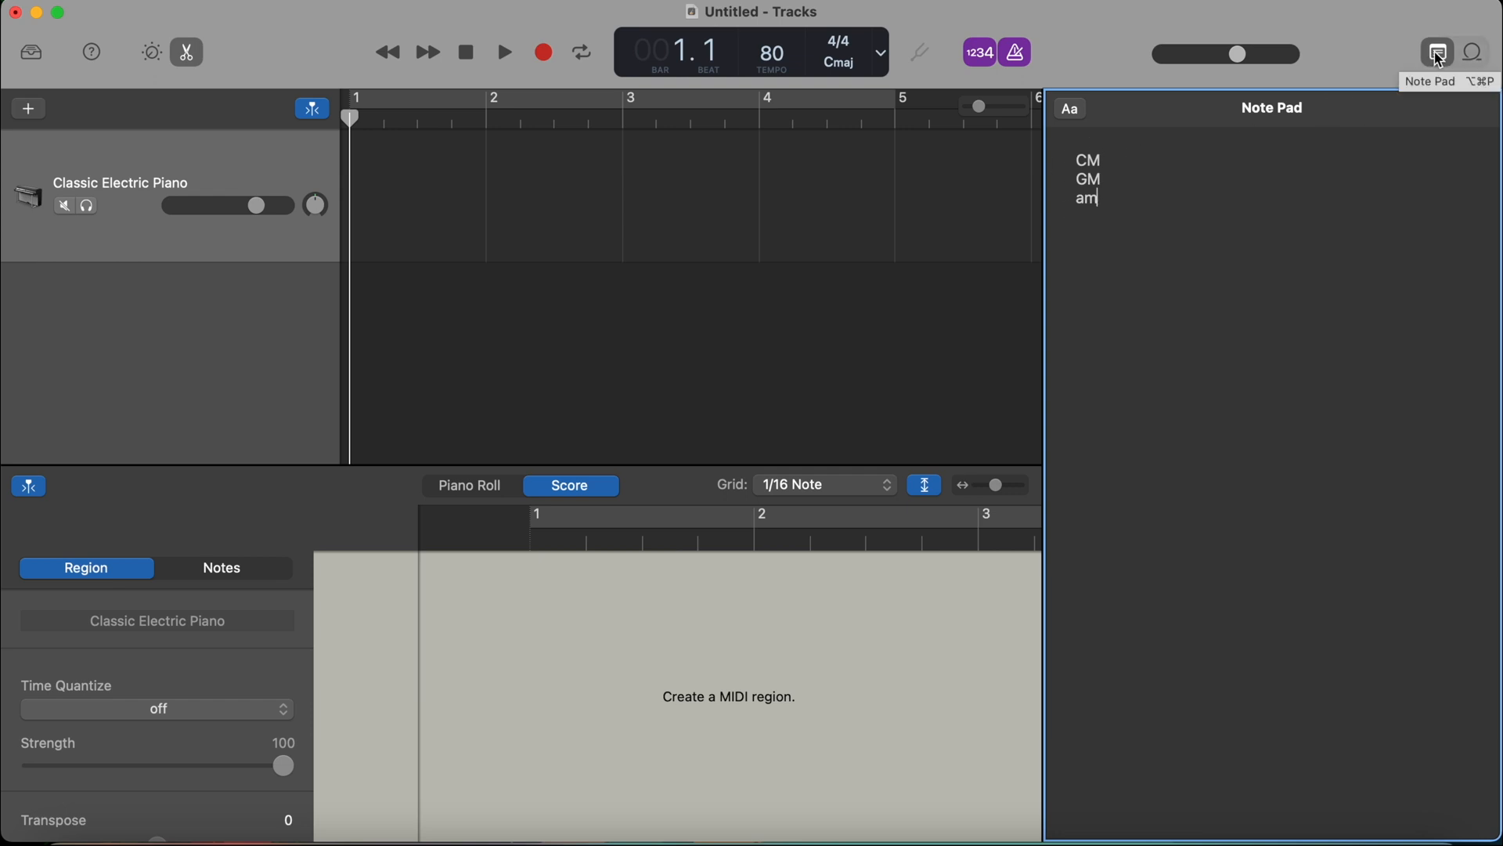
left_click(1475, 53)
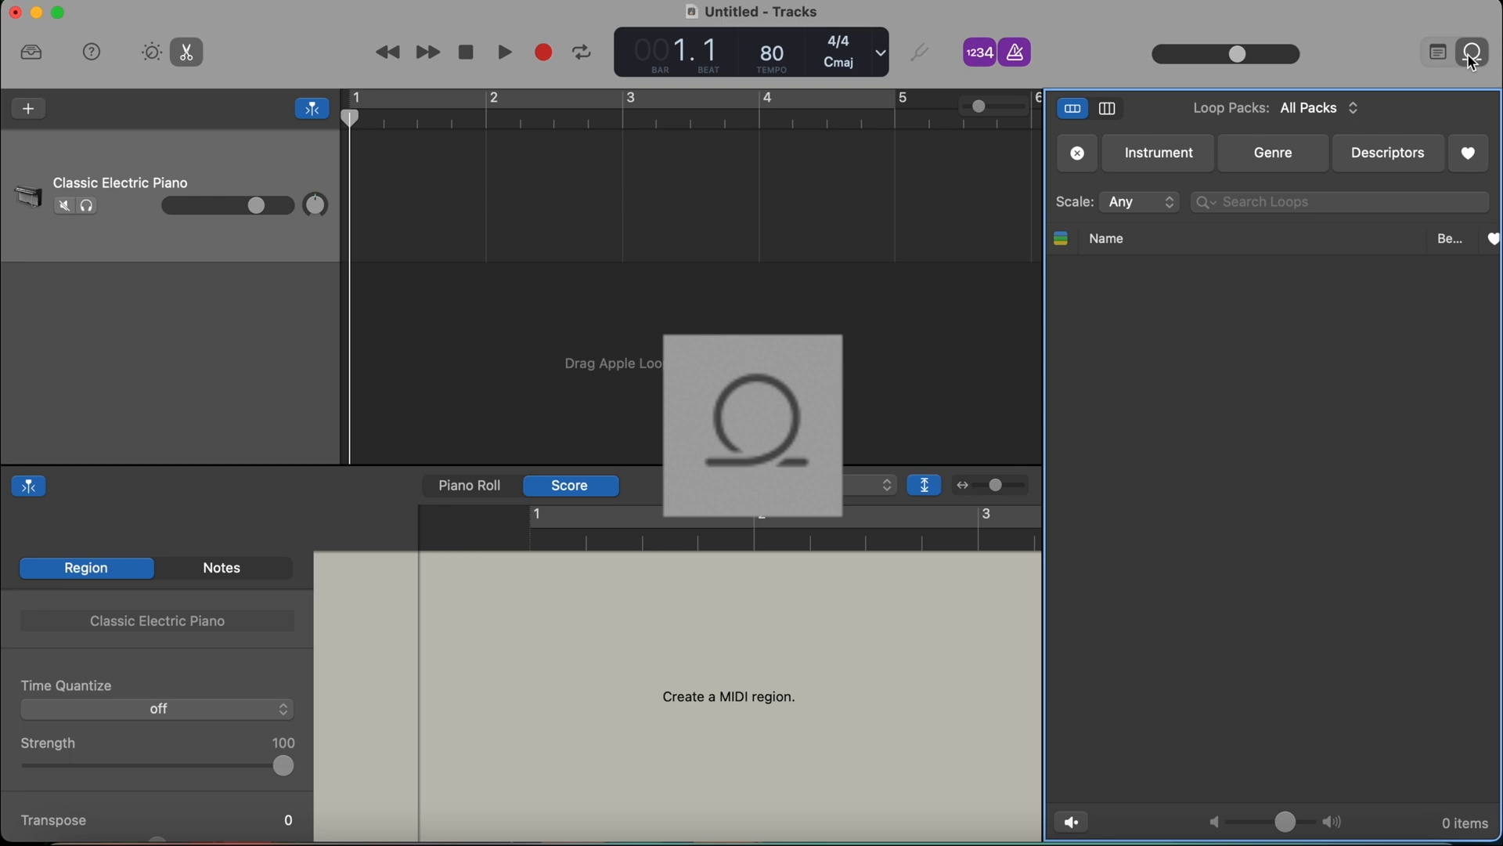
- Filter the Apple Loops organ results to Melodic descriptors, then close the loop browser
left_click(1472, 52)
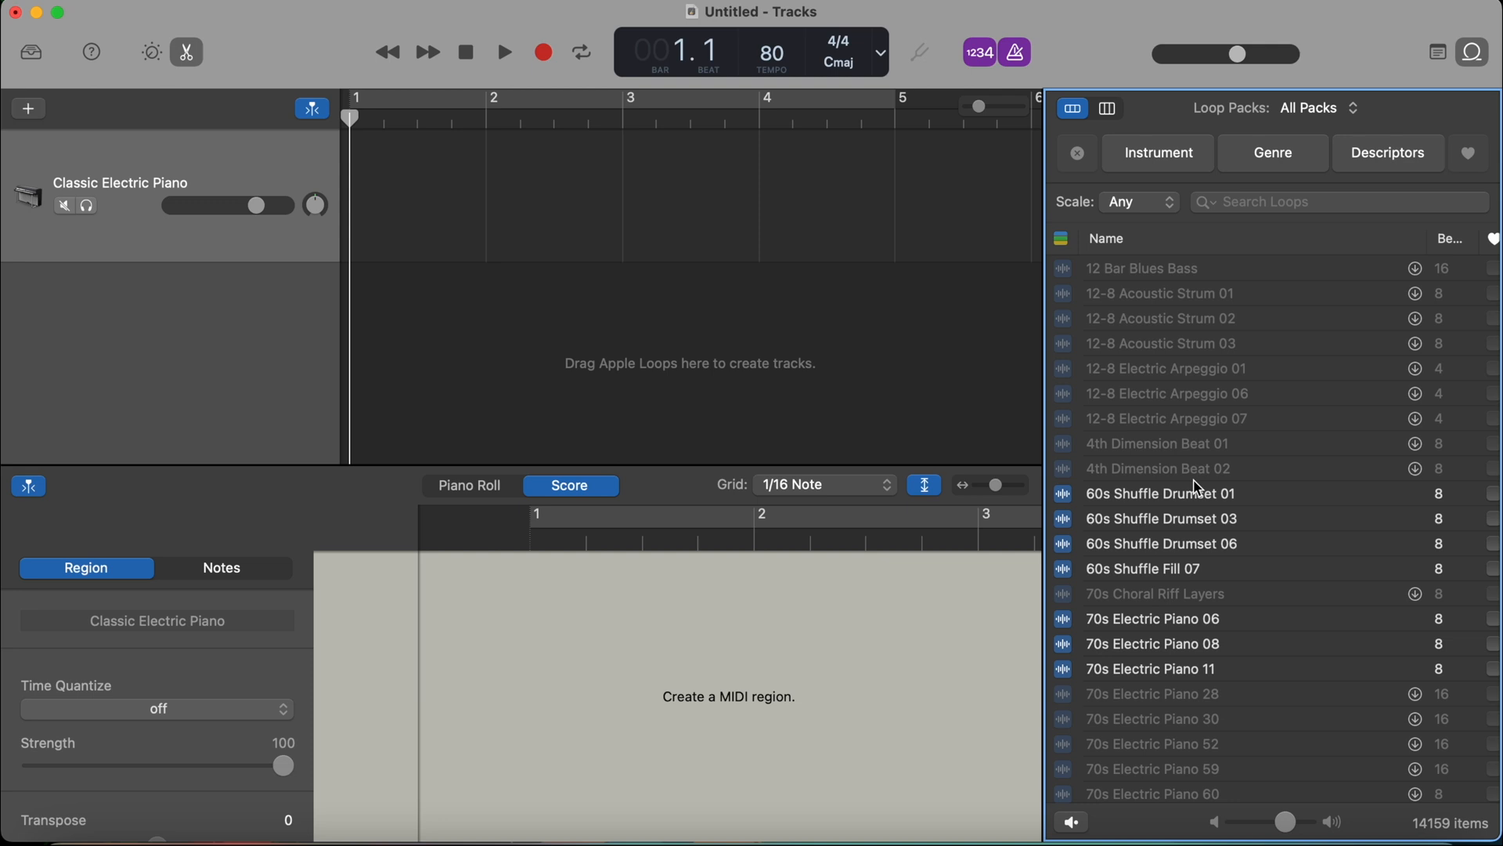
scroll("down", 3)
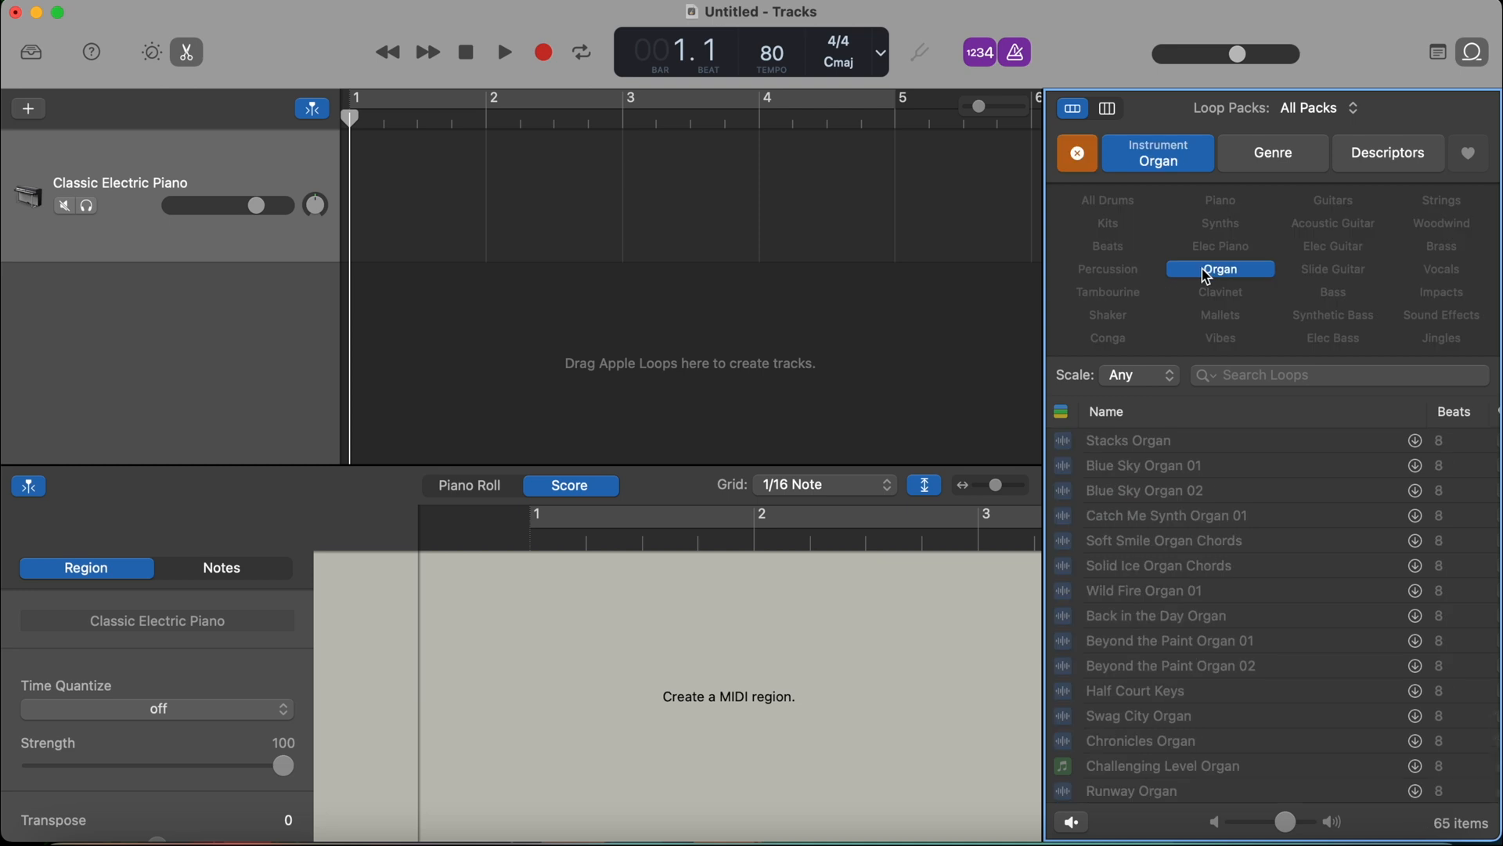
mouse_move(1321, 526)
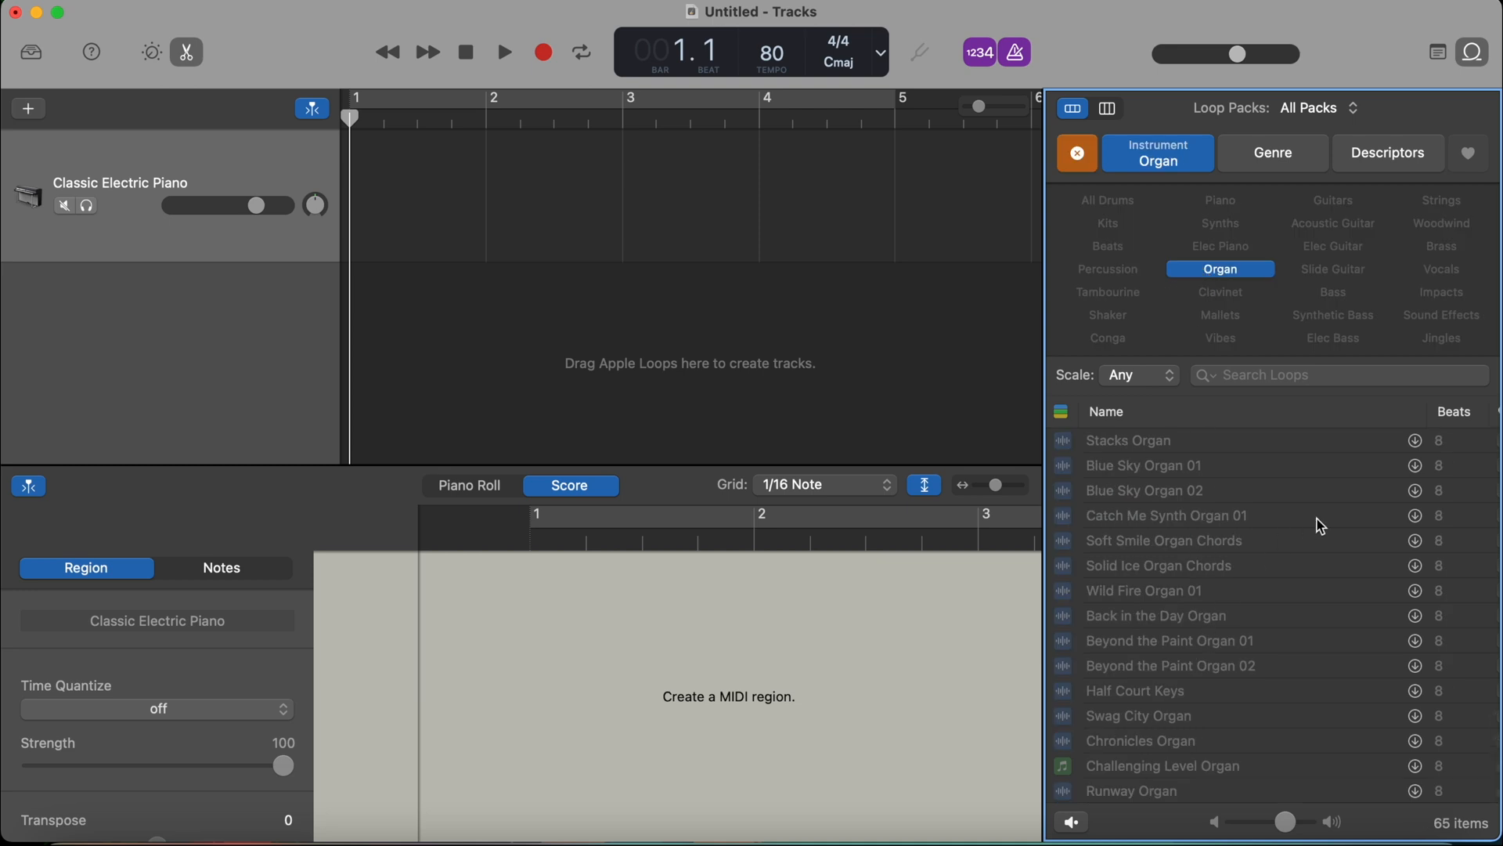
scroll("down", 3)
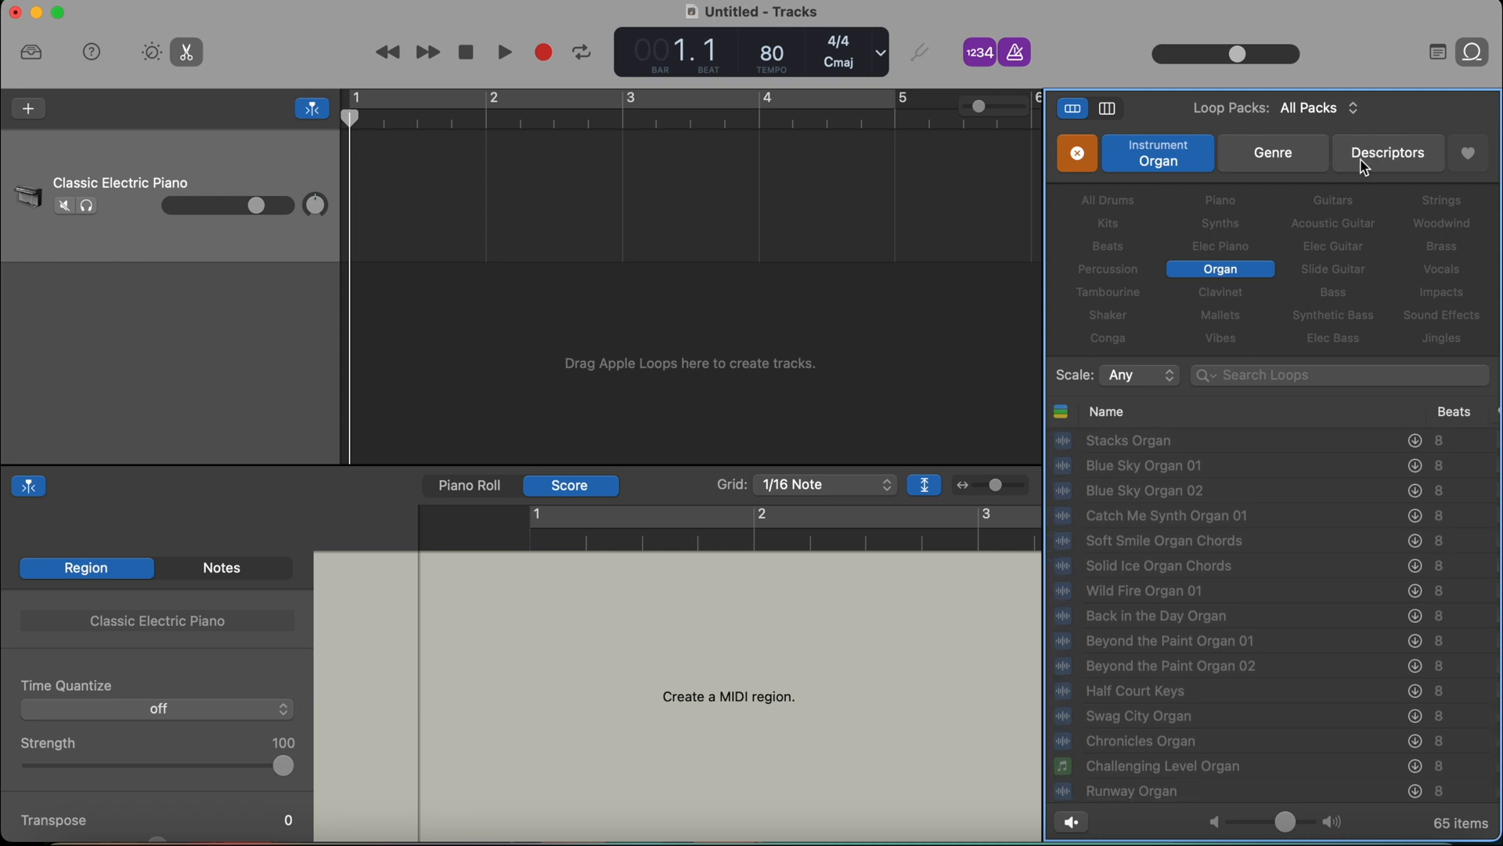
left_click(1388, 152)
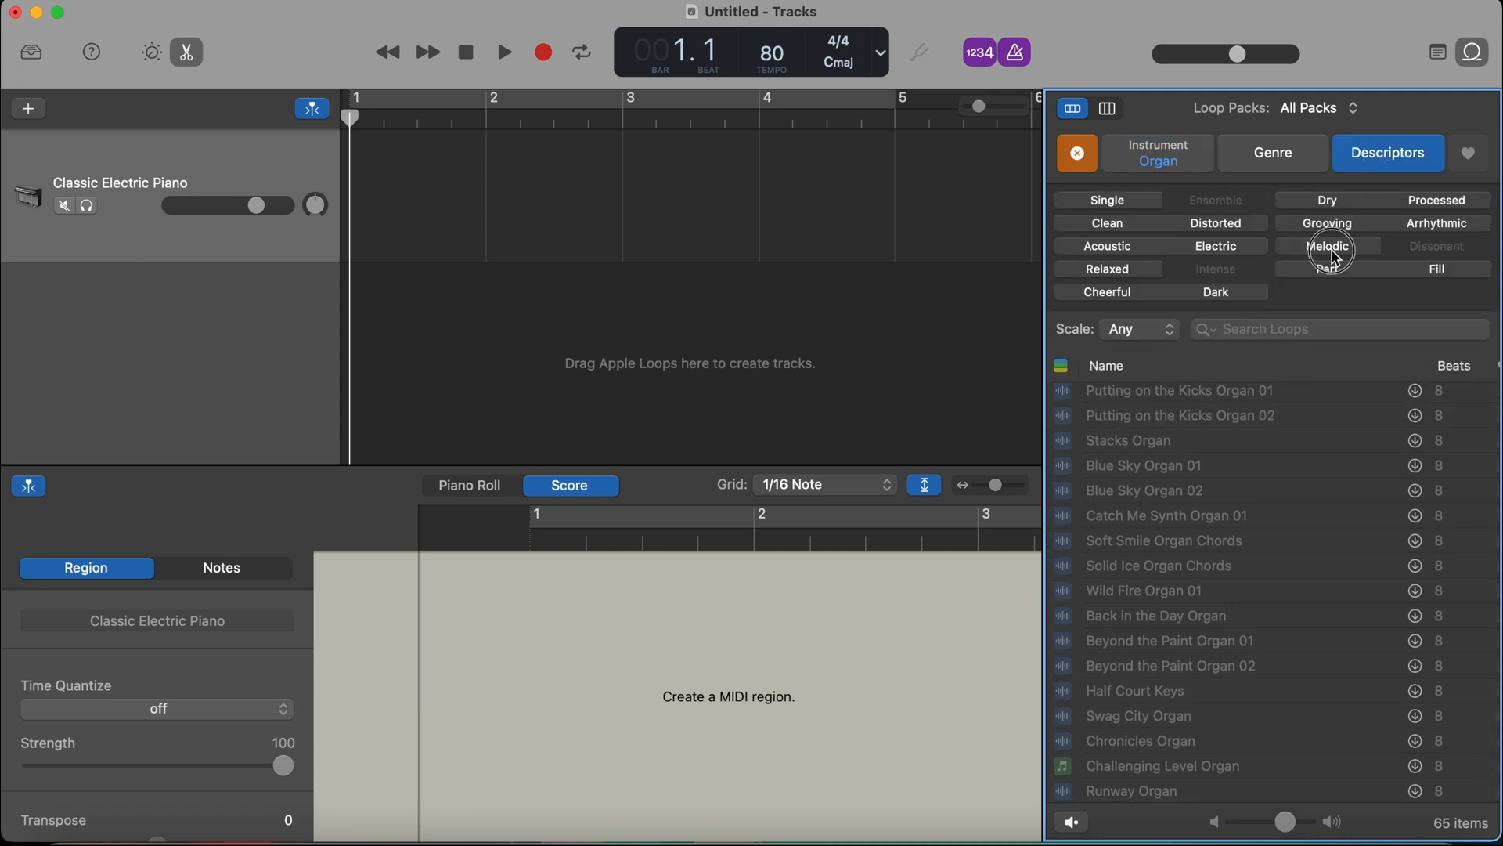
left_click(1329, 246)
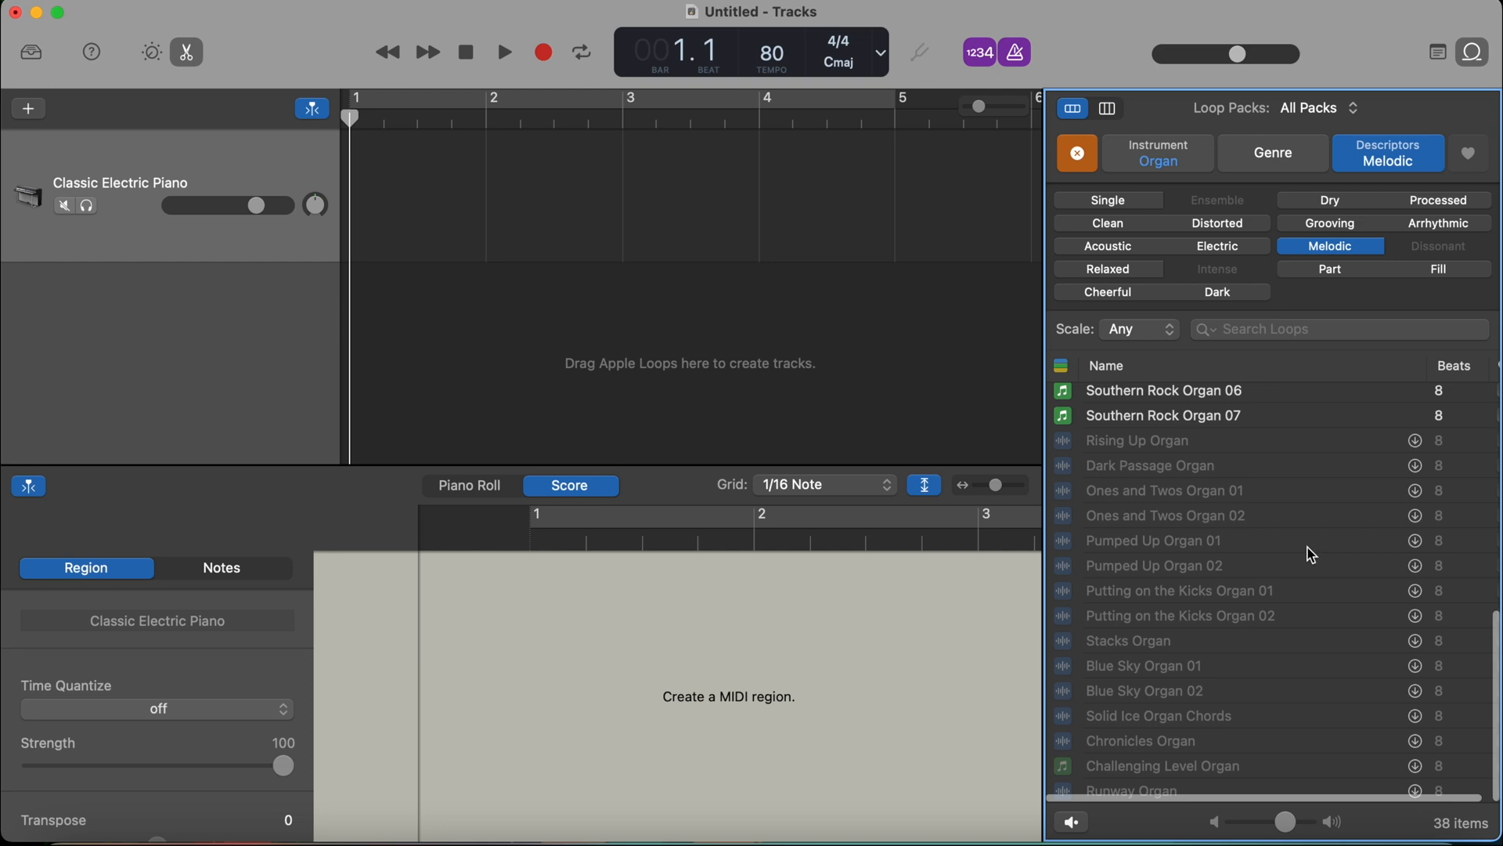
mouse_move(1415, 432)
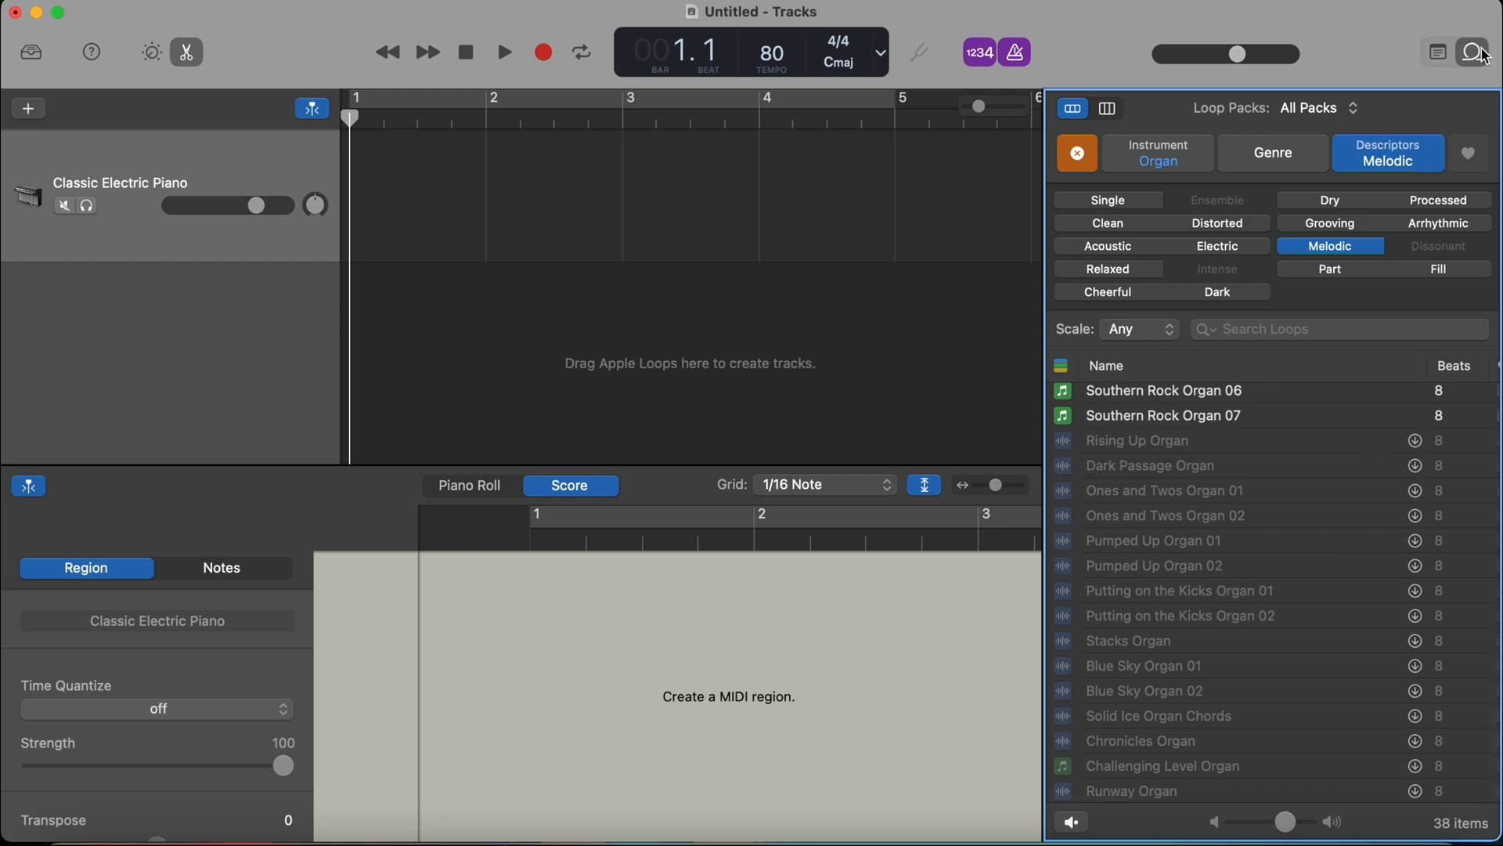
left_click(1475, 53)
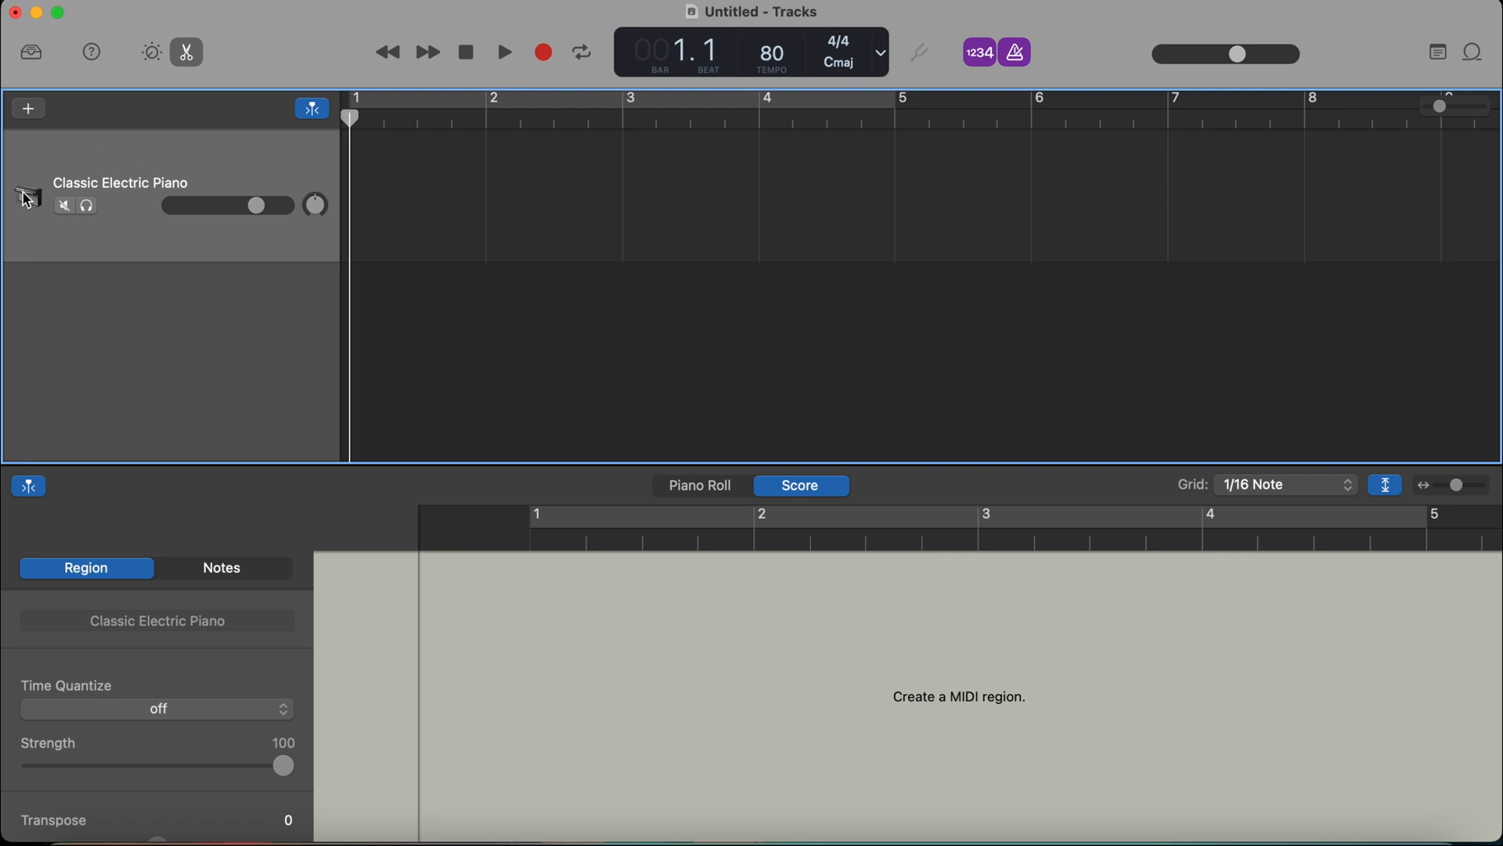
mouse_move(308, 245)
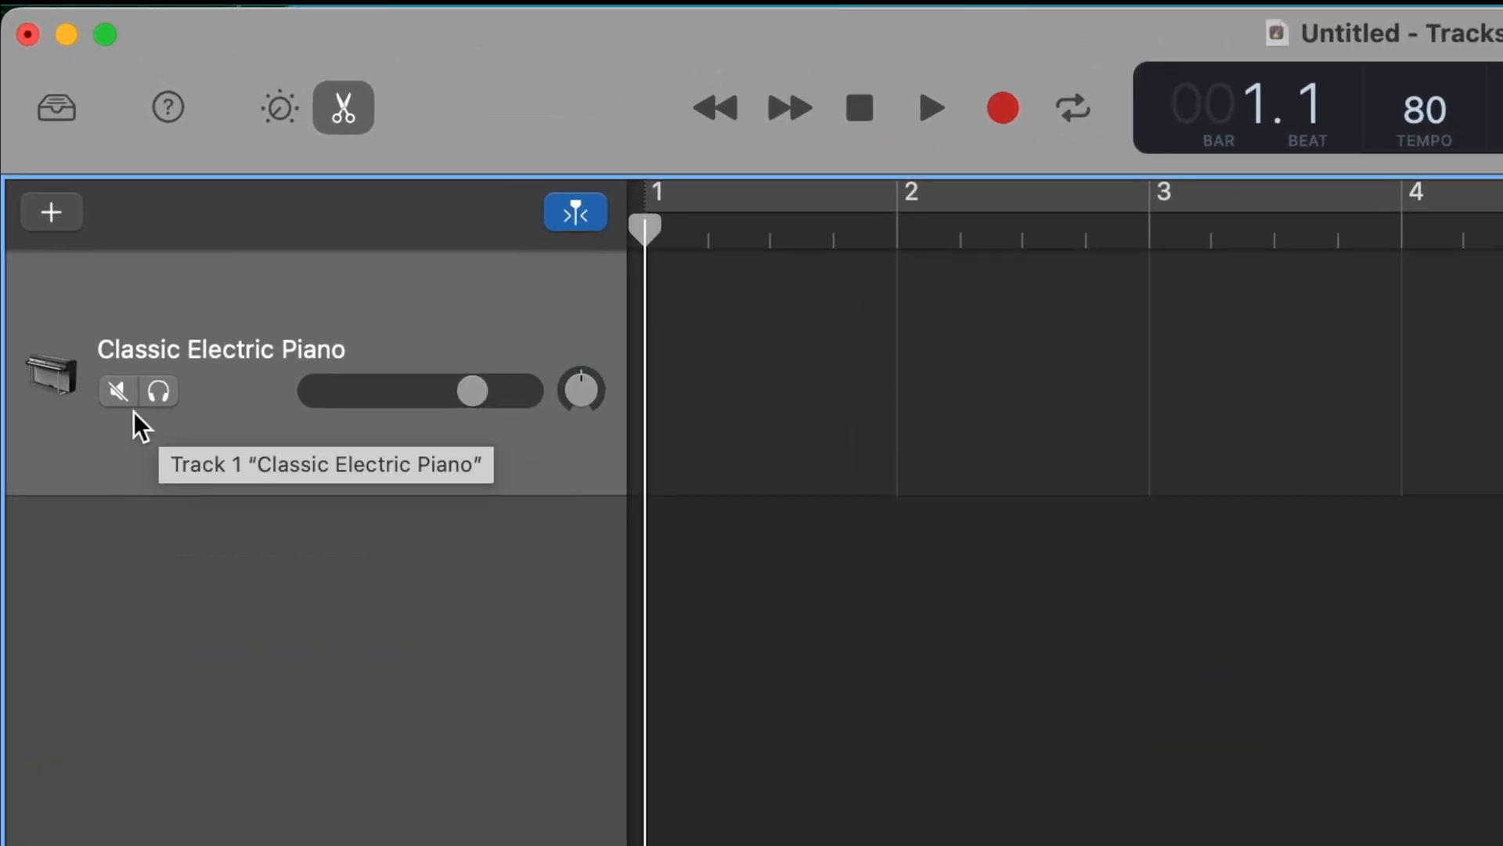
left_click(117, 391)
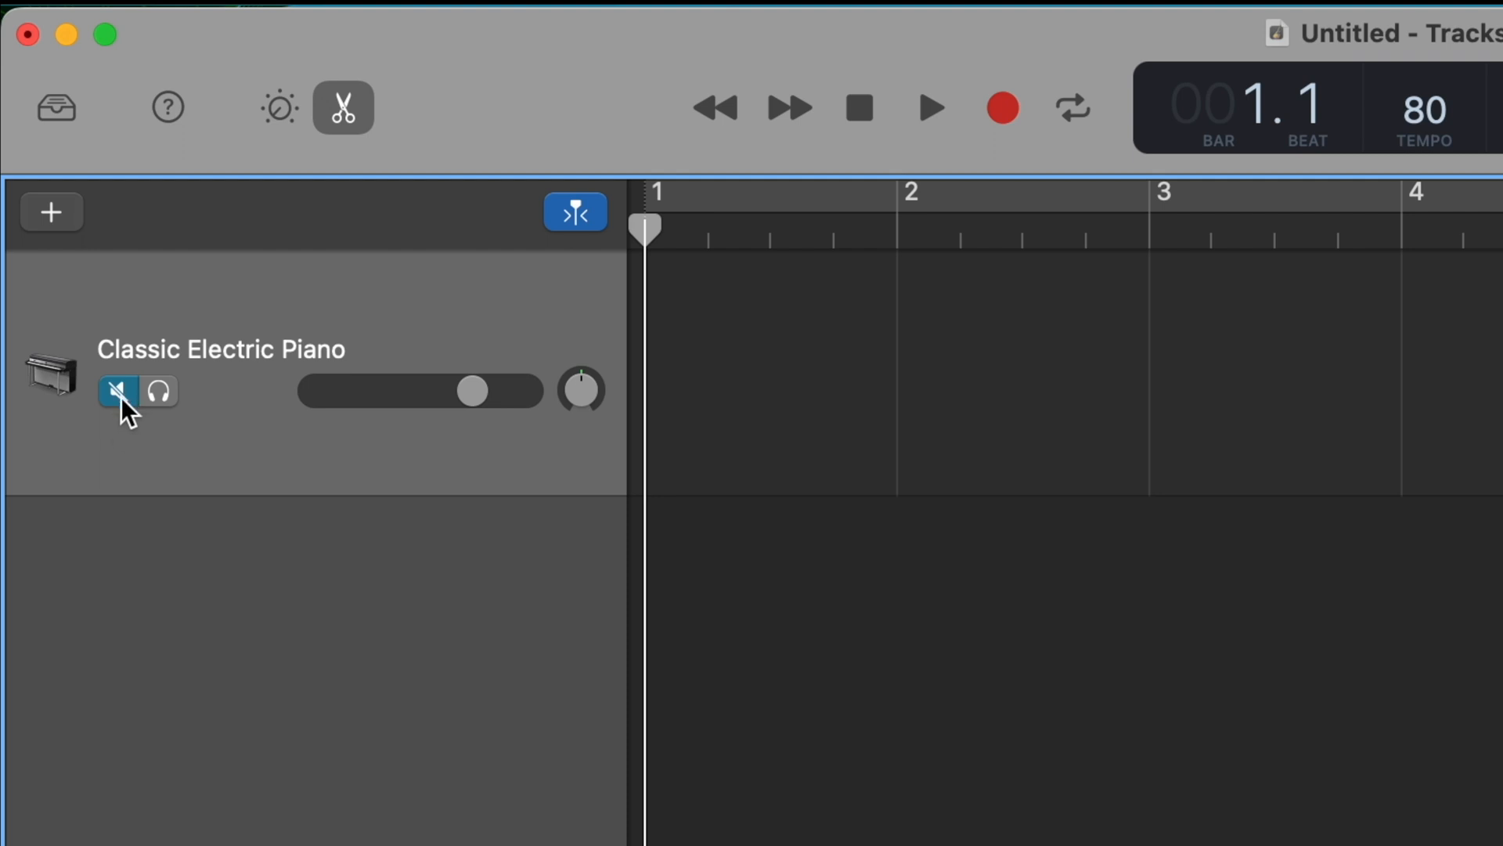
left_click(118, 392)
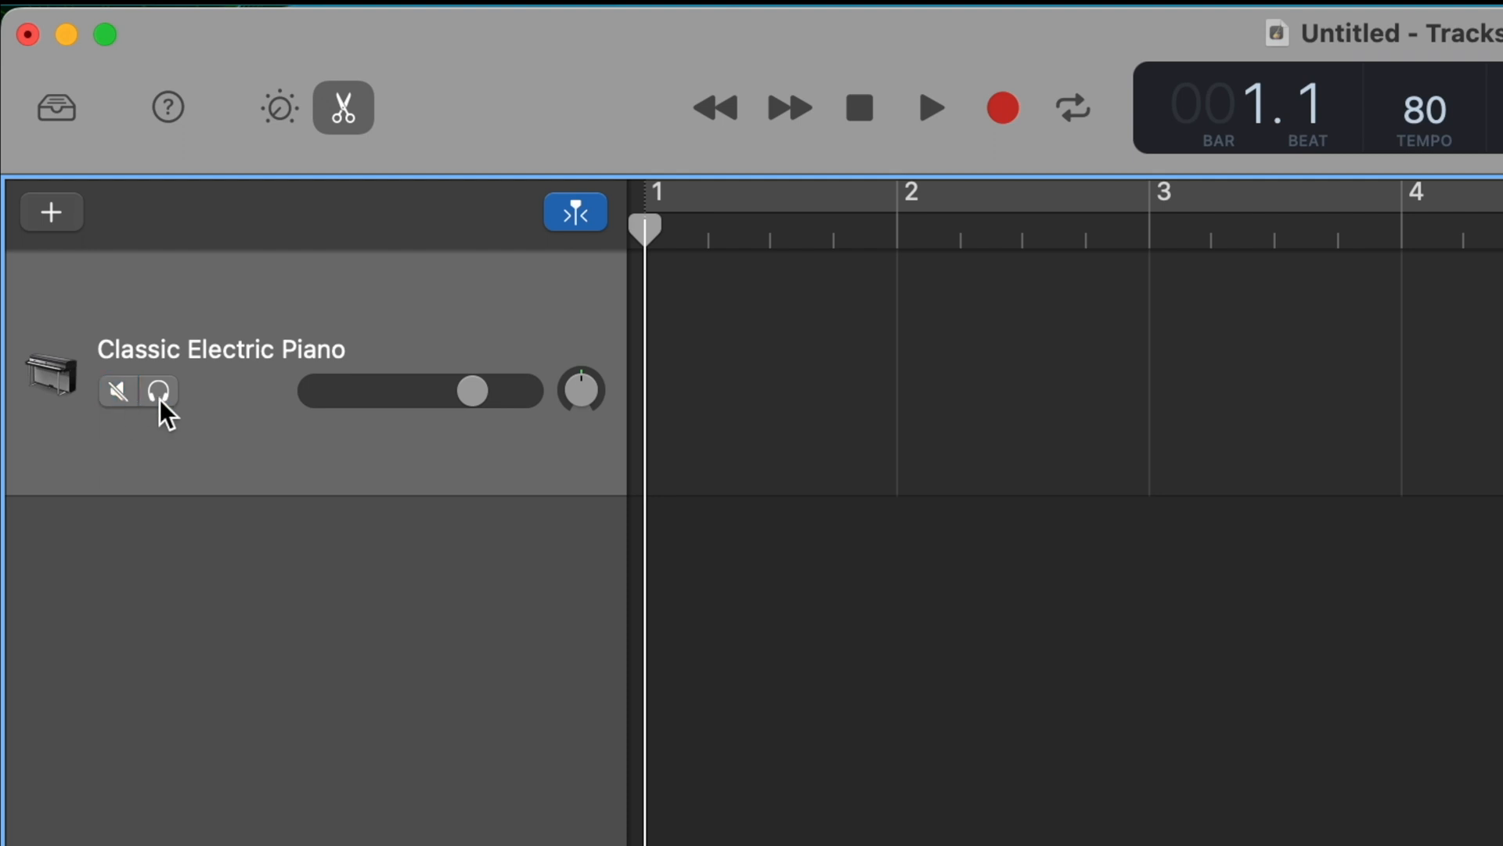
left_click(160, 392)
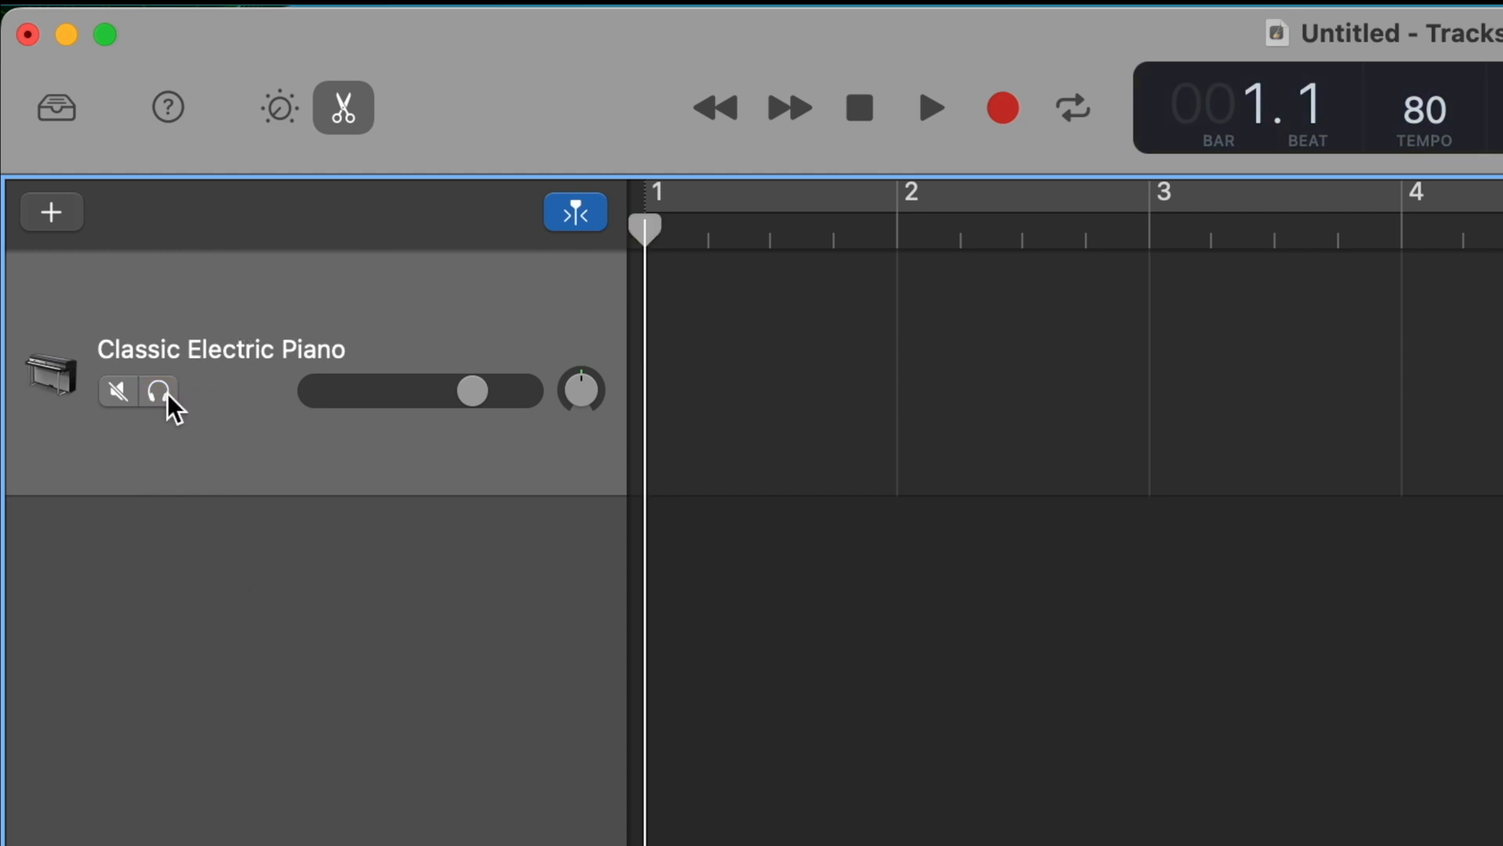
left_click(160, 392)
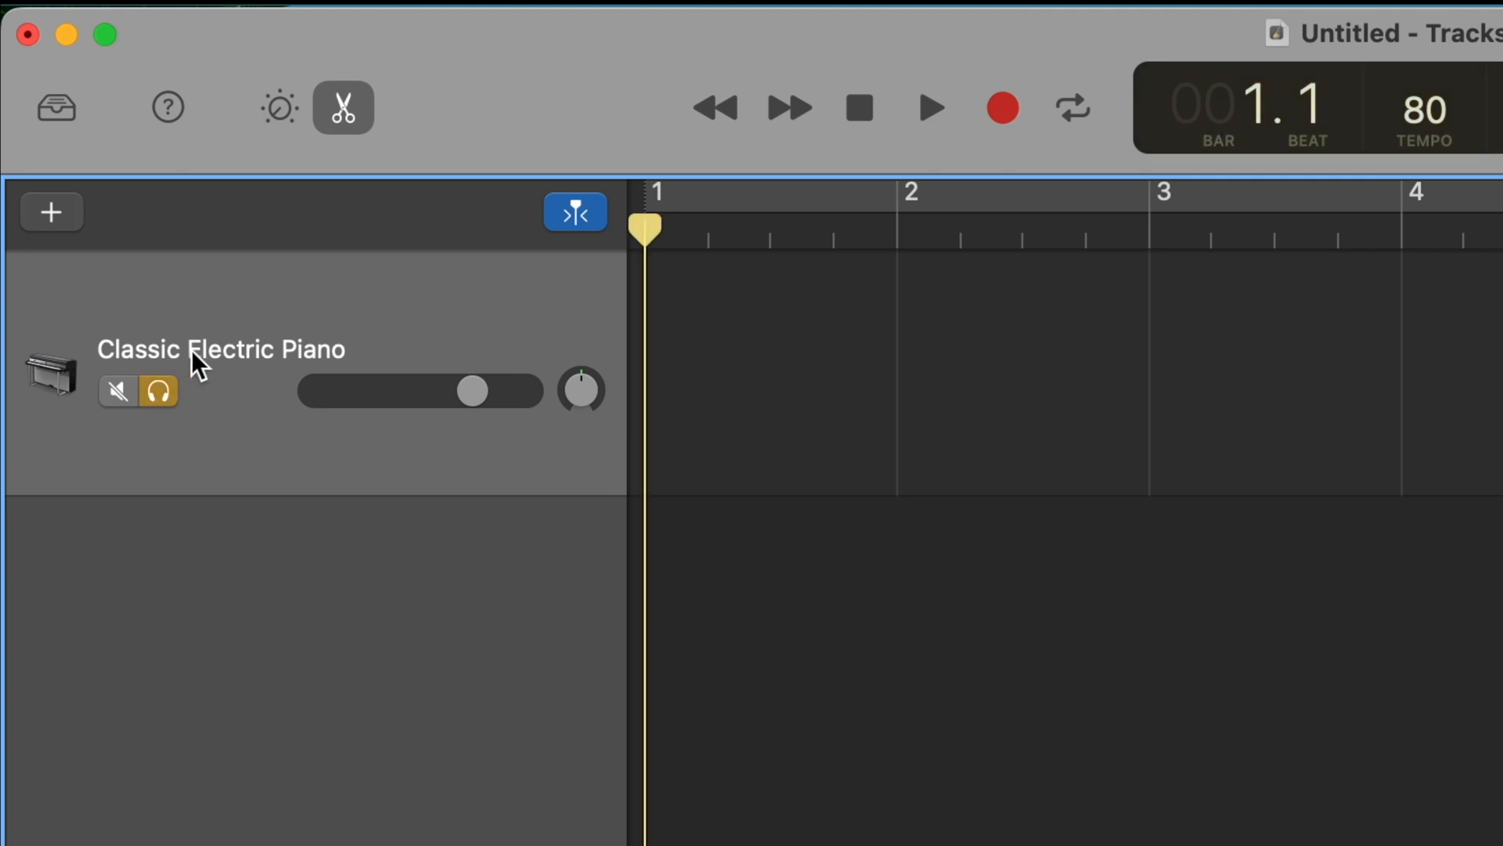
mouse_move(160, 392)
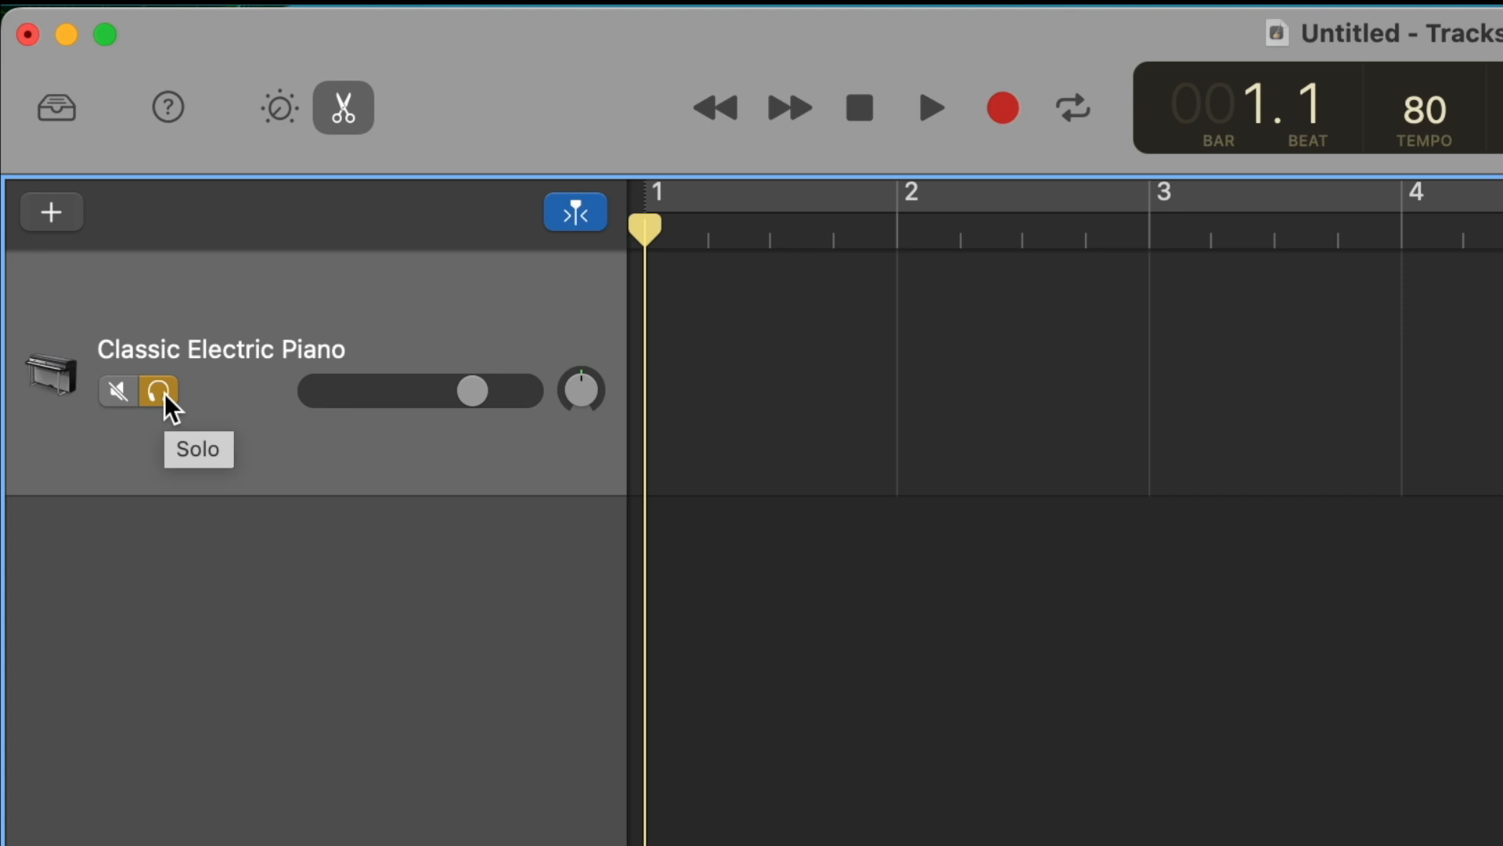
left_click(160, 392)
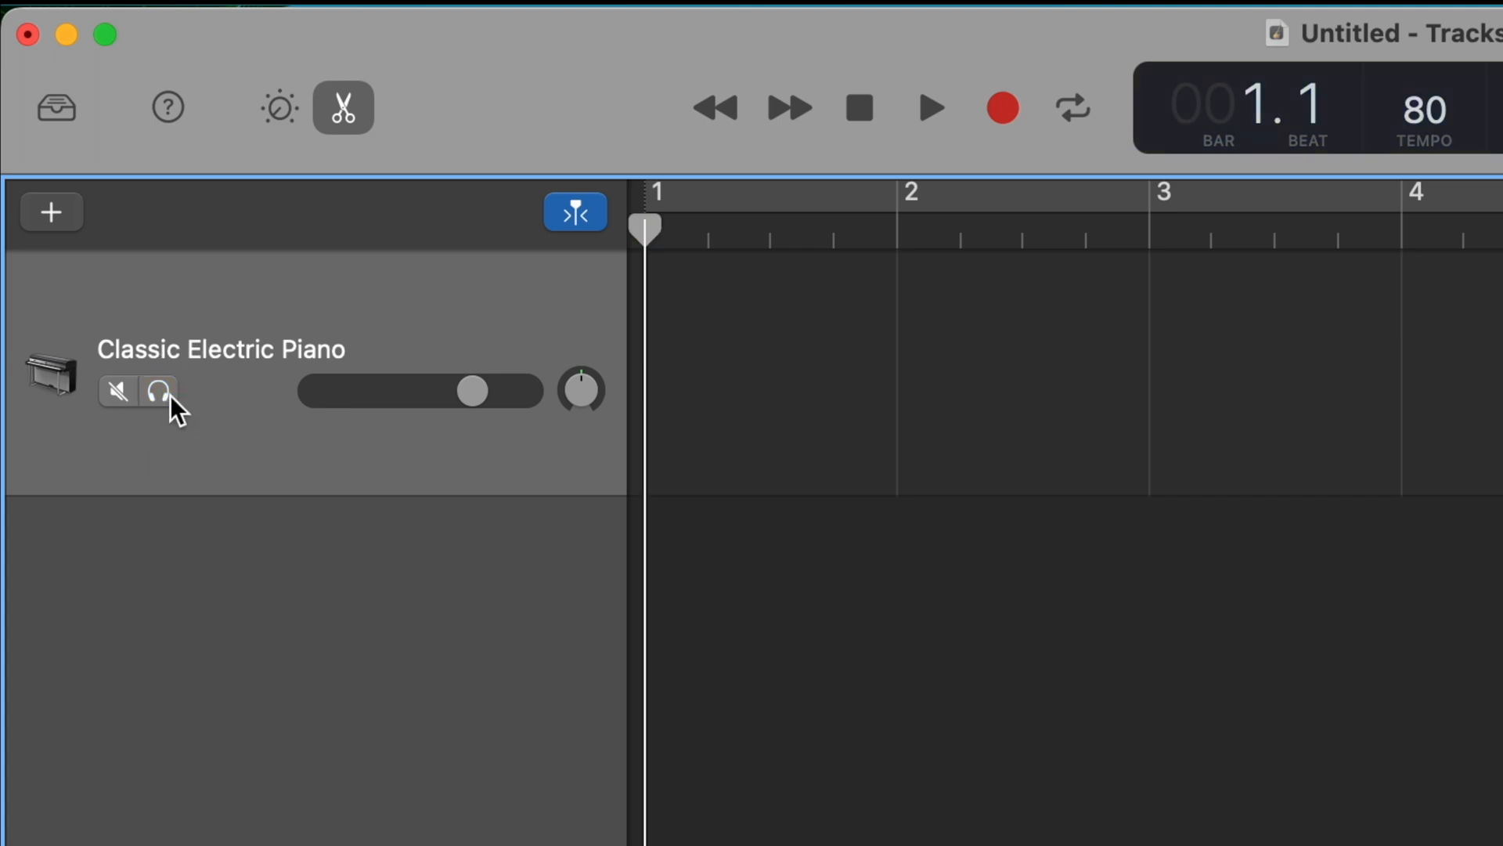
mouse_move(240, 401)
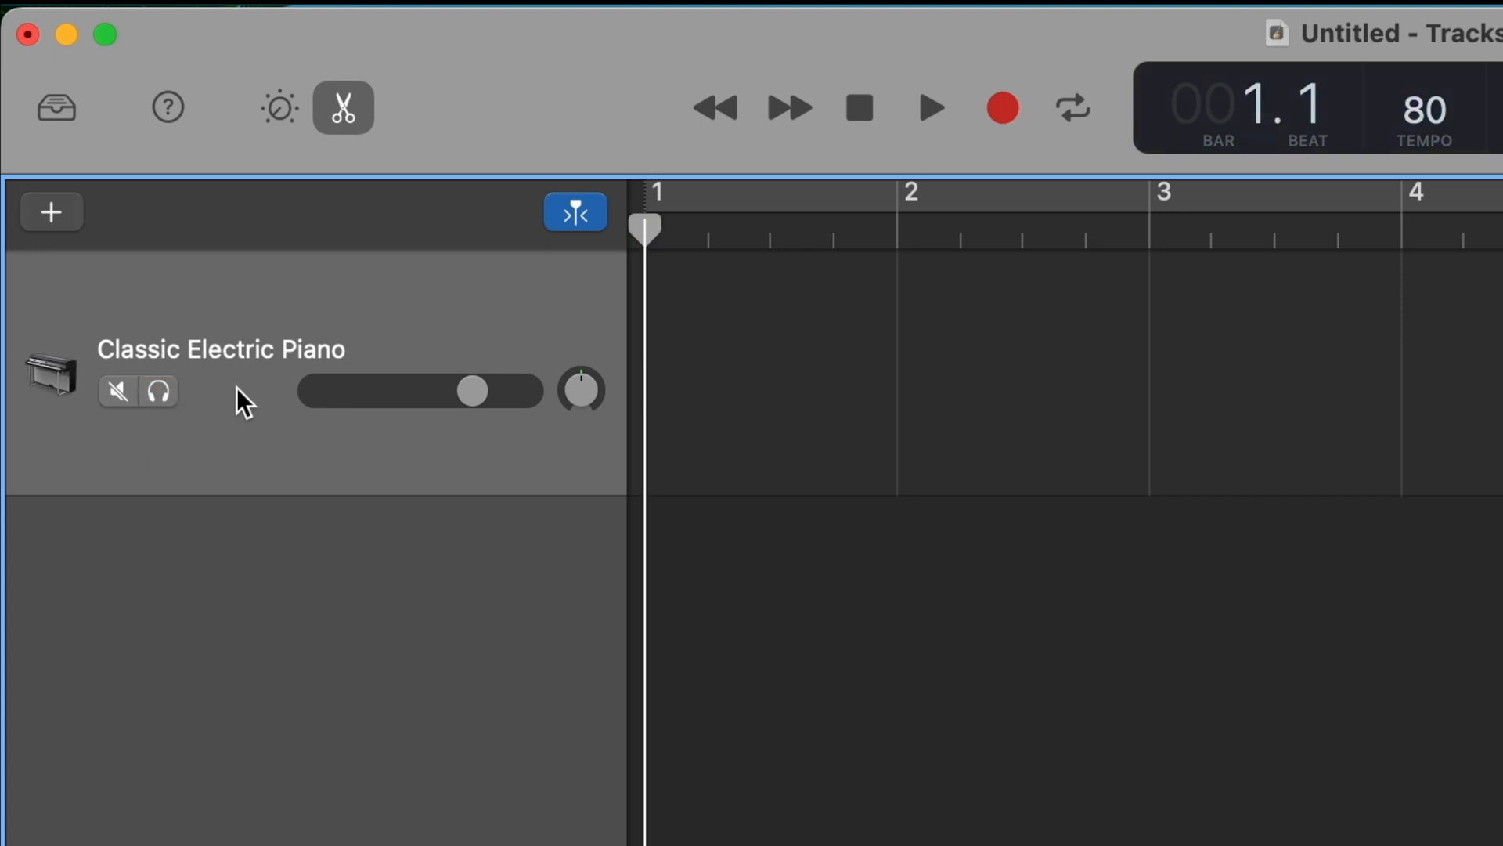
- Configure the piano track header to show Track Lock and Record Enable buttons
right_click(239, 402)
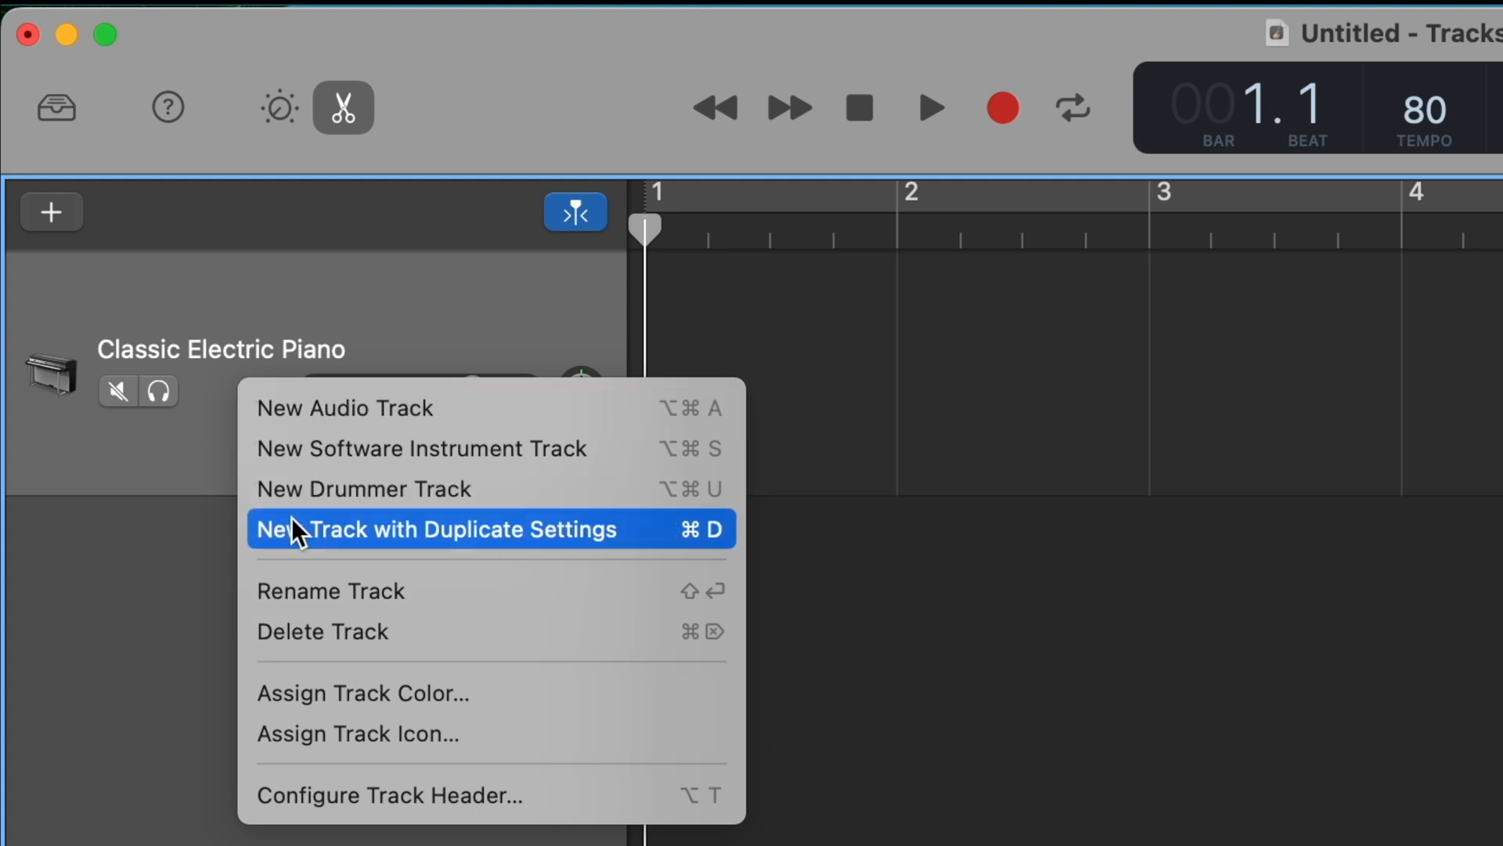
mouse_move(319, 795)
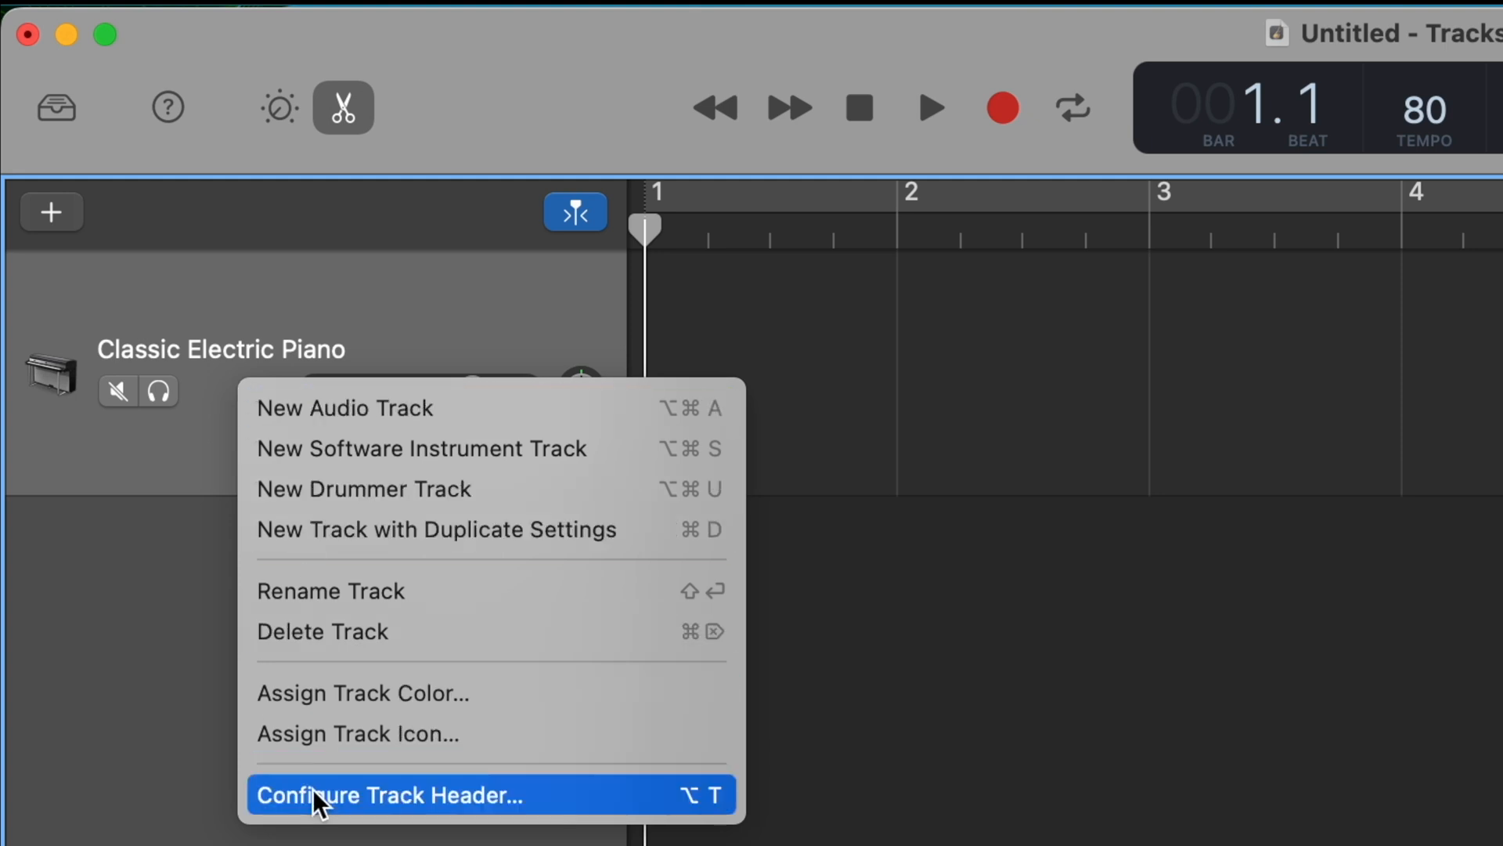
left_click(393, 794)
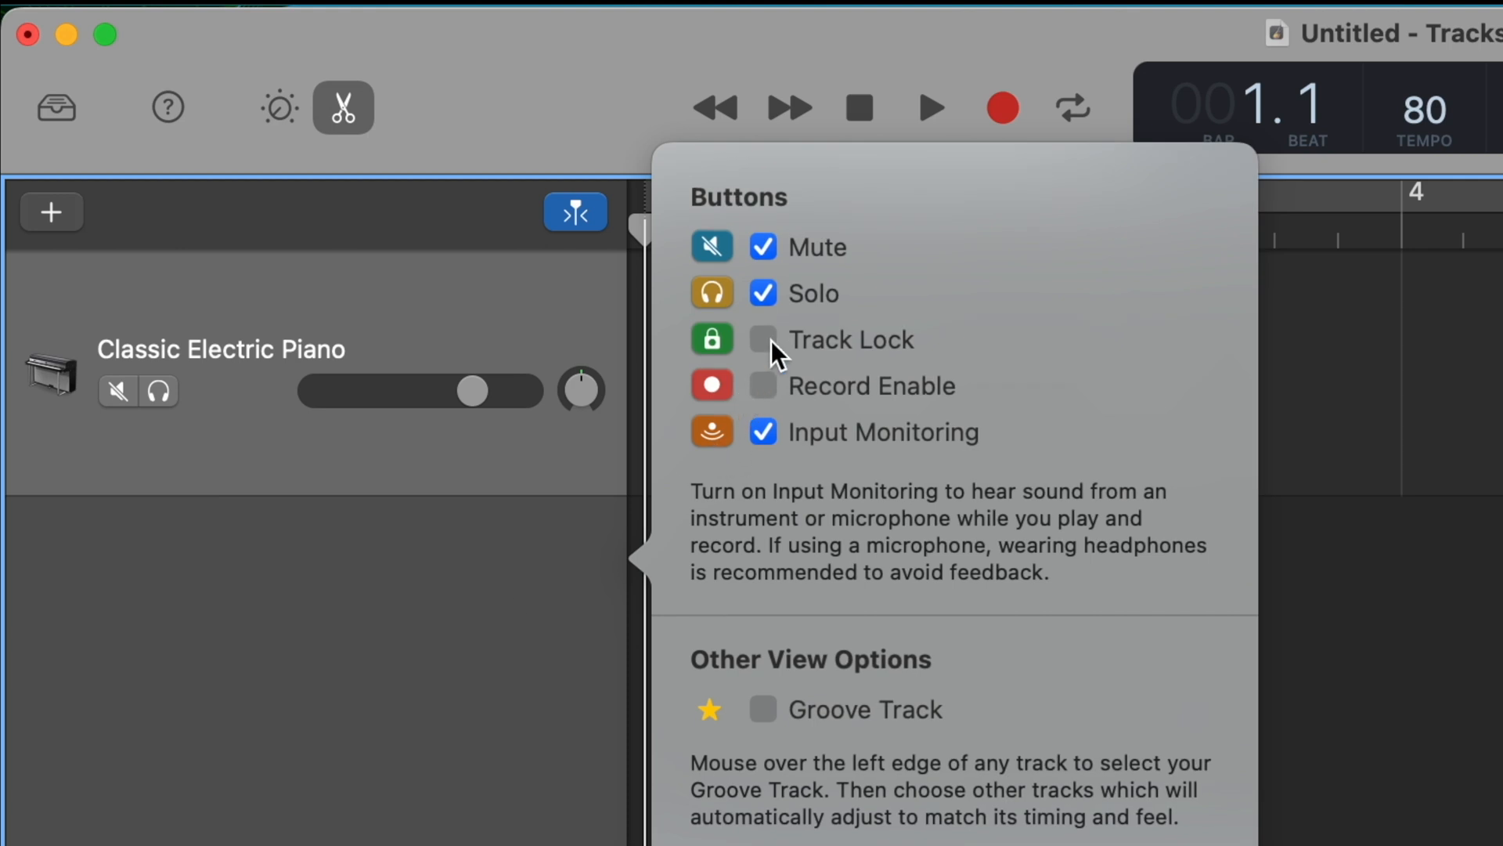
left_click(763, 338)
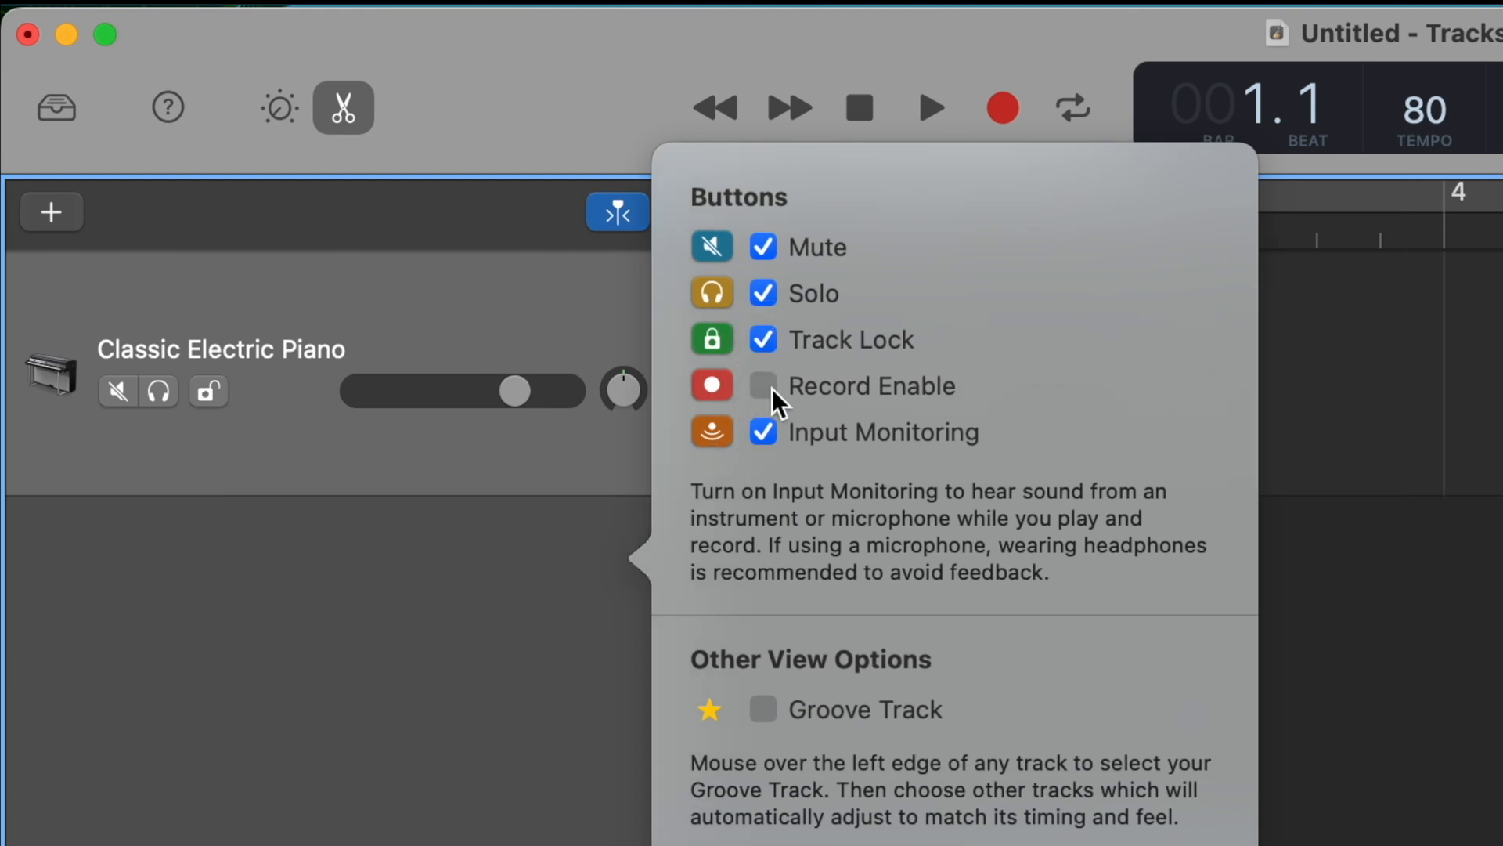
left_click(762, 385)
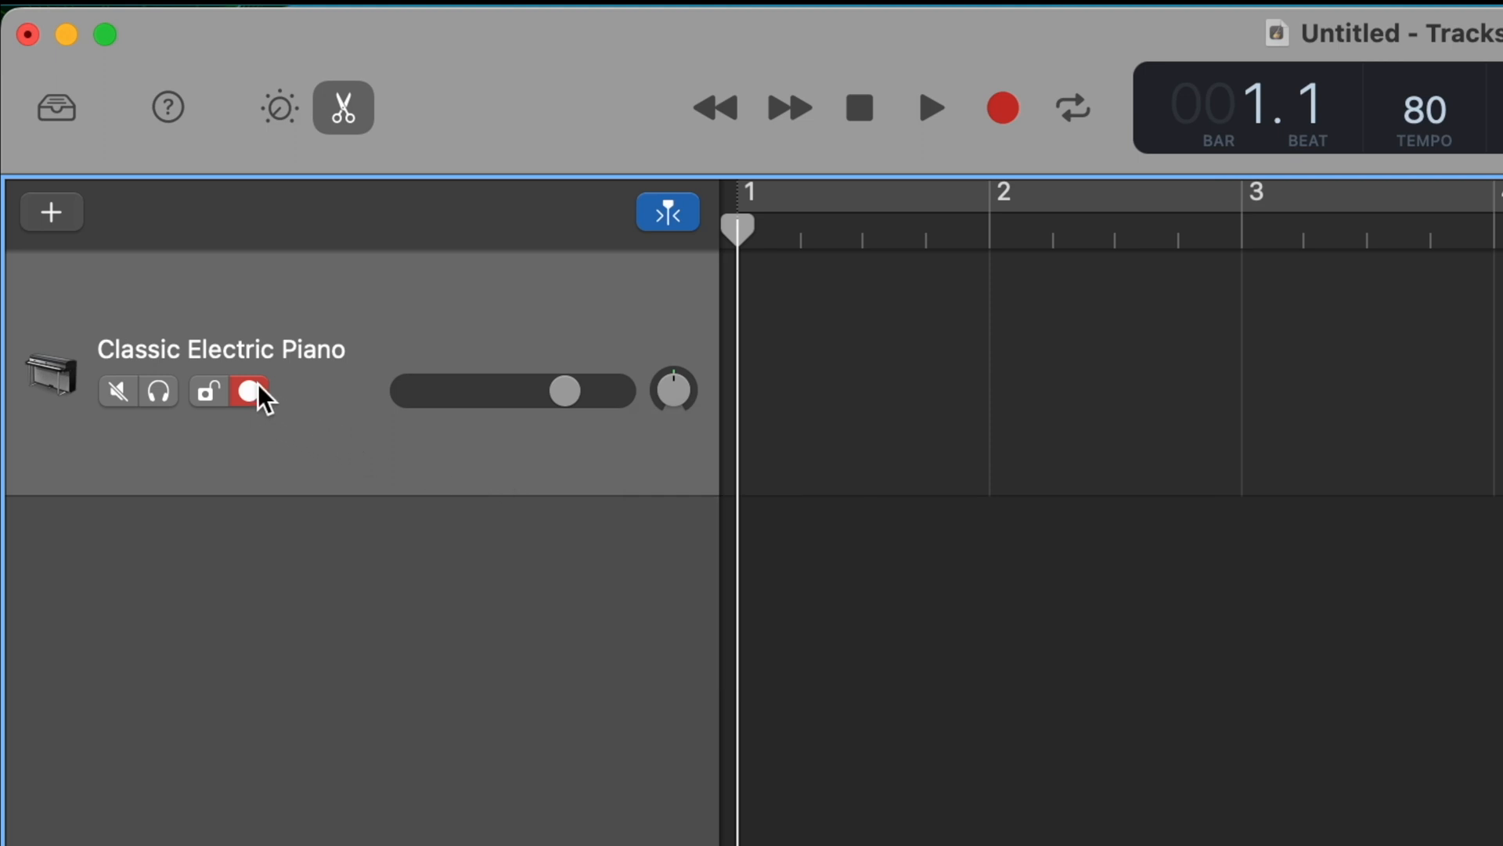
mouse_move(251, 391)
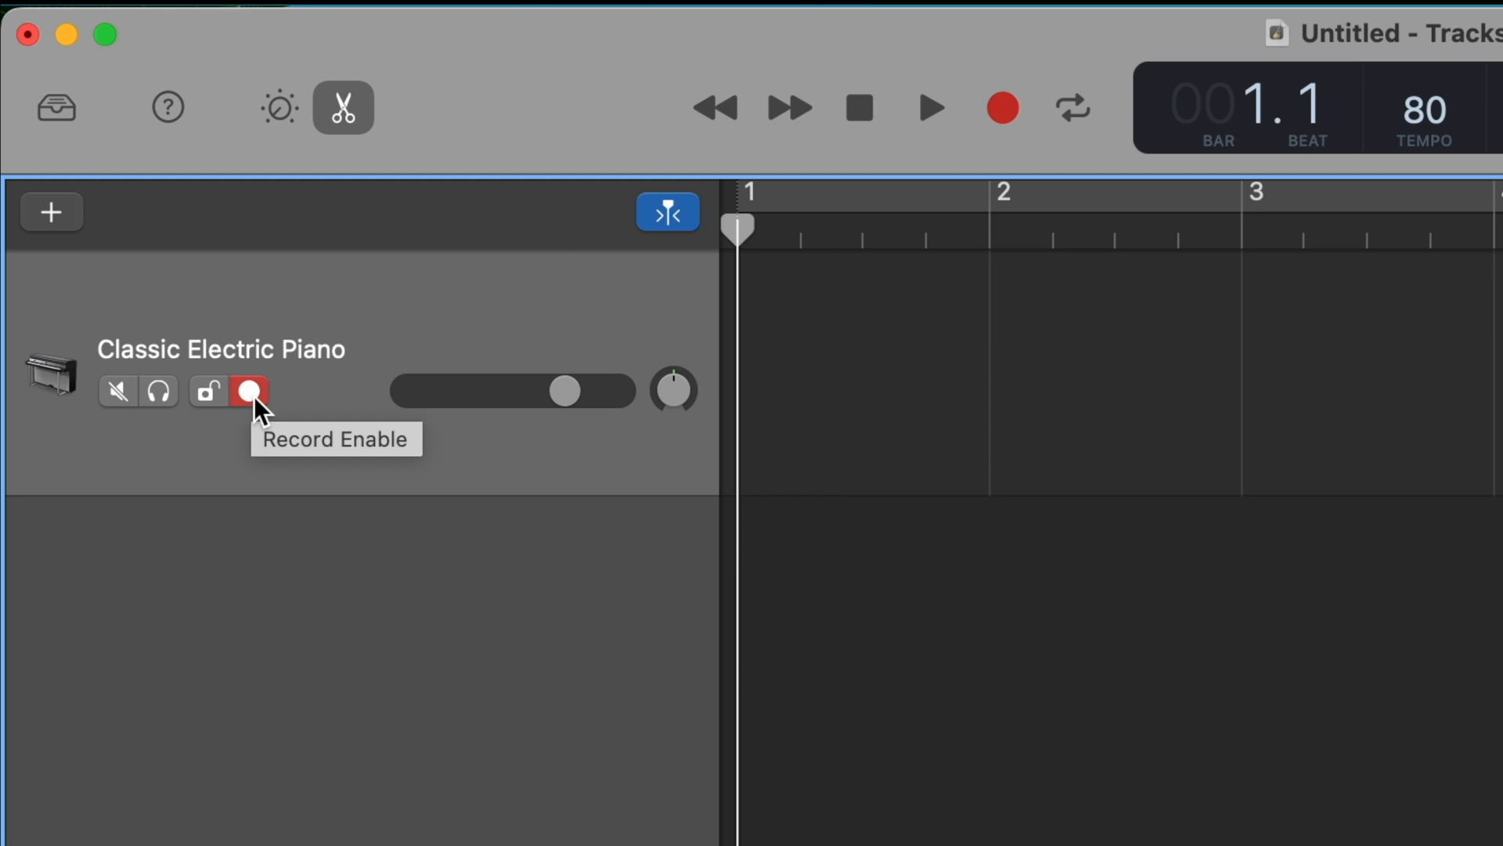
left_click(251, 392)
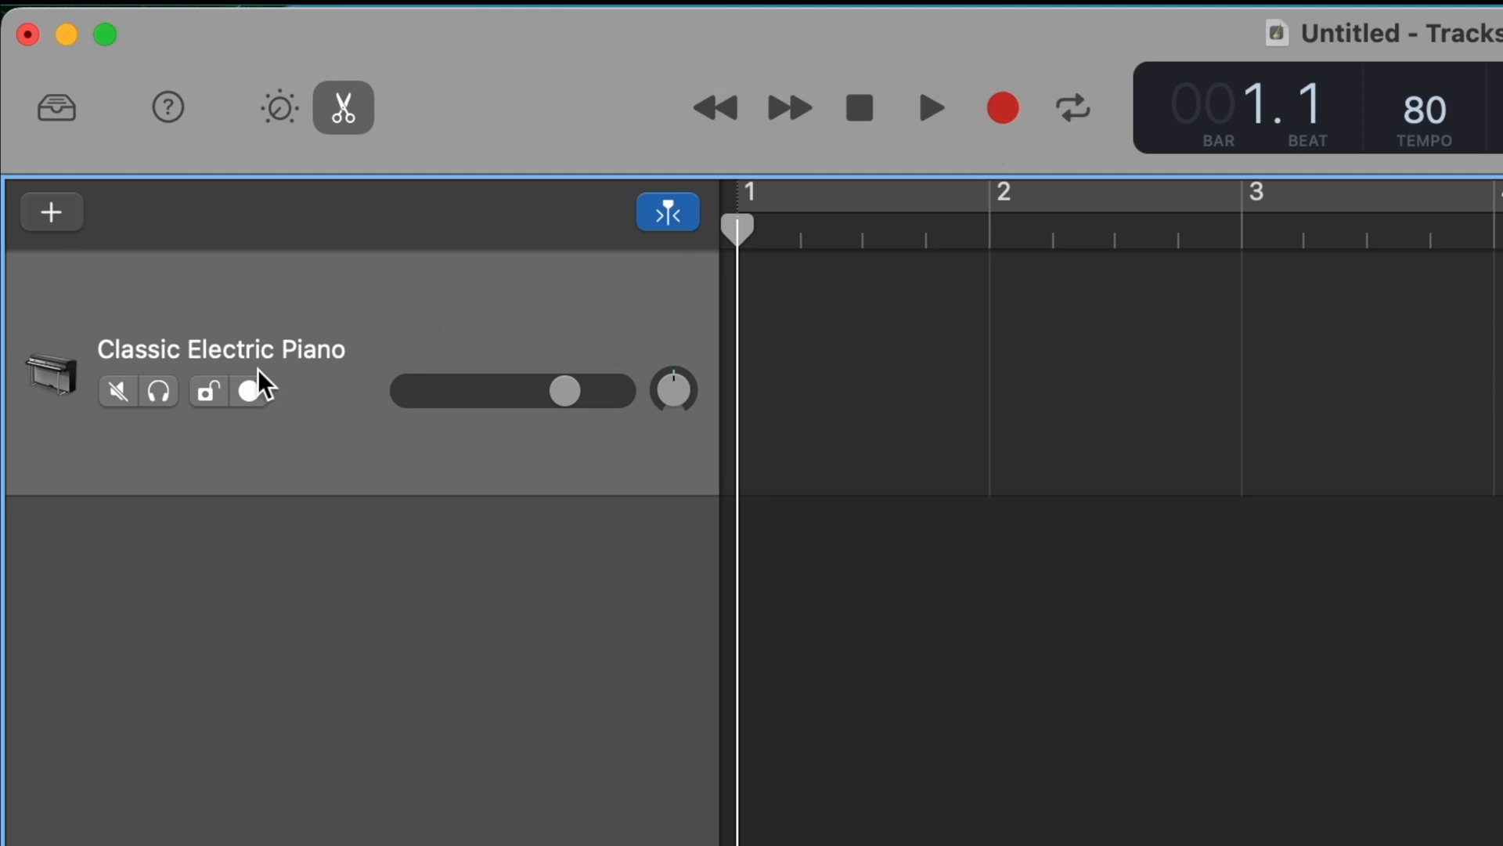
mouse_move(221, 402)
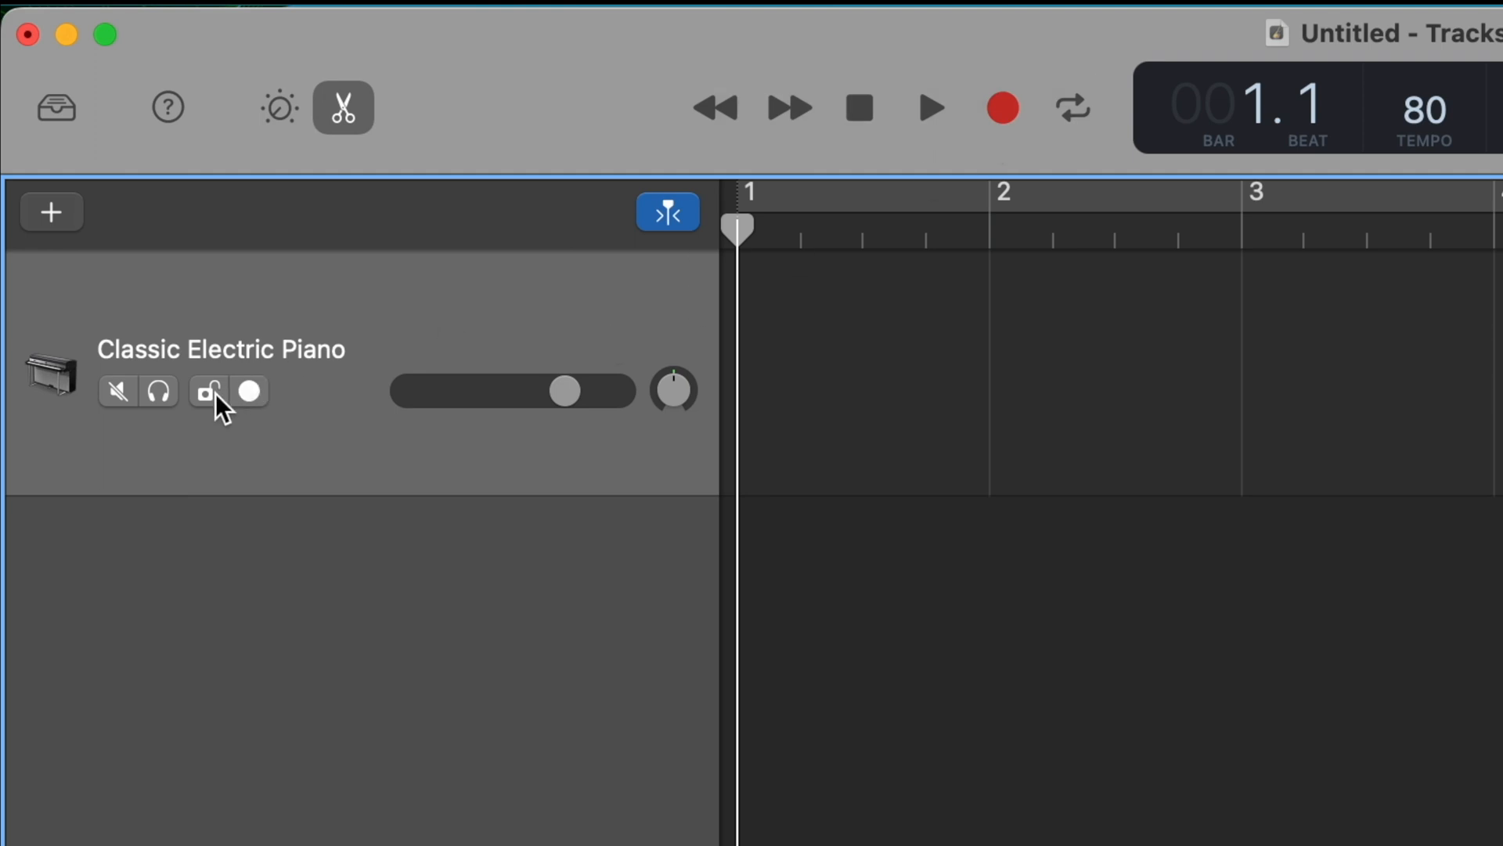
left_click(208, 391)
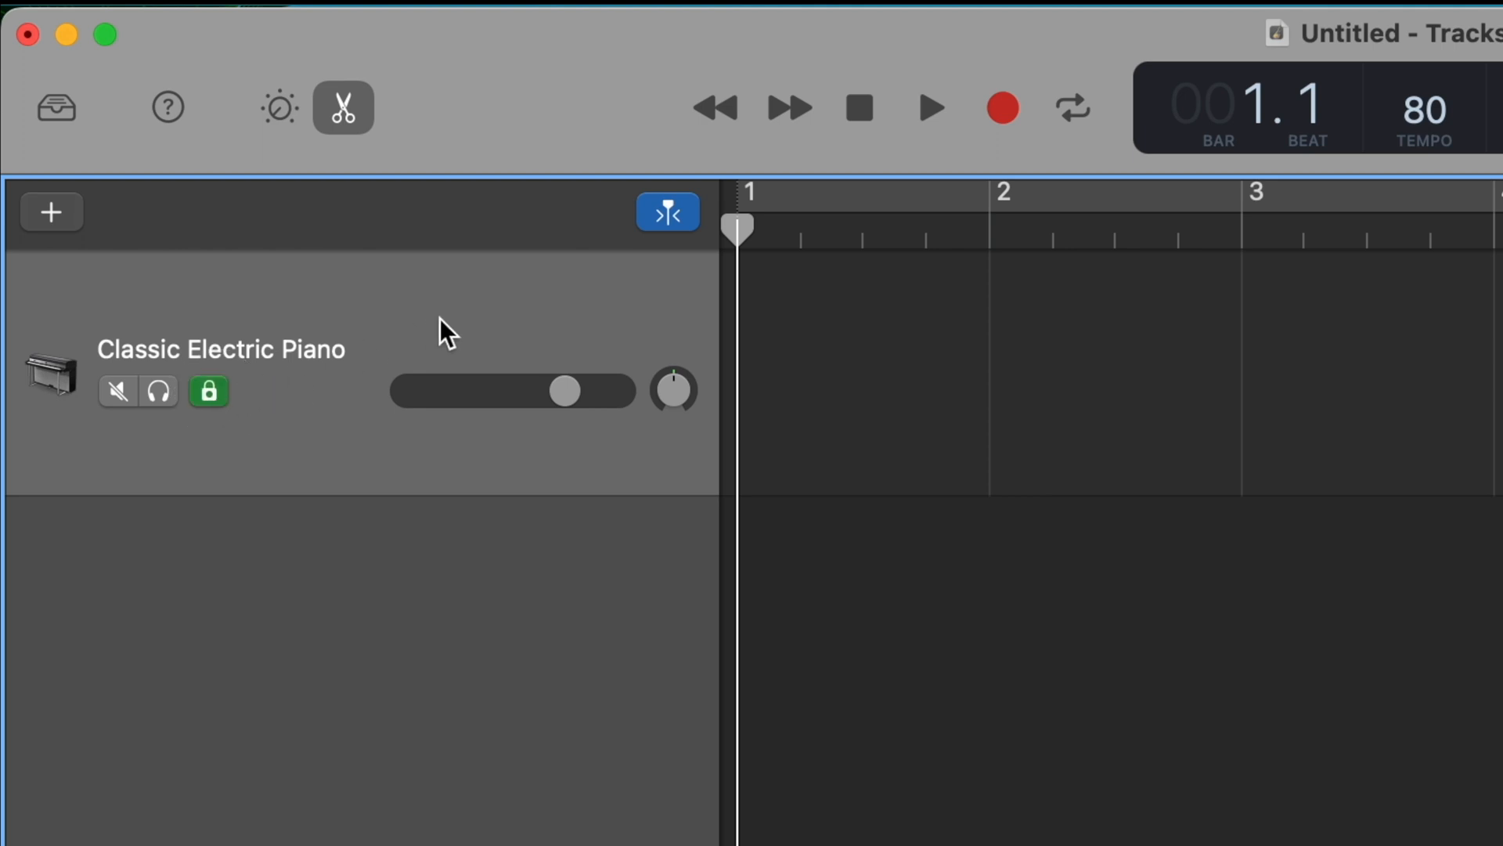
mouse_move(340, 311)
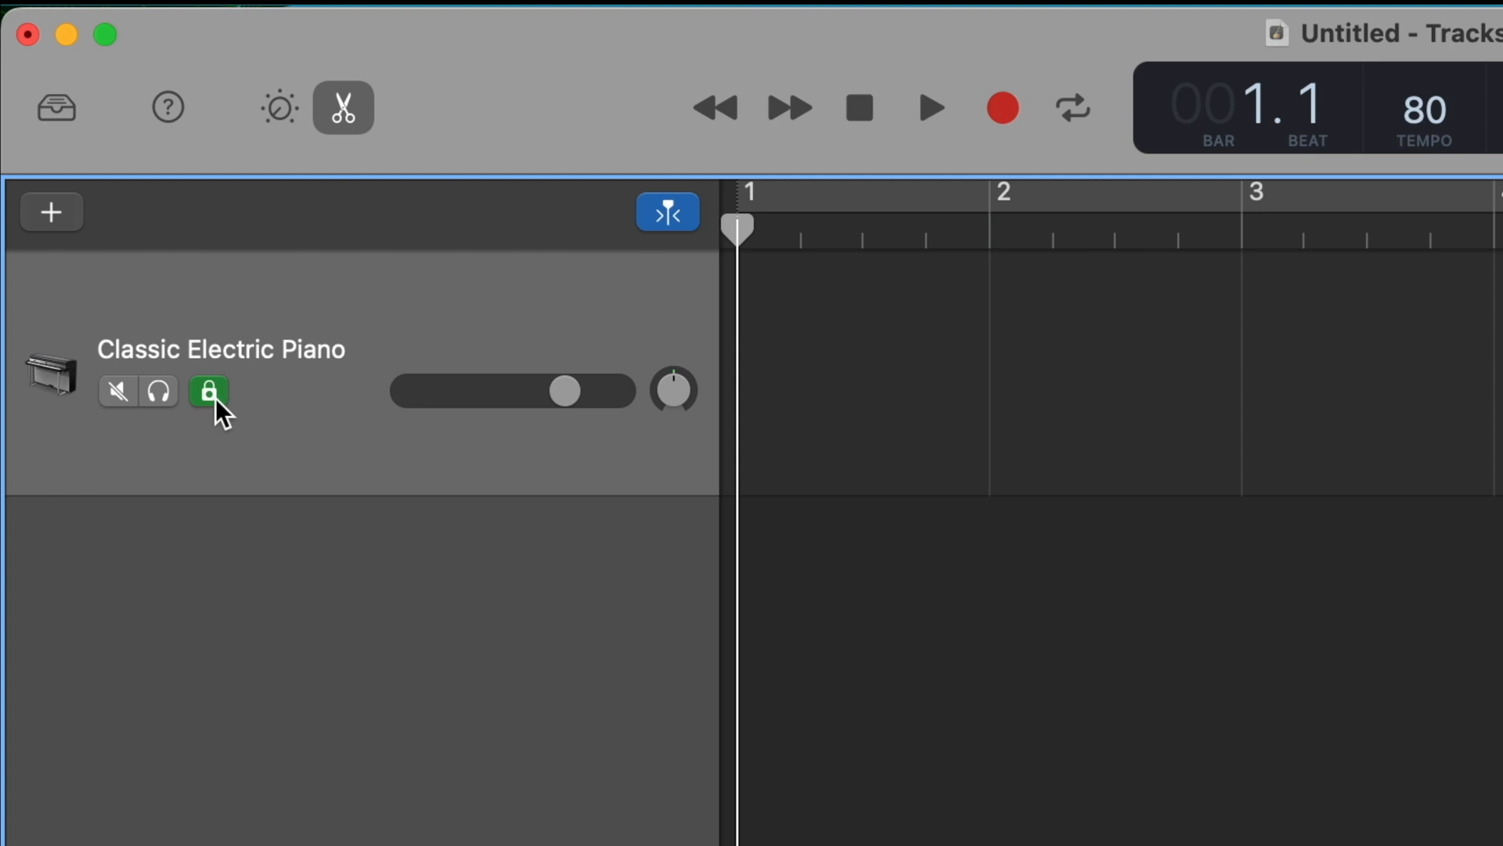
mouse_move(278, 402)
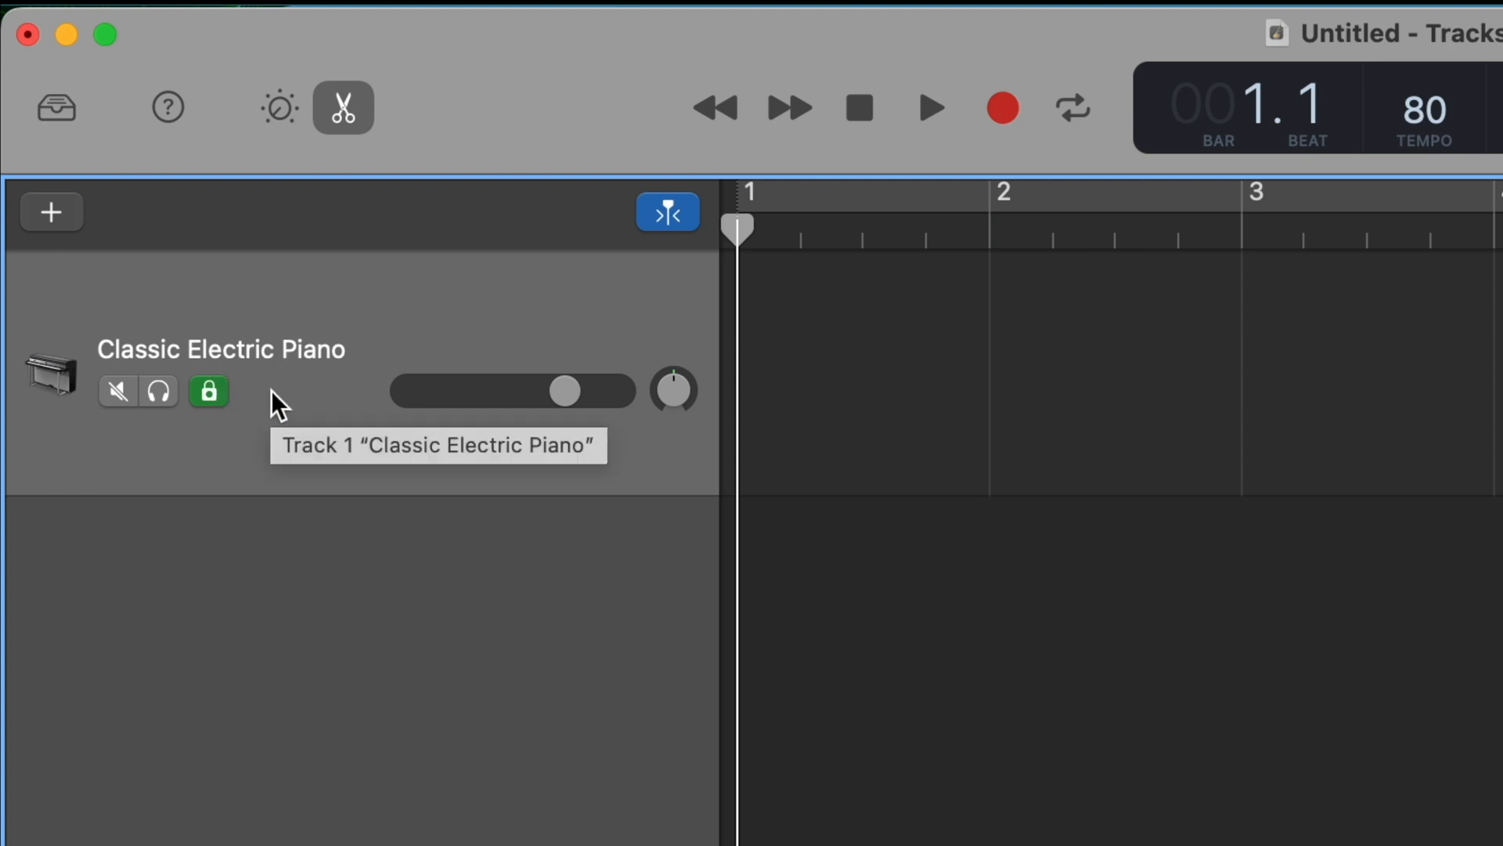
mouse_move(208, 392)
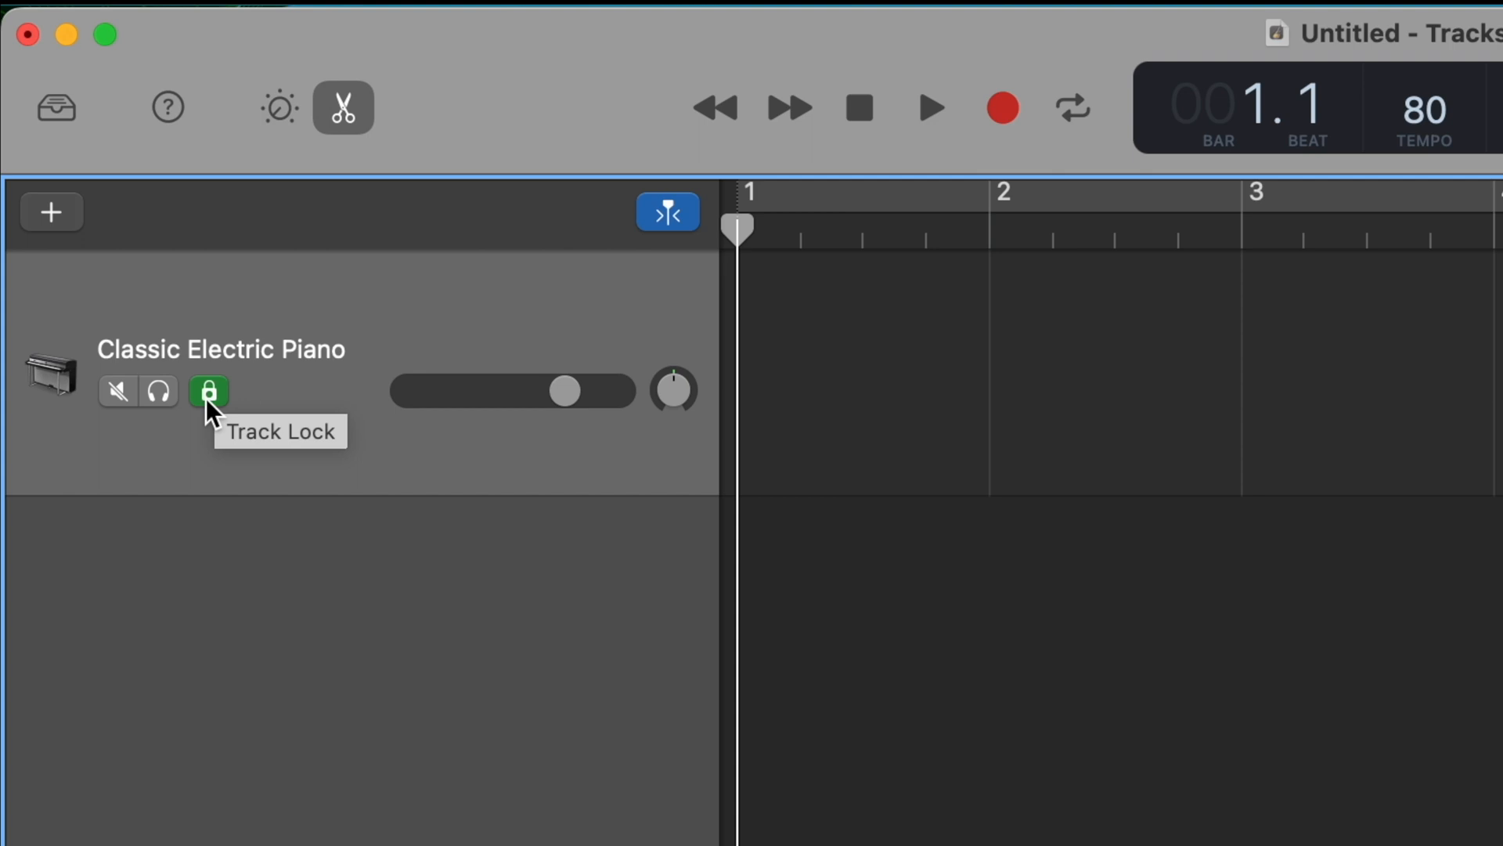
left_click(208, 392)
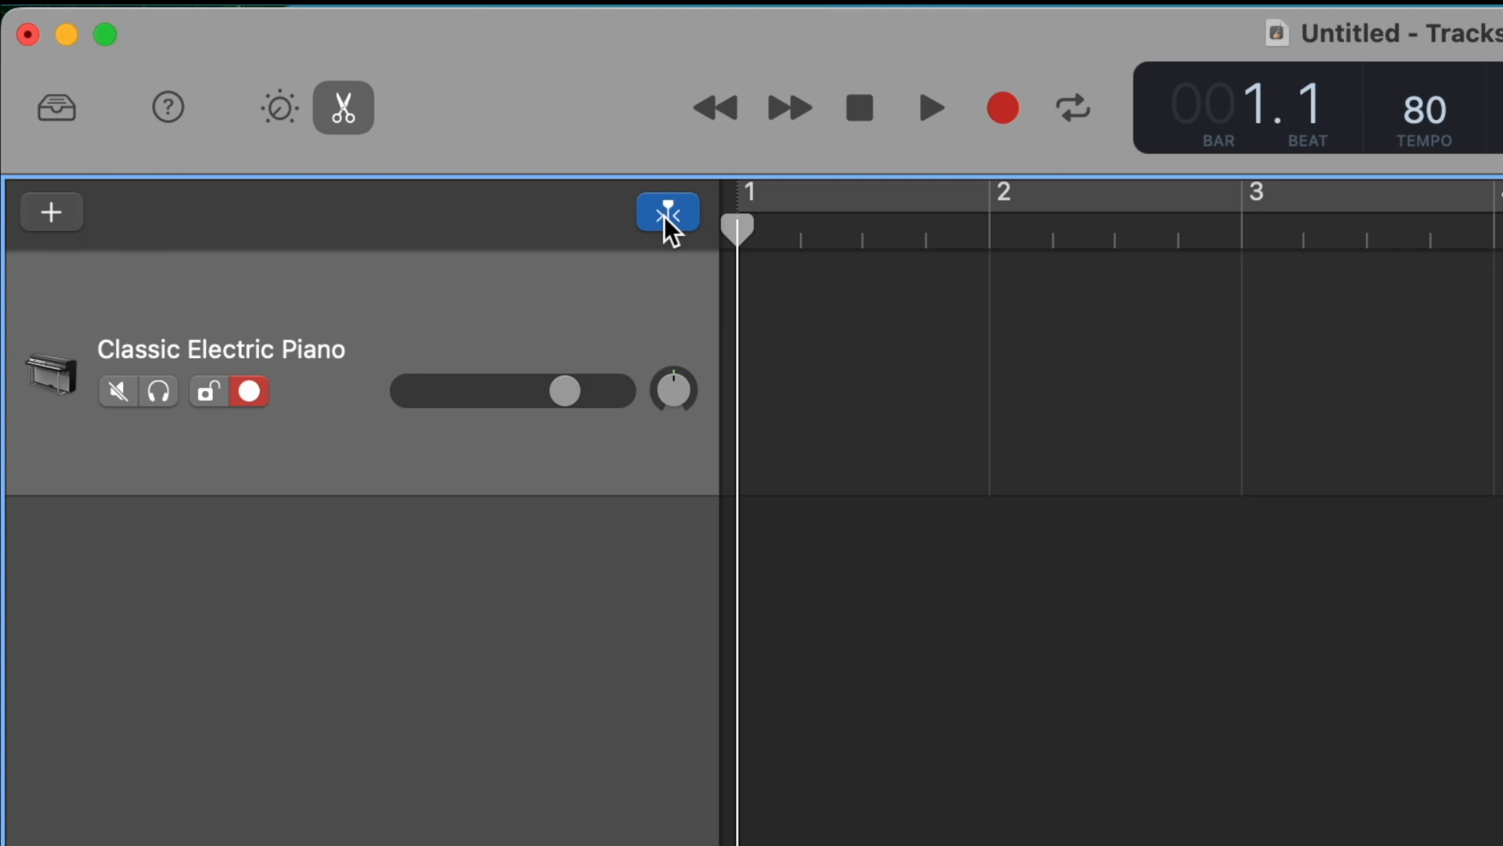
left_click(667, 211)
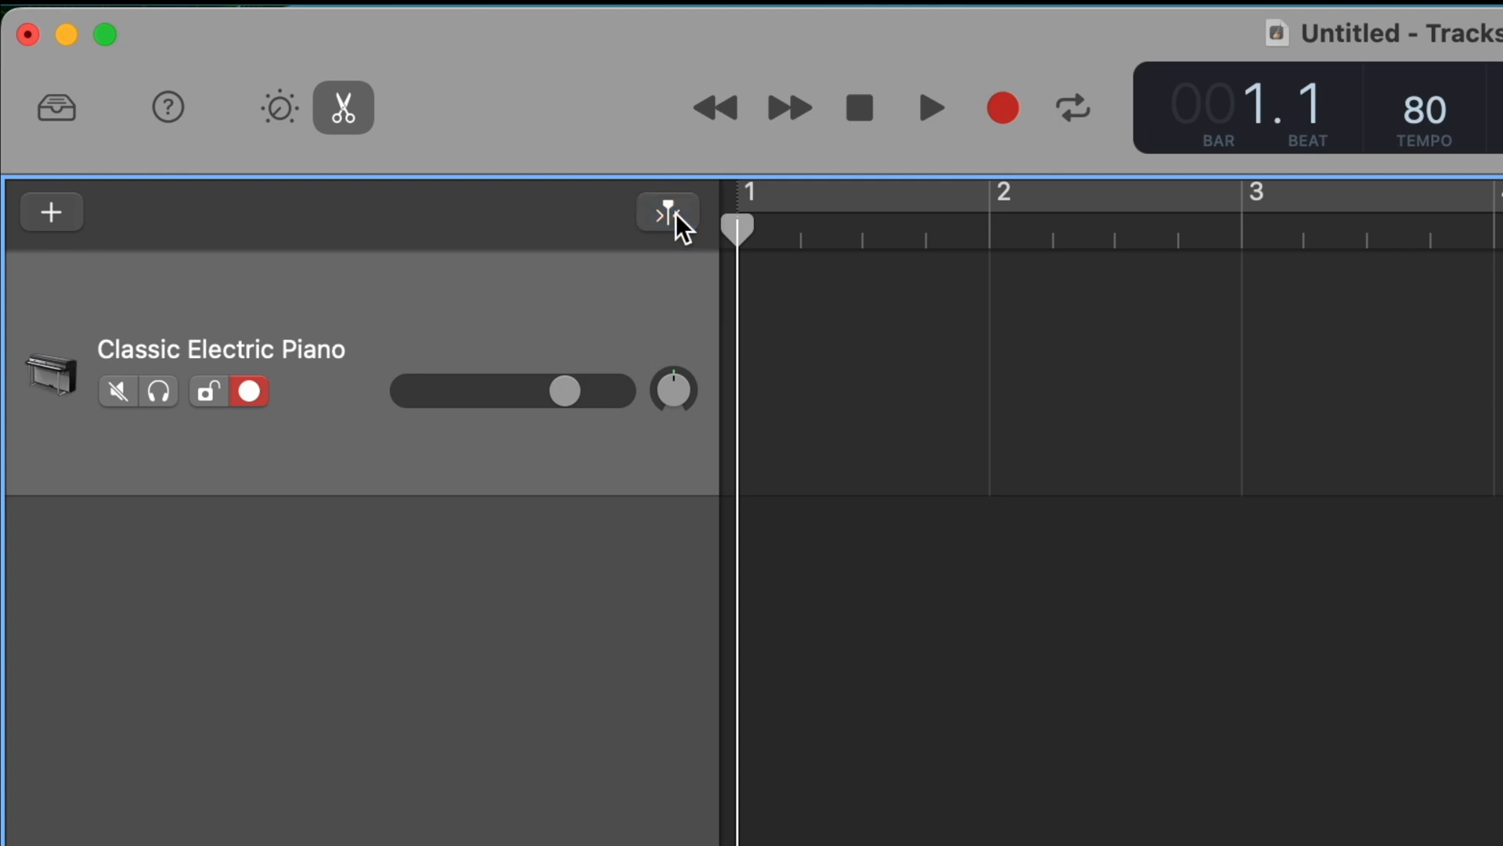
left_click(666, 212)
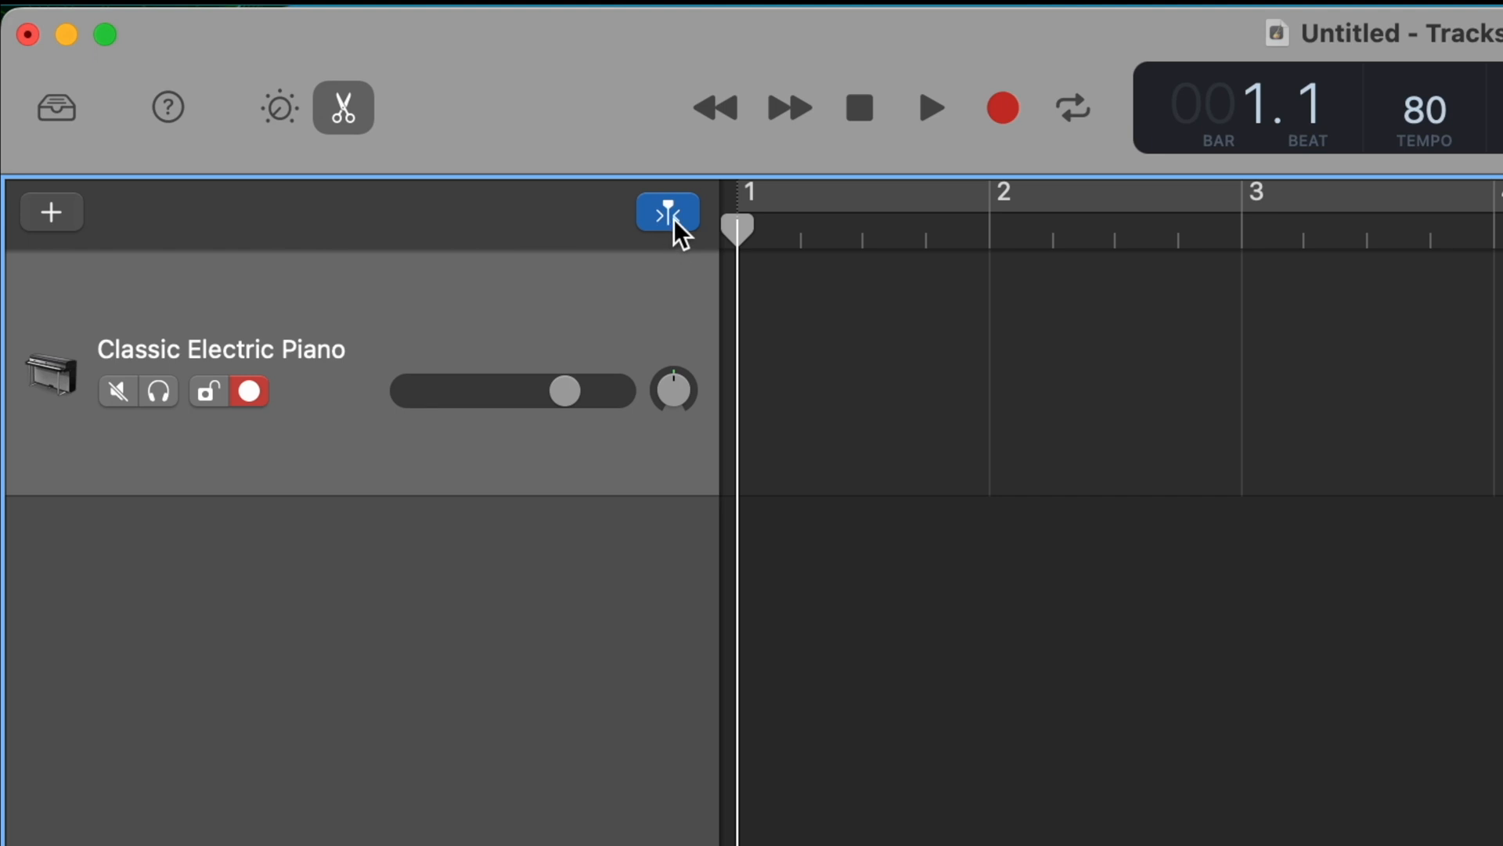
left_click(667, 212)
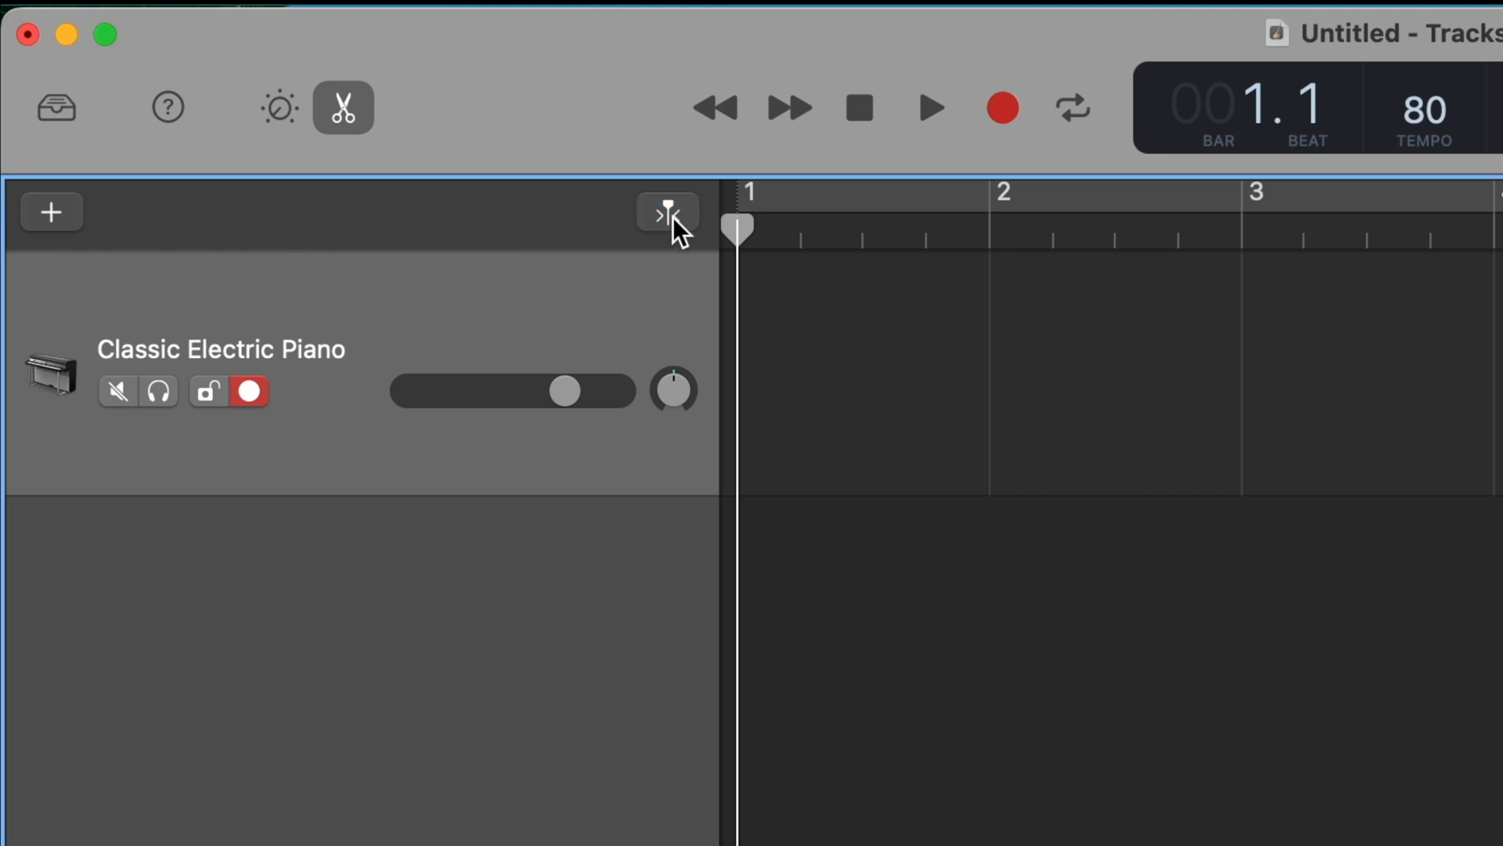
left_click(667, 211)
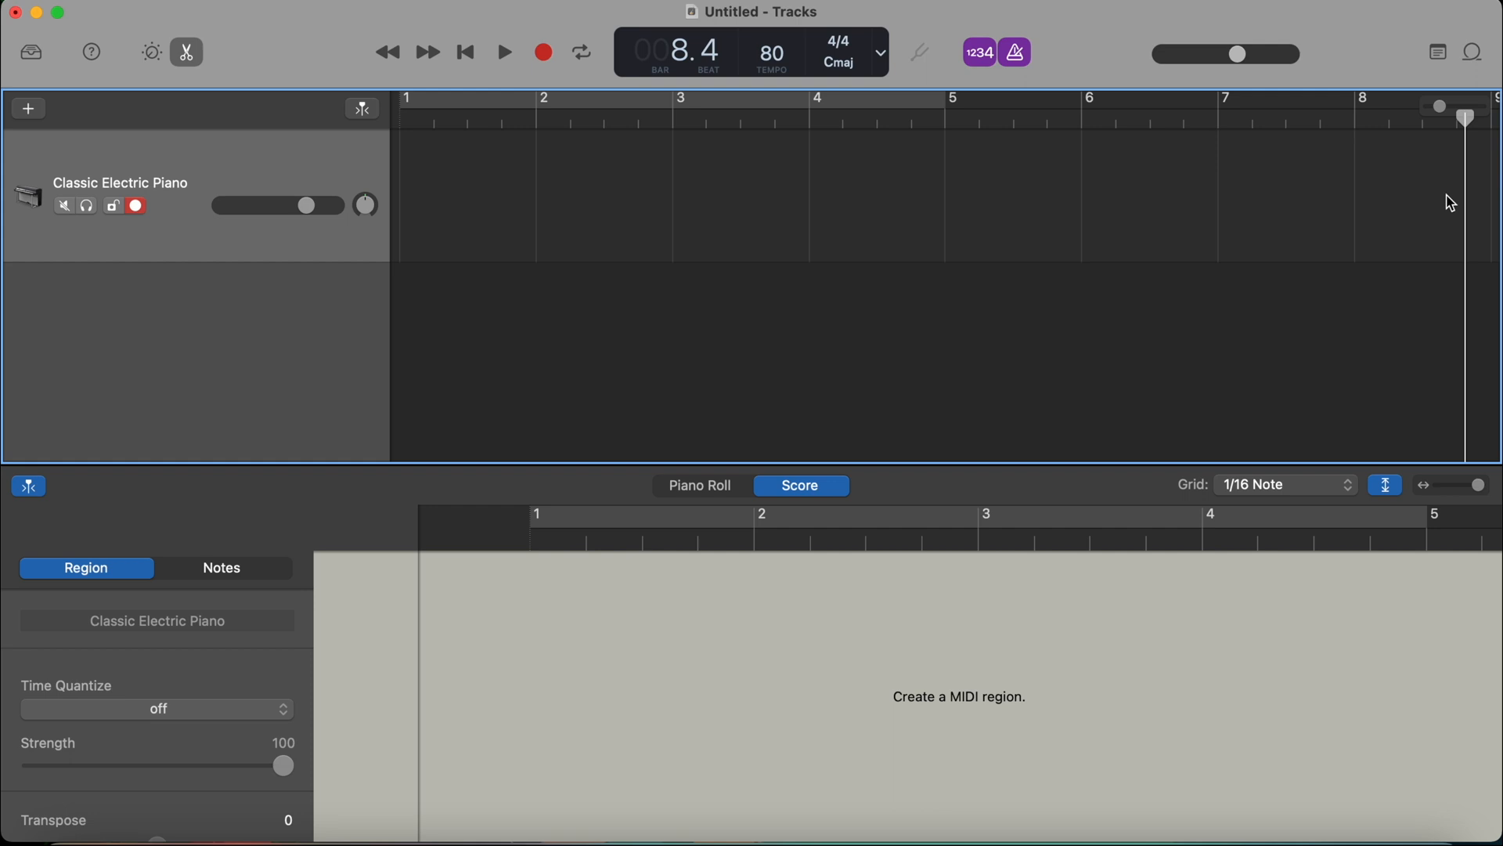
left_click(362, 108)
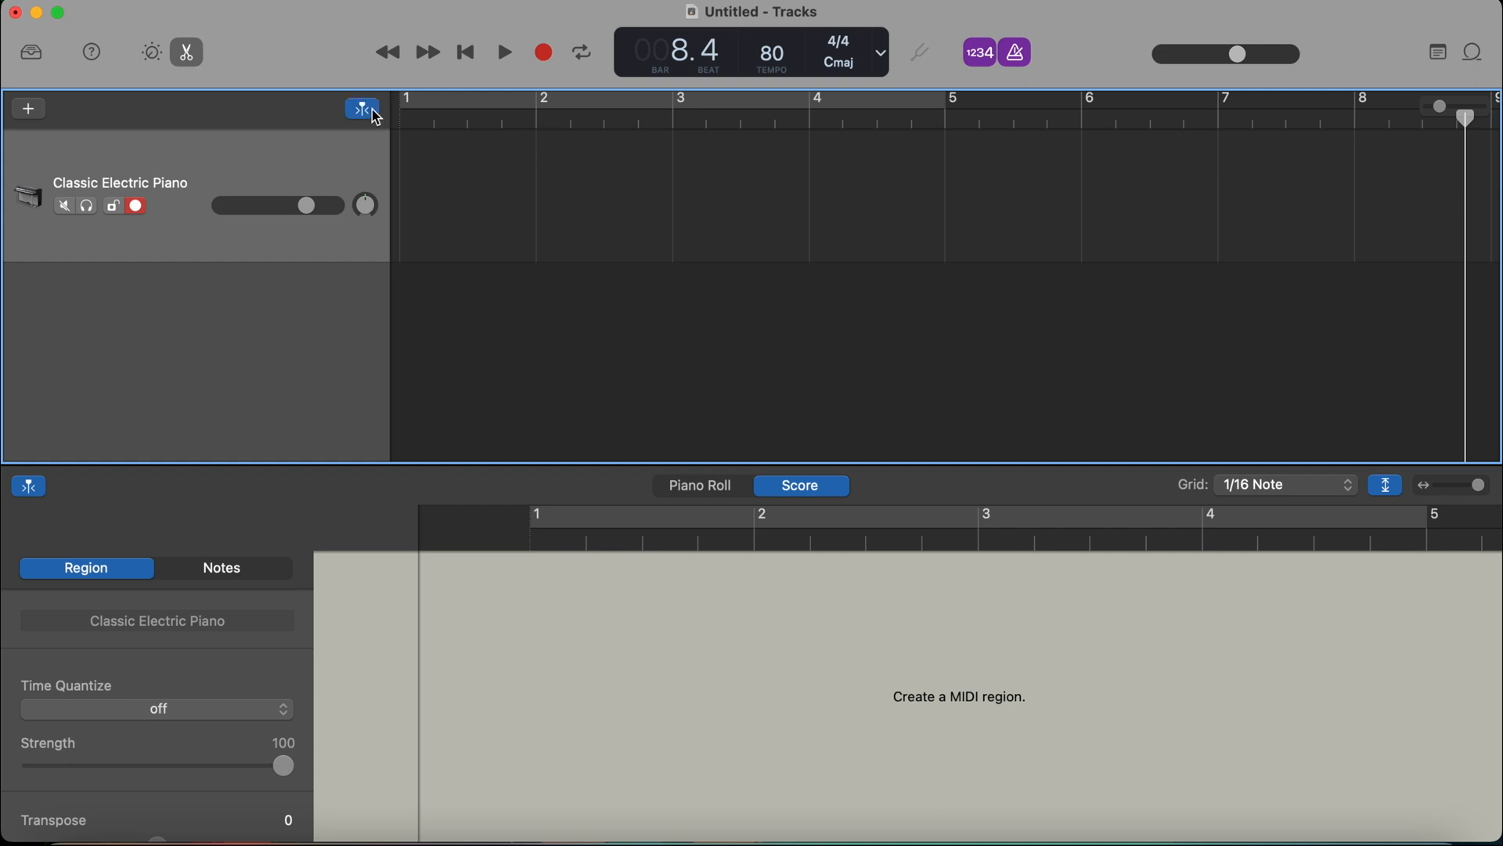
mouse_move(362, 108)
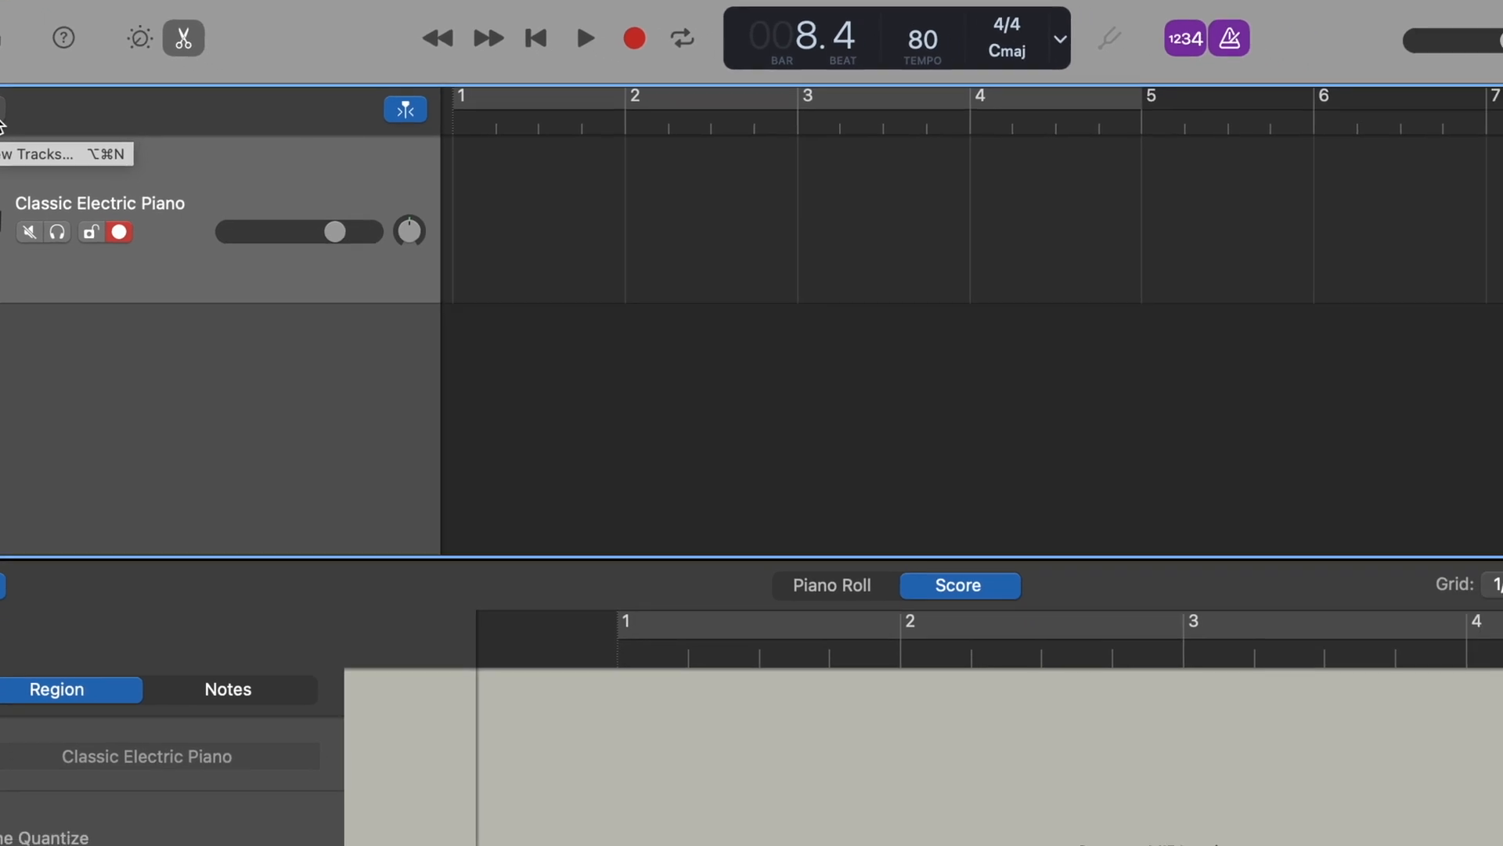
- Create a second Software Instrument track after briefly considering Audio in the track type chooser
left_click(28, 108)
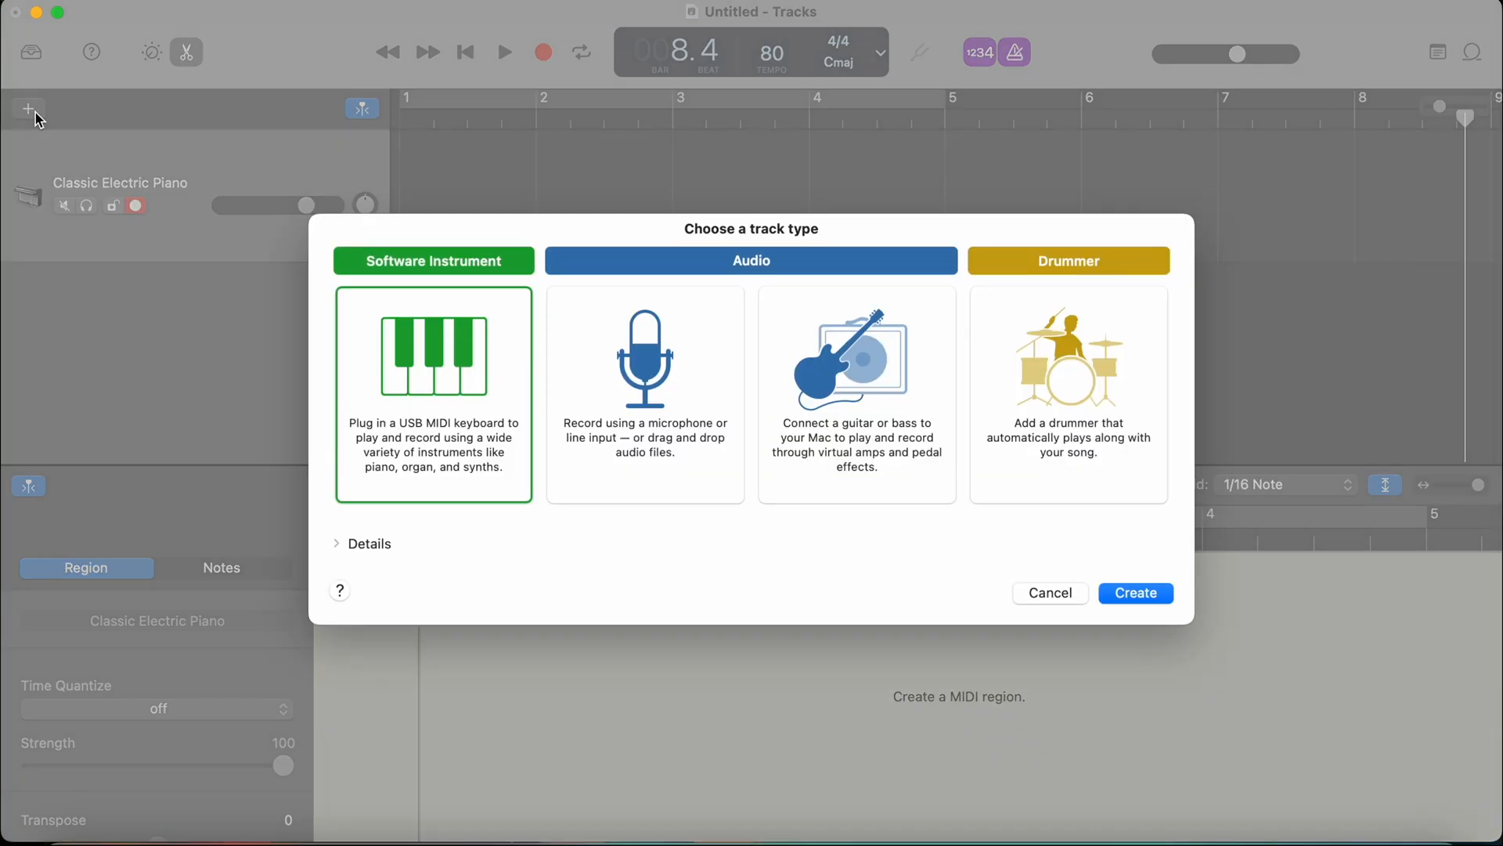
mouse_move(614, 406)
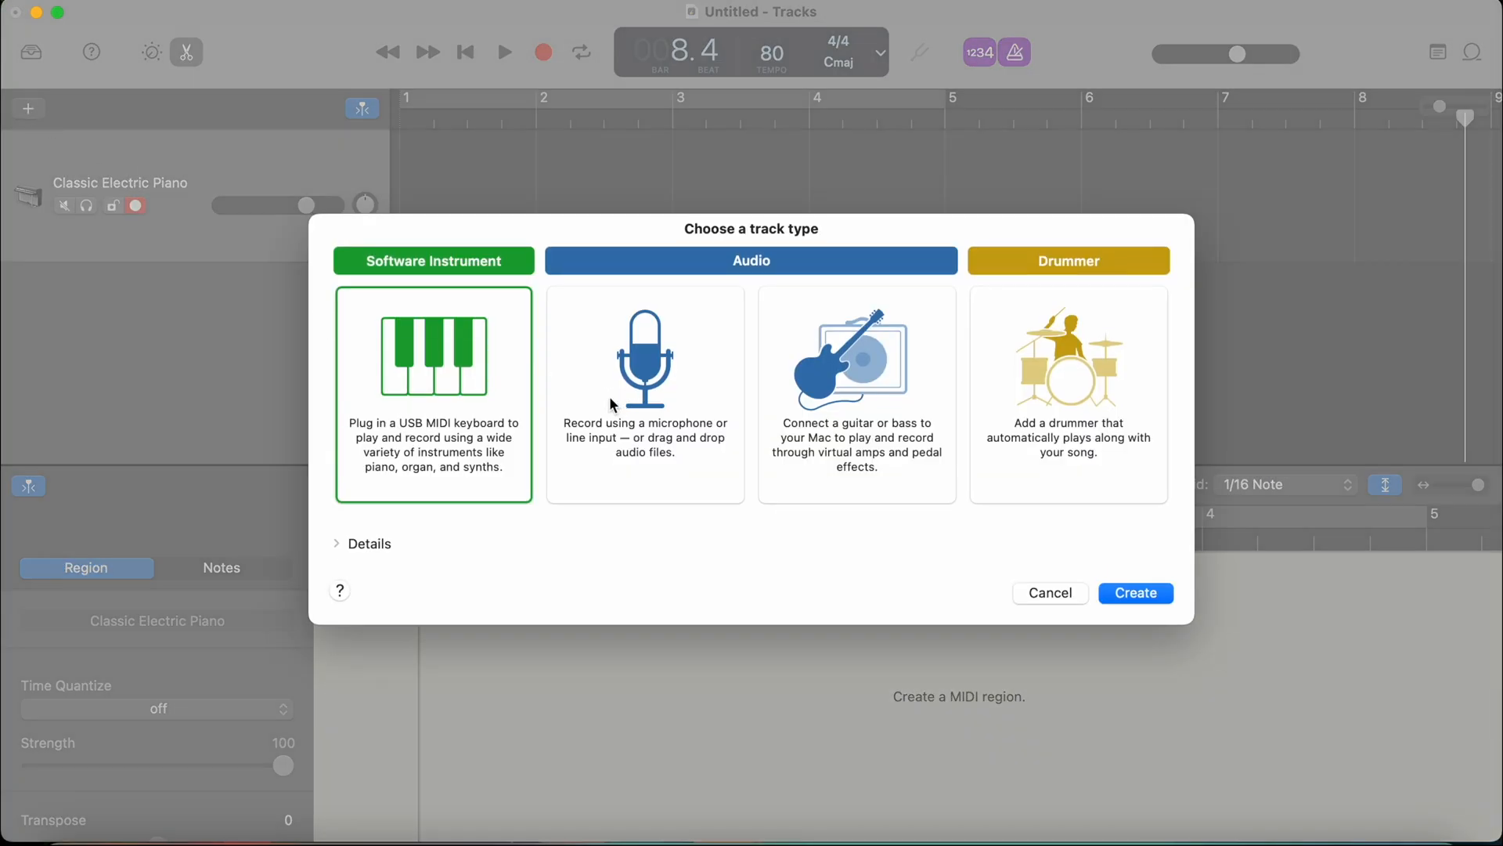
mouse_move(664, 398)
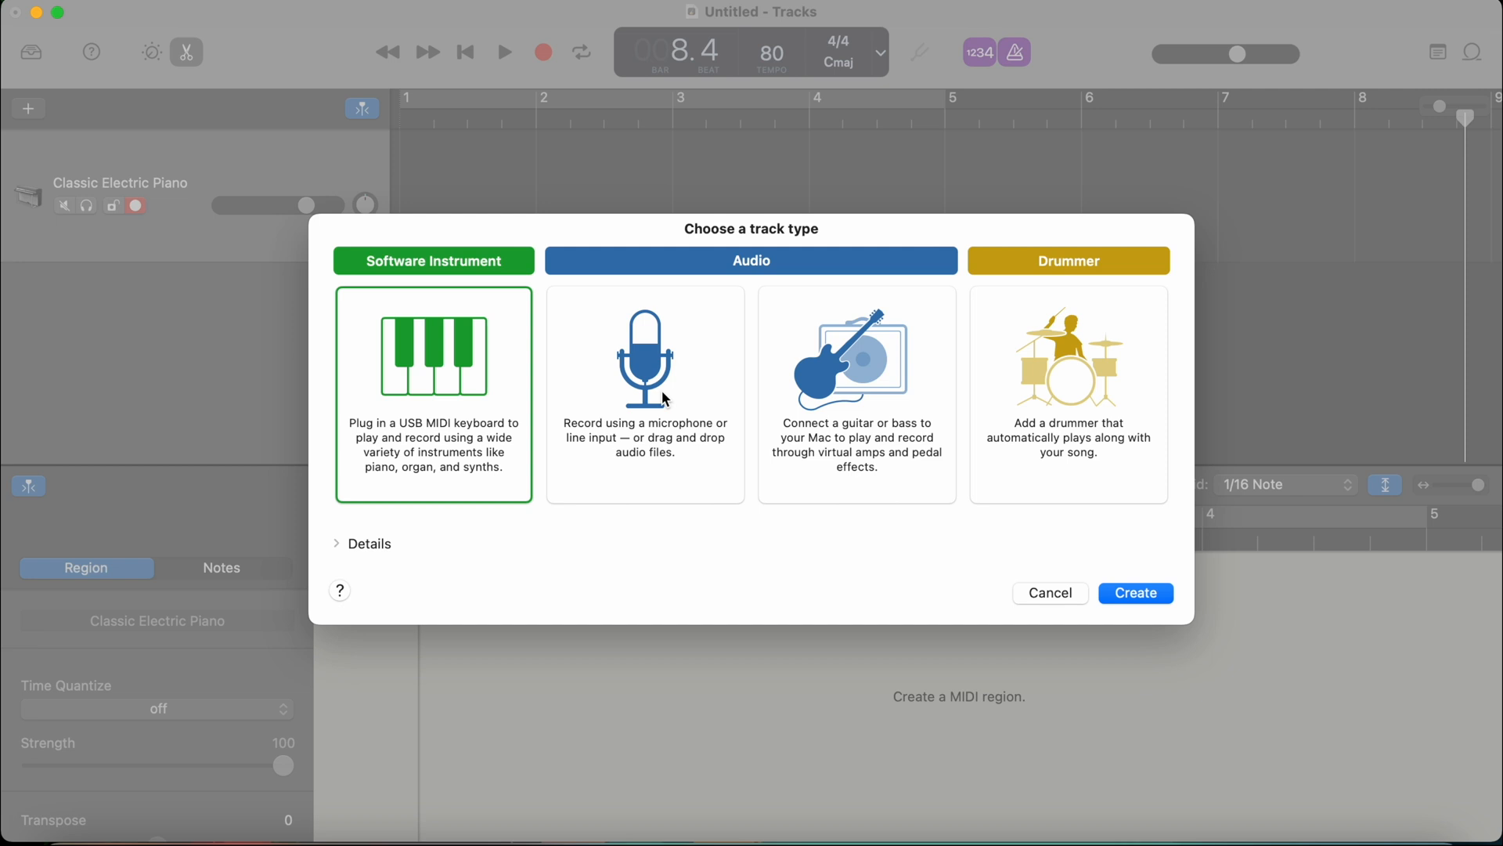
left_click(643, 395)
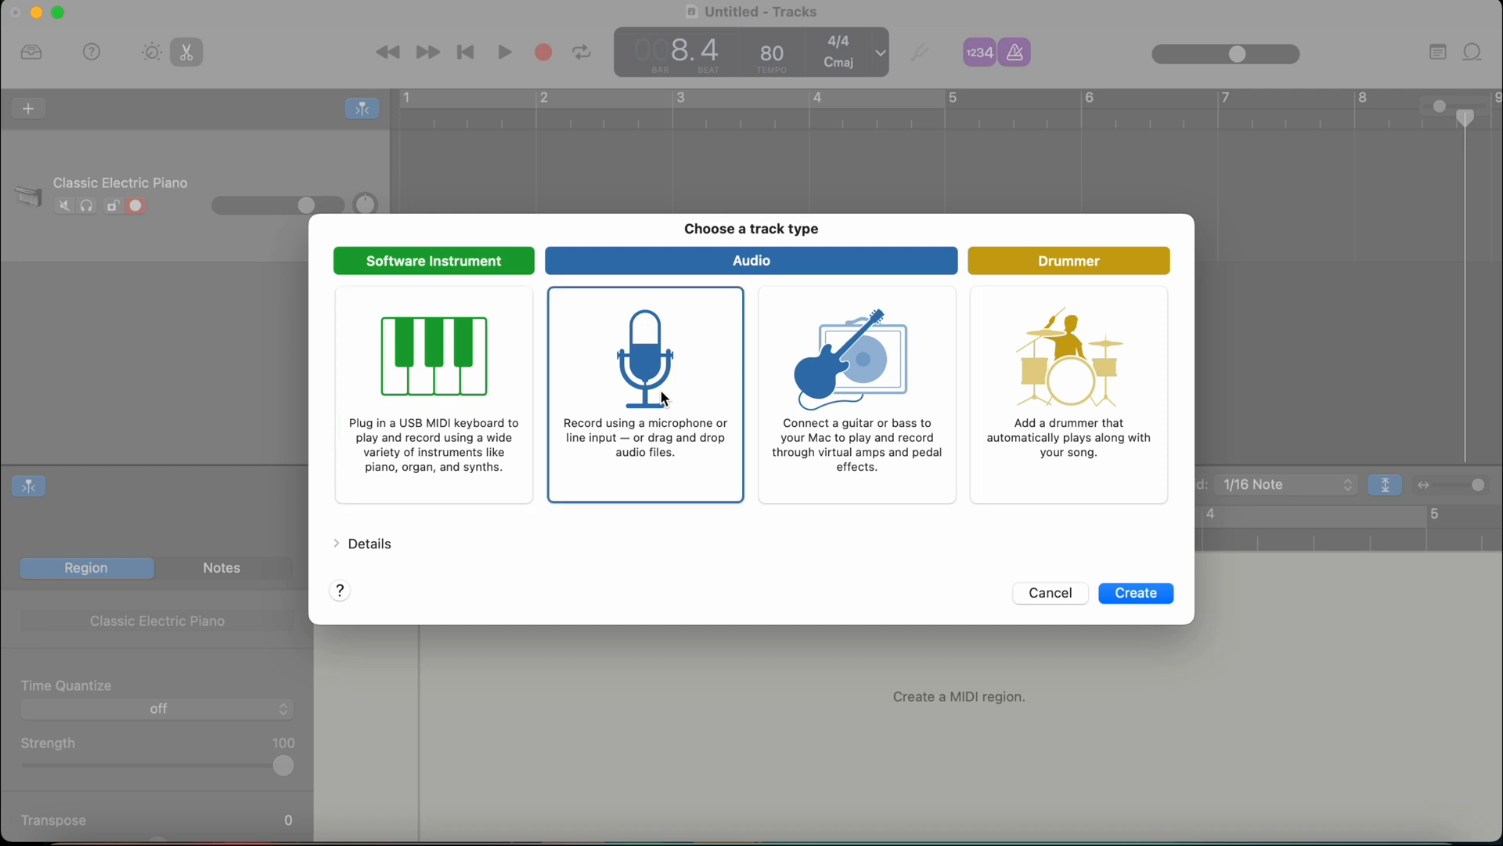
mouse_move(579, 404)
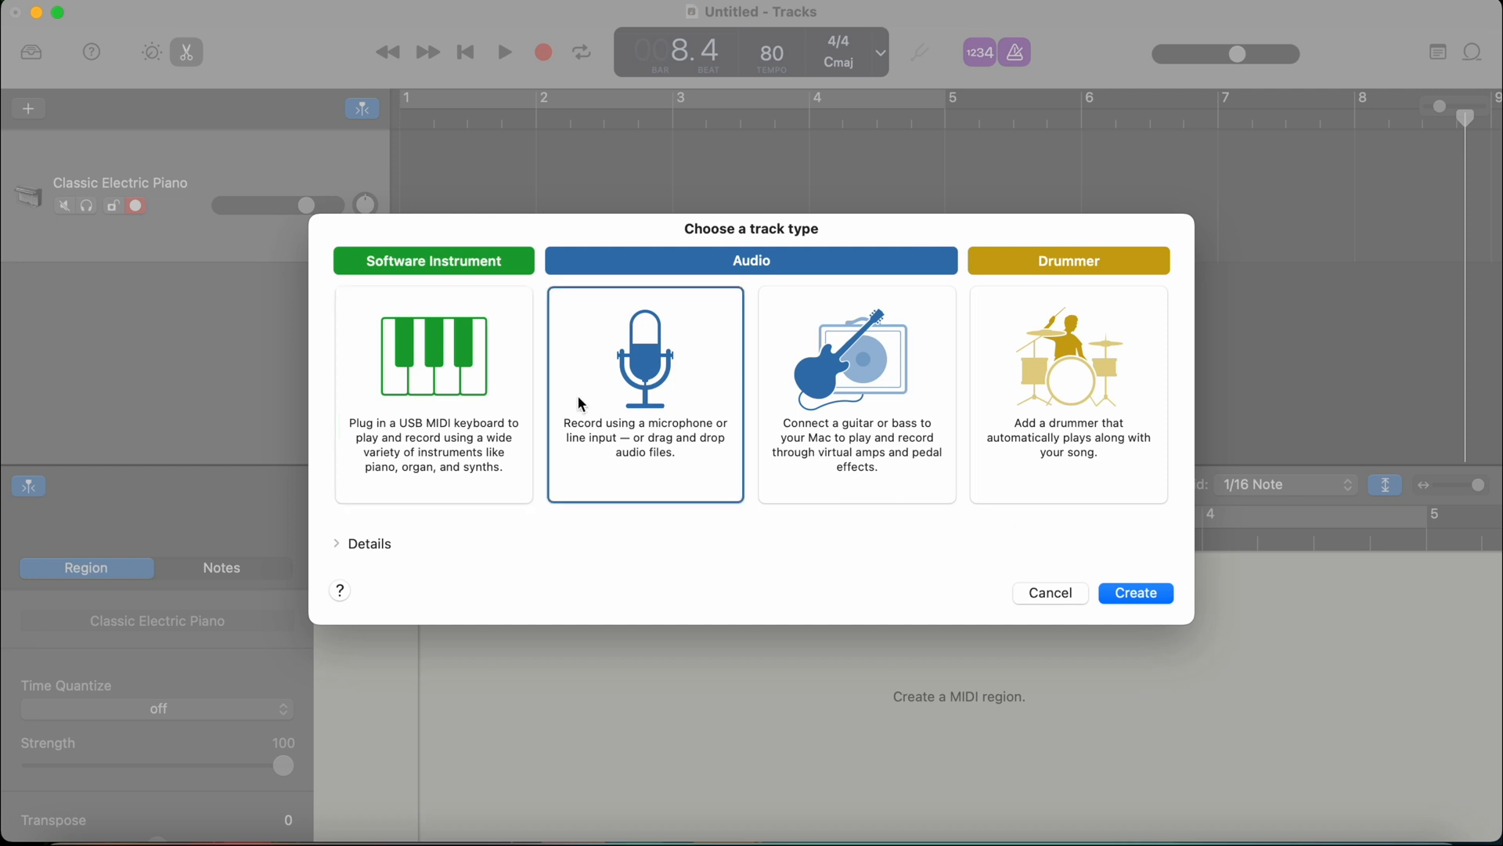
left_click(433, 395)
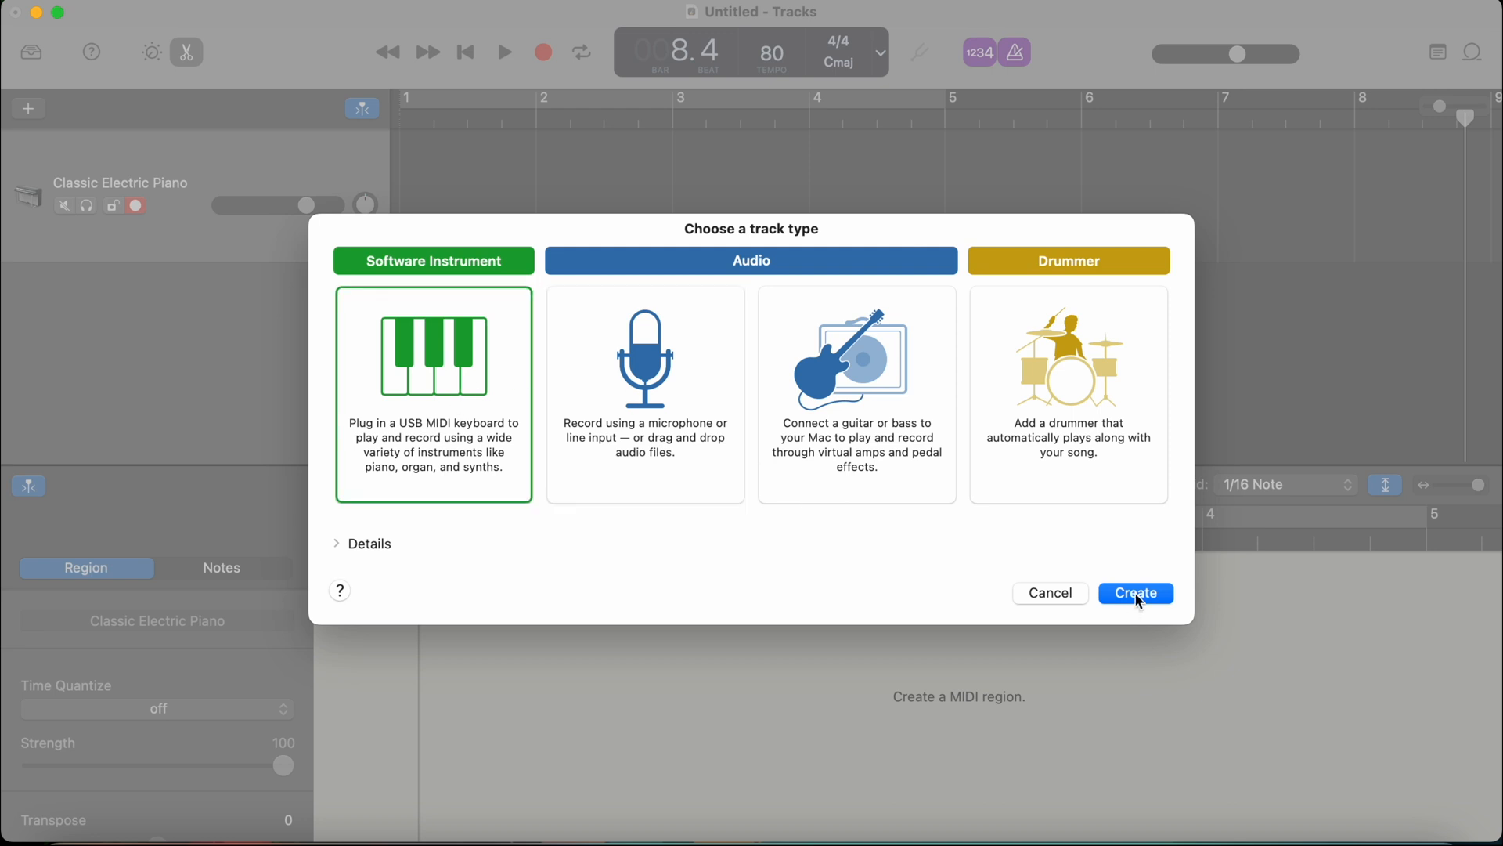
left_click(1135, 592)
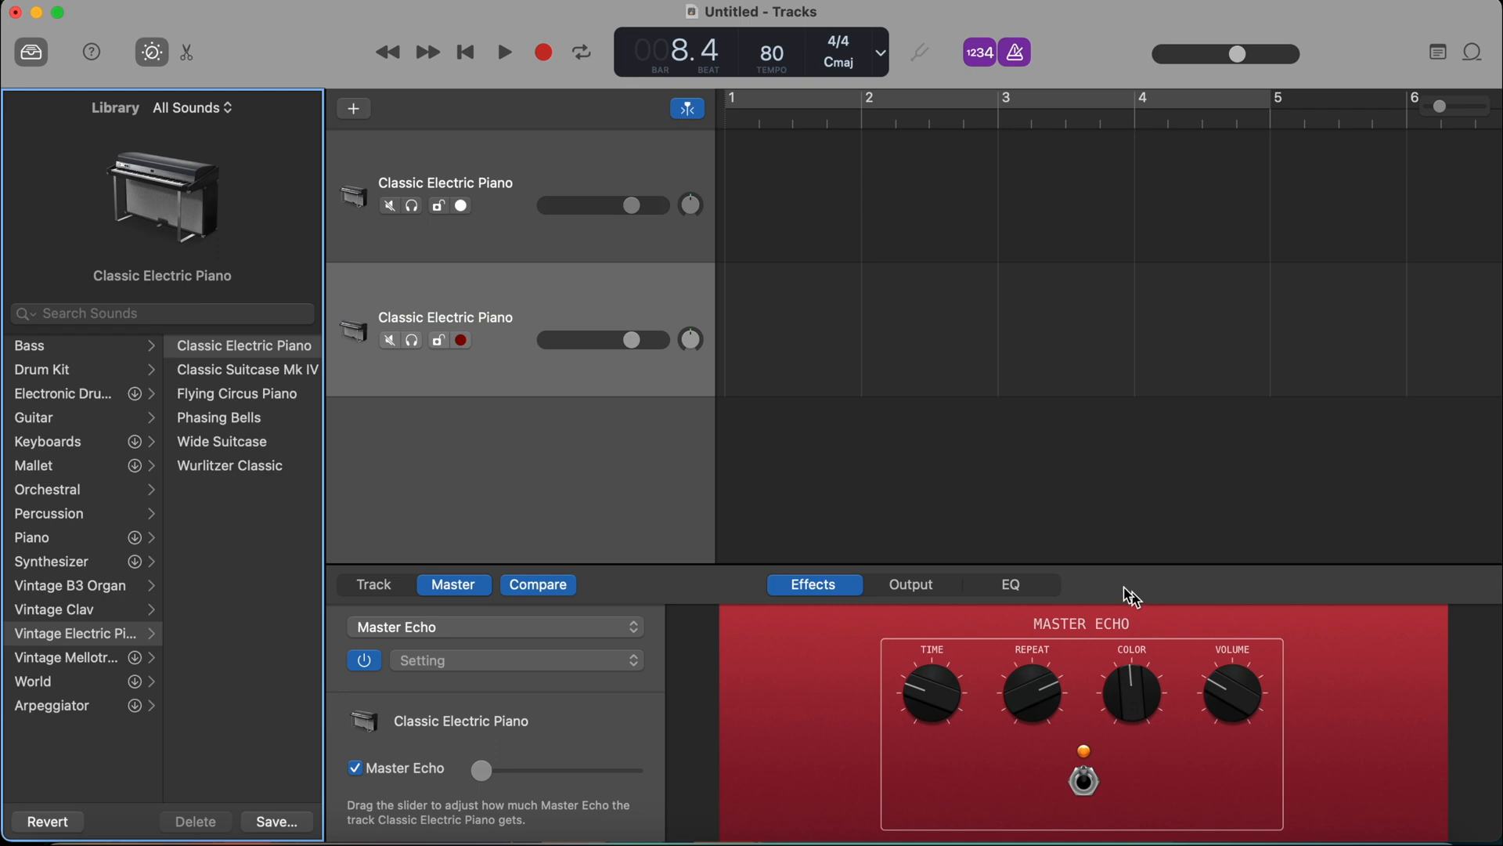
mouse_move(90, 410)
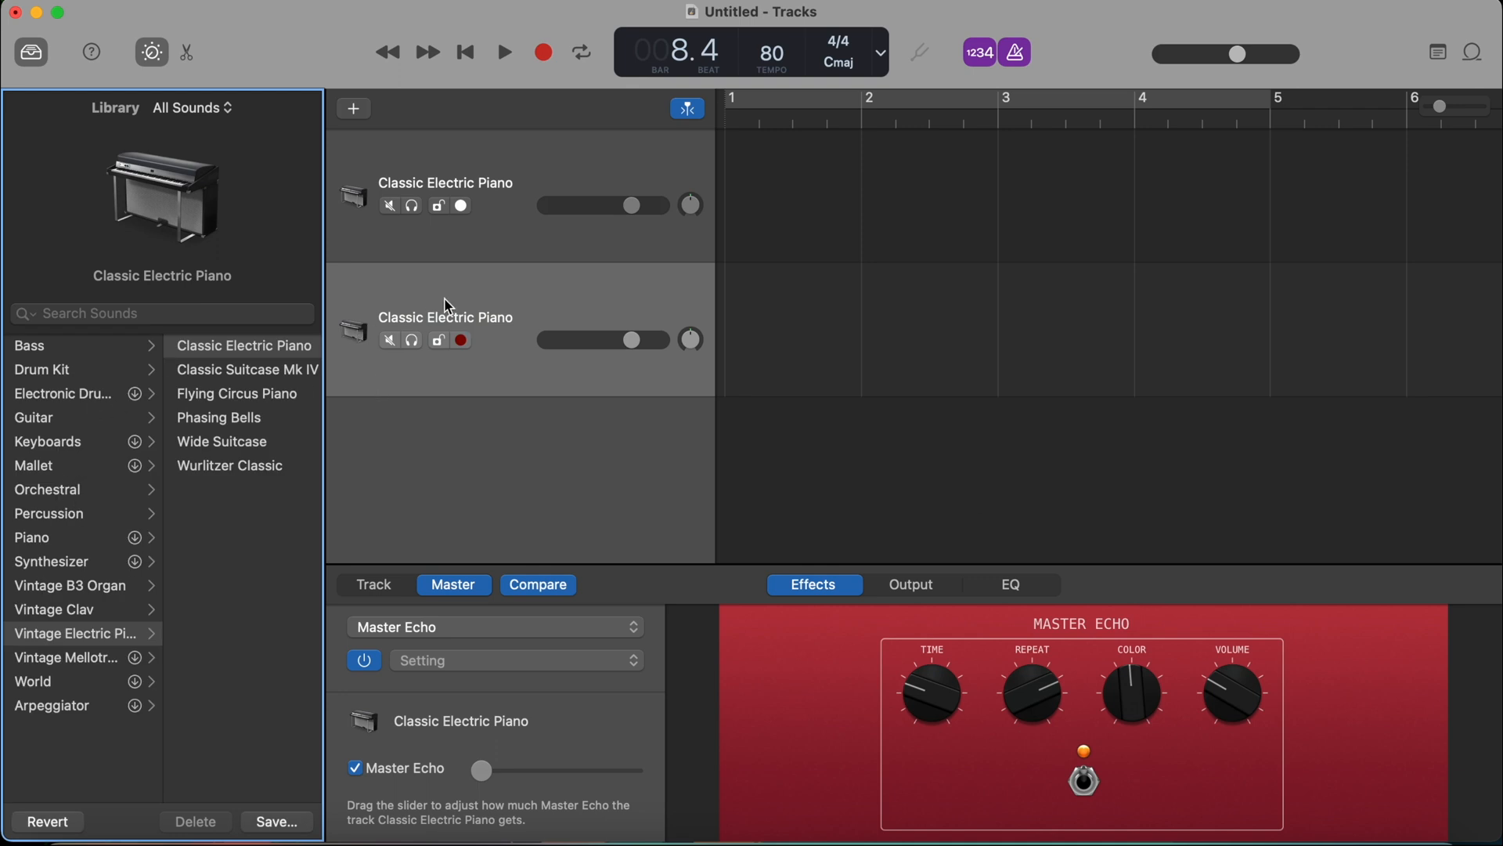
mouse_move(494, 314)
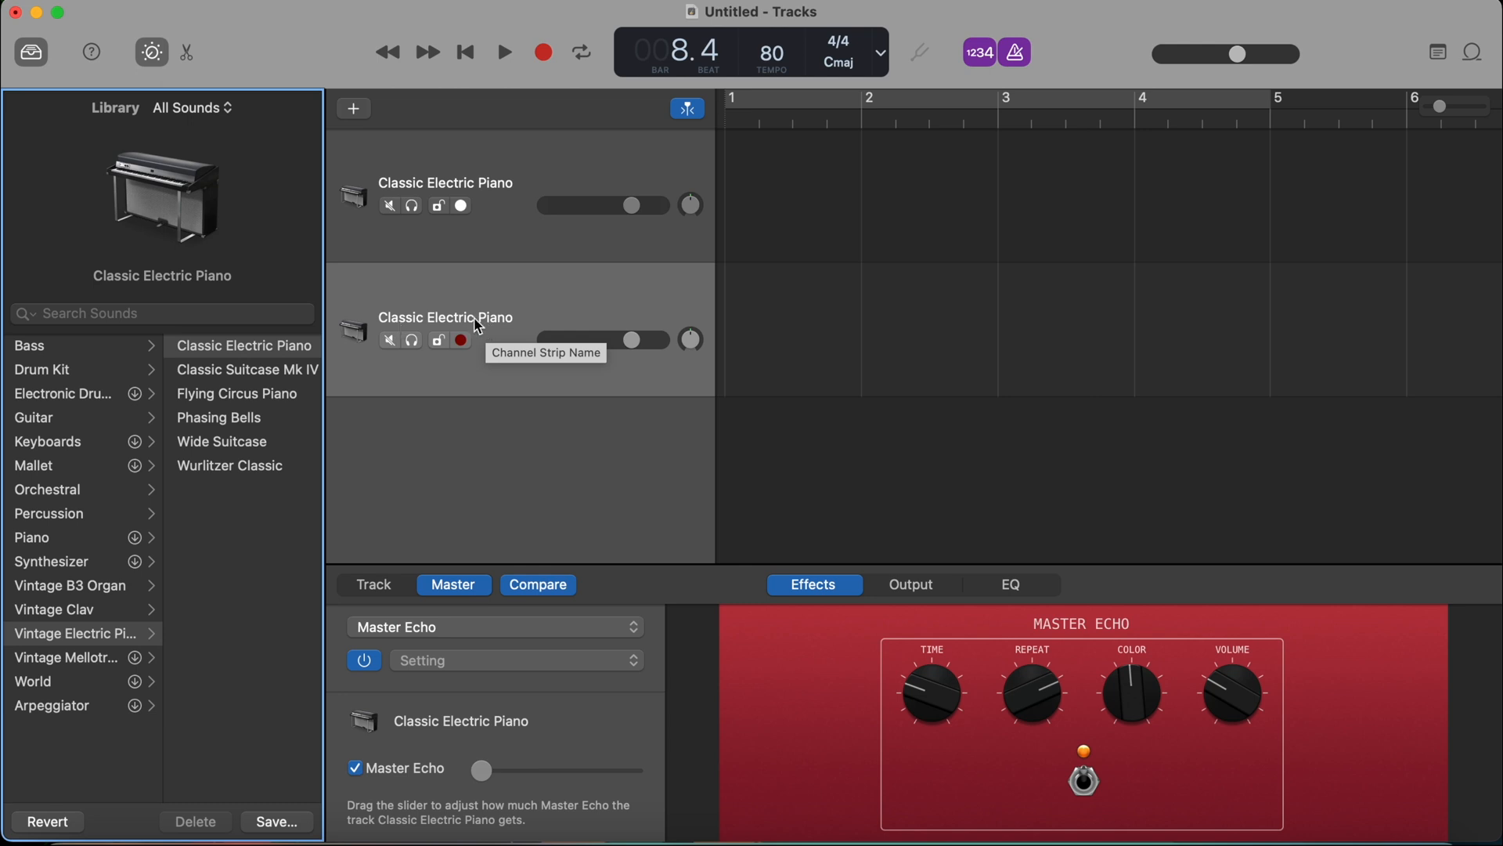
mouse_move(506, 309)
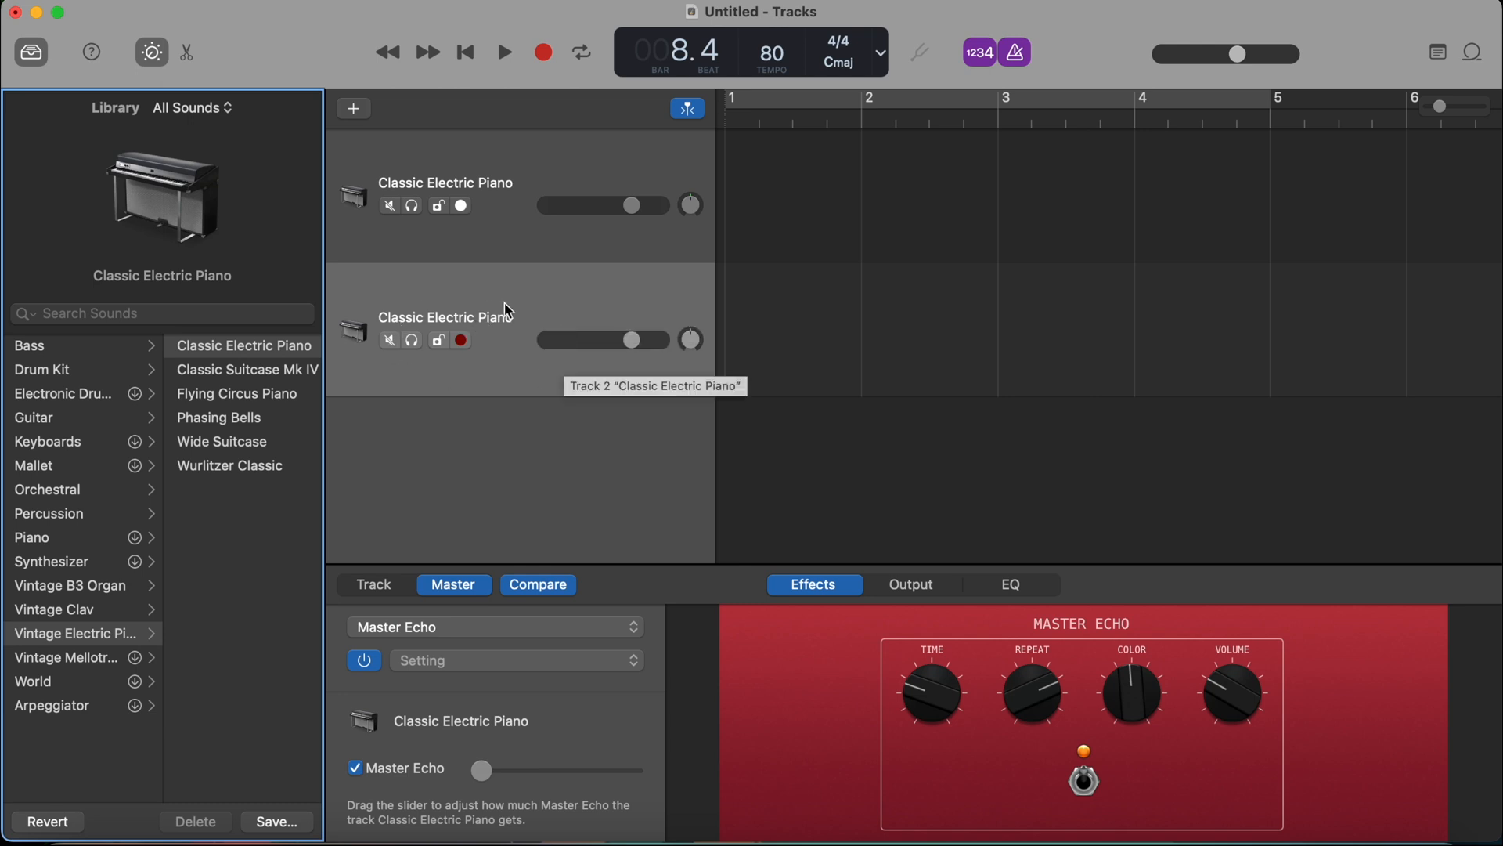
mouse_move(526, 298)
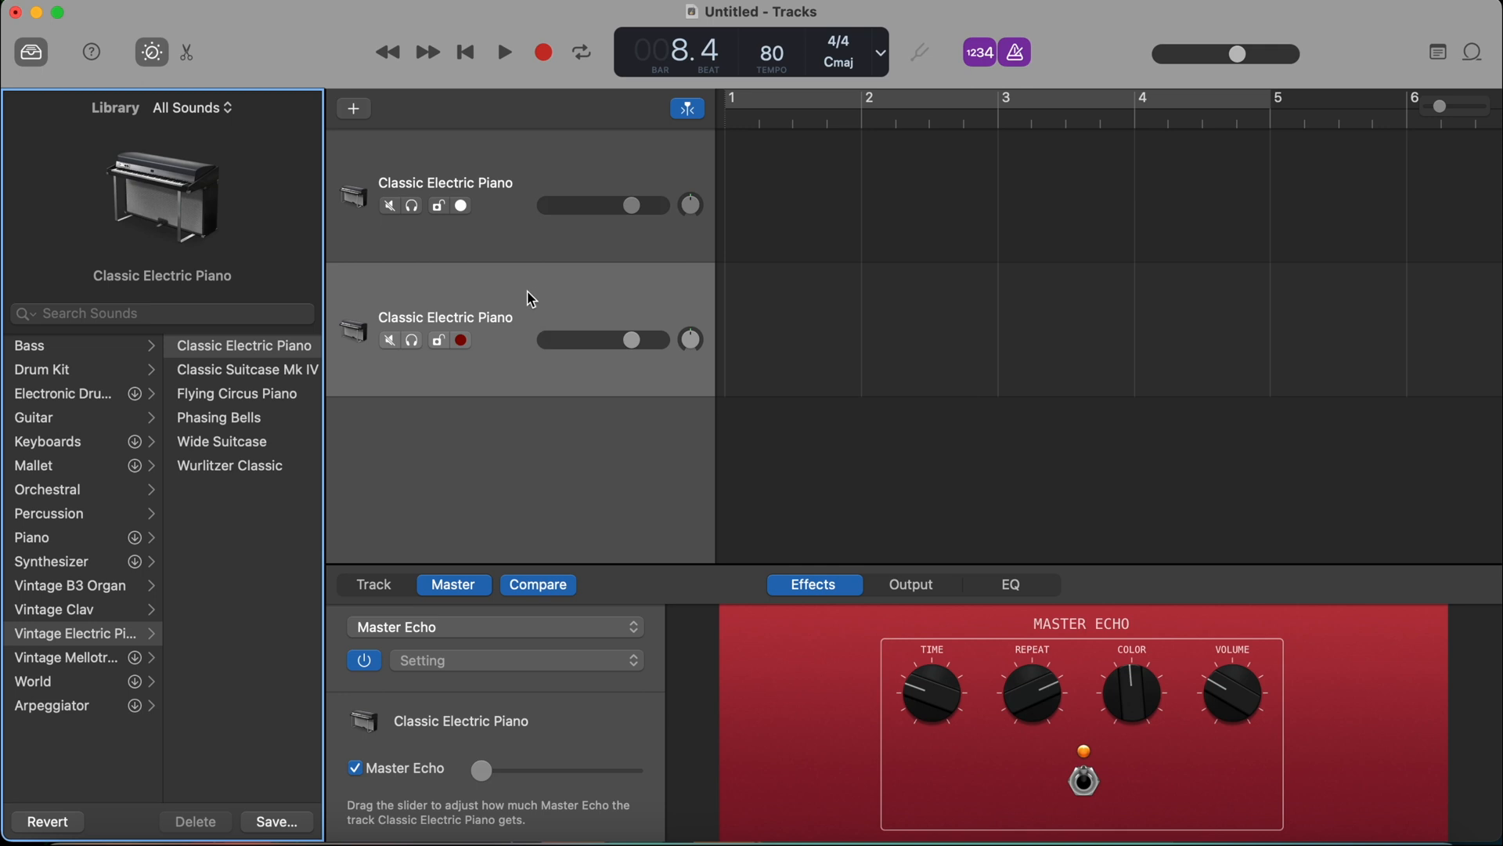
mouse_move(528, 321)
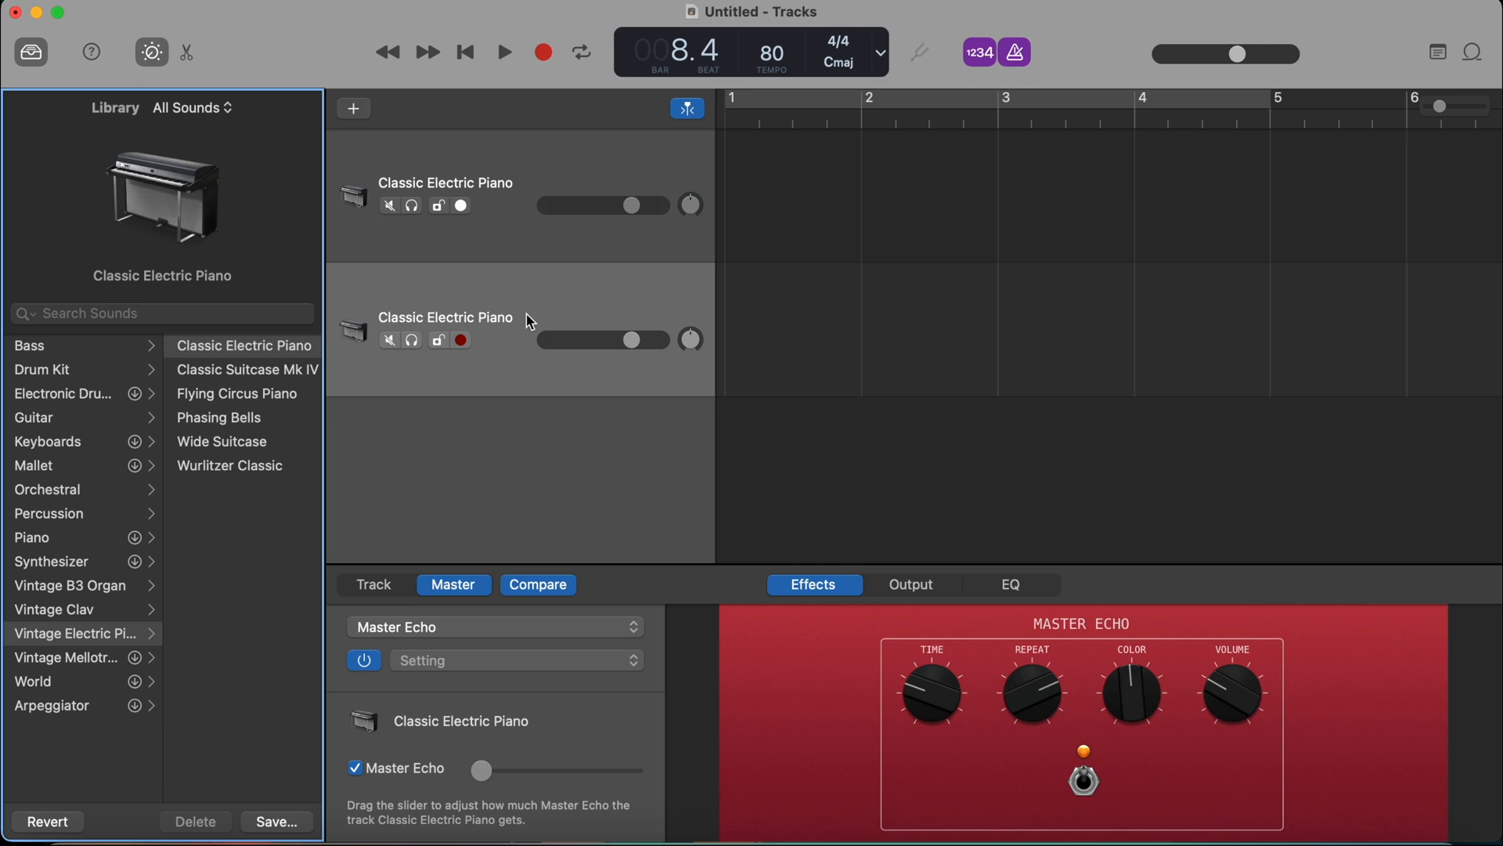
mouse_move(526, 317)
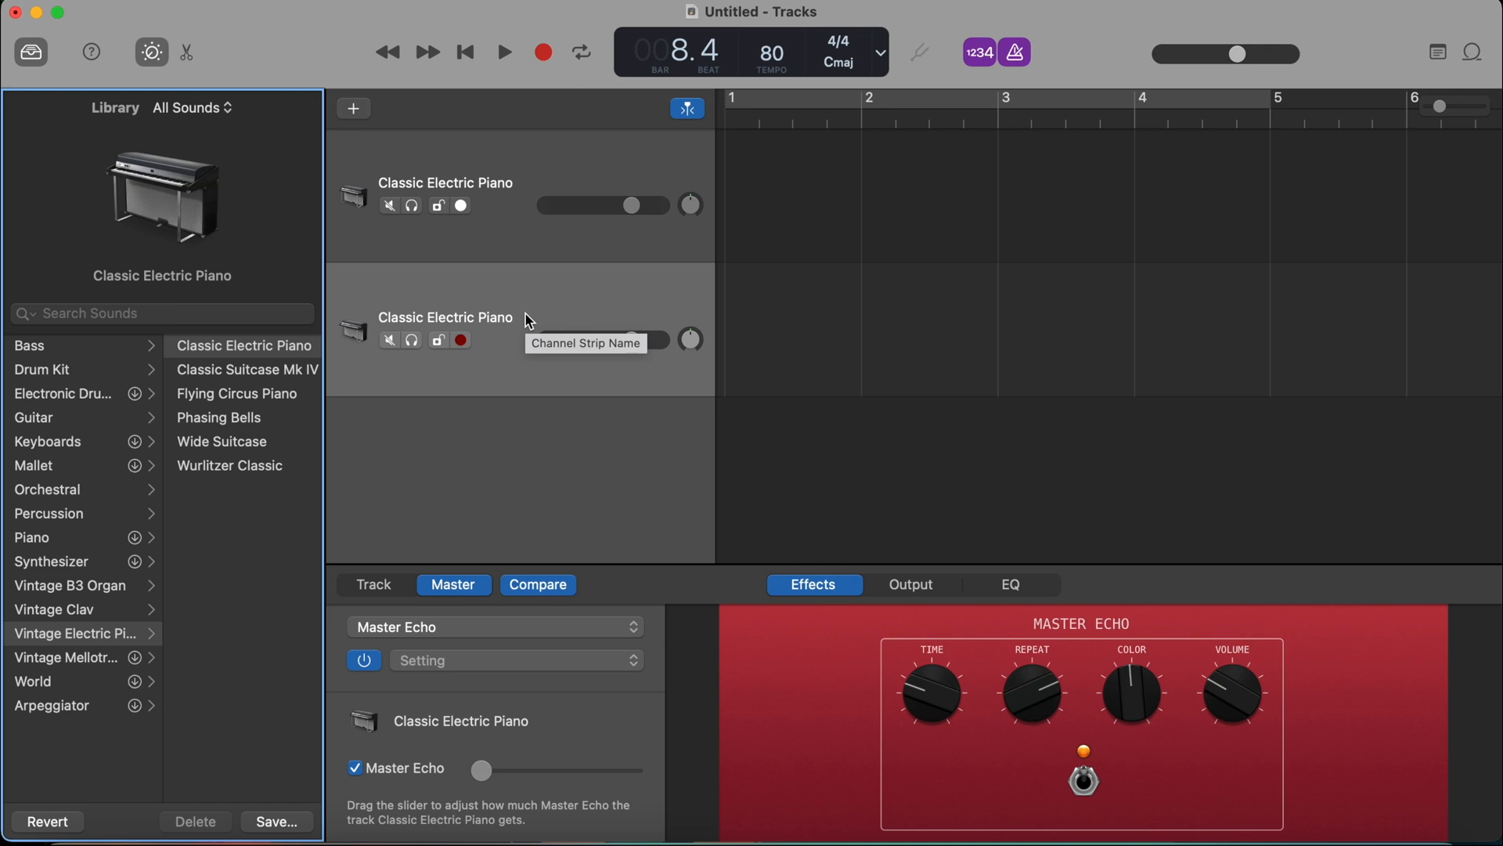
- Bring up the options menu for the second Classic Electric Piano track
right_click(526, 321)
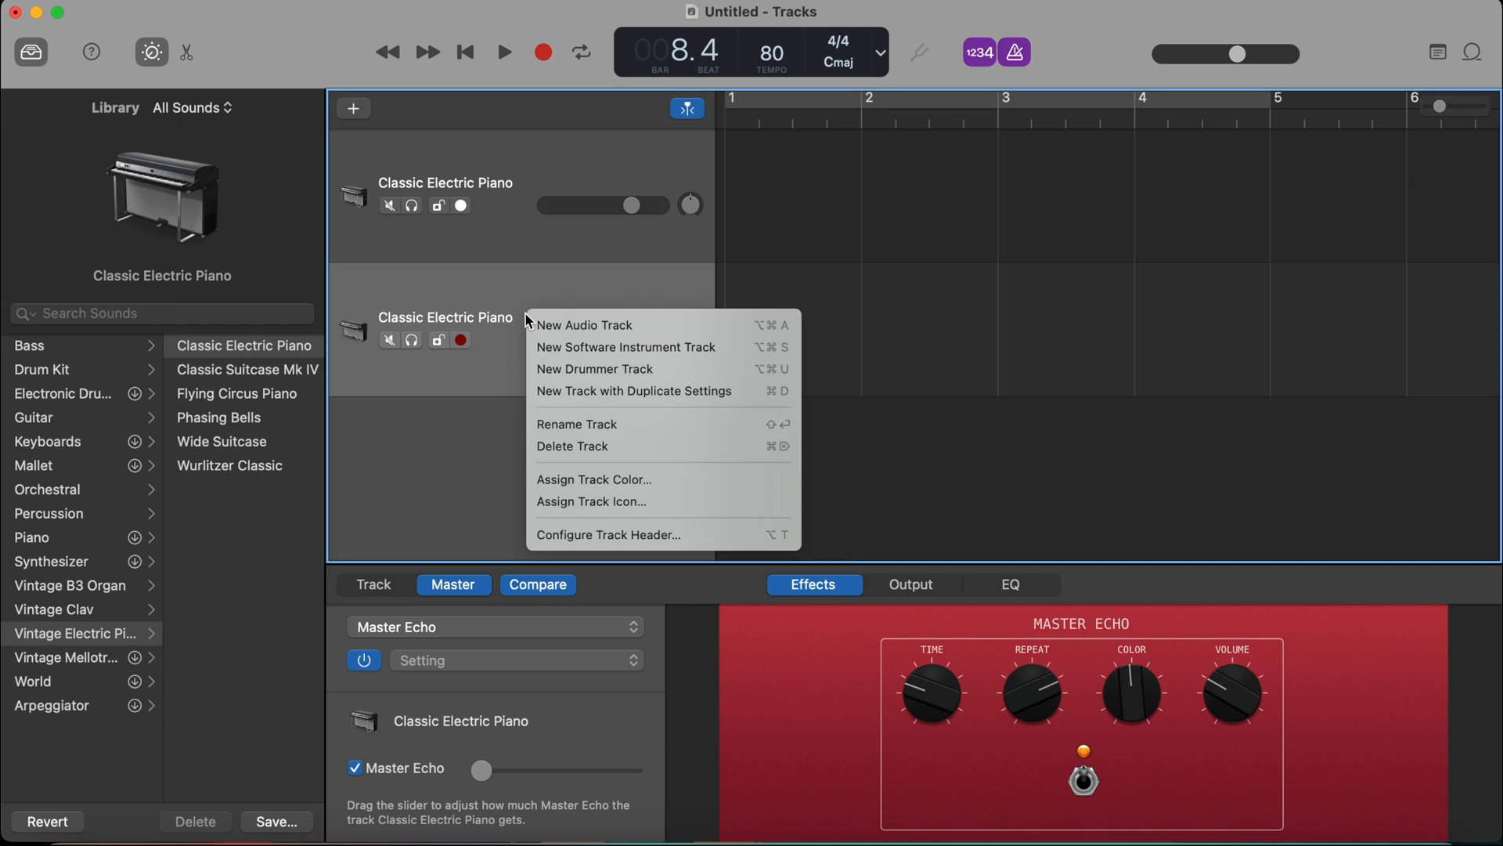
mouse_move(571, 446)
type("Main melody")
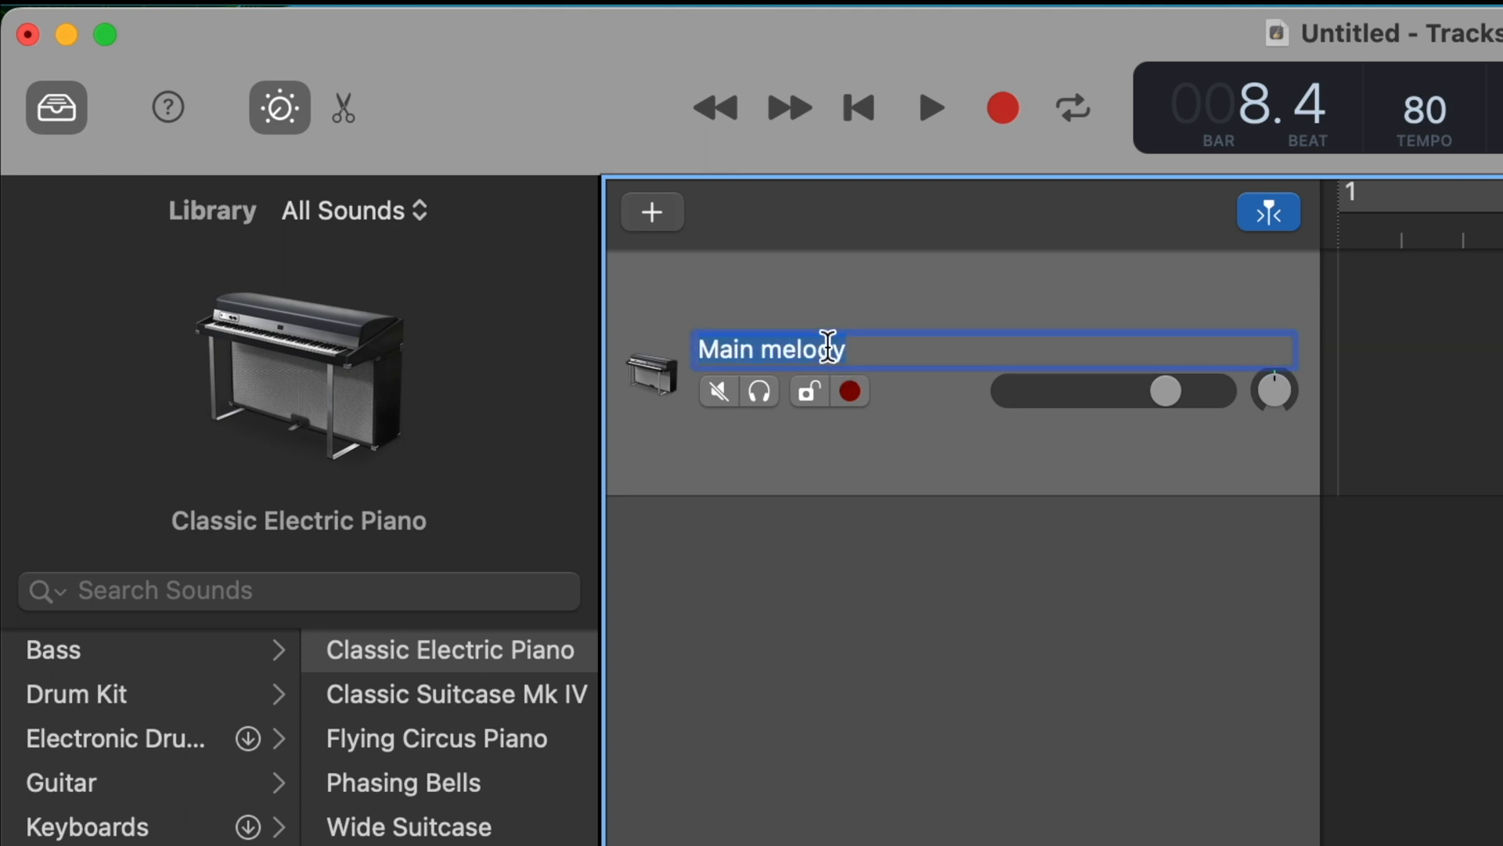
- Rename the remaining piano track to 'Harmony'
type("Harmony")
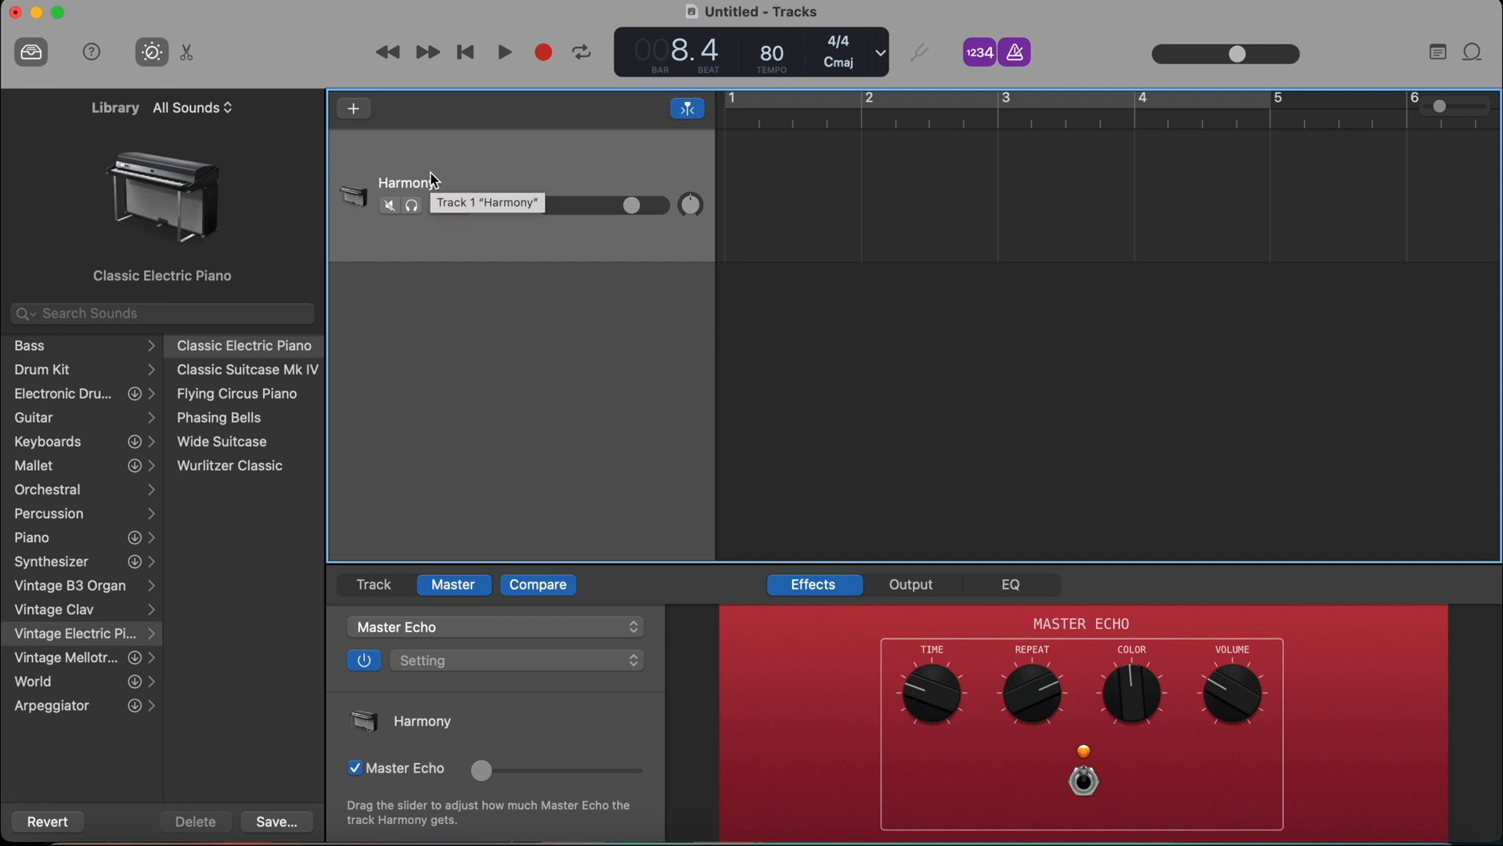
mouse_move(452, 180)
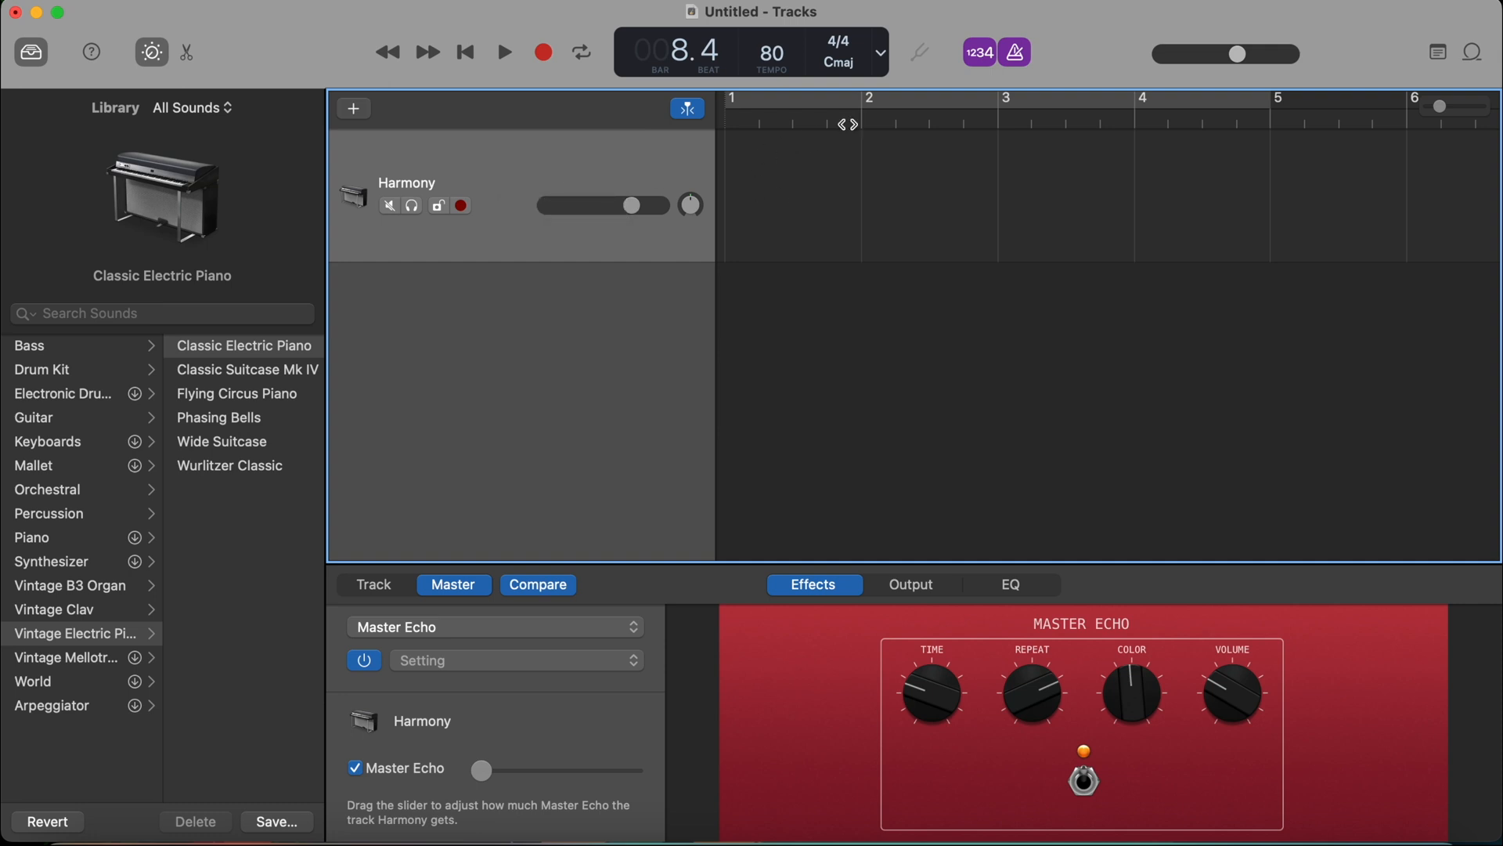
mouse_move(738, 146)
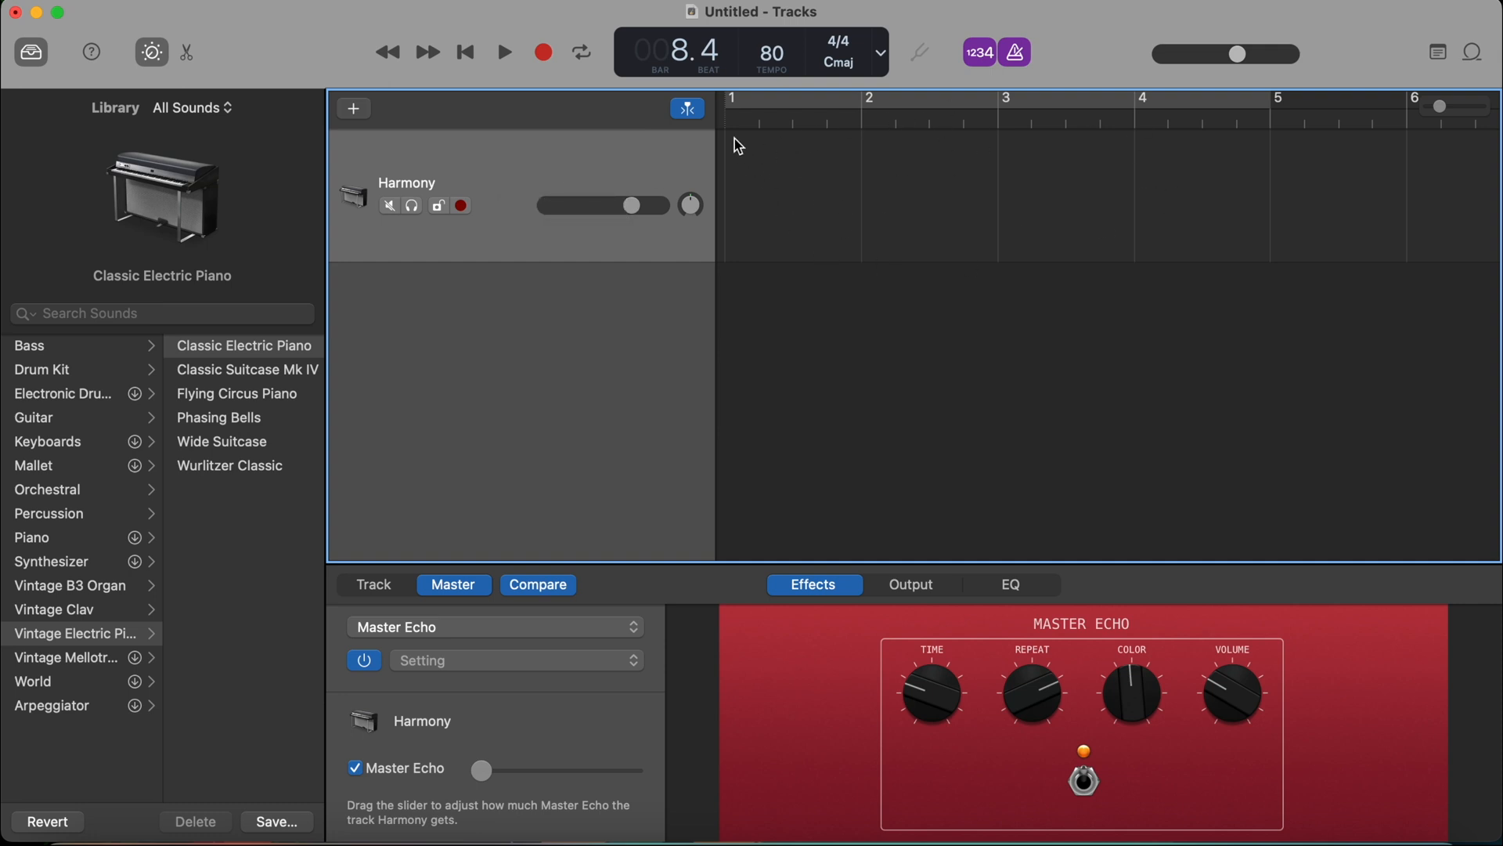
mouse_move(860, 262)
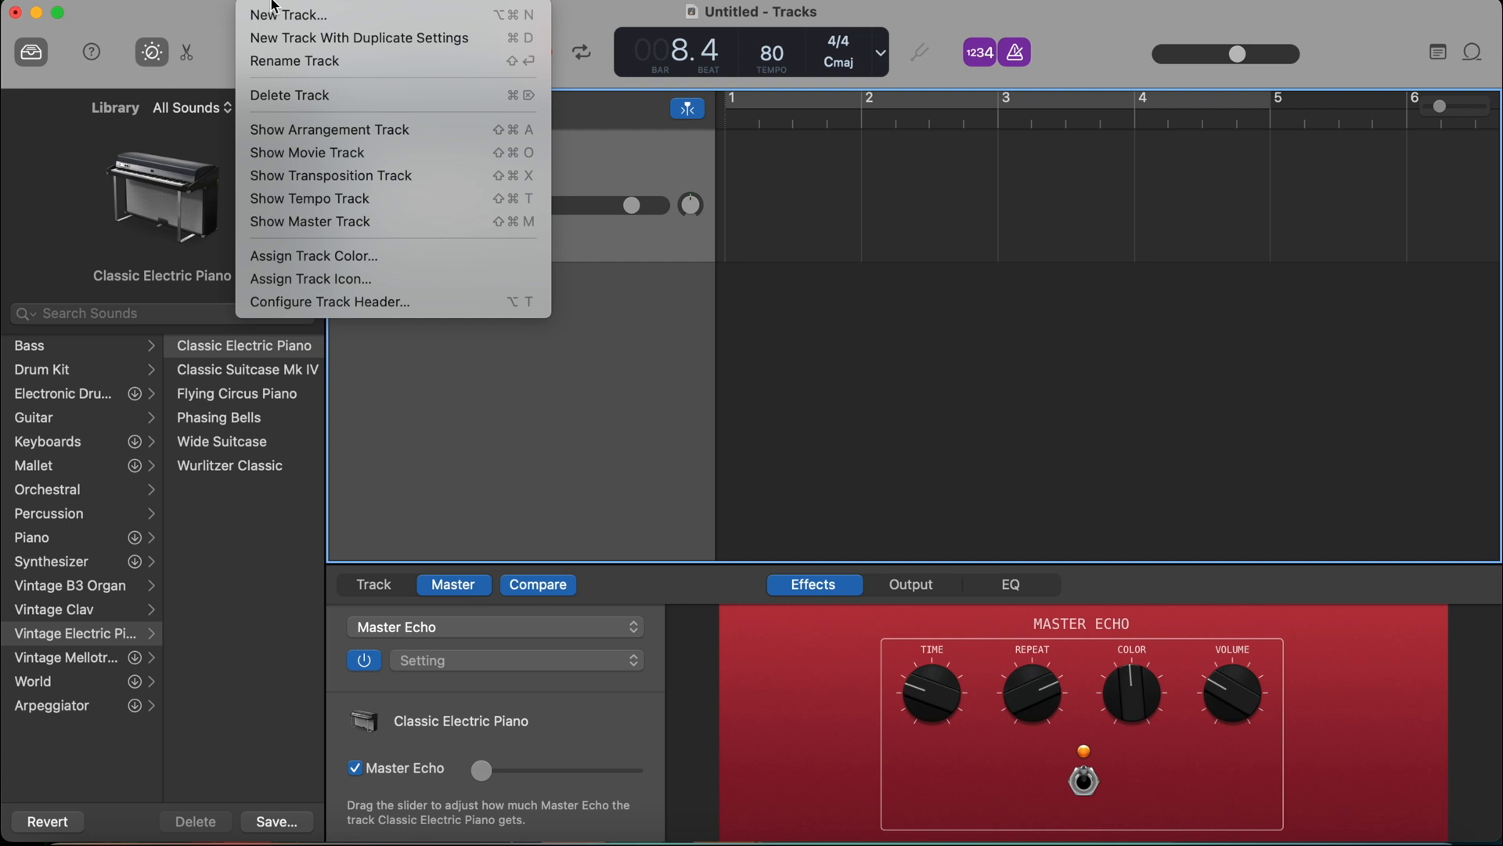
- Assign the red colour swatch to the Classic Electric Piano track
left_click(313, 256)
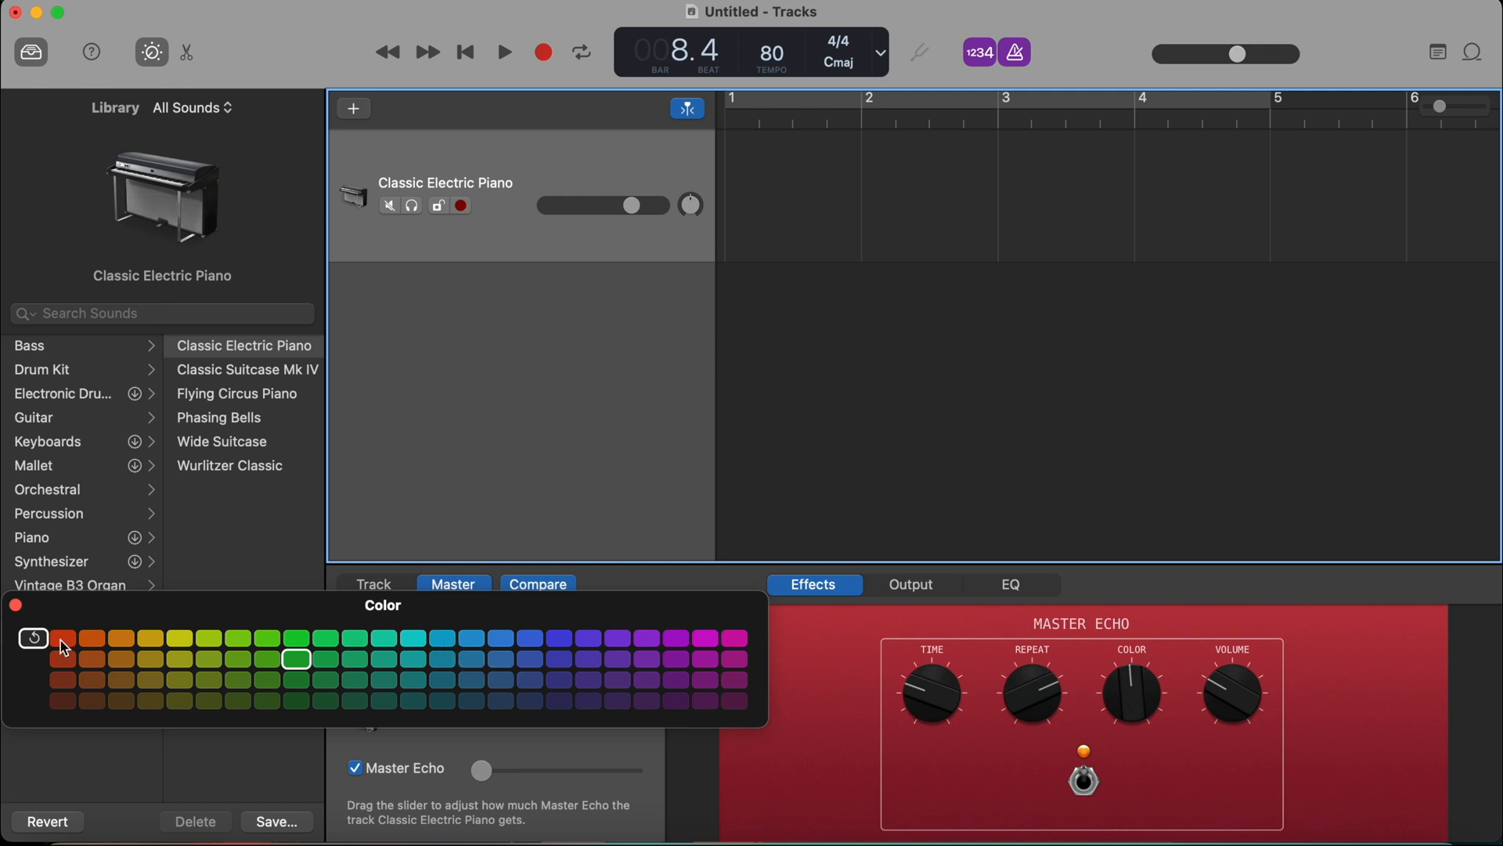
left_click(63, 637)
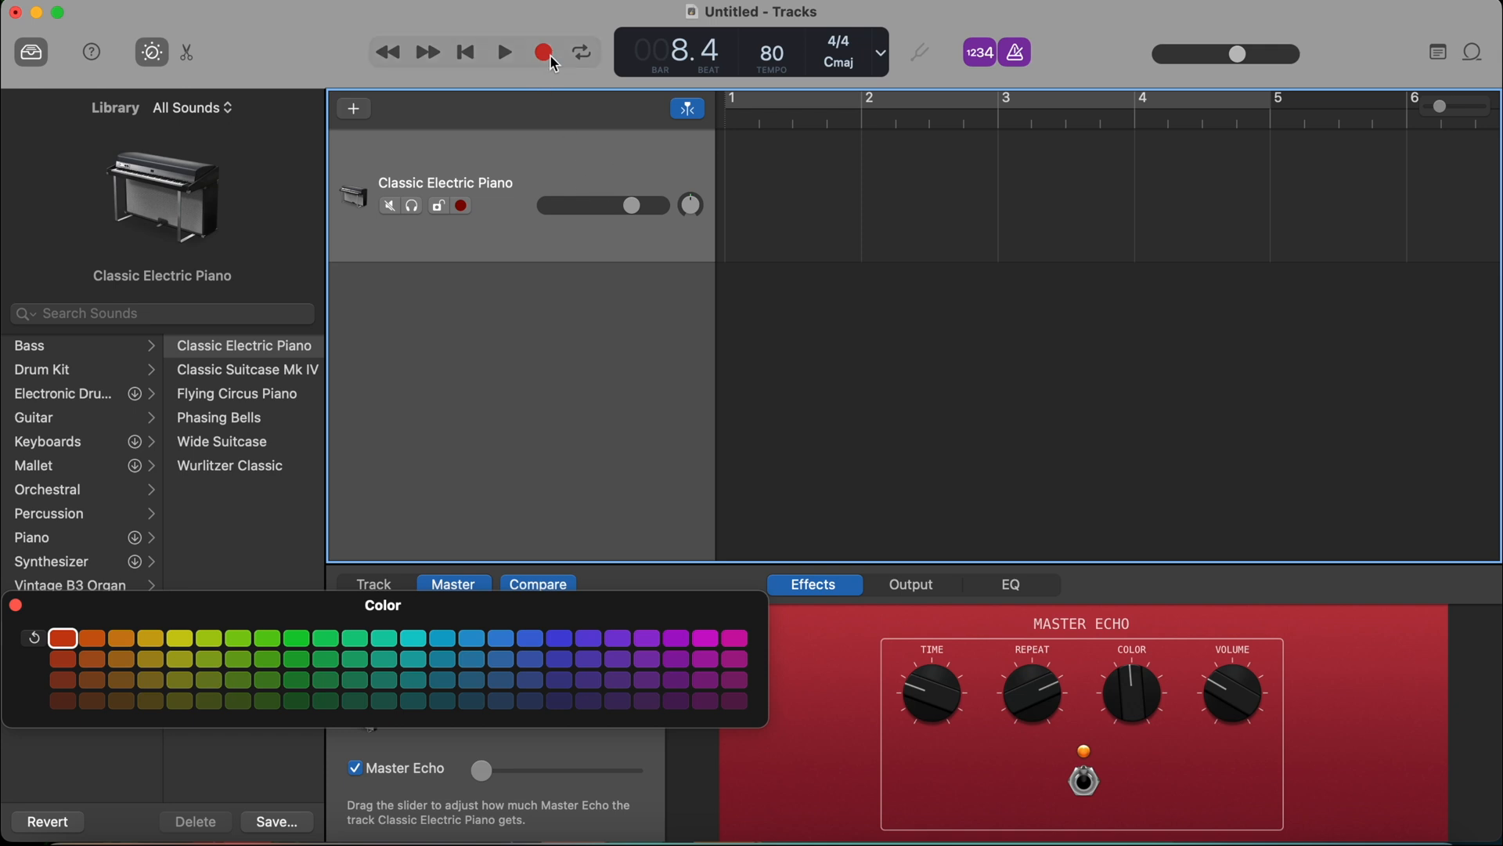
mouse_move(545, 54)
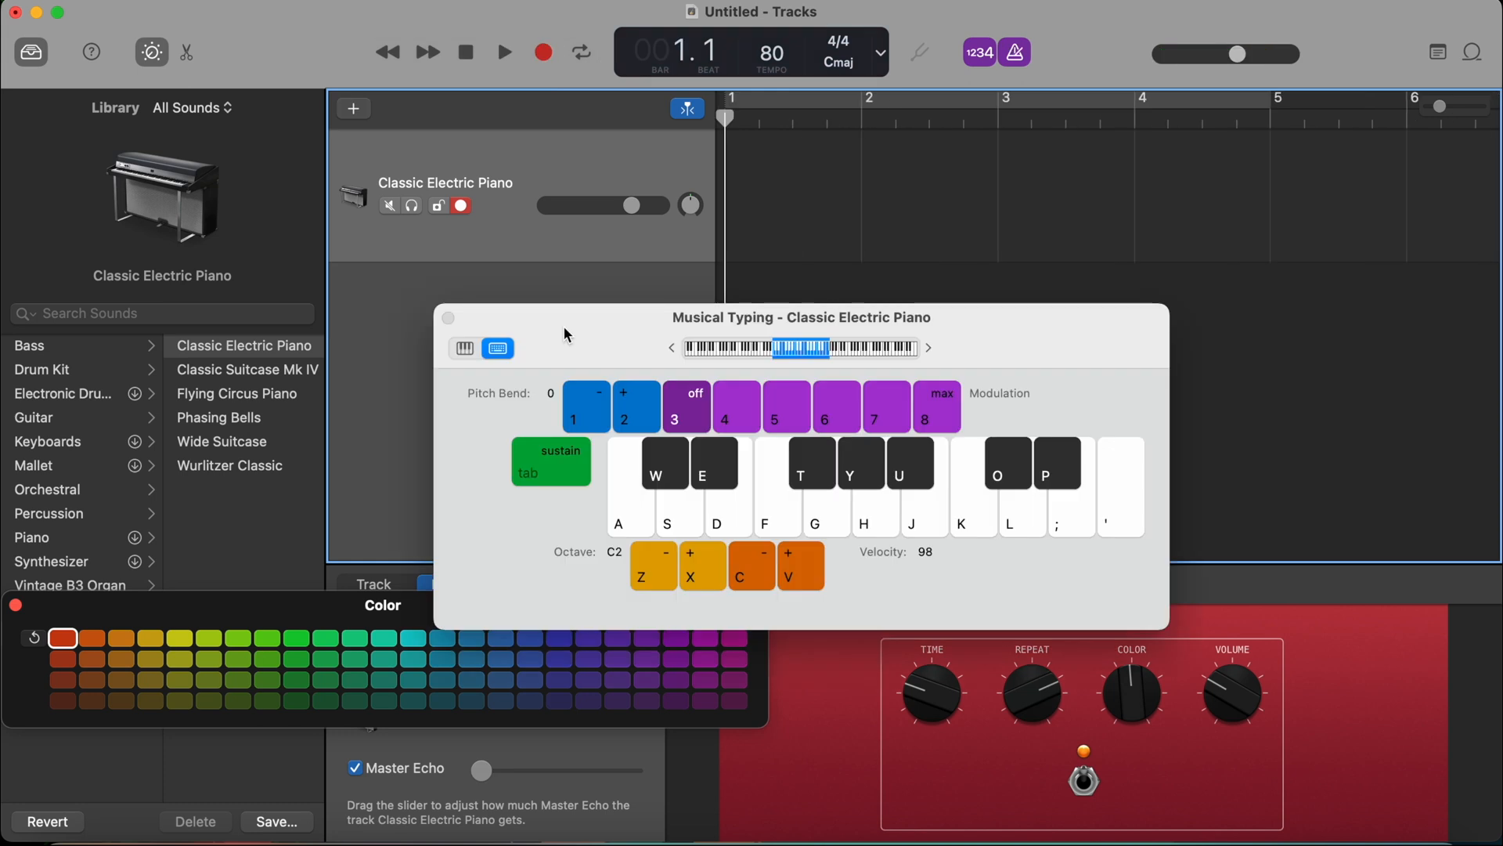
- Record a short MIDI region on the piano track across bars 1–2 and select it
left_click(503, 52)
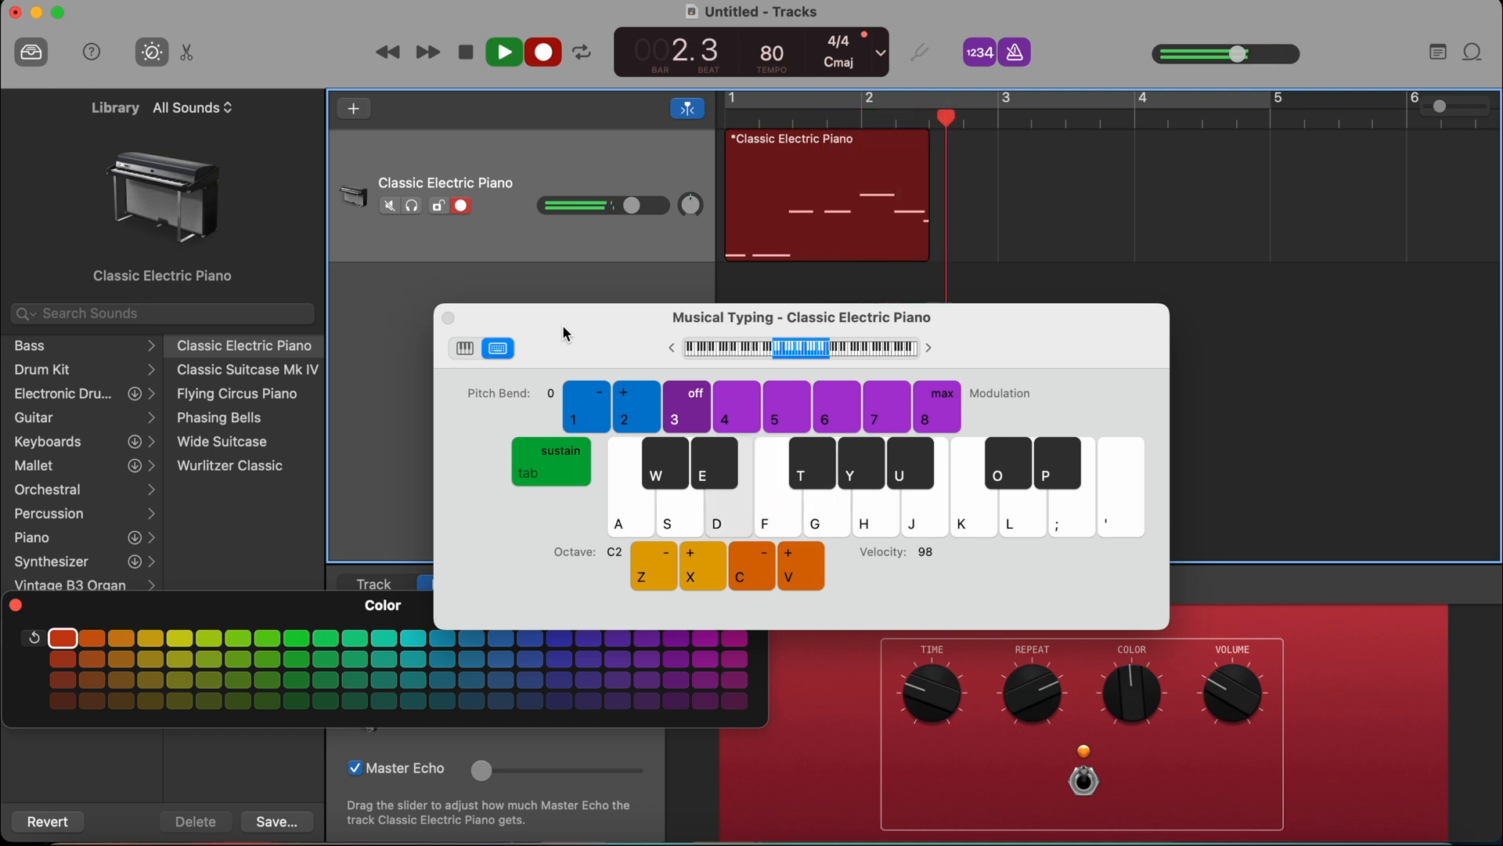
left_click(465, 53)
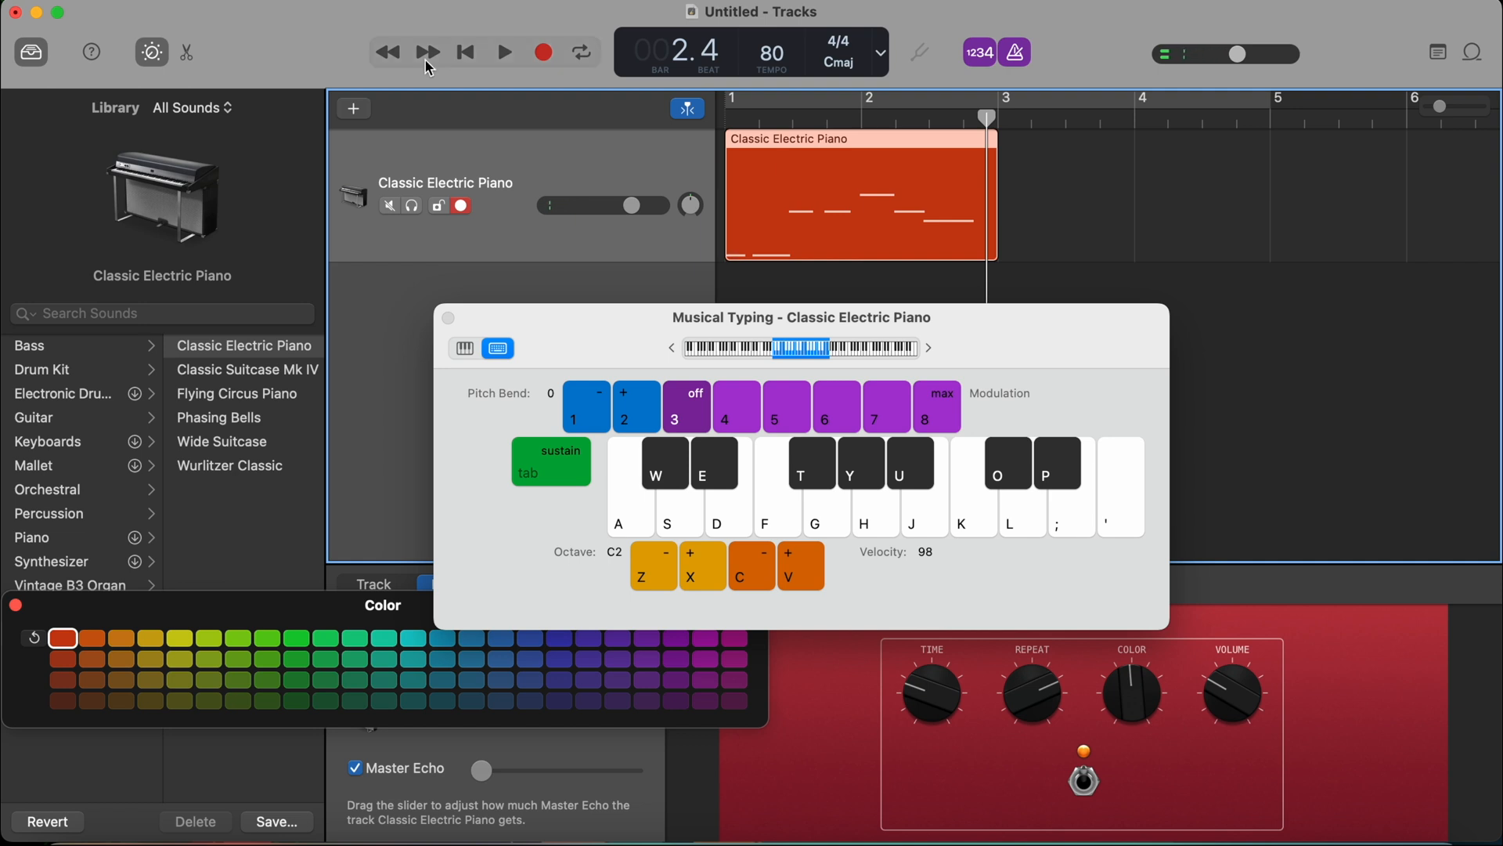
left_click(375, 583)
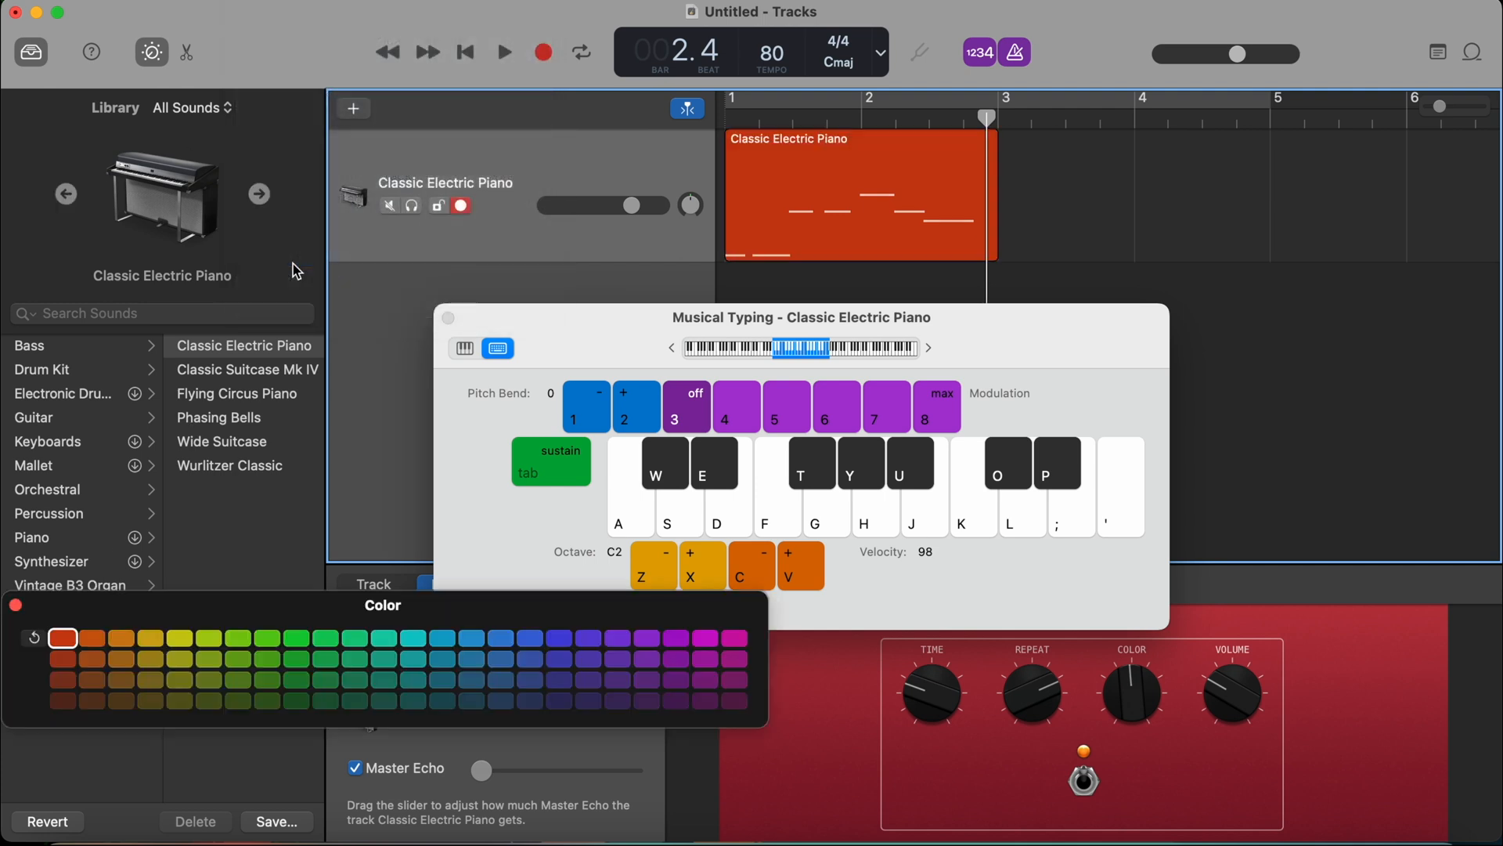
- Colour the recorded MIDI region light blue
left_click(412, 639)
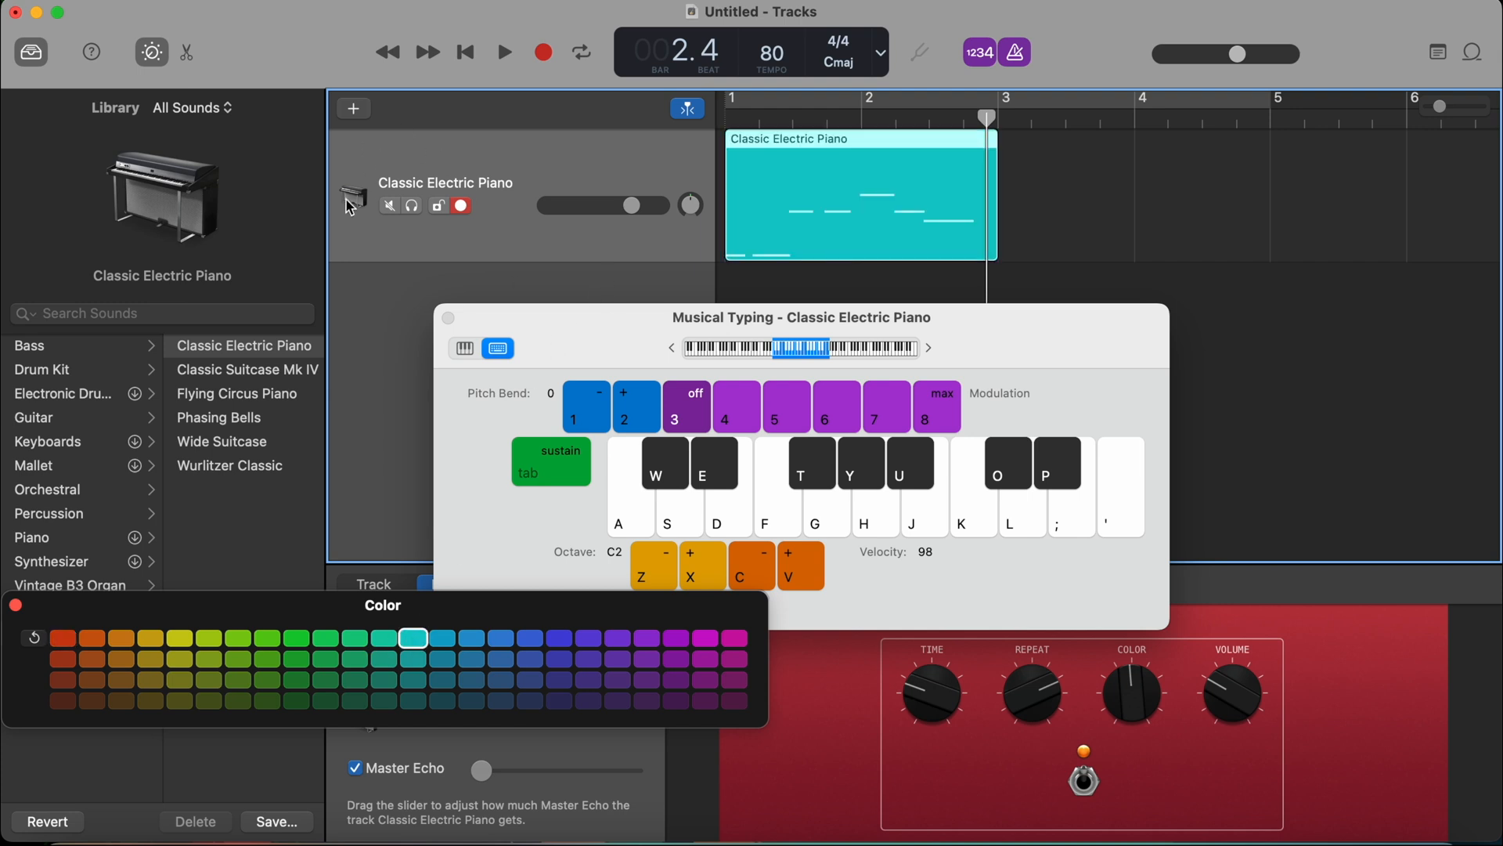
mouse_move(352, 197)
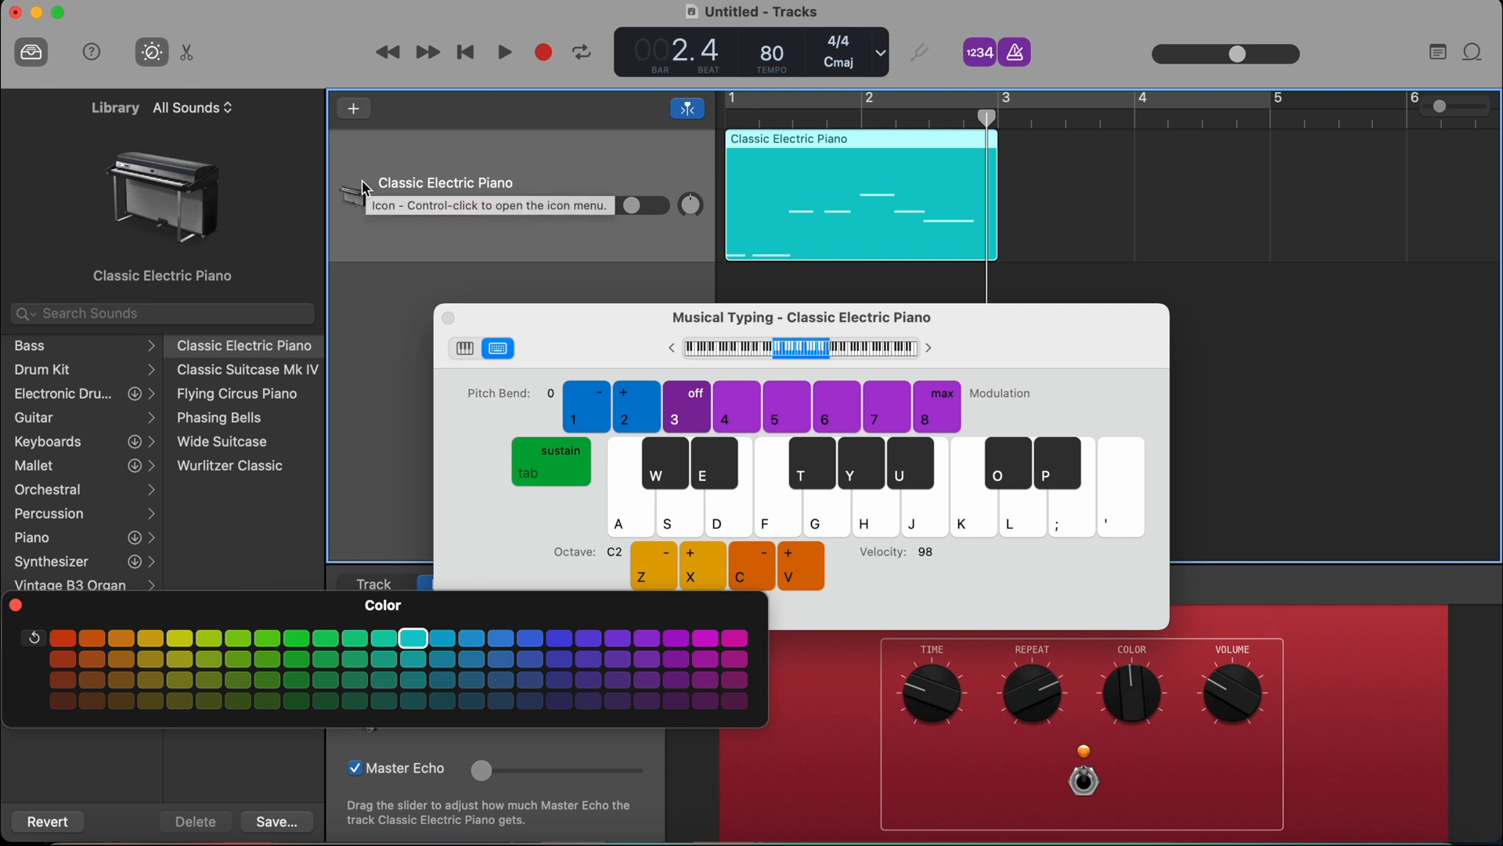